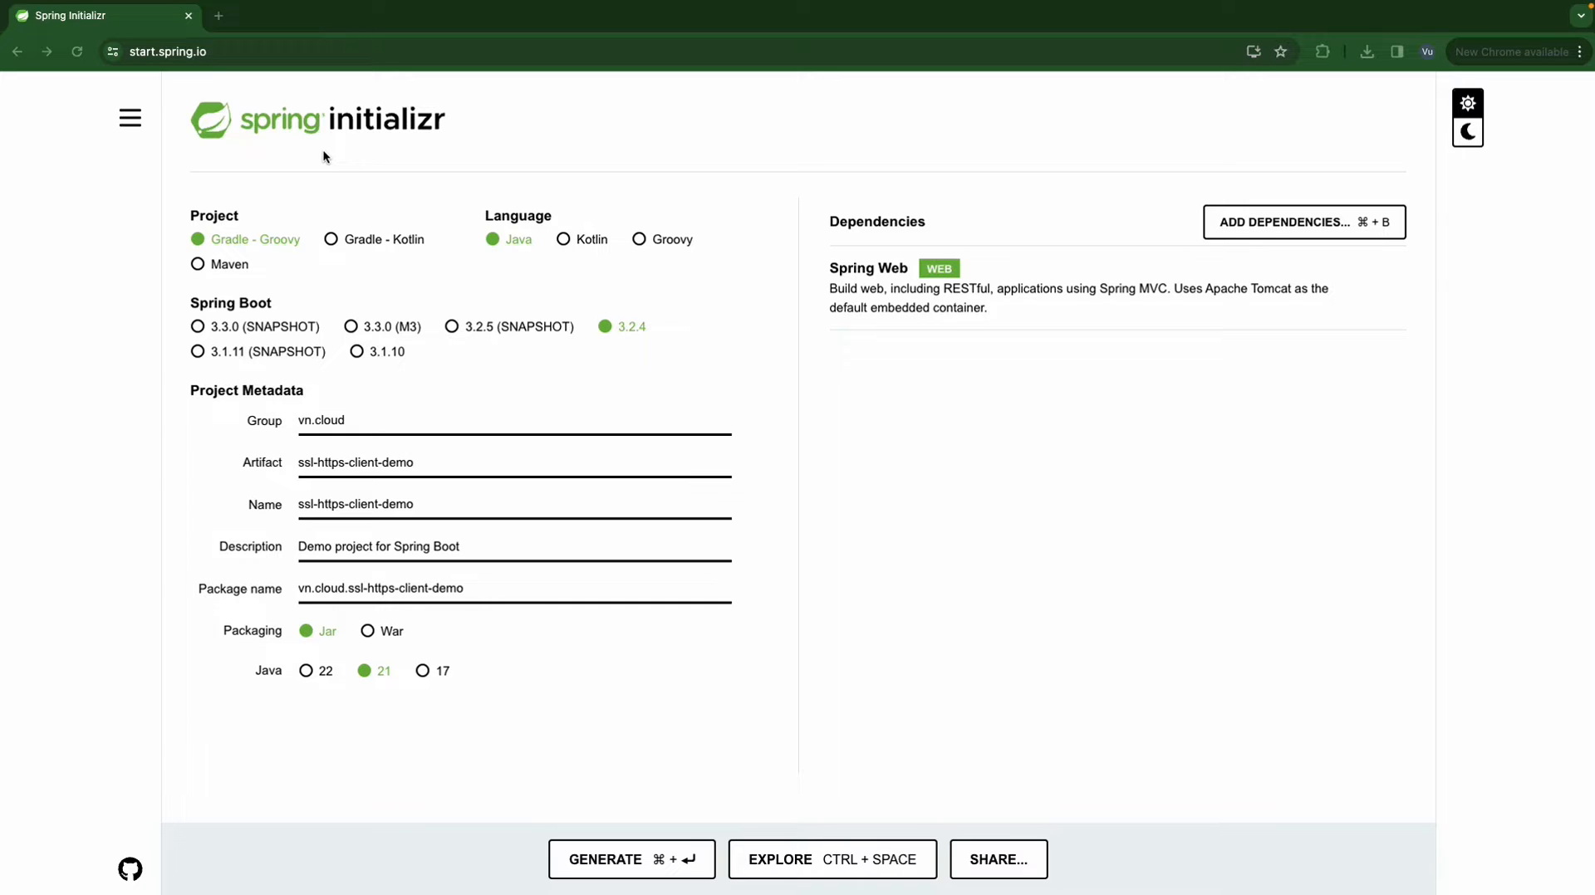
{"action": "mouse_move", "coordinate": [321, 152]}
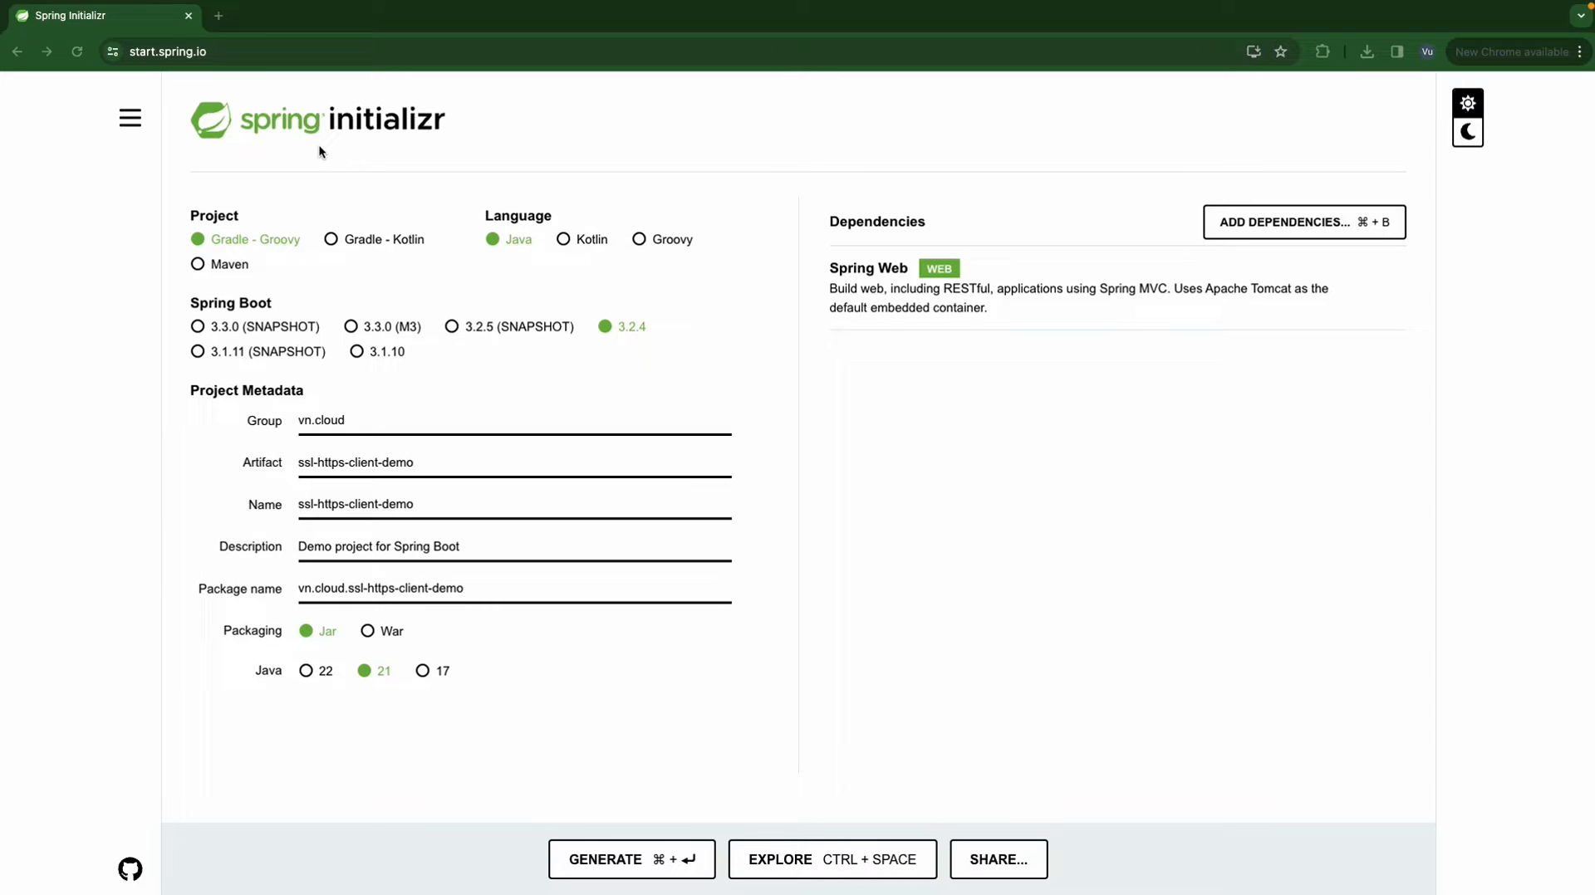
{"action": "mouse_move", "coordinate": [194, 71]}
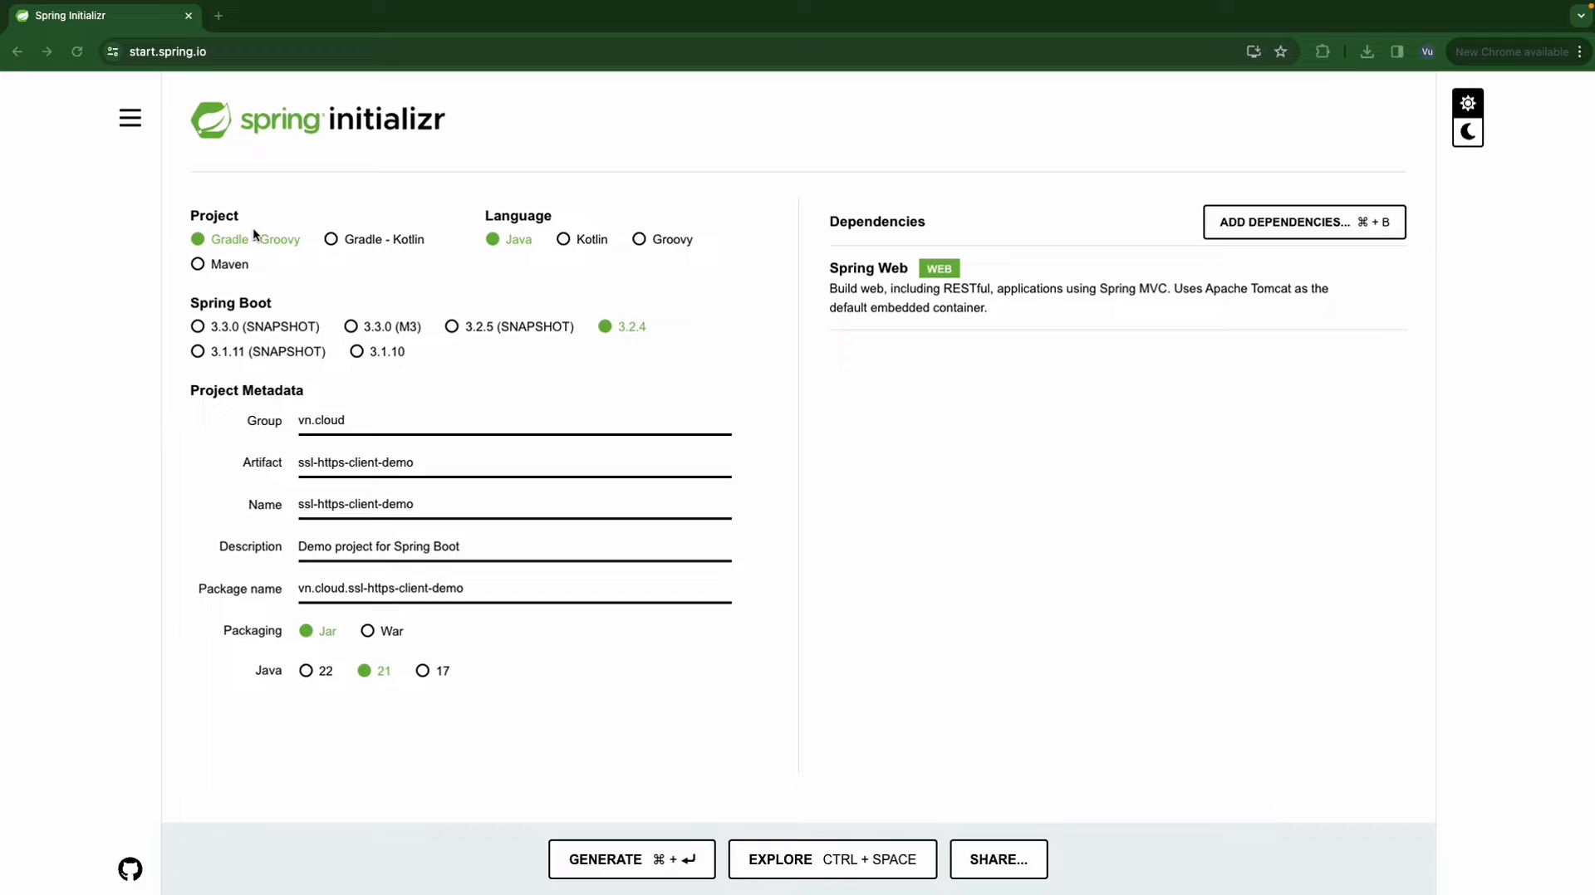
{"action": "mouse_move", "coordinate": [504, 260]}
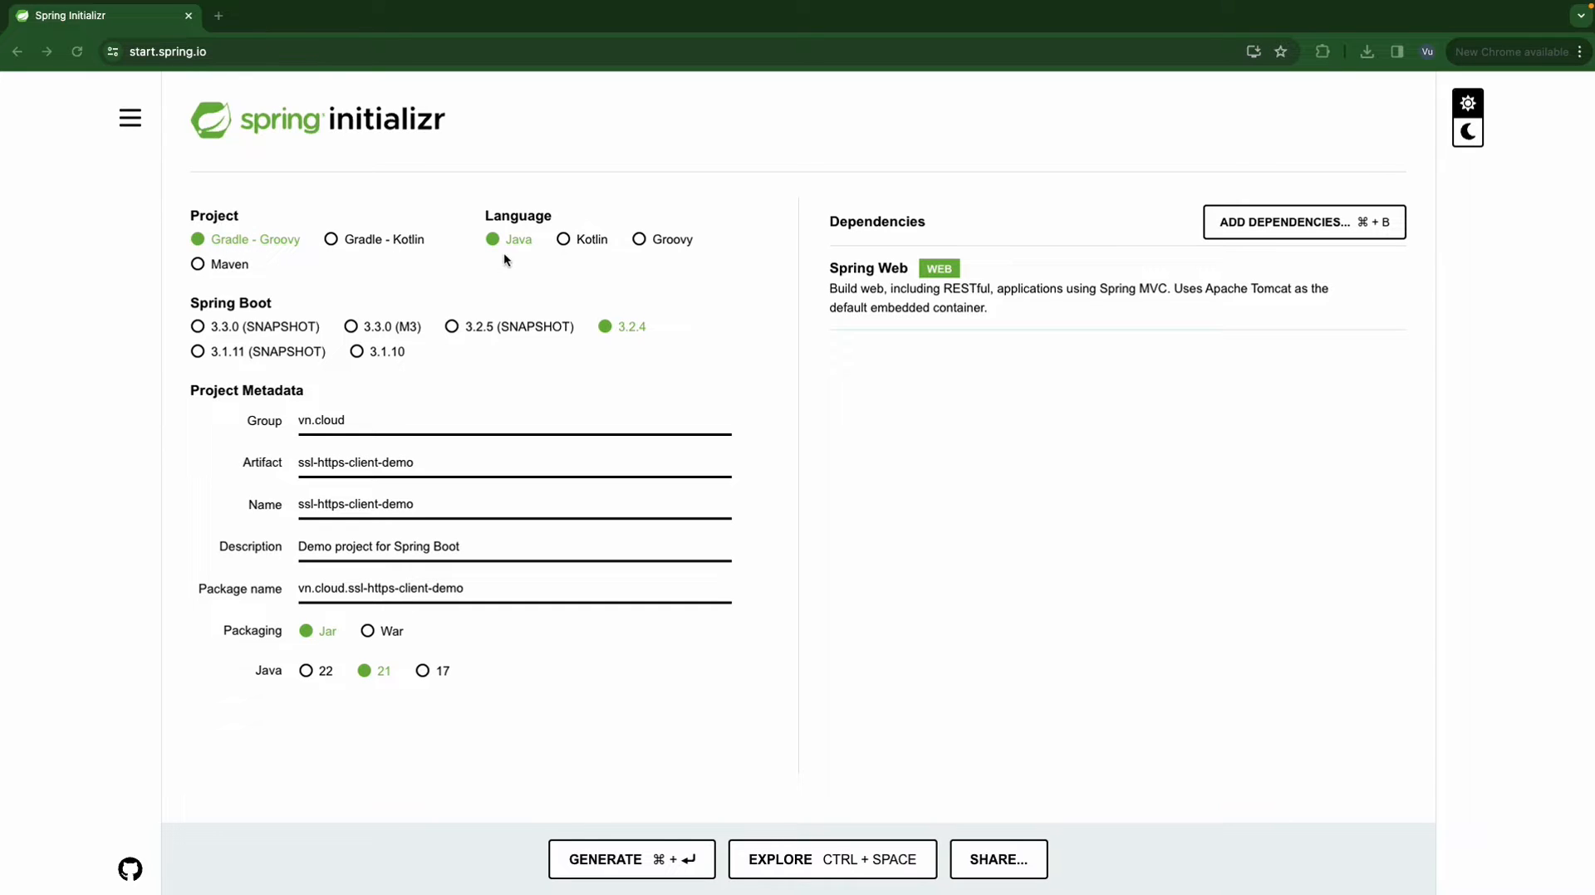
{"action": "mouse_move", "coordinate": [648, 345]}
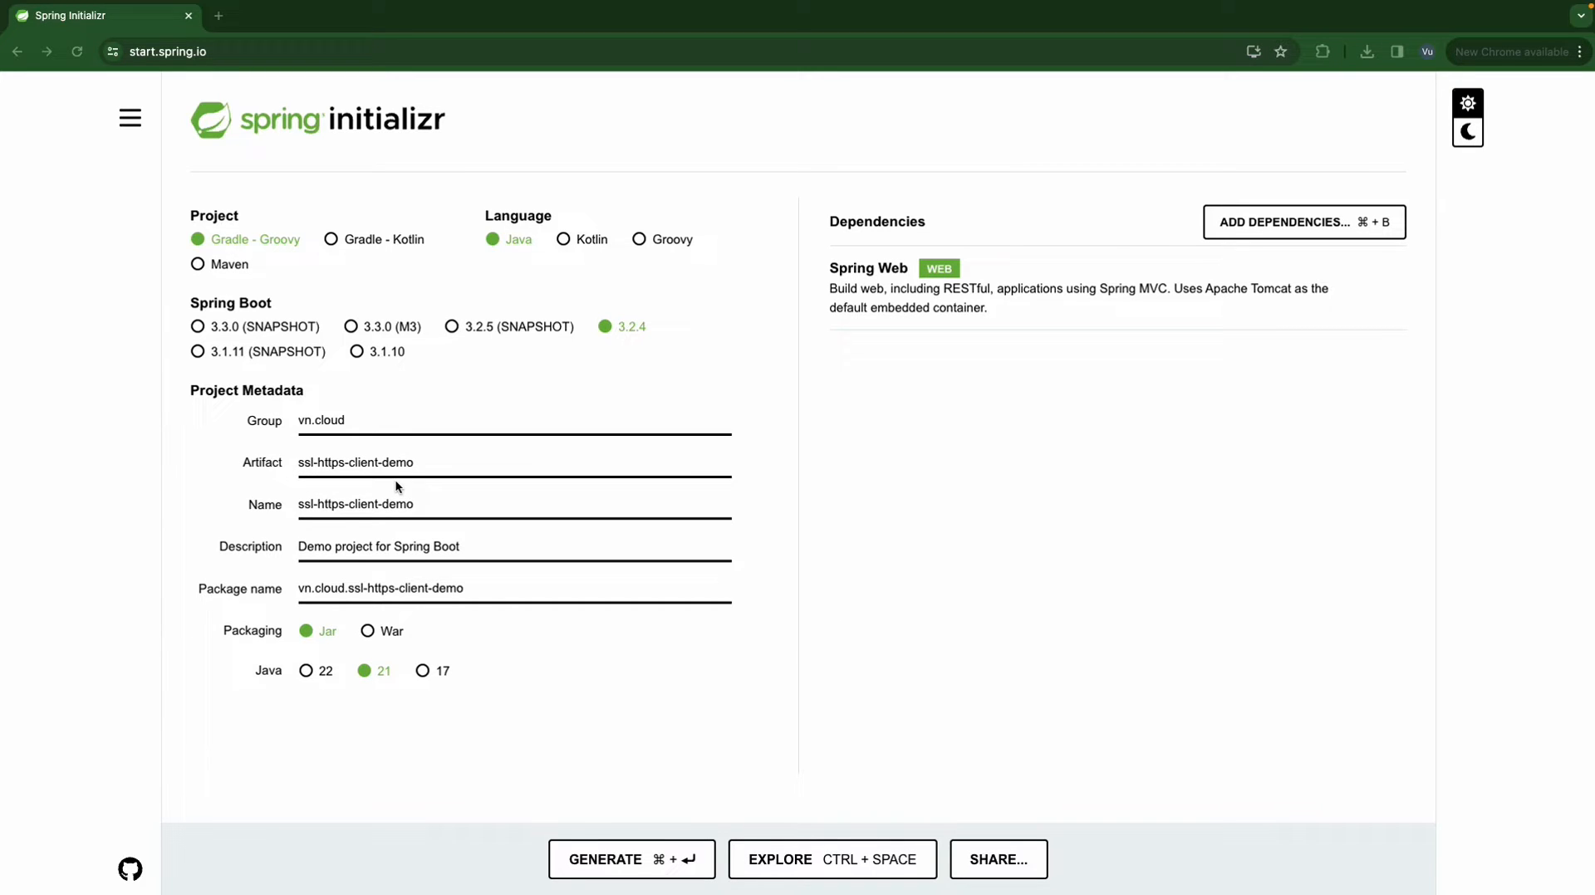
{"action": "mouse_move", "coordinate": [938, 345]}
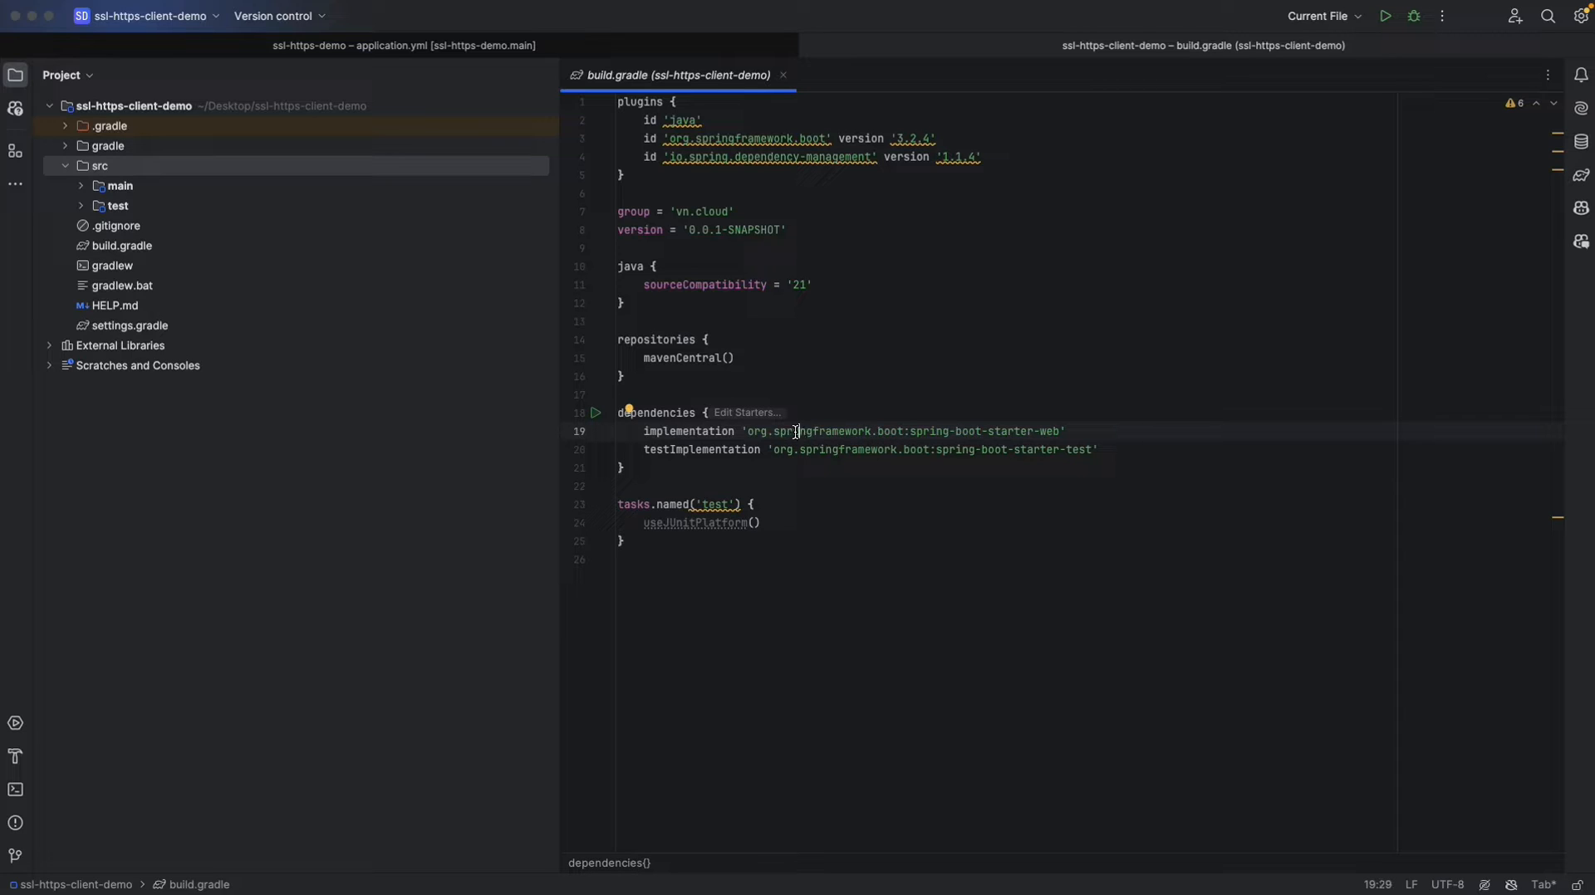
Check the test starter dependency in build.gradle, then move to the client application class.
{"action": "double_click", "coordinate": [1079, 449]}
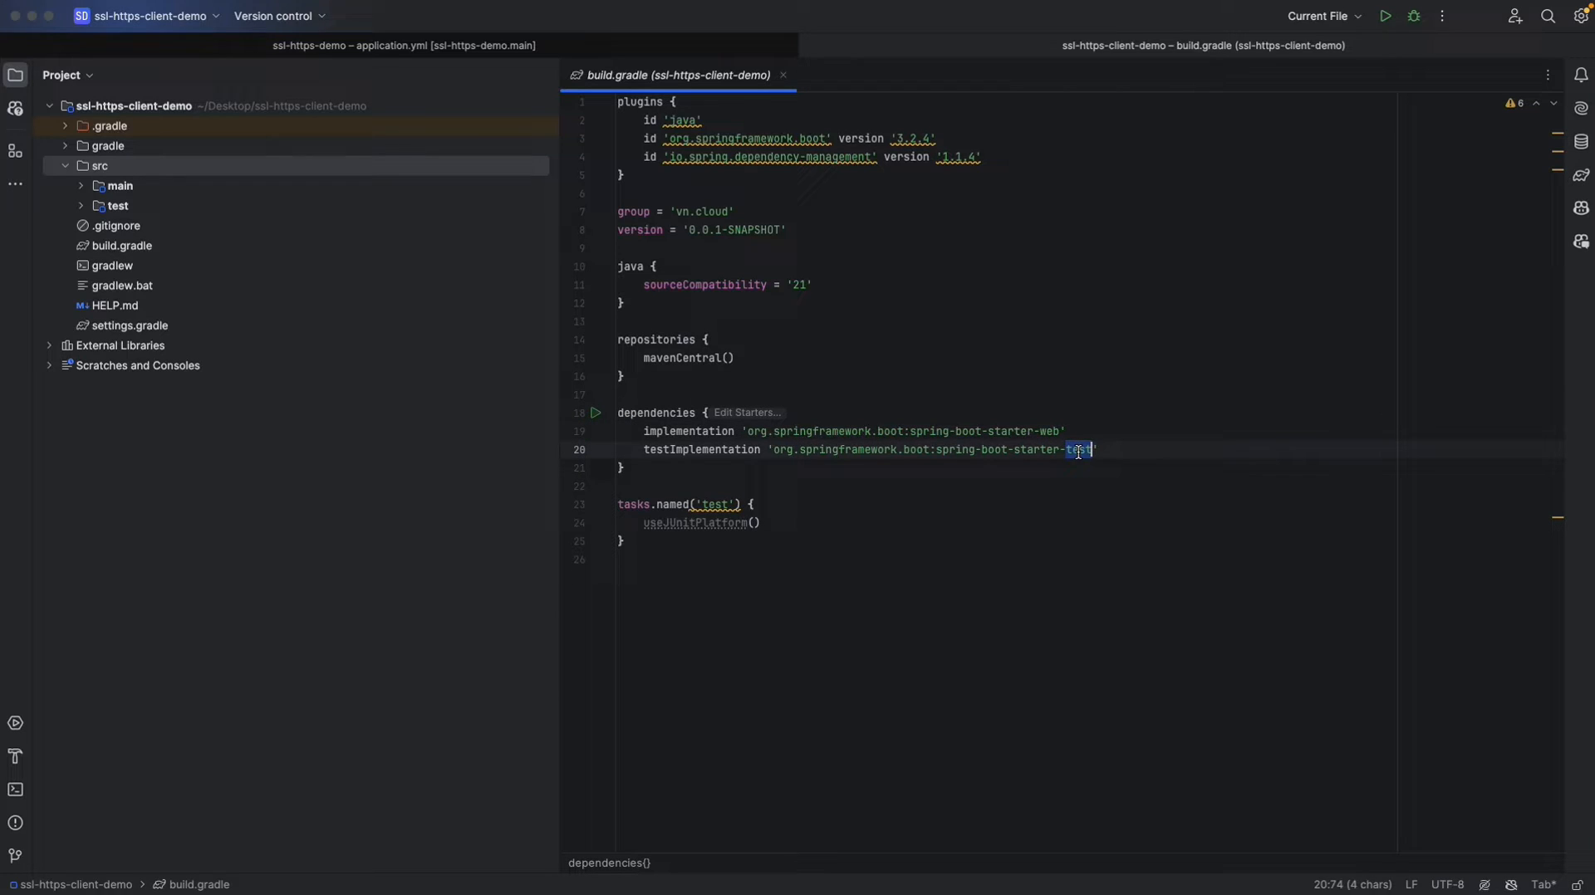
{"action": "left_click", "coordinate": [121, 185]}
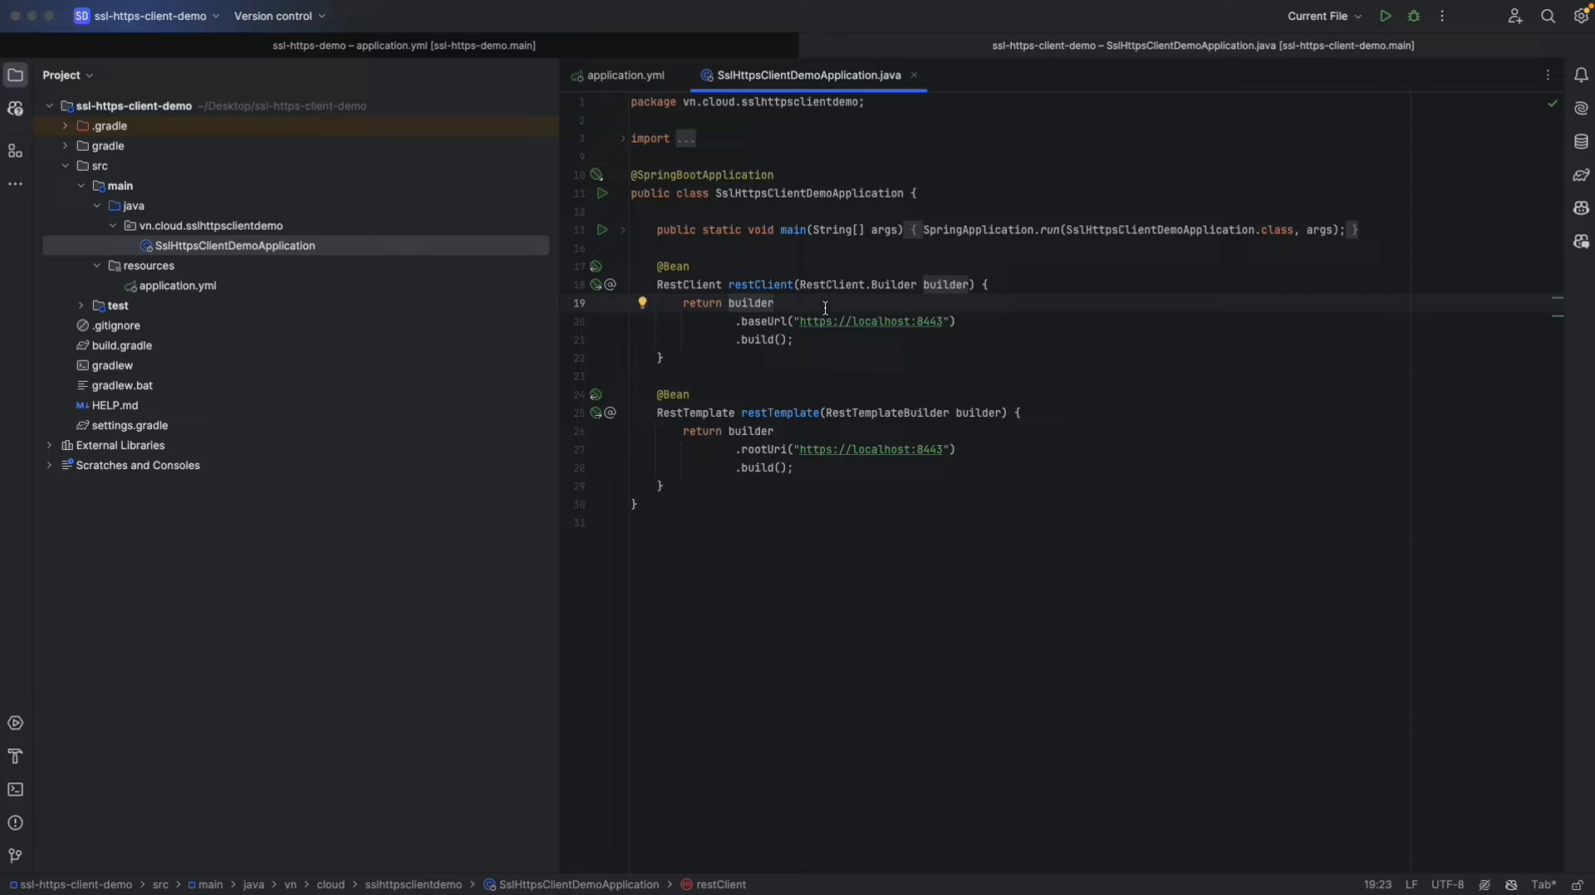
{"action": "mouse_move", "coordinate": [808, 303]}
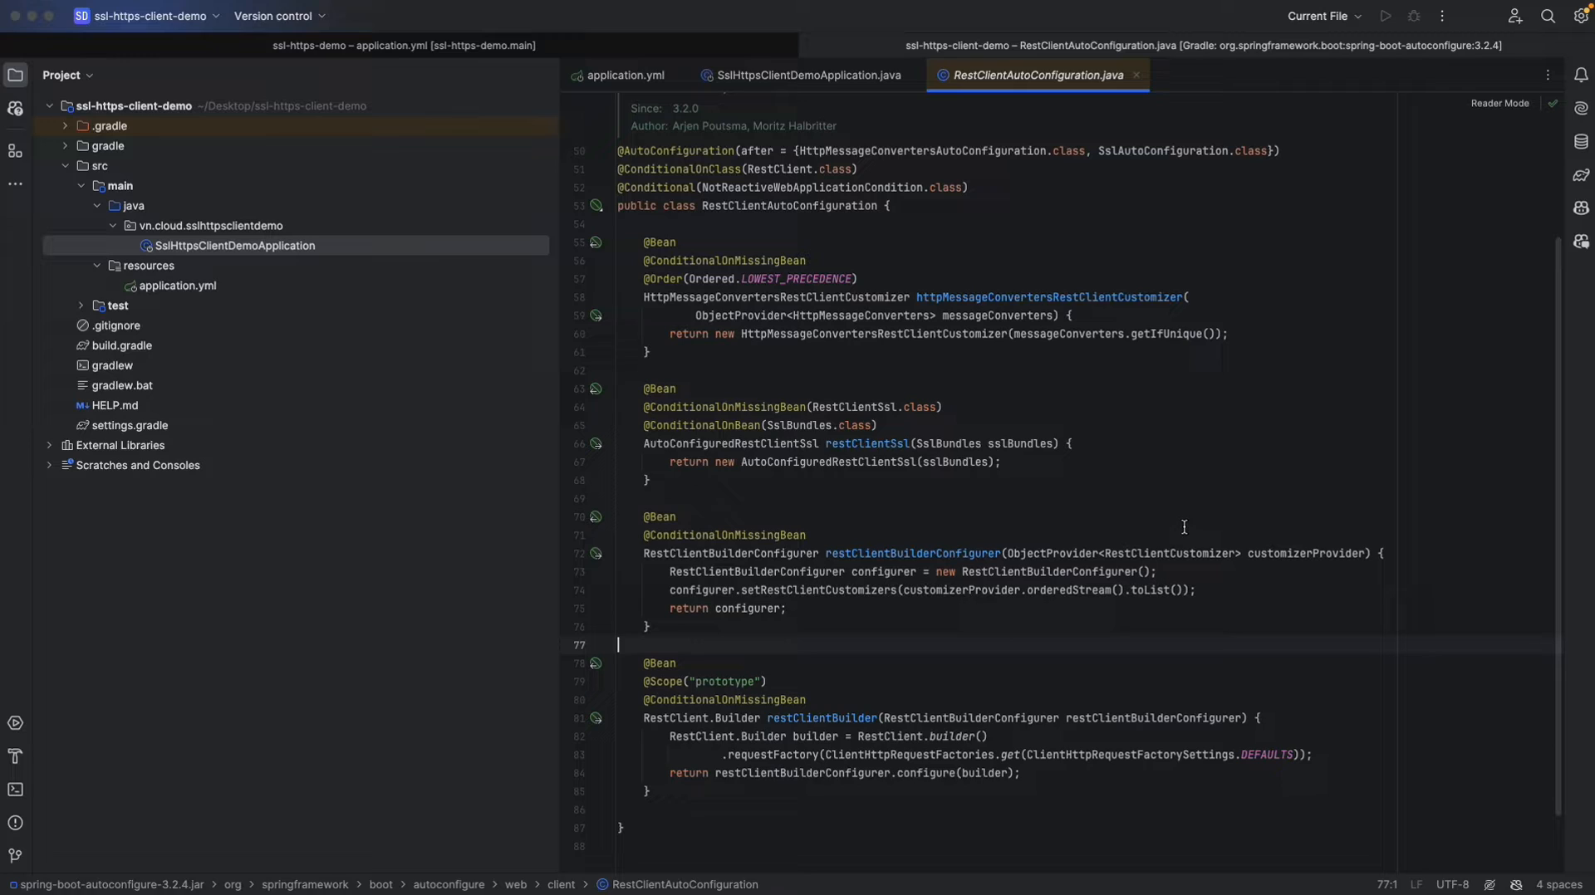
{"action": "mouse_move", "coordinate": [811, 736]}
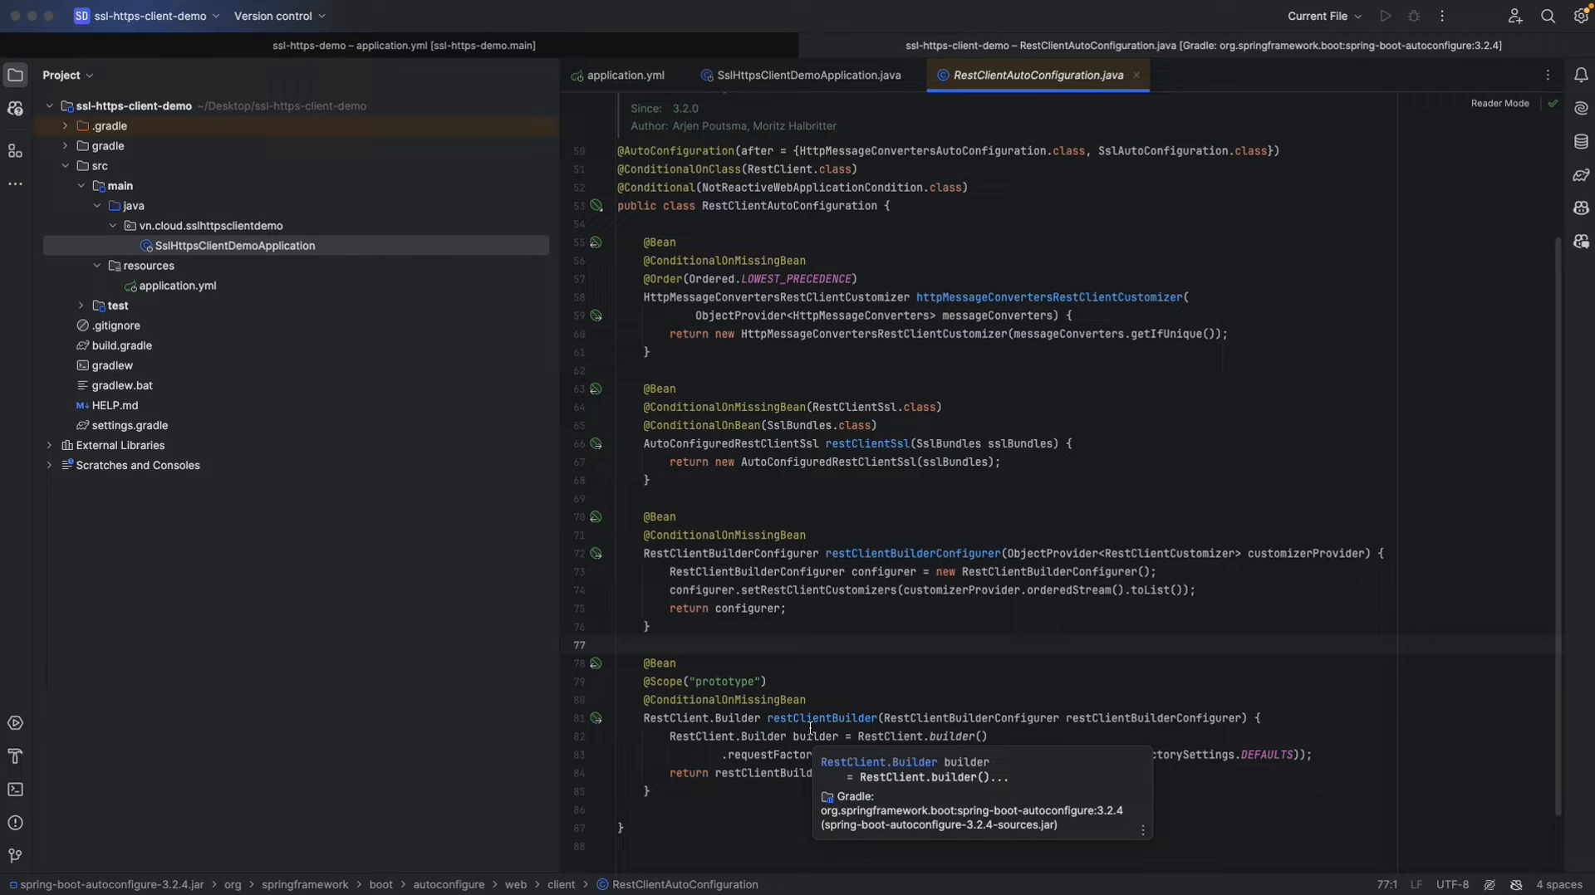
{"action": "mouse_move", "coordinate": [769, 729]}
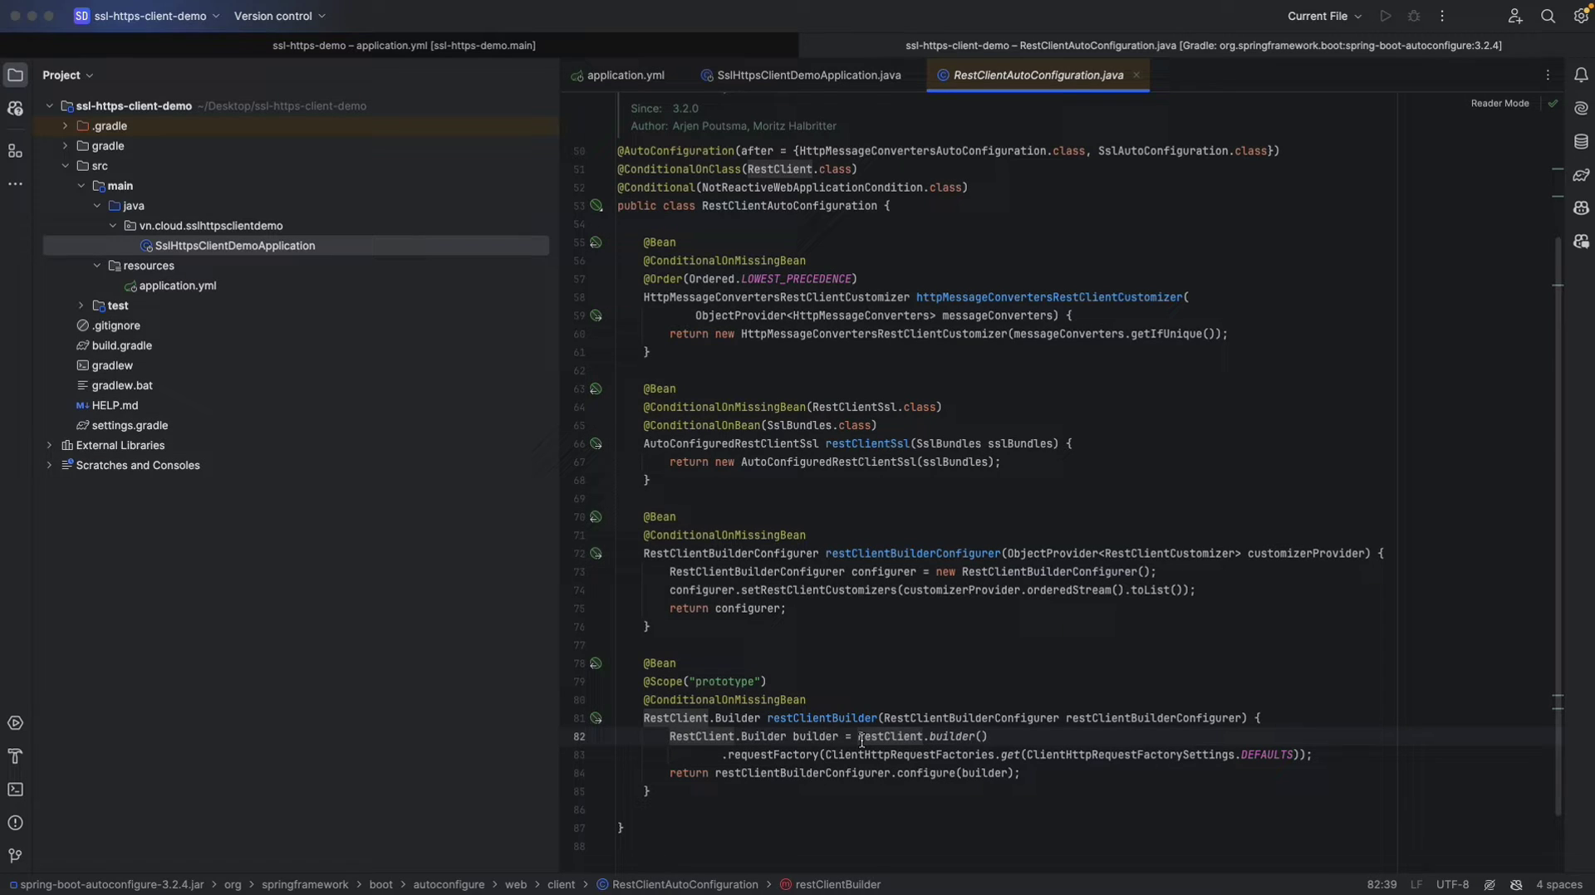
Return from RestClientAutoConfiguration.java to the SslHttpsClientDemoApplication tab.
{"action": "left_click", "coordinate": [807, 75]}
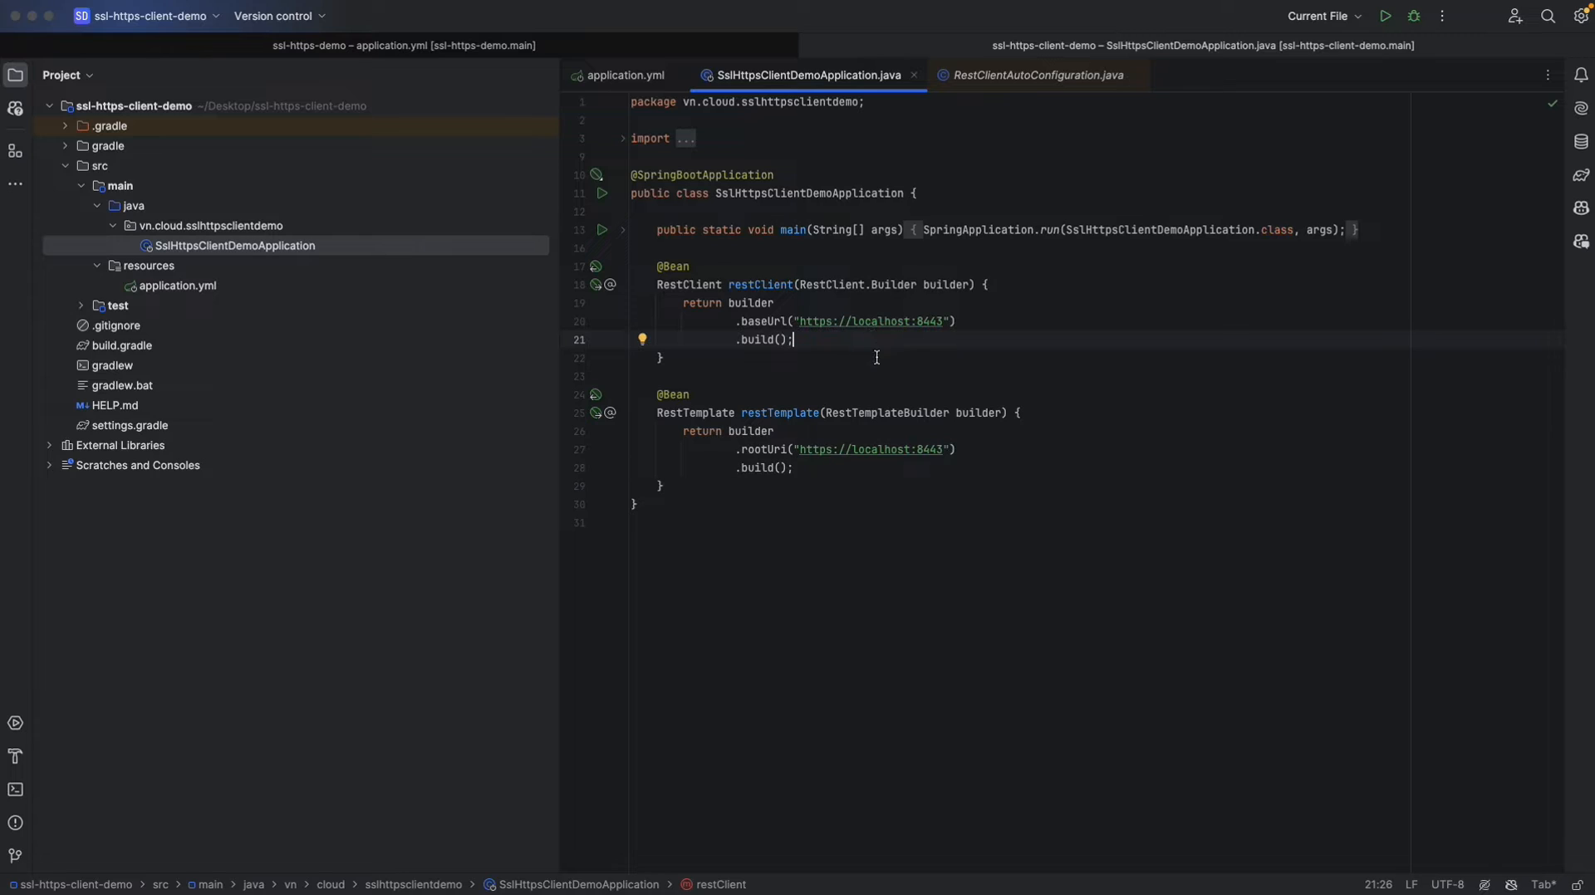
Create a new Java class, HelloController, in the sslhttpsclientdemo package.
{"action": "left_click", "coordinate": [800, 449]}
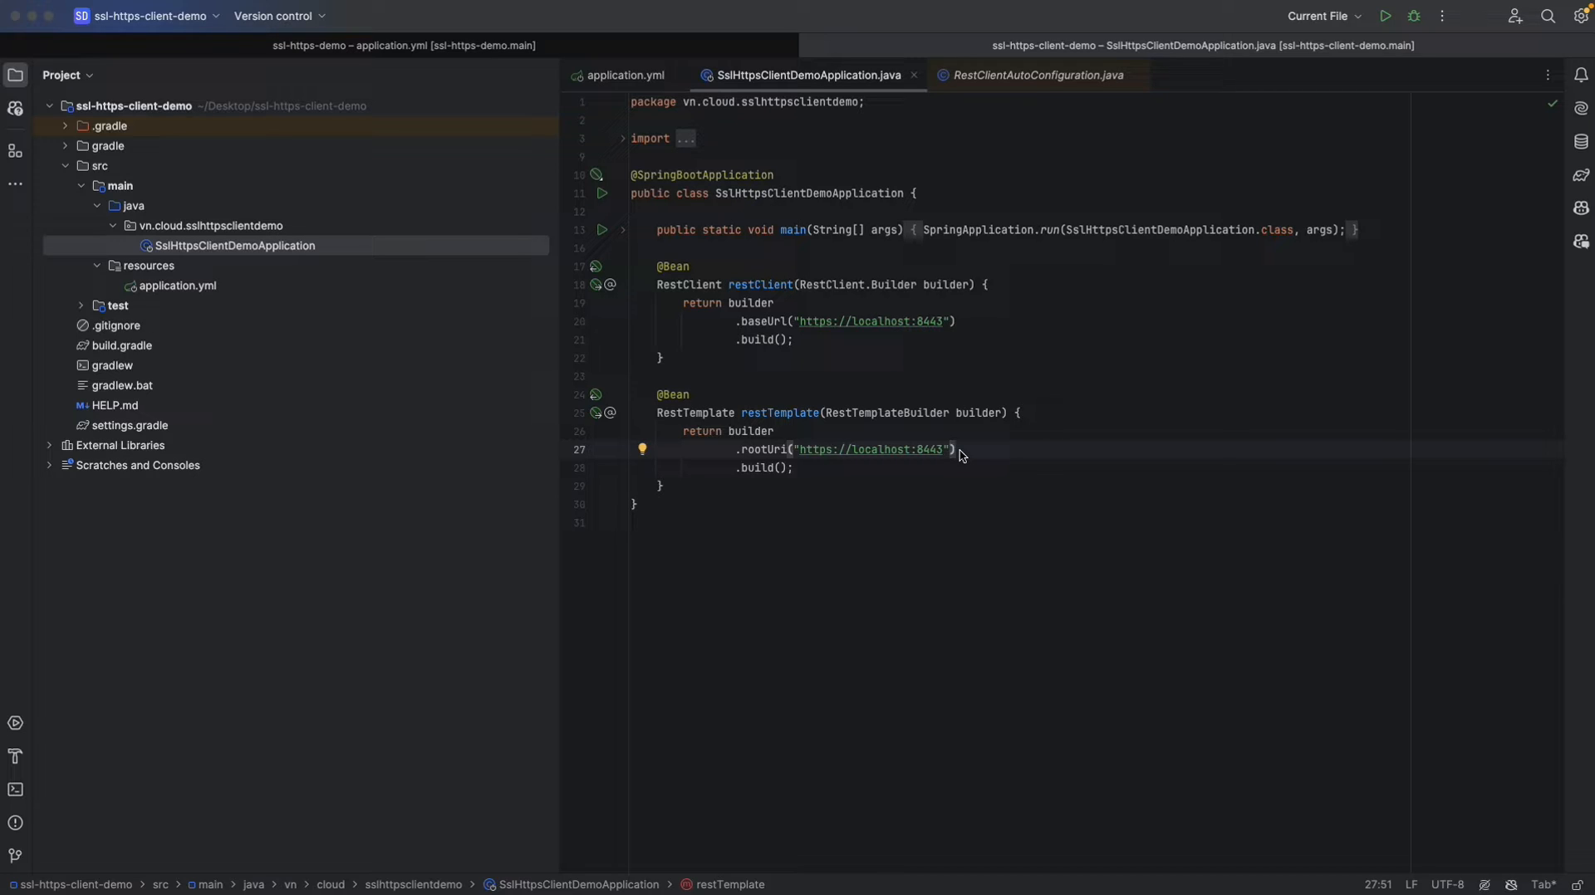
{"action": "mouse_move", "coordinate": [169, 239]}
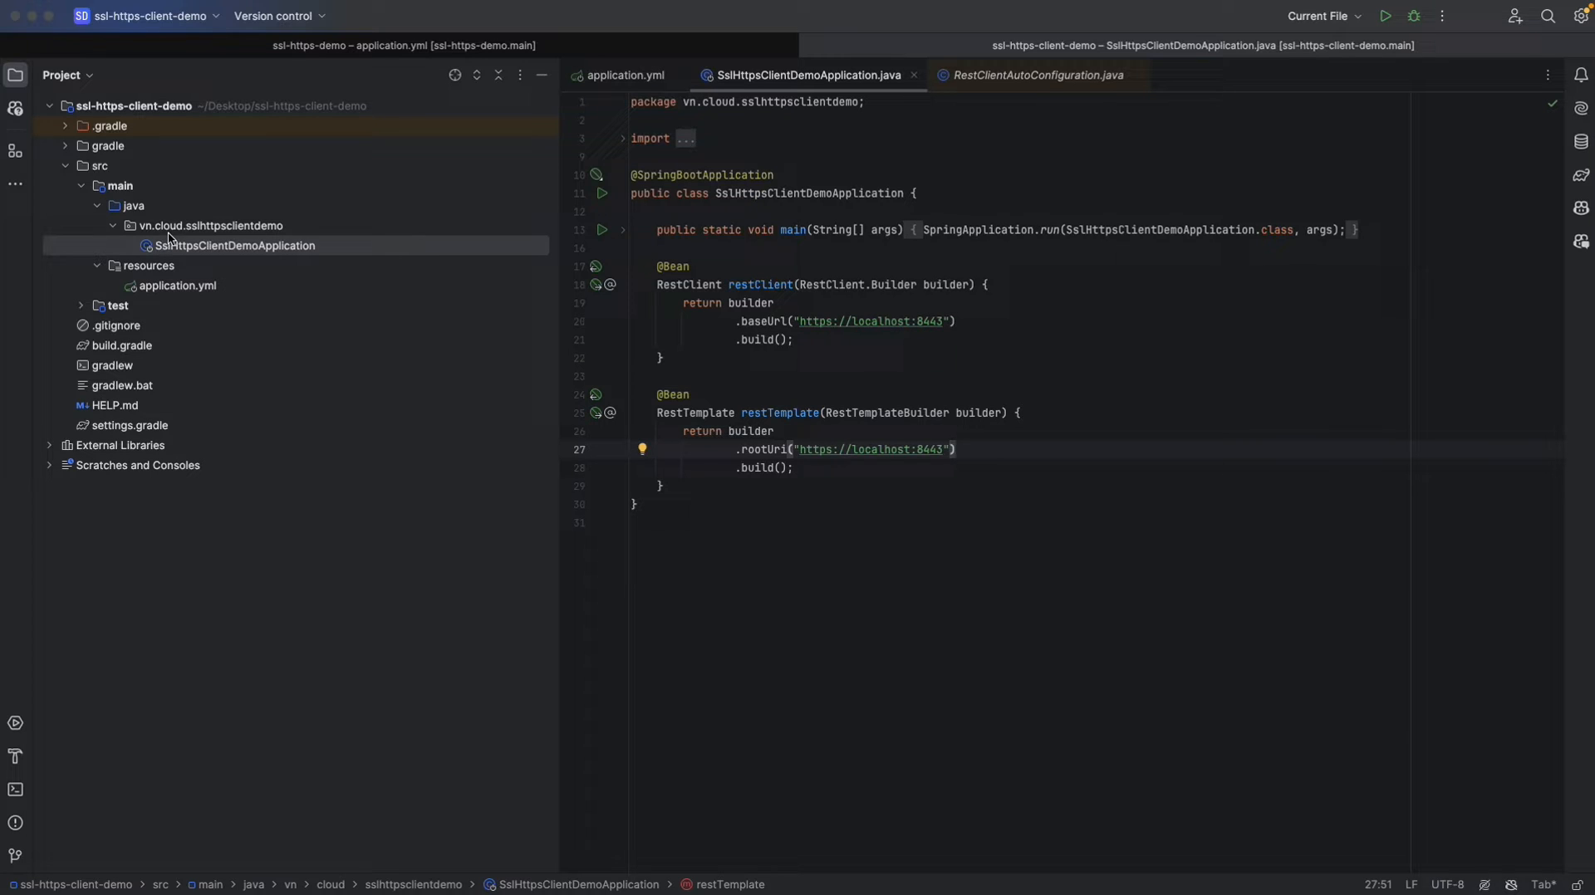
{"action": "right_click", "coordinate": [192, 225]}
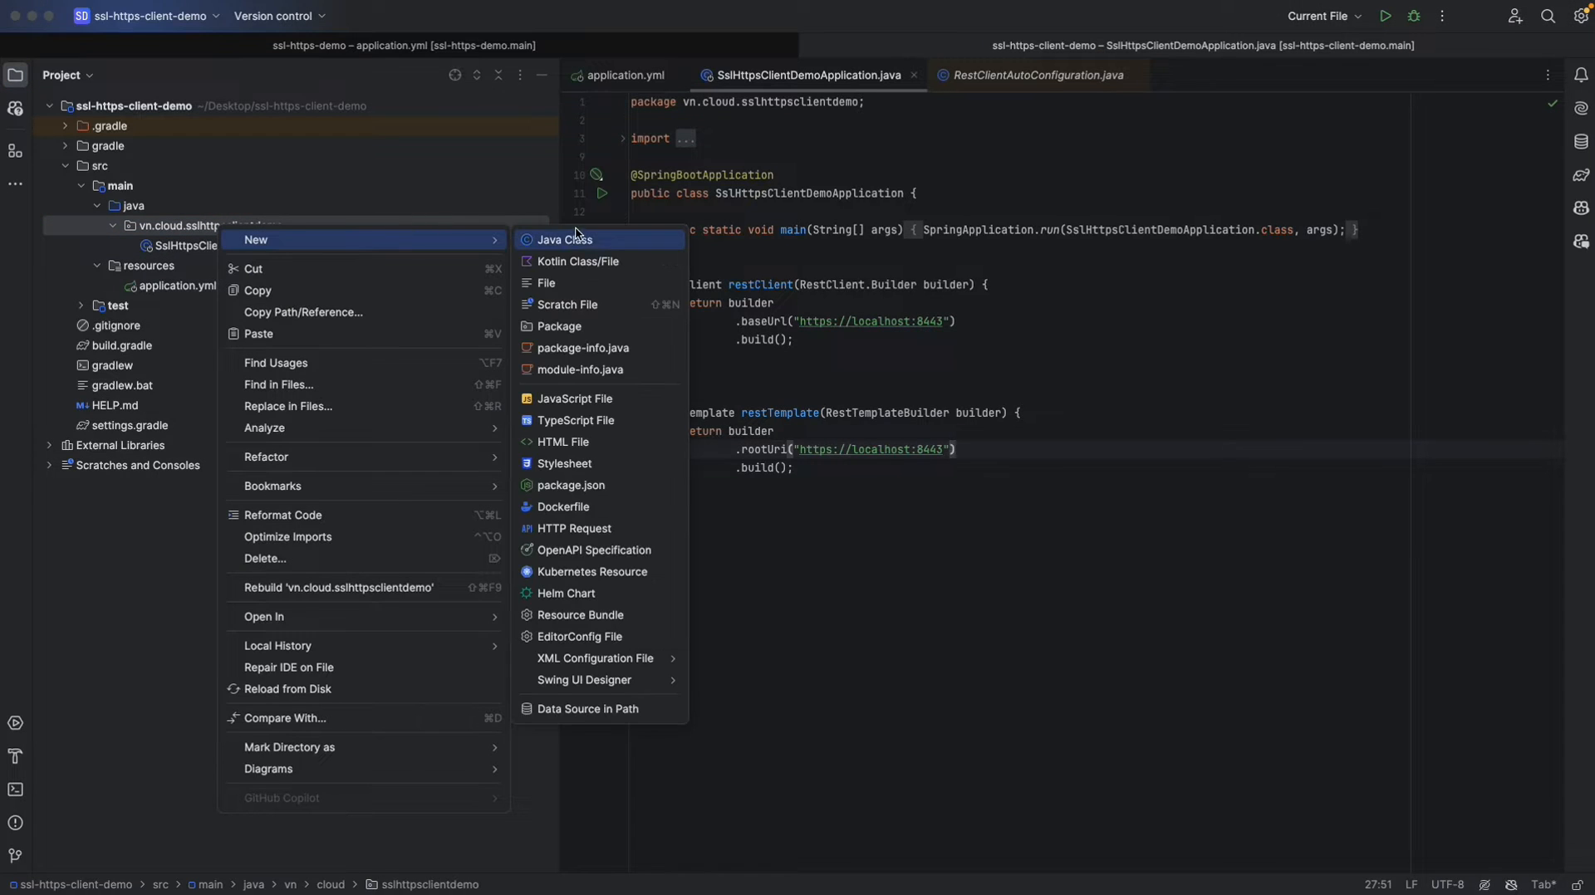
{"action": "left_click", "coordinate": [563, 239]}
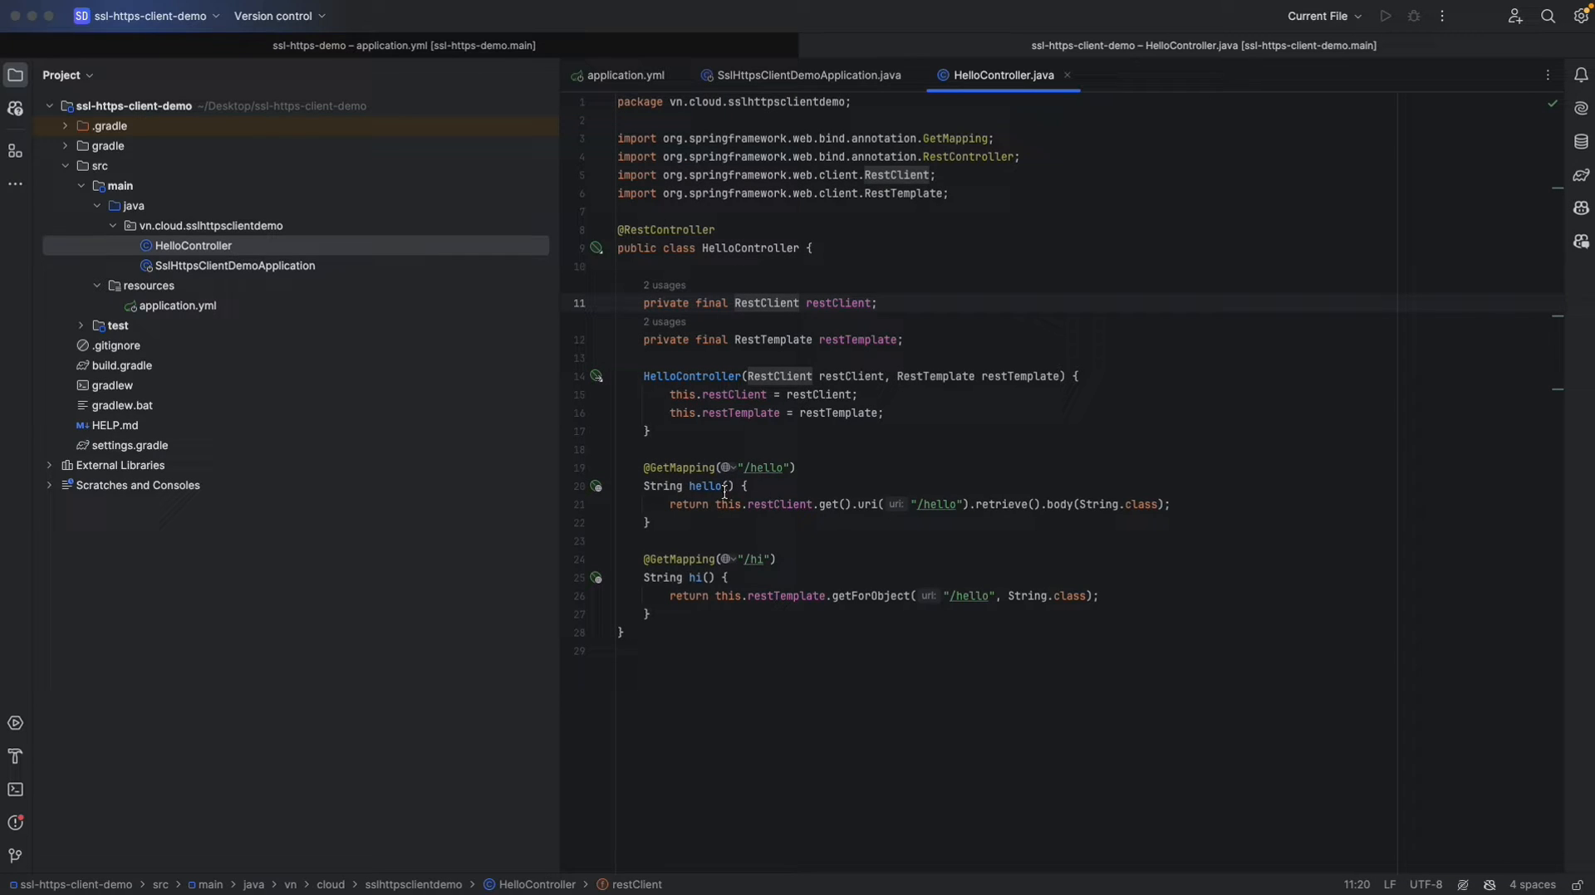
{"action": "mouse_move", "coordinate": [768, 485]}
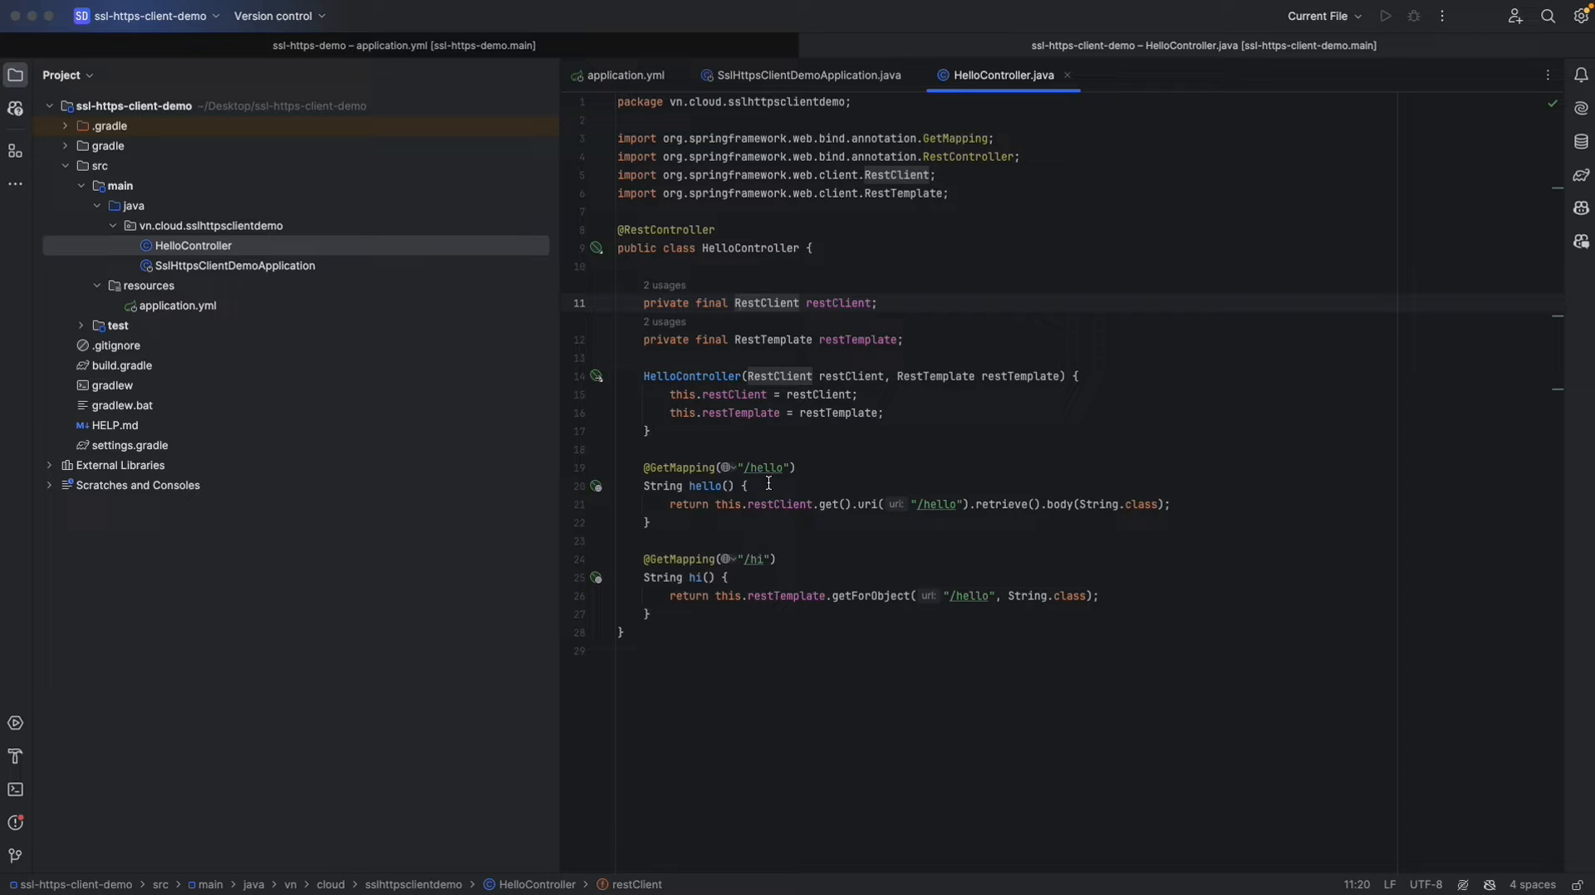
{"action": "mouse_move", "coordinate": [754, 577]}
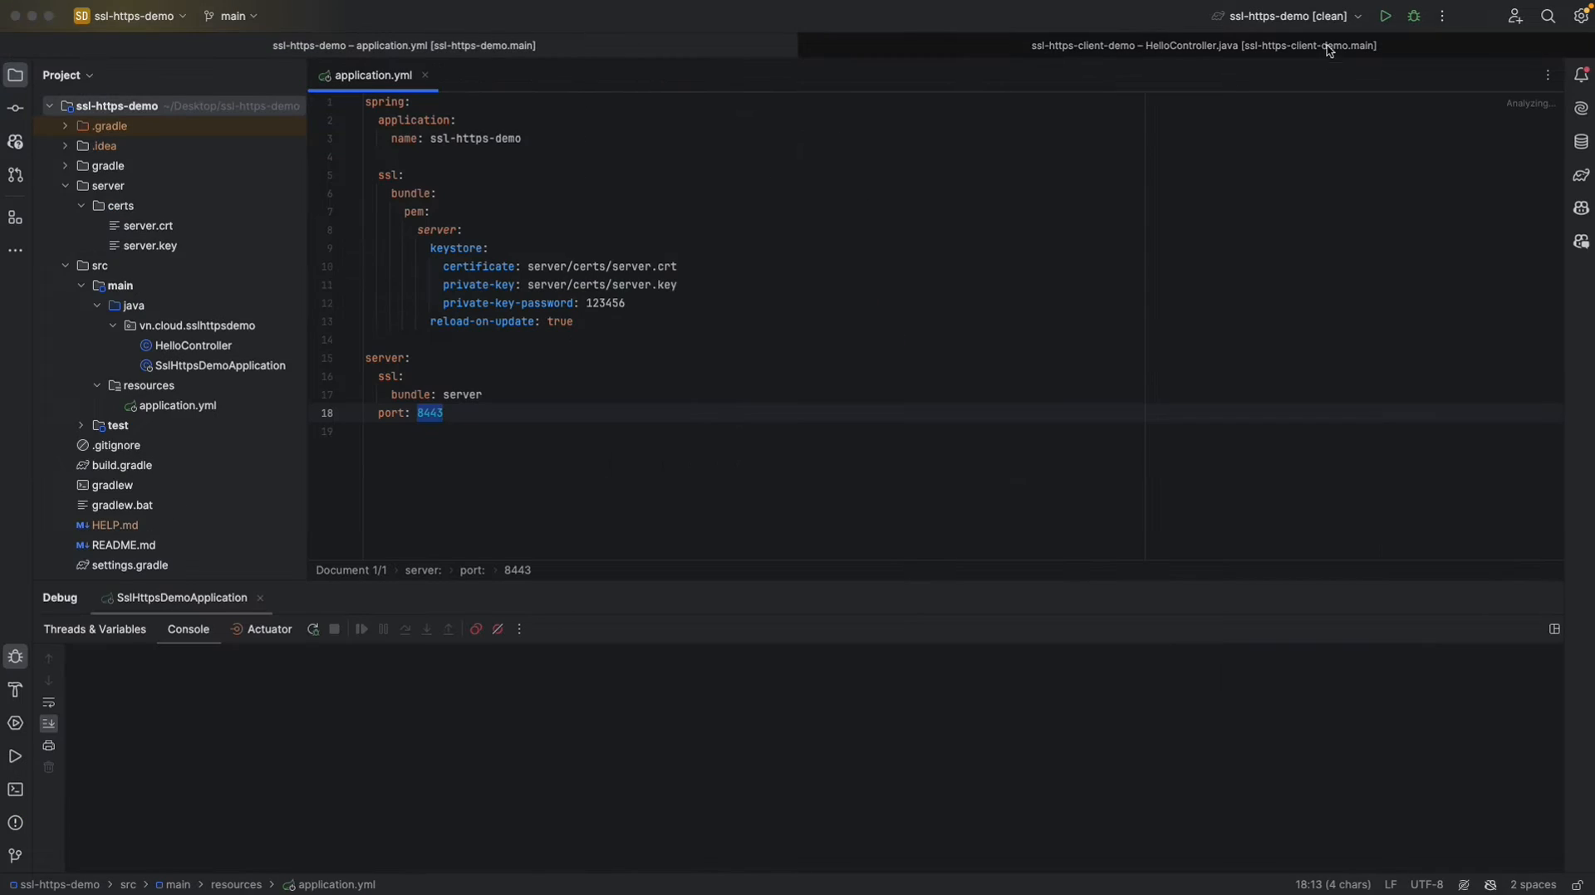
Run the server, debug the client app, and request localhost:8080/orders/1 in the browser.
{"action": "left_click", "coordinate": [1294, 16]}
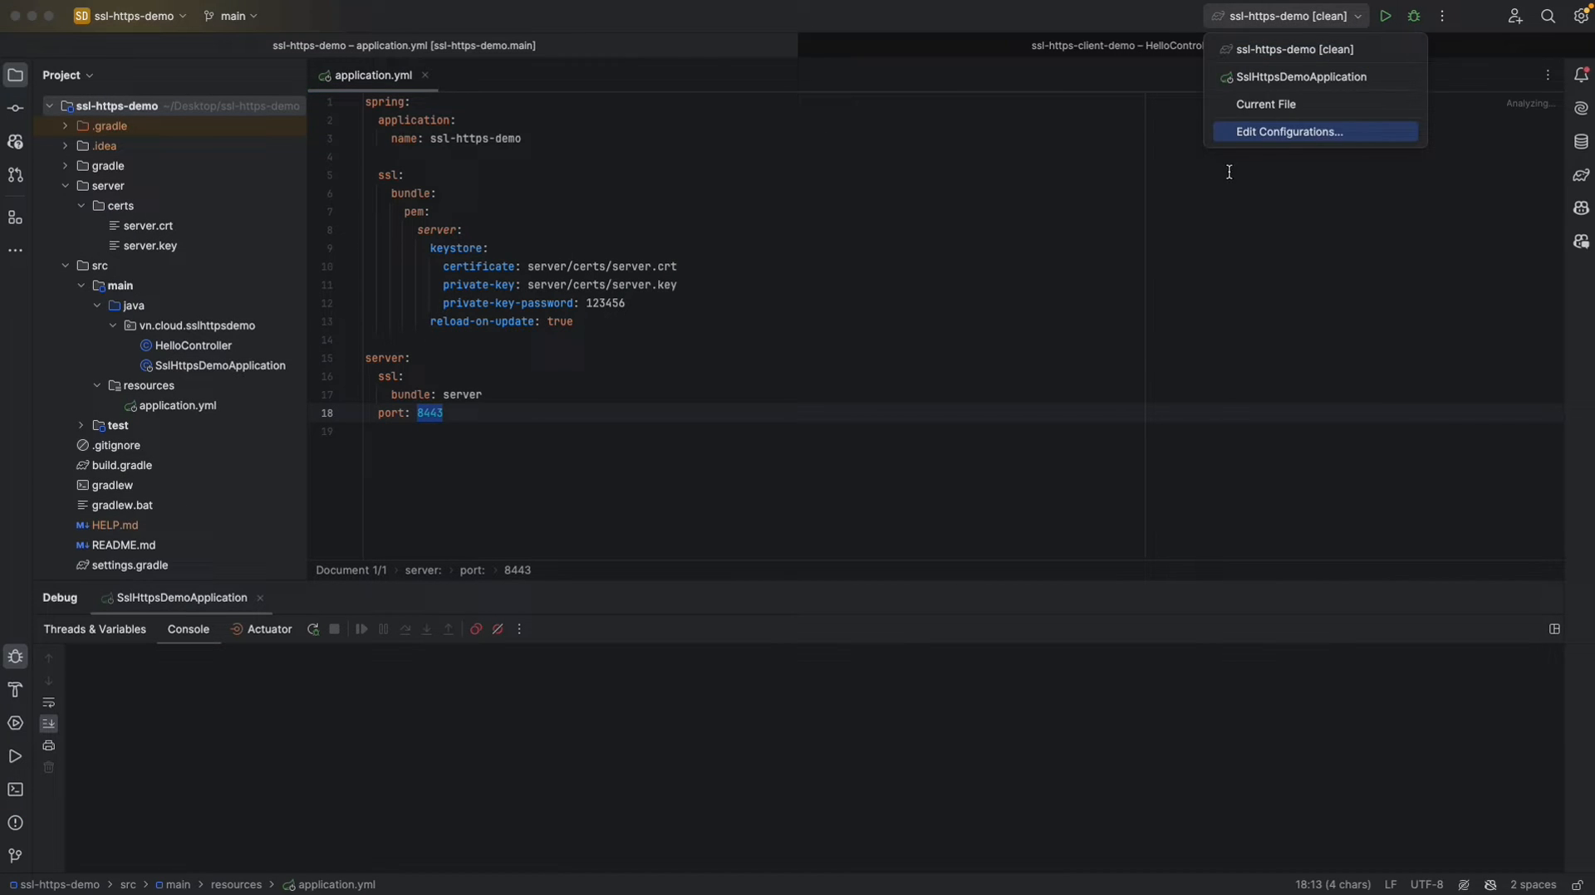
{"action": "left_click", "coordinate": [1305, 76]}
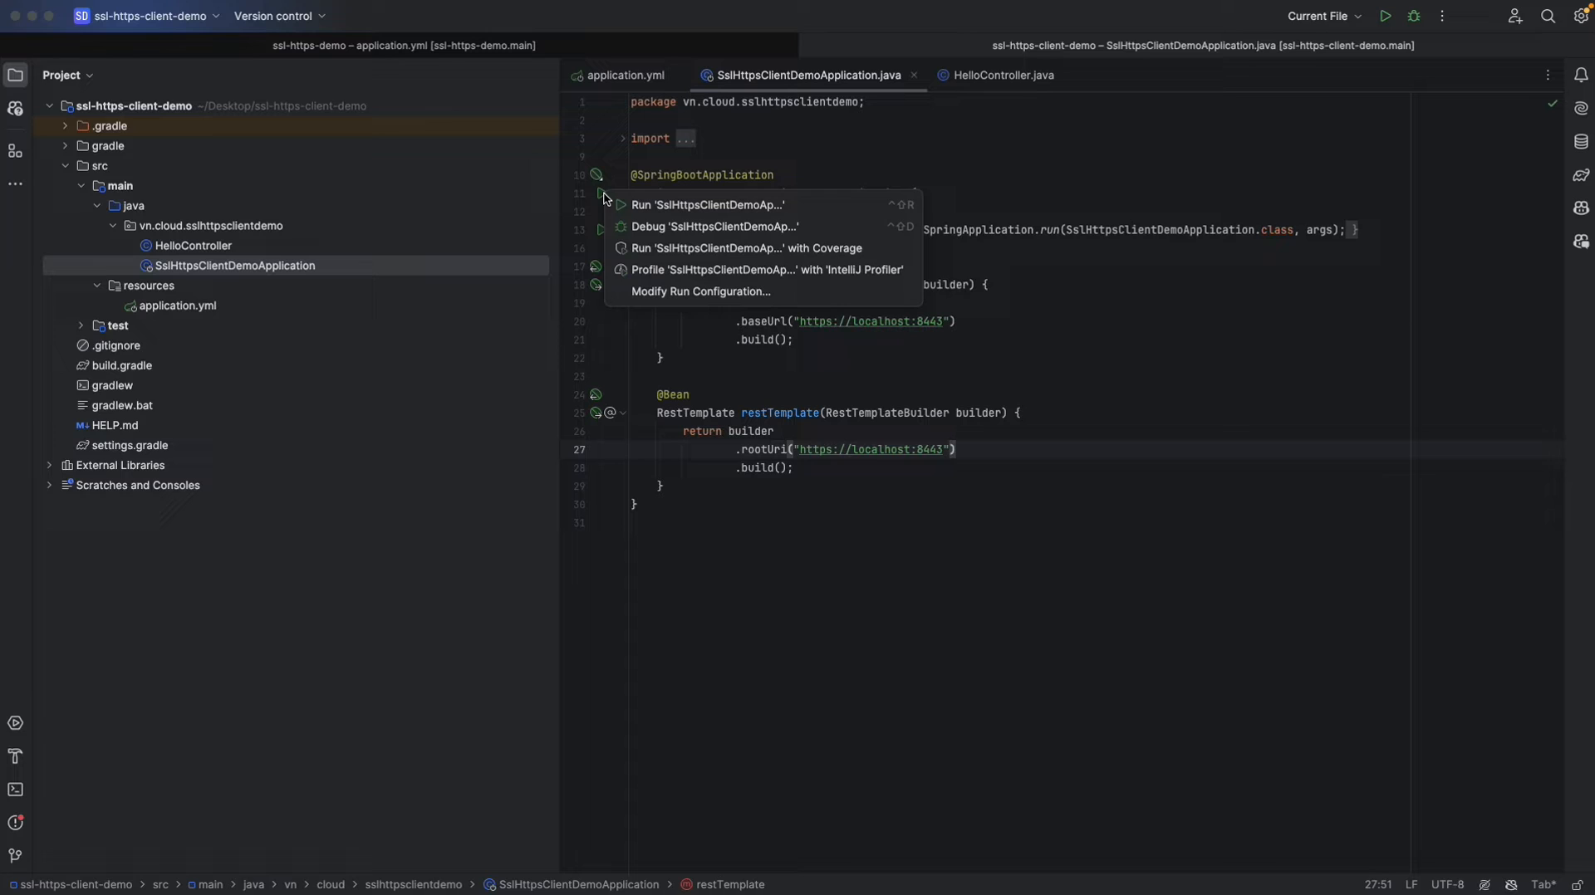
{"action": "left_click", "coordinate": [716, 226]}
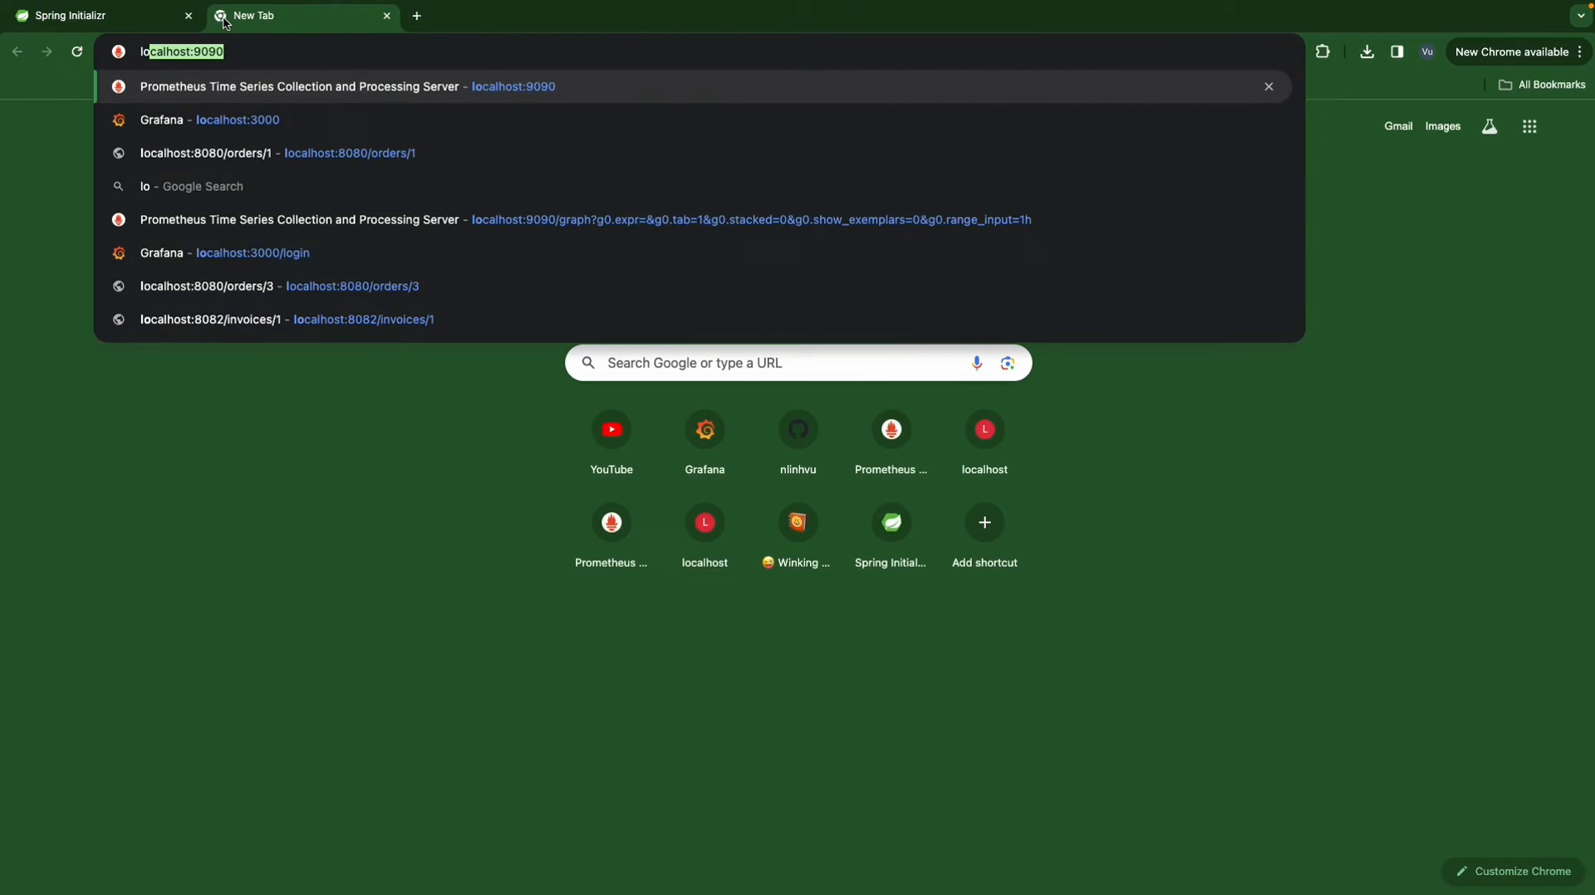
{"action": "type", "text": "localhost:8080/orders/1"}
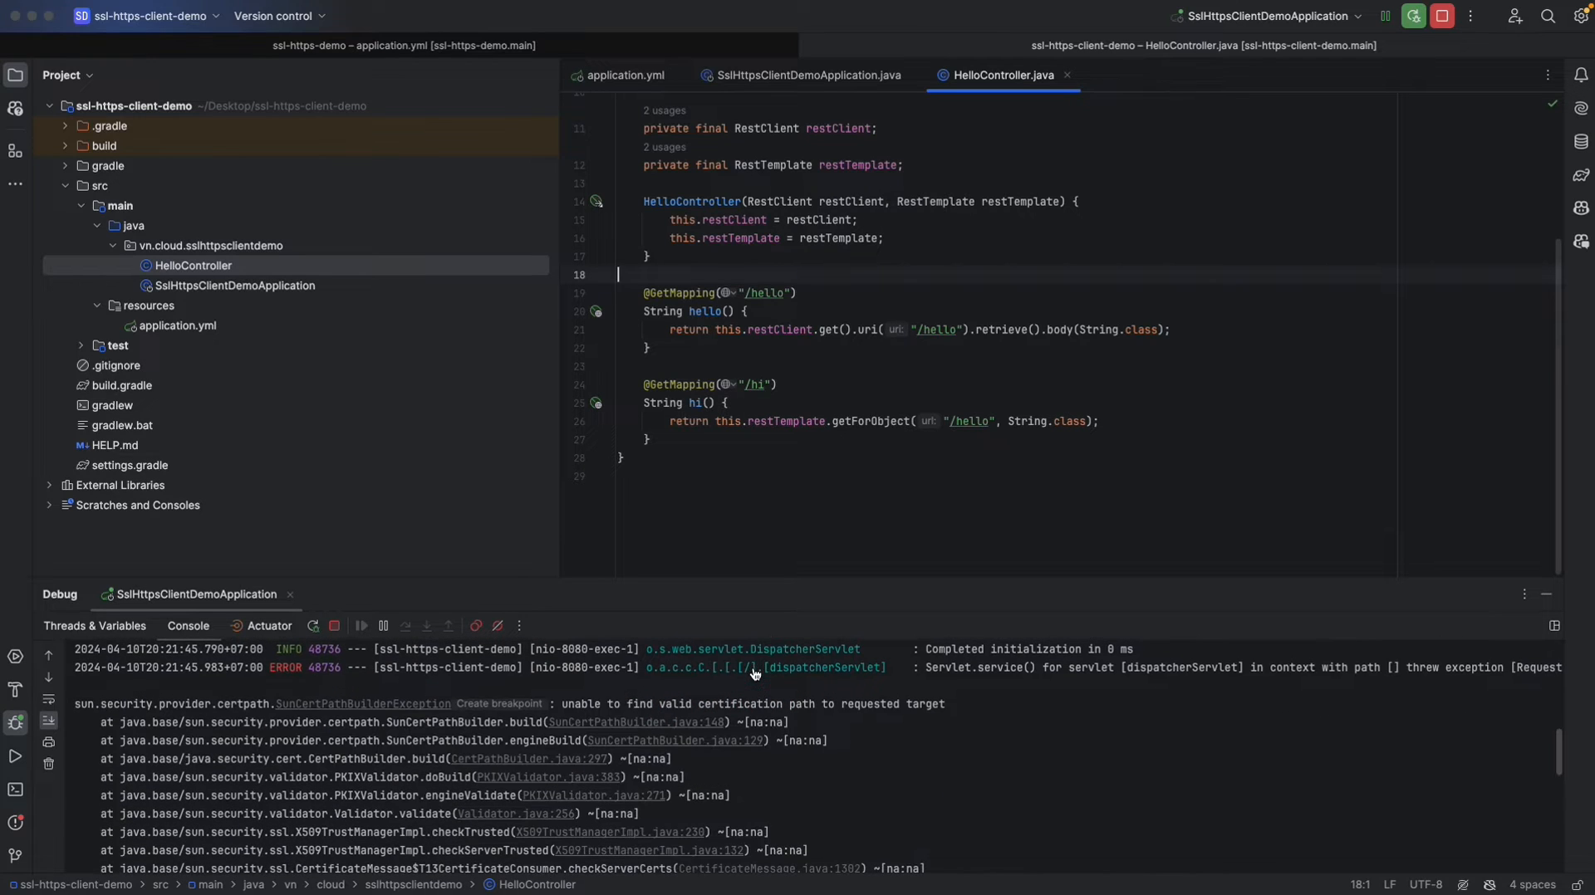
{"action": "mouse_move", "coordinate": [694, 704]}
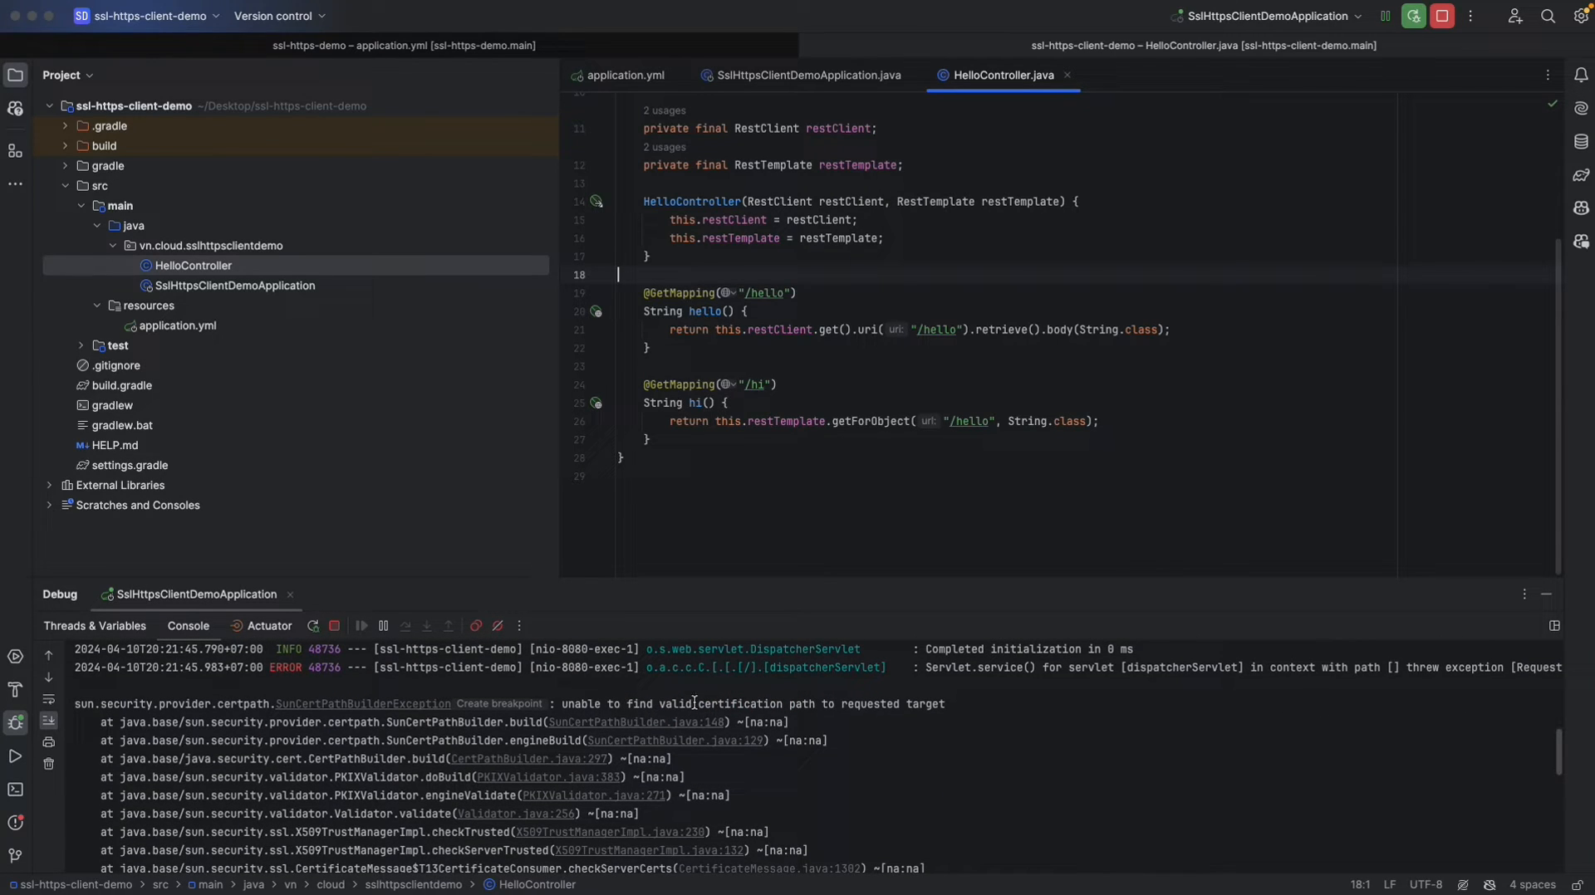
{"action": "mouse_move", "coordinate": [892, 705]}
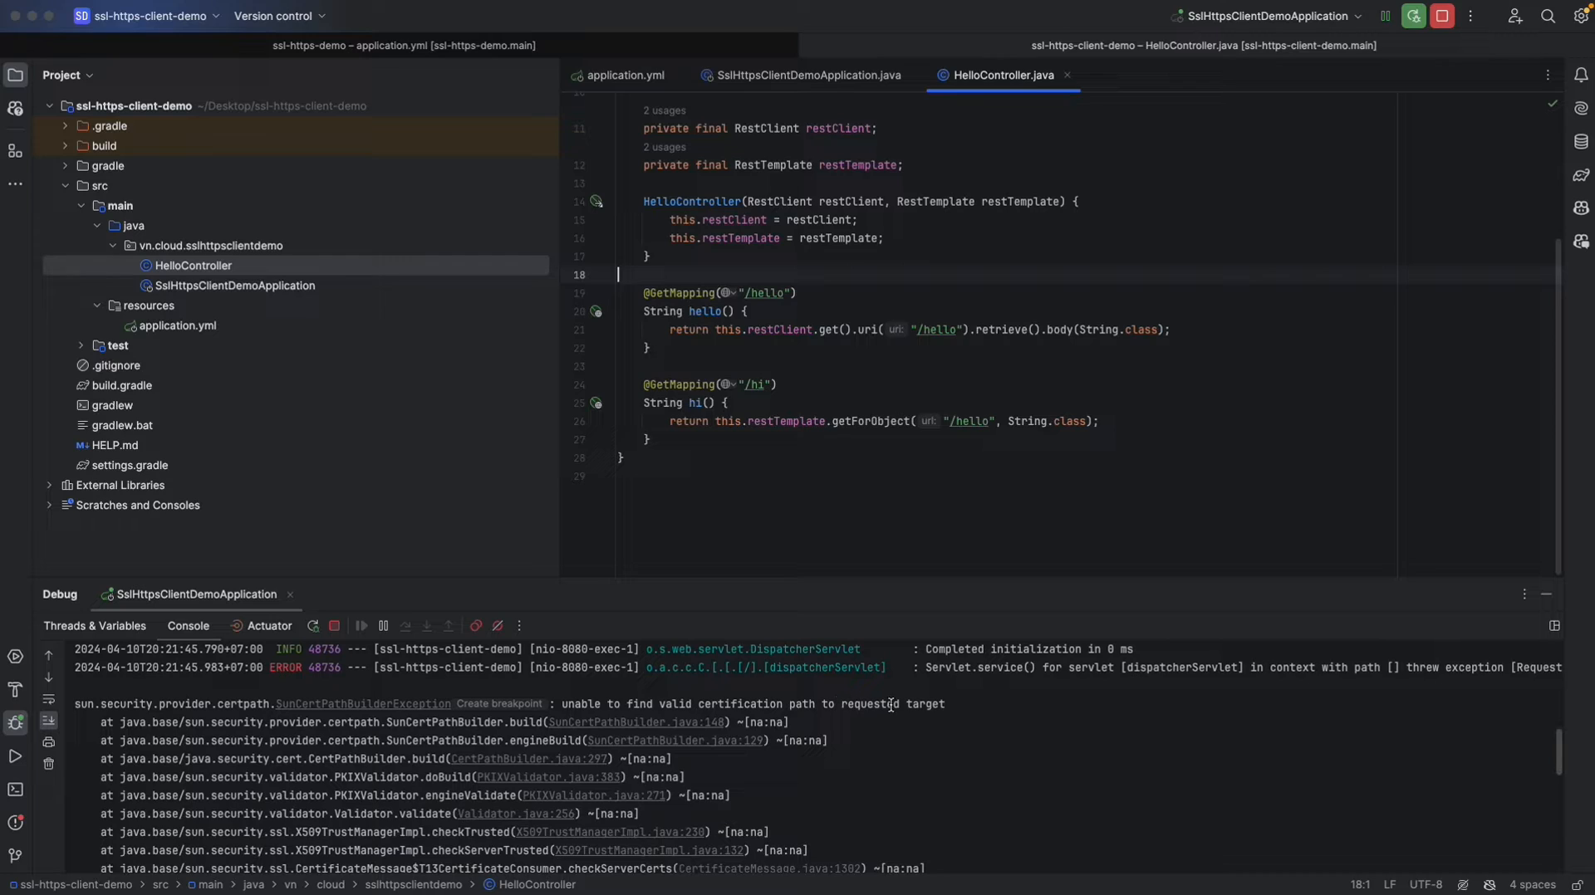
{"action": "mouse_move", "coordinate": [902, 704]}
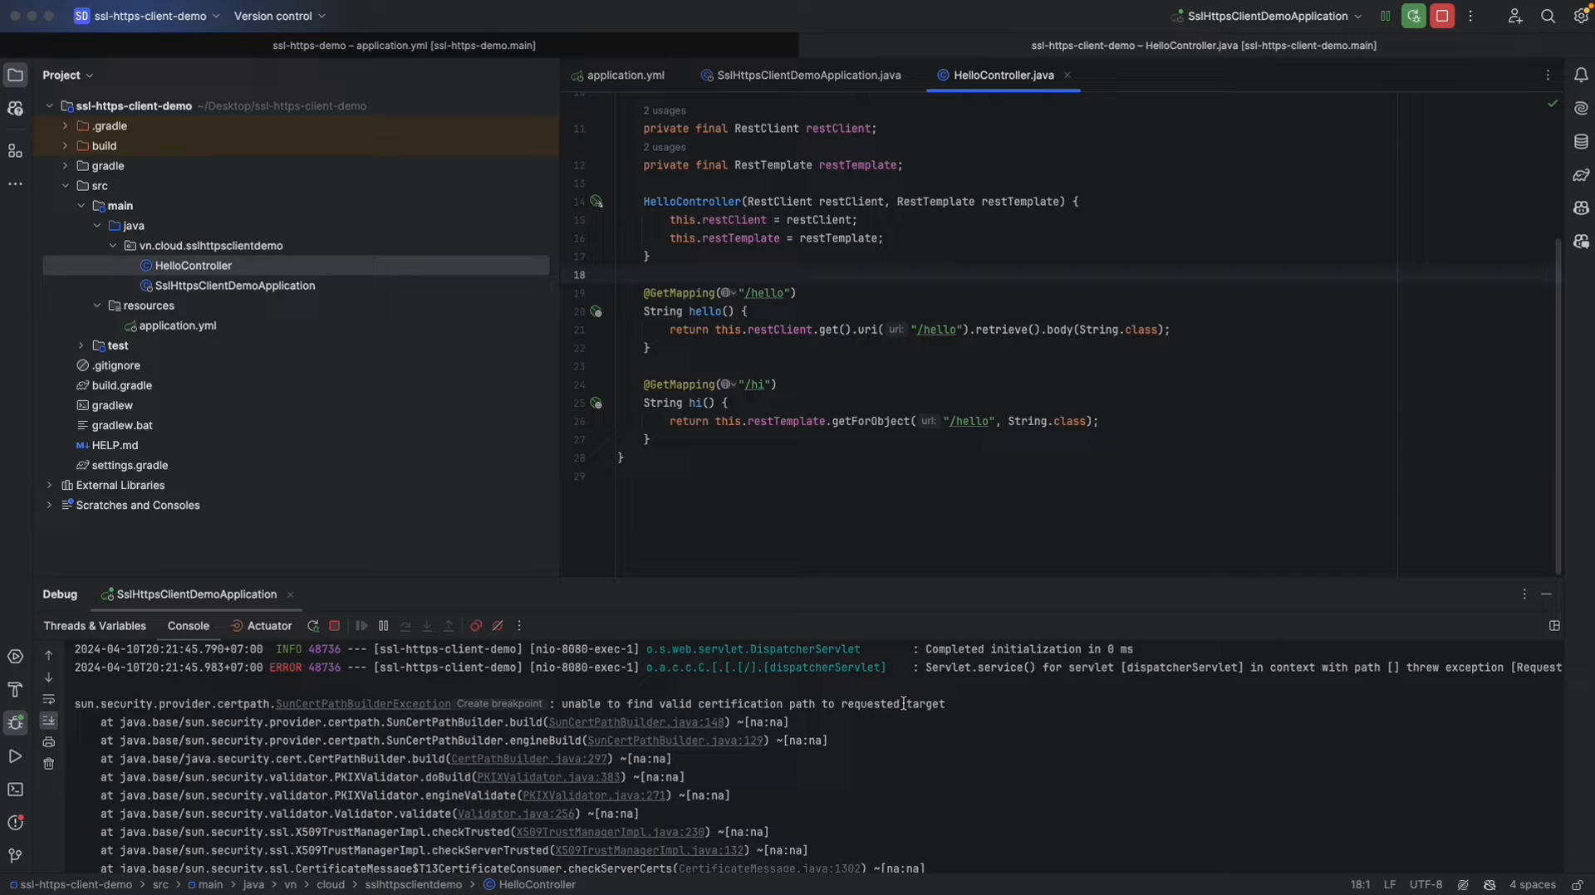
{"action": "mouse_move", "coordinate": [977, 420]}
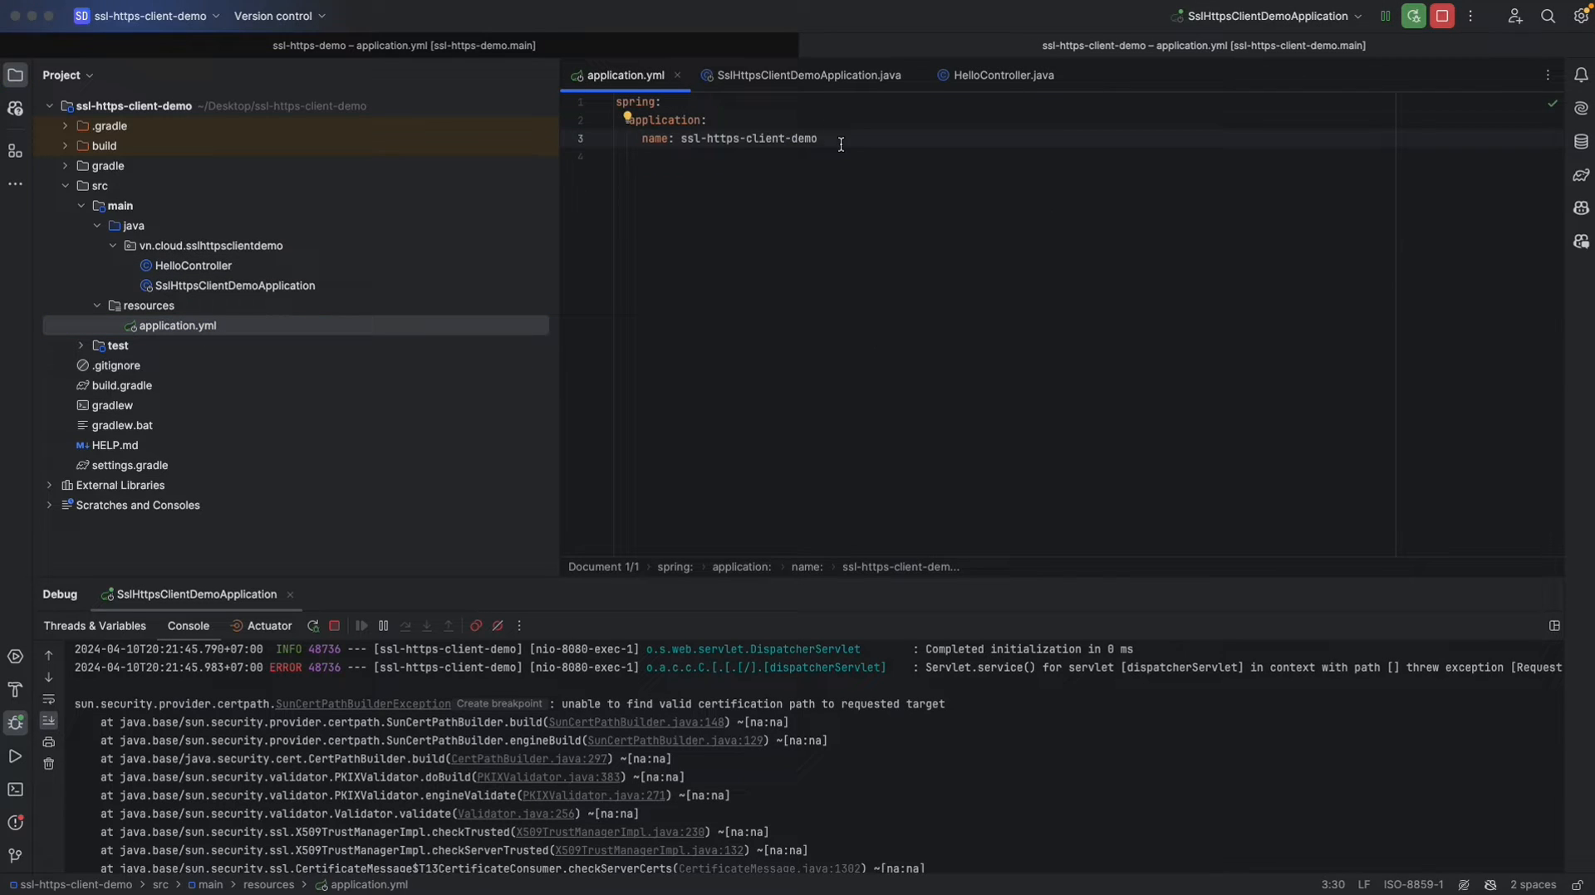
Add an ssl.bundle.pem entry with a client bundle to application.yml.
{"action": "type", "text": "ssl.bundle.pem:"}
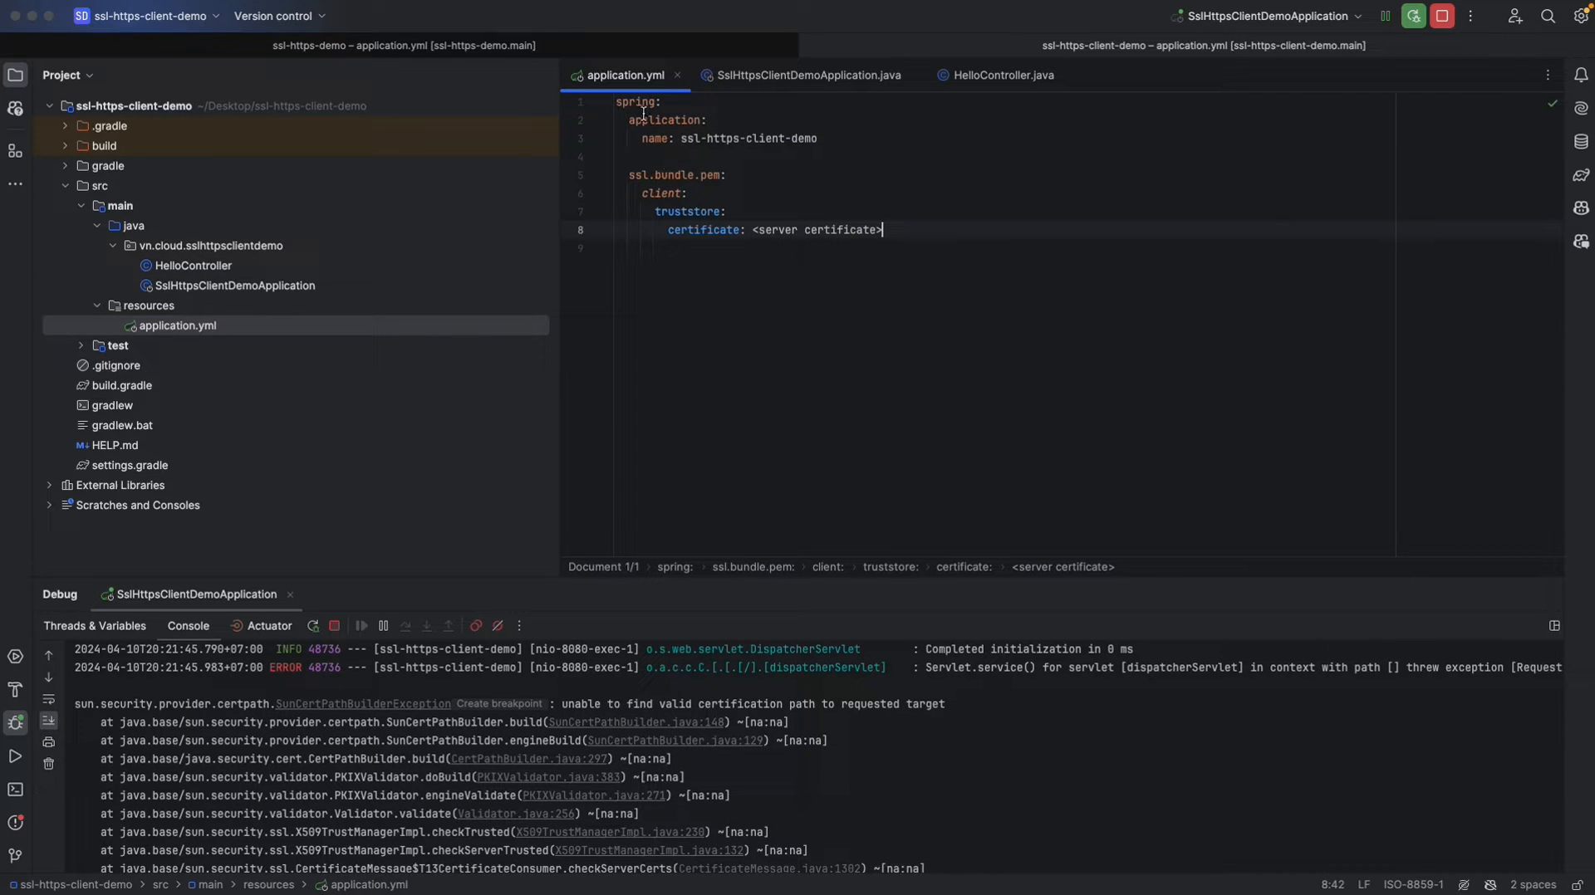
{"action": "double_click", "coordinate": [674, 174]}
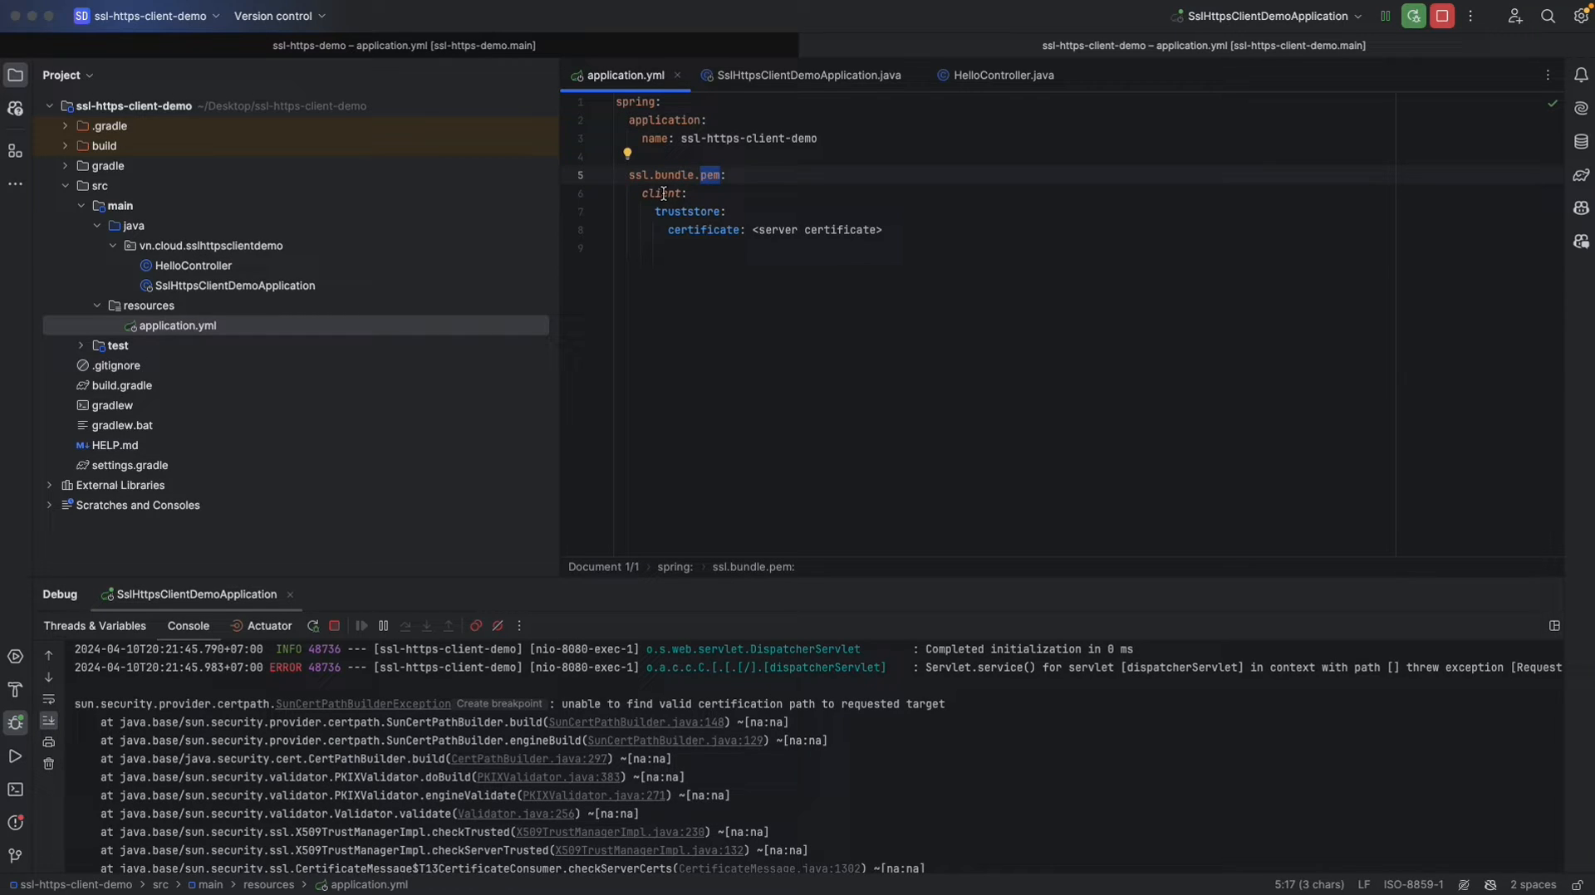
{"action": "double_click", "coordinate": [662, 194]}
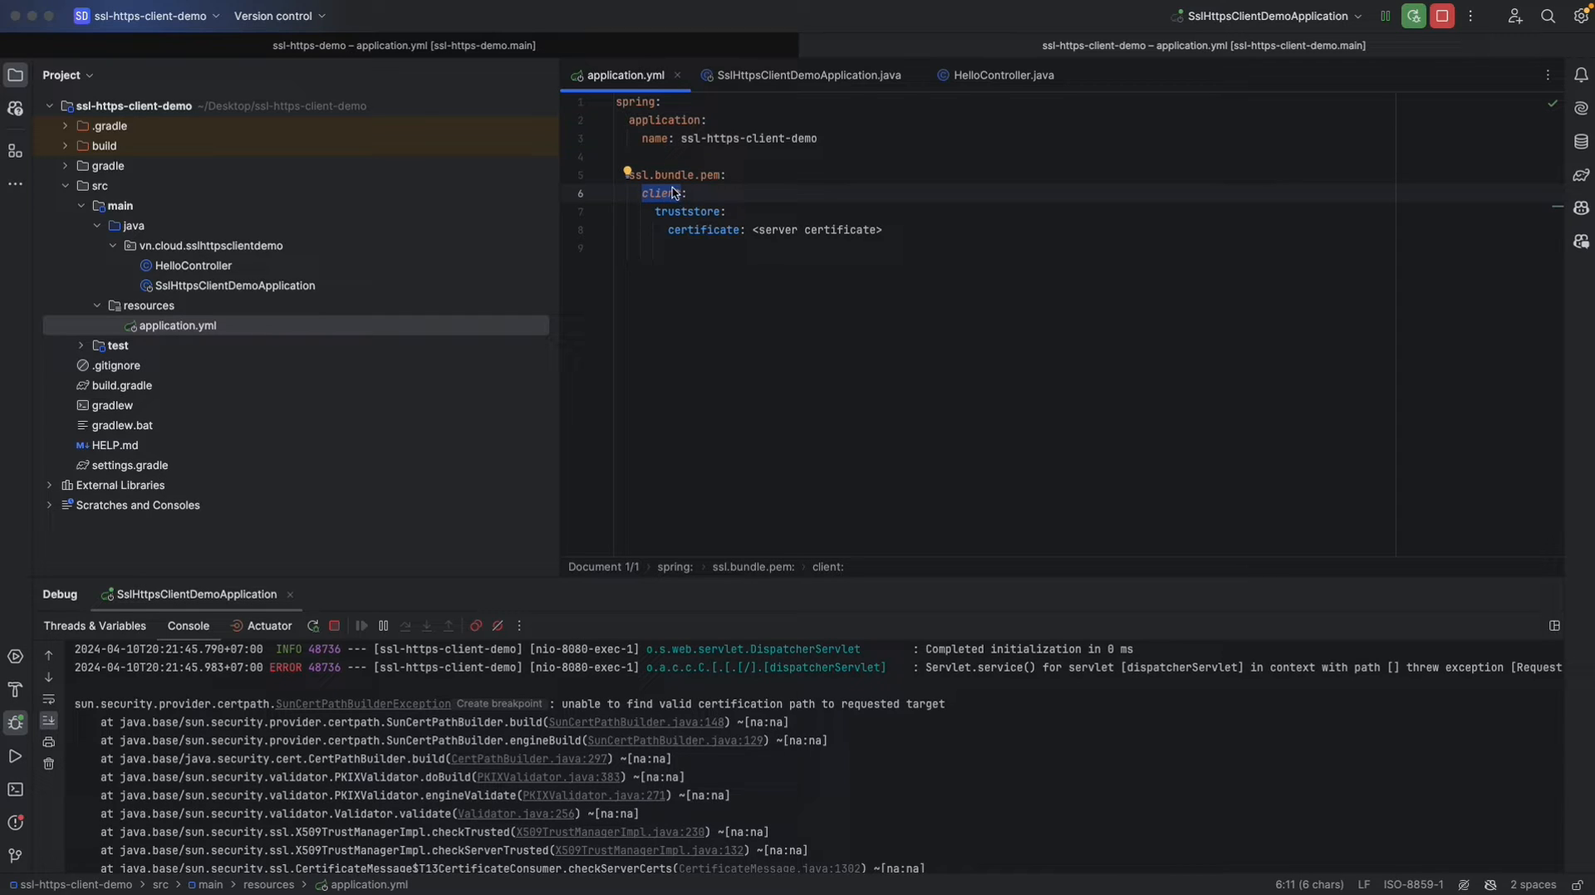
{"action": "mouse_move", "coordinate": [671, 208]}
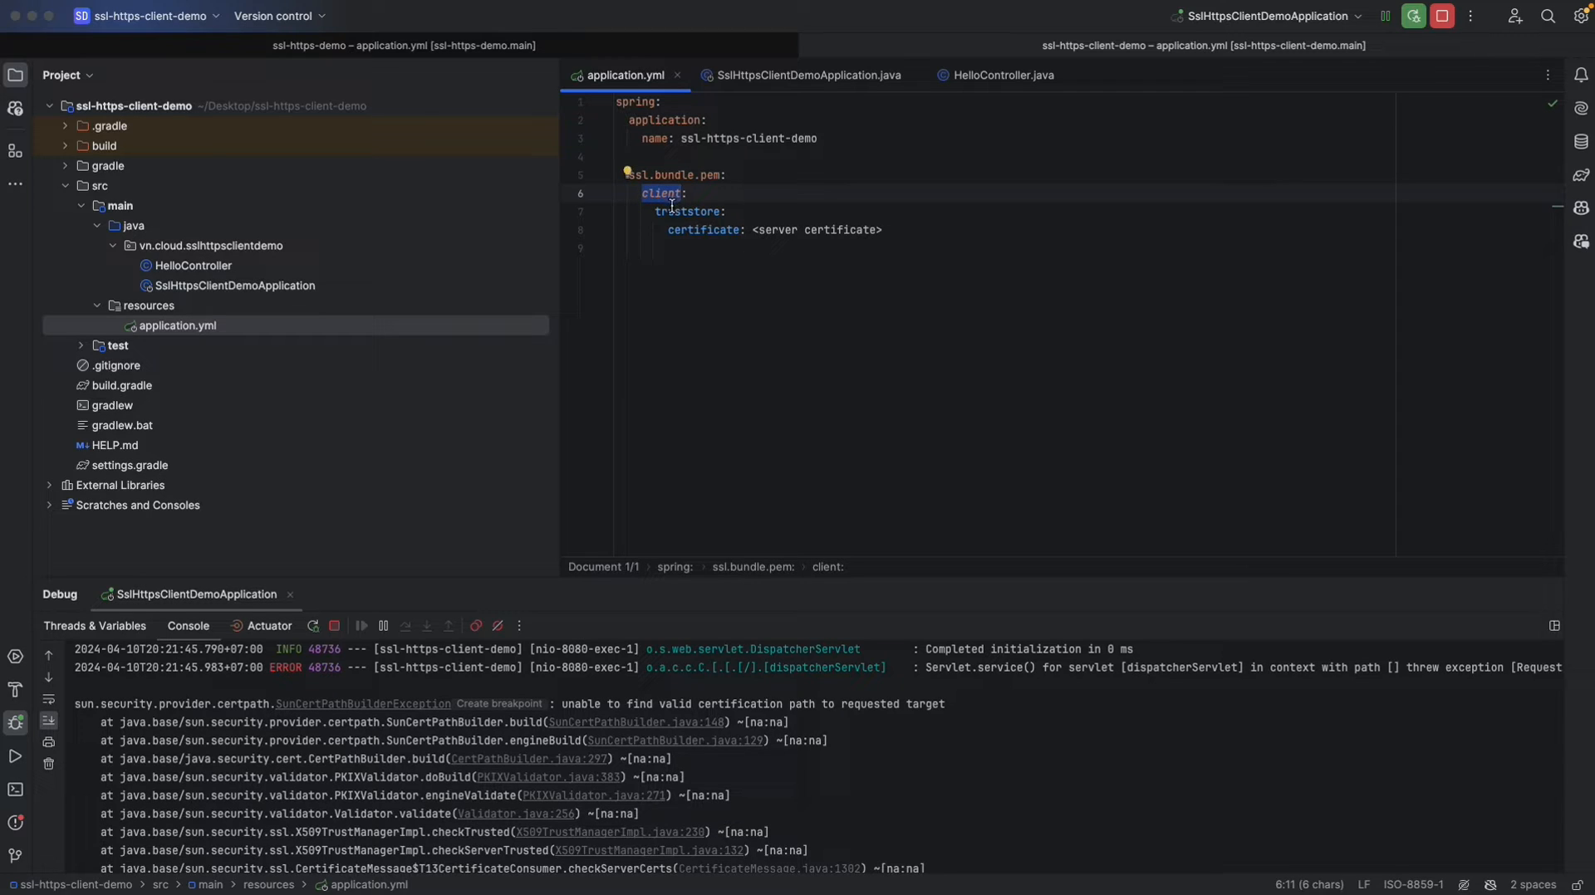
{"action": "double_click", "coordinate": [686, 211]}
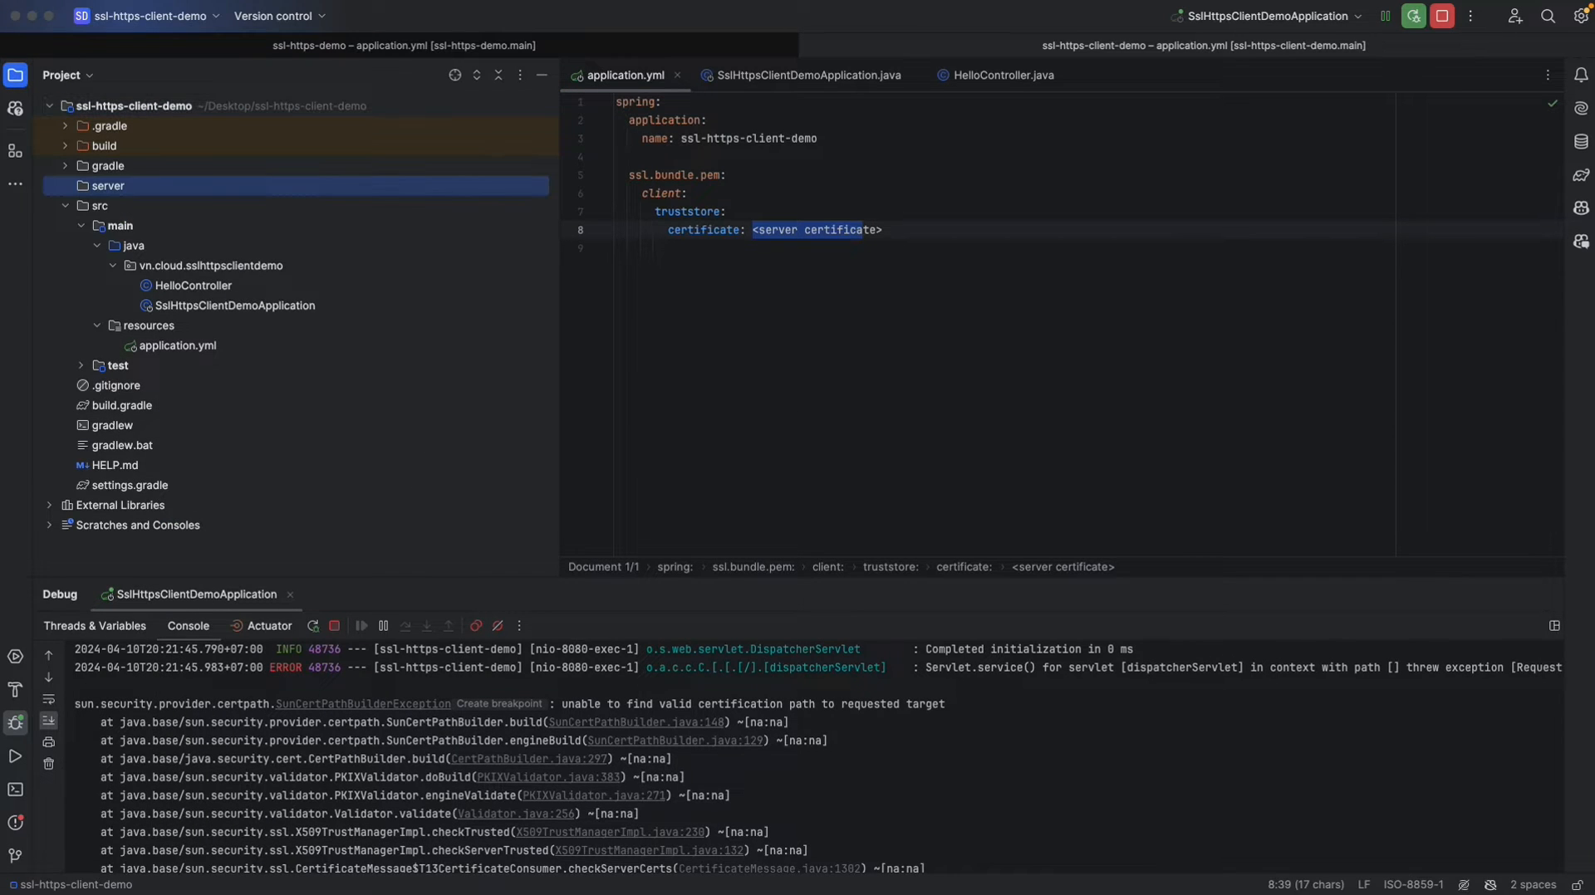
Copy server.crt into a new server/certs folder and point the truststore certificate there.
{"action": "right_click", "coordinate": [107, 185]}
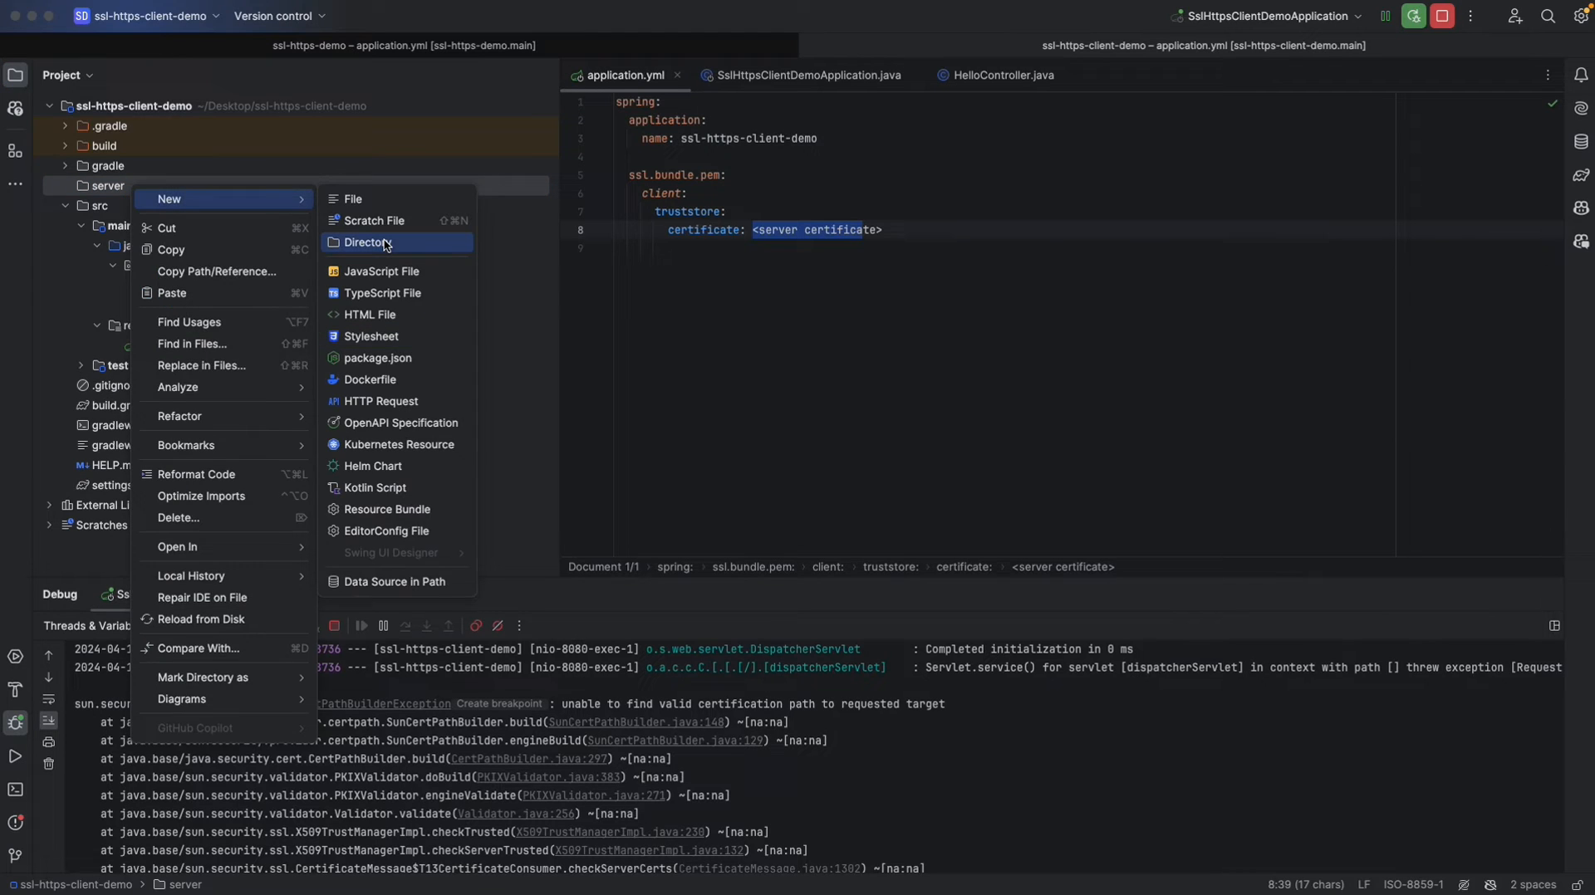
{"action": "left_click", "coordinate": [366, 241]}
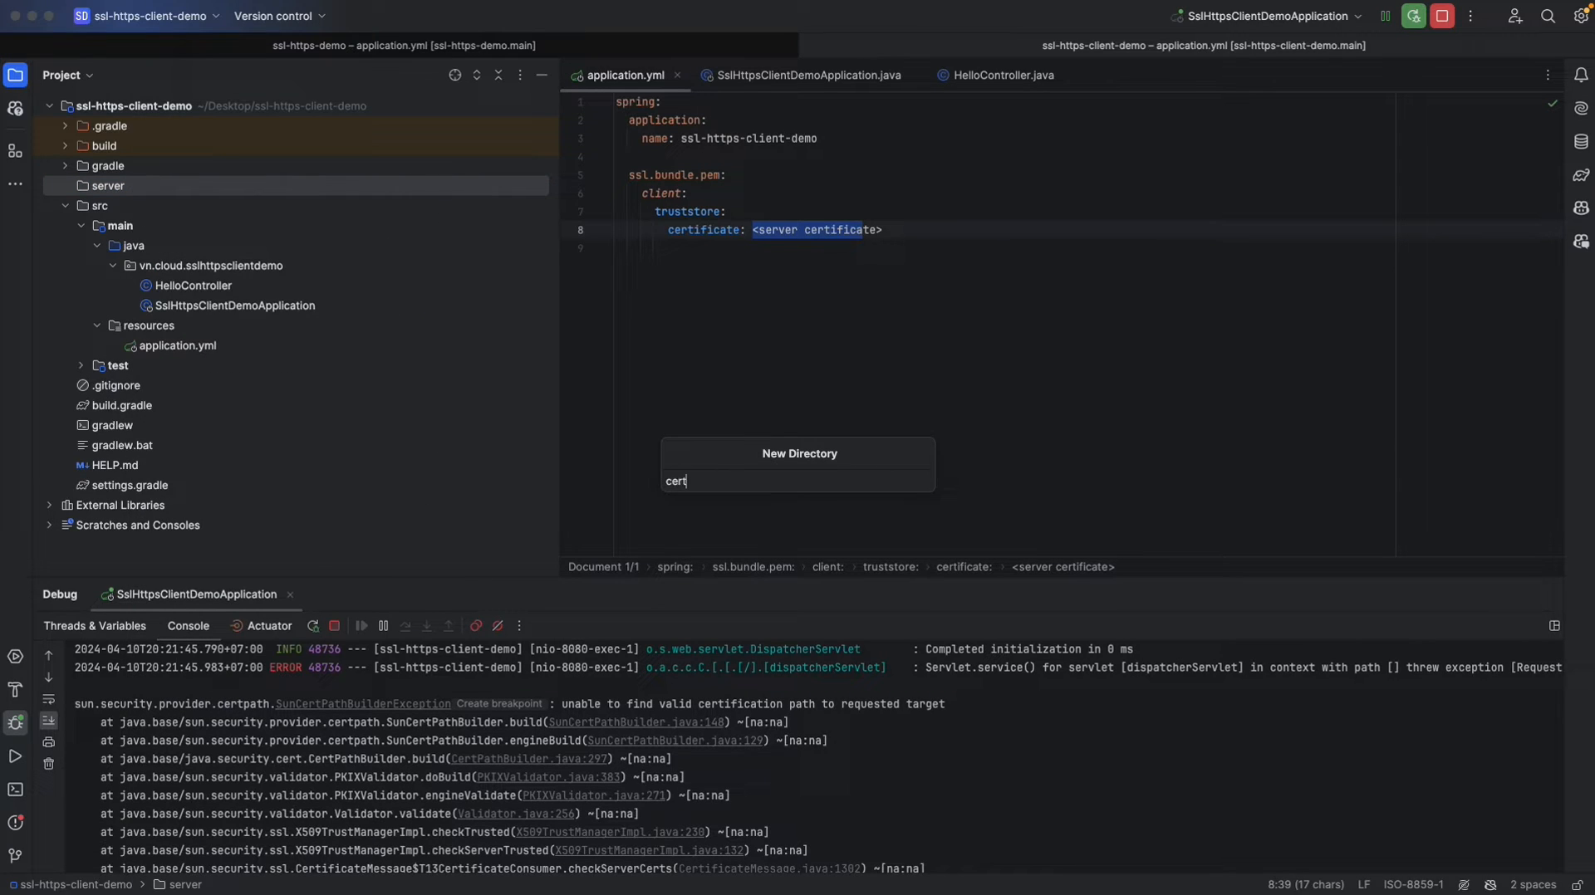
{"action": "key", "text": "Enter"}
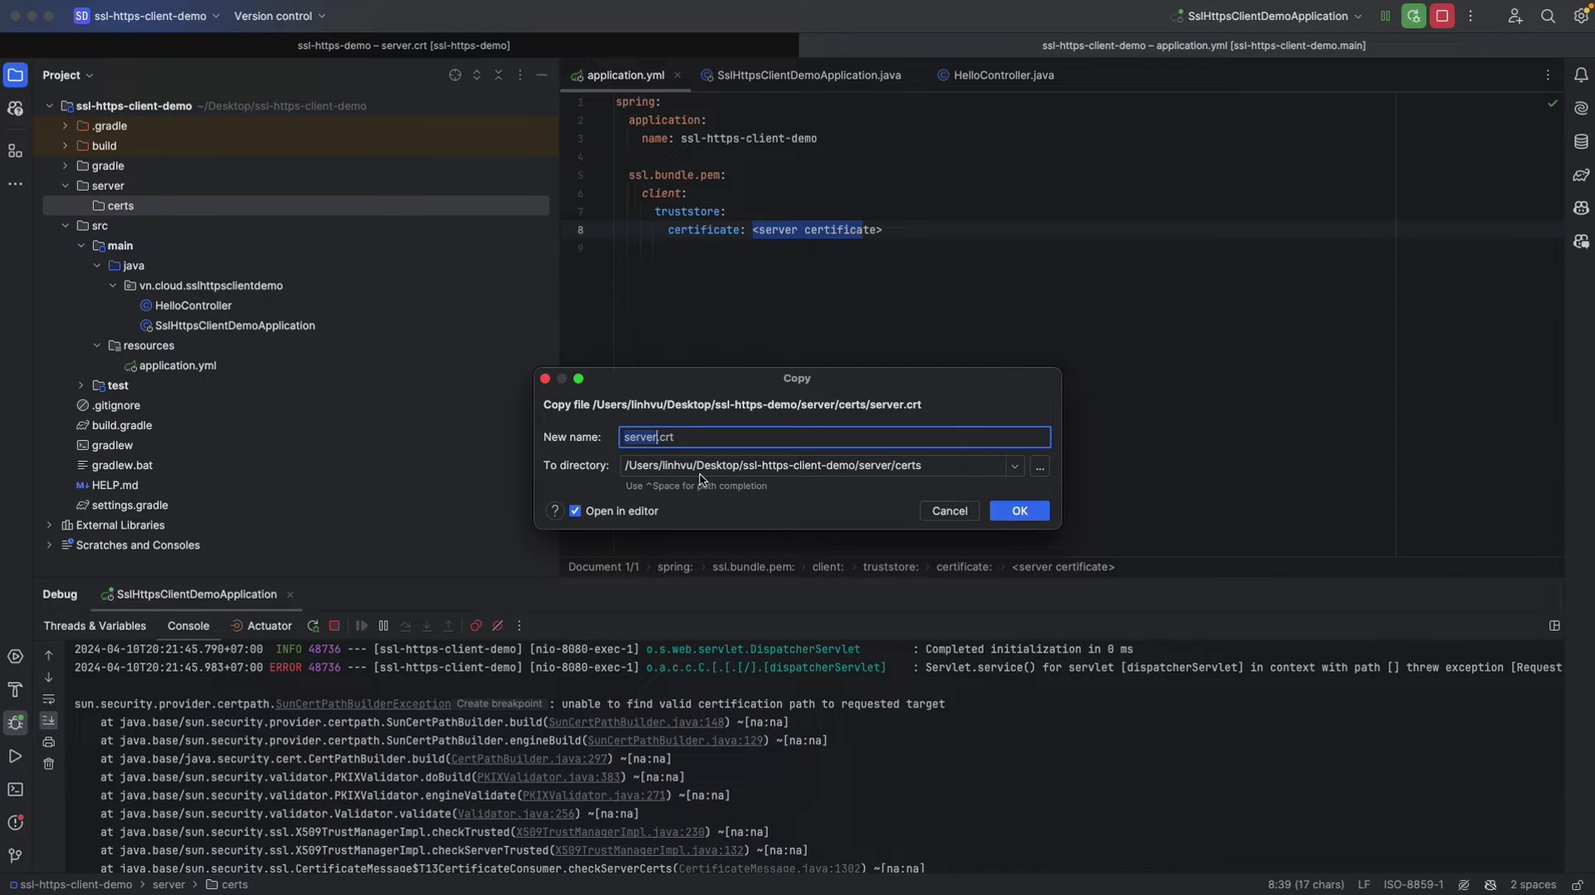
{"action": "left_click", "coordinate": [1019, 511]}
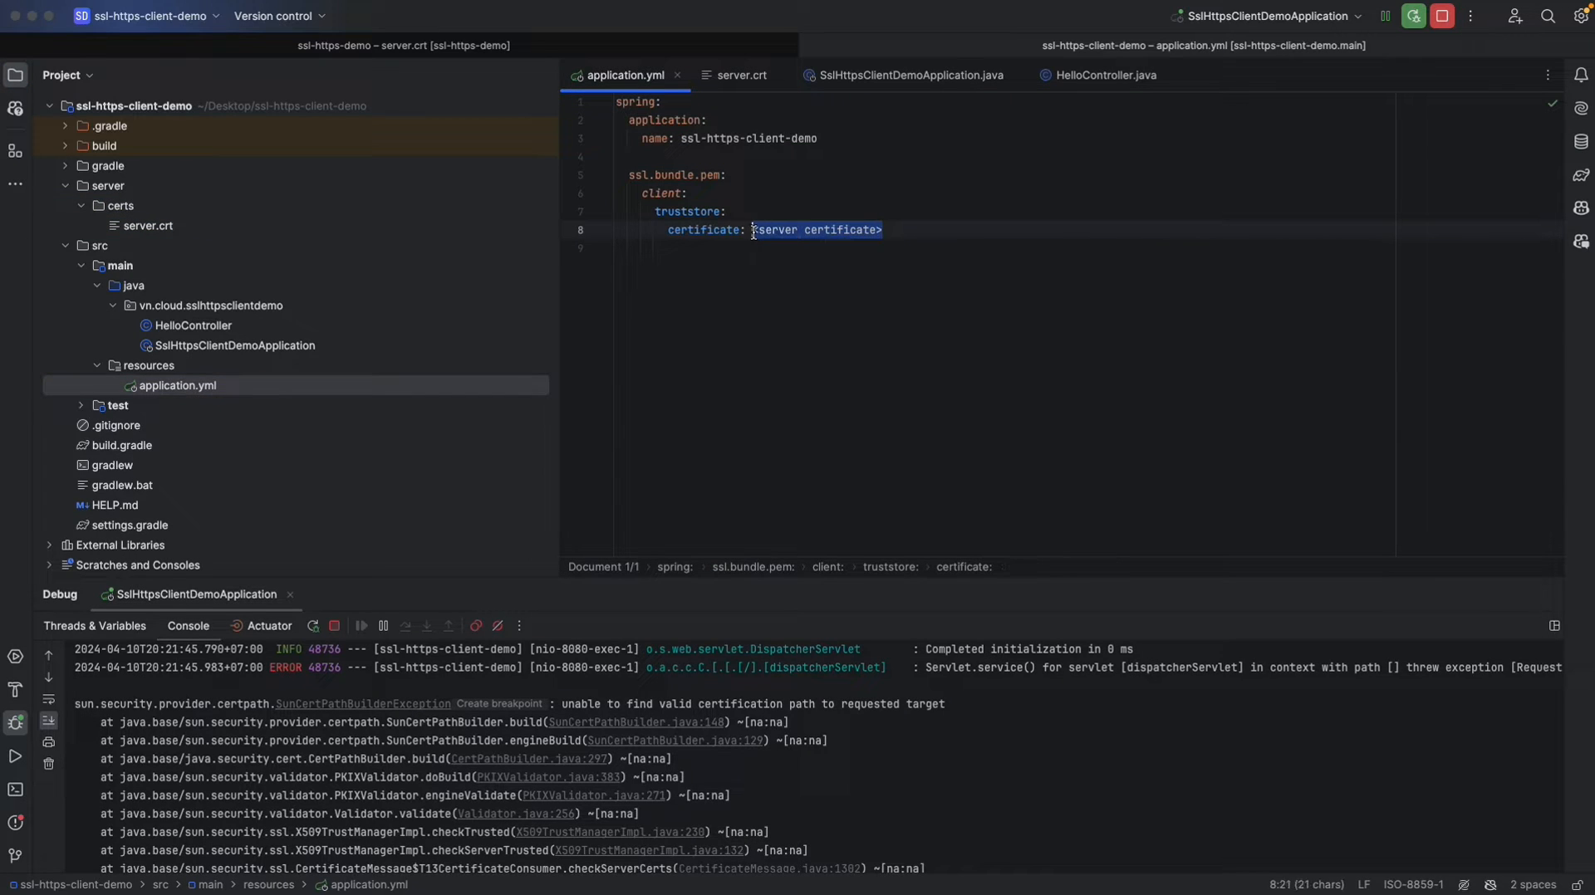
{"action": "type", "text": "server/certs/server"}
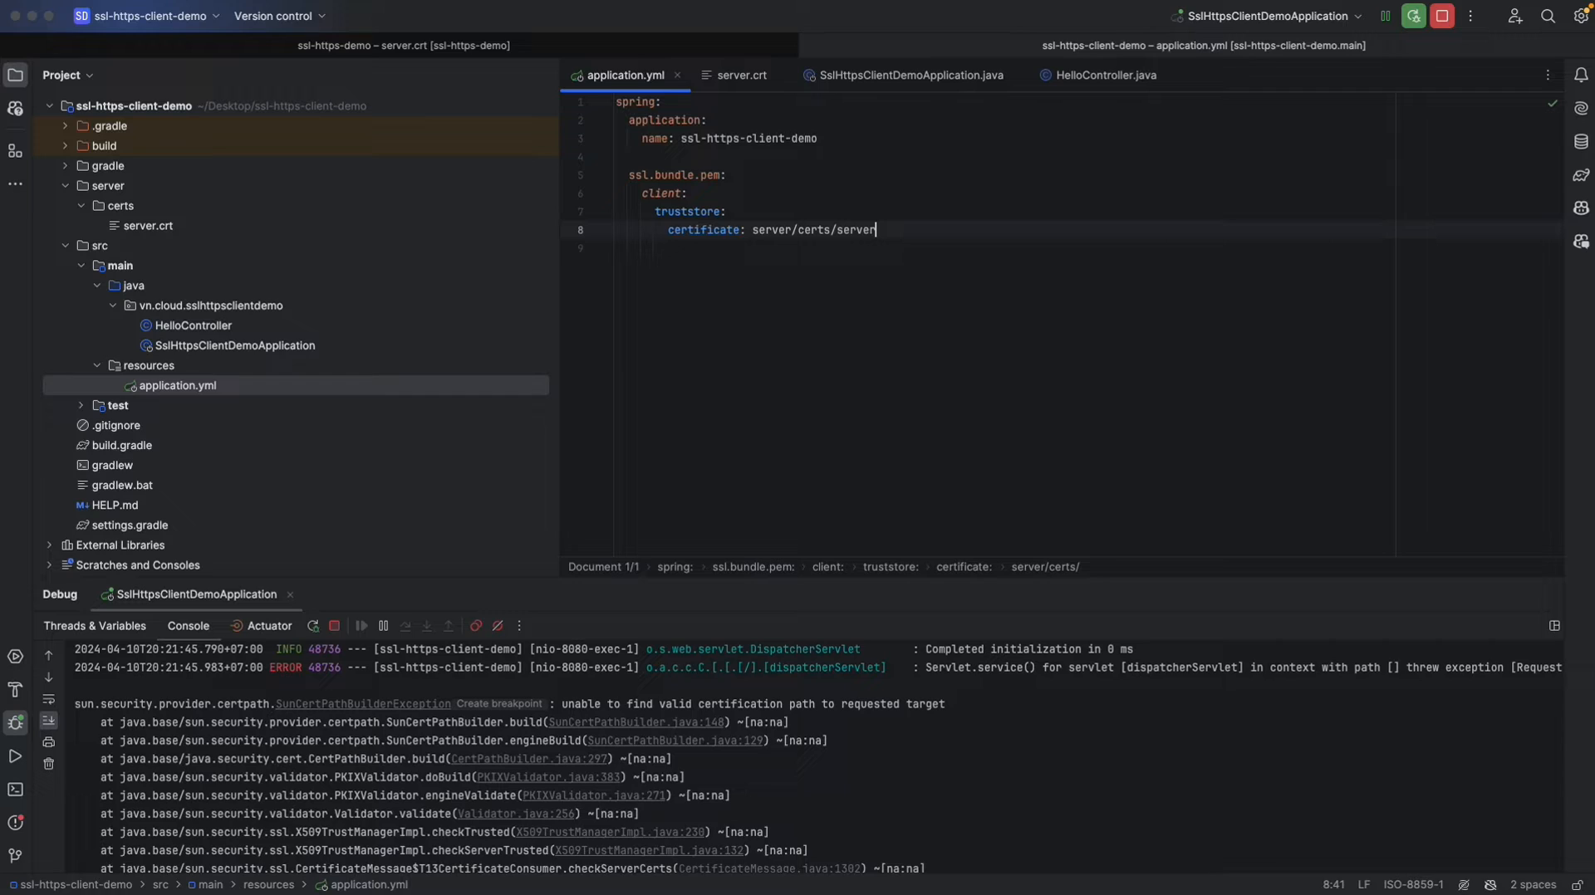
{"action": "type", "text": ".crt"}
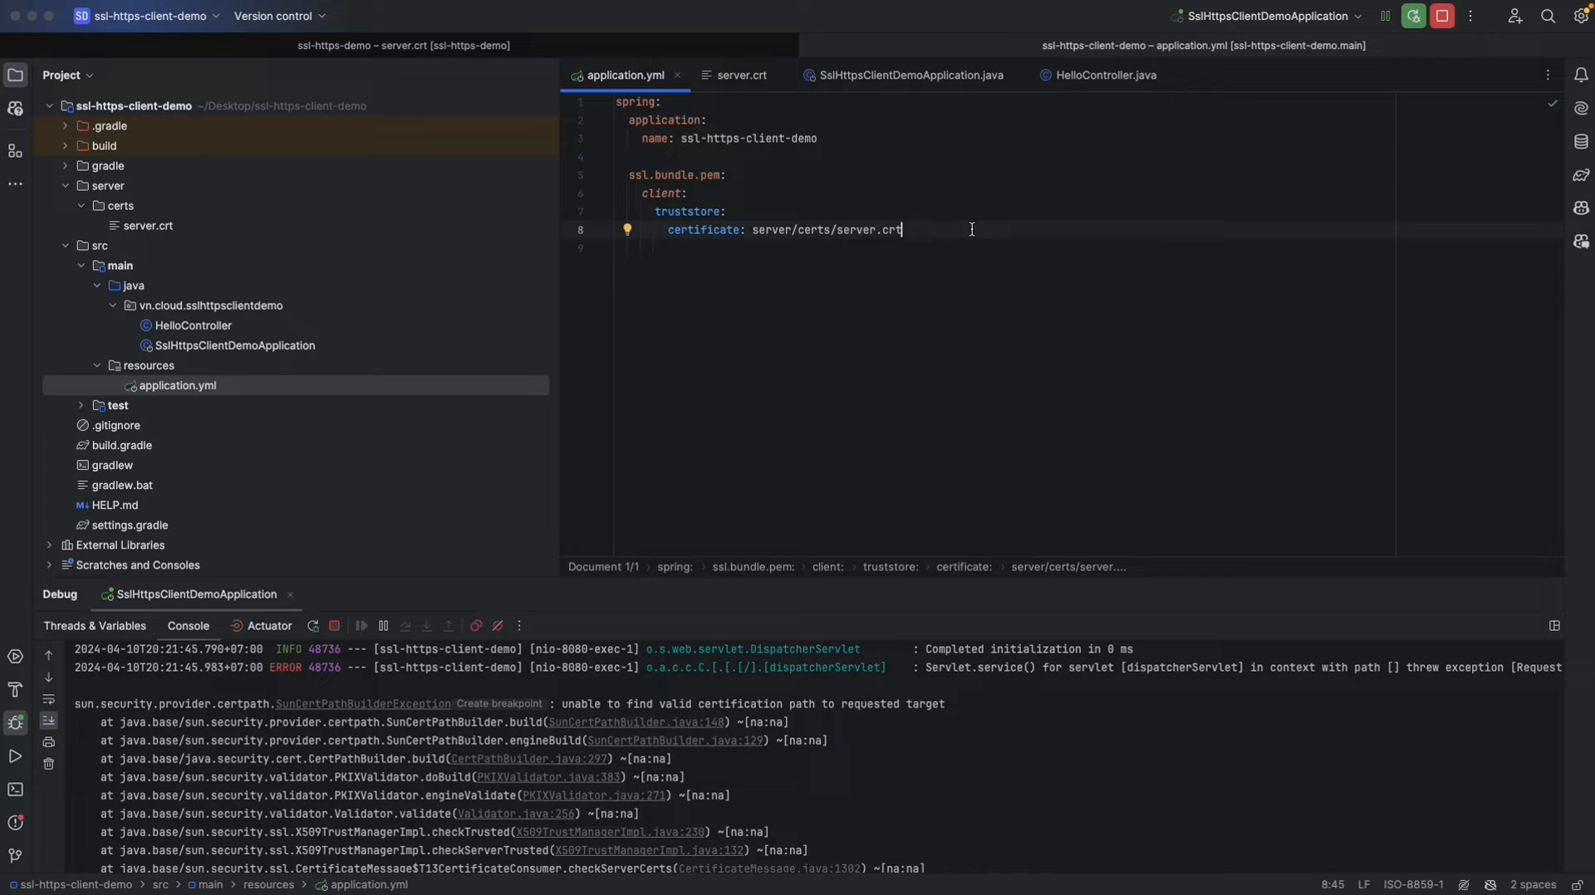
{"action": "mouse_move", "coordinate": [894, 254]}
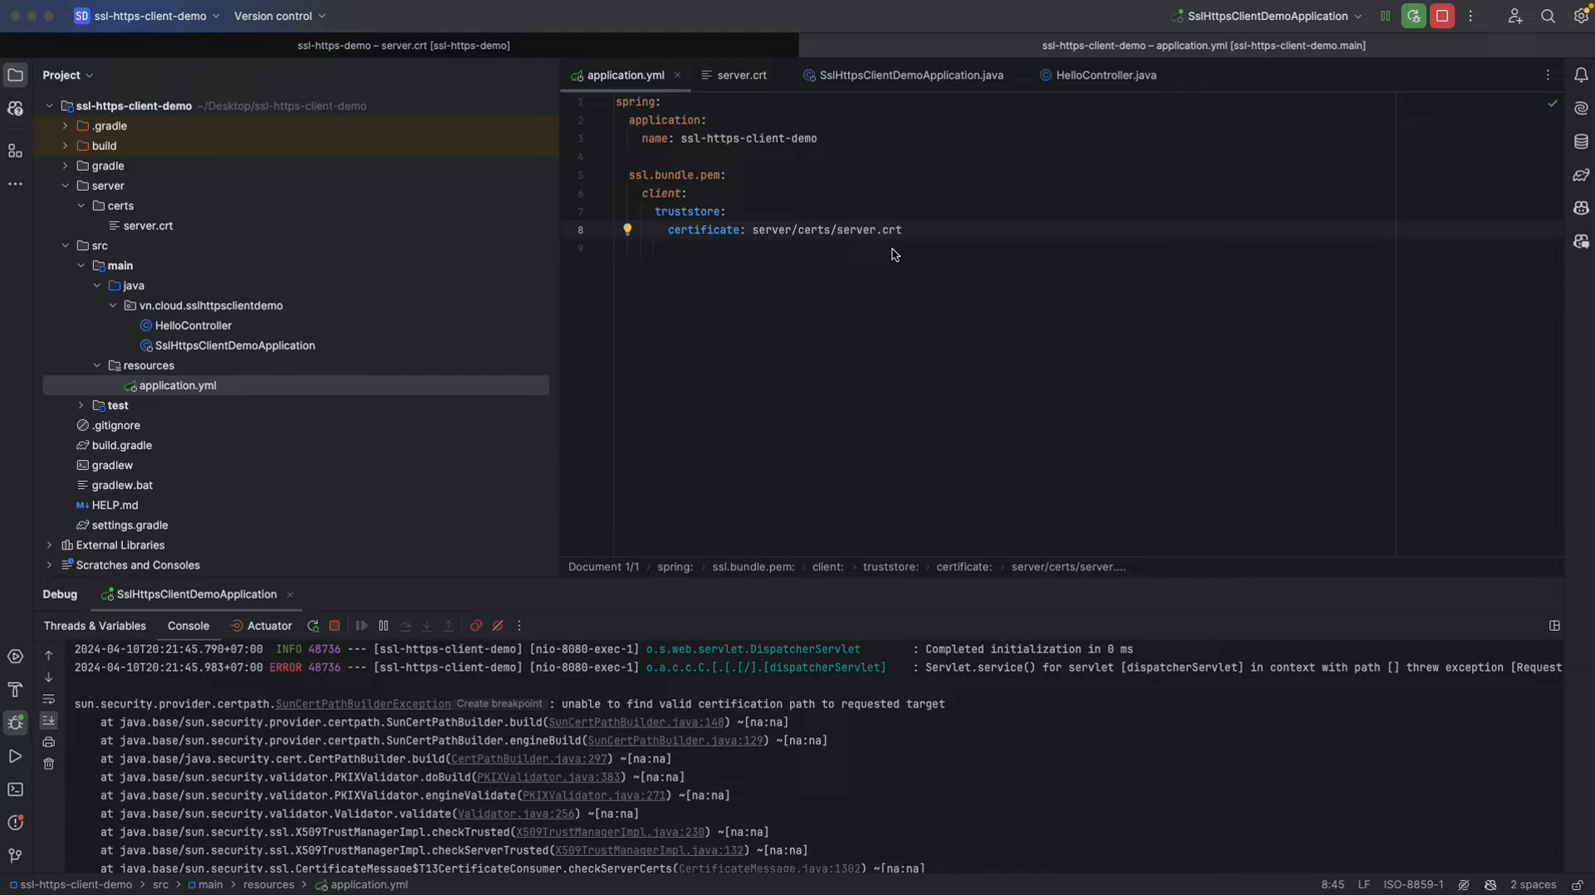
{"action": "mouse_move", "coordinate": [648, 304]}
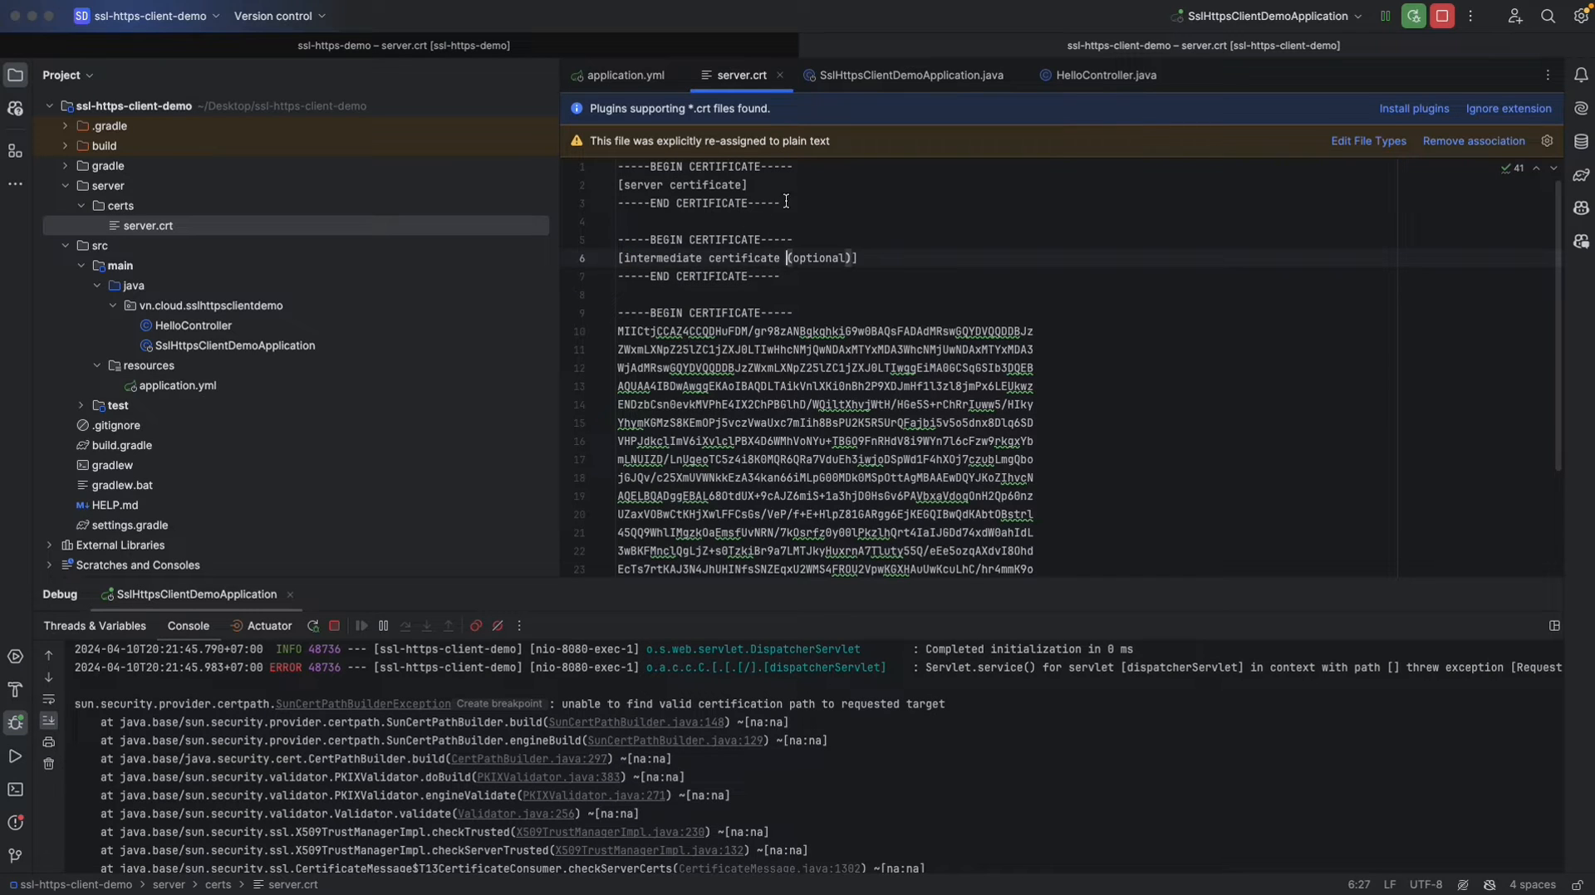
Inspect the server and intermediate certificate placeholder blocks in server.crt.
{"action": "double_click", "coordinate": [642, 185]}
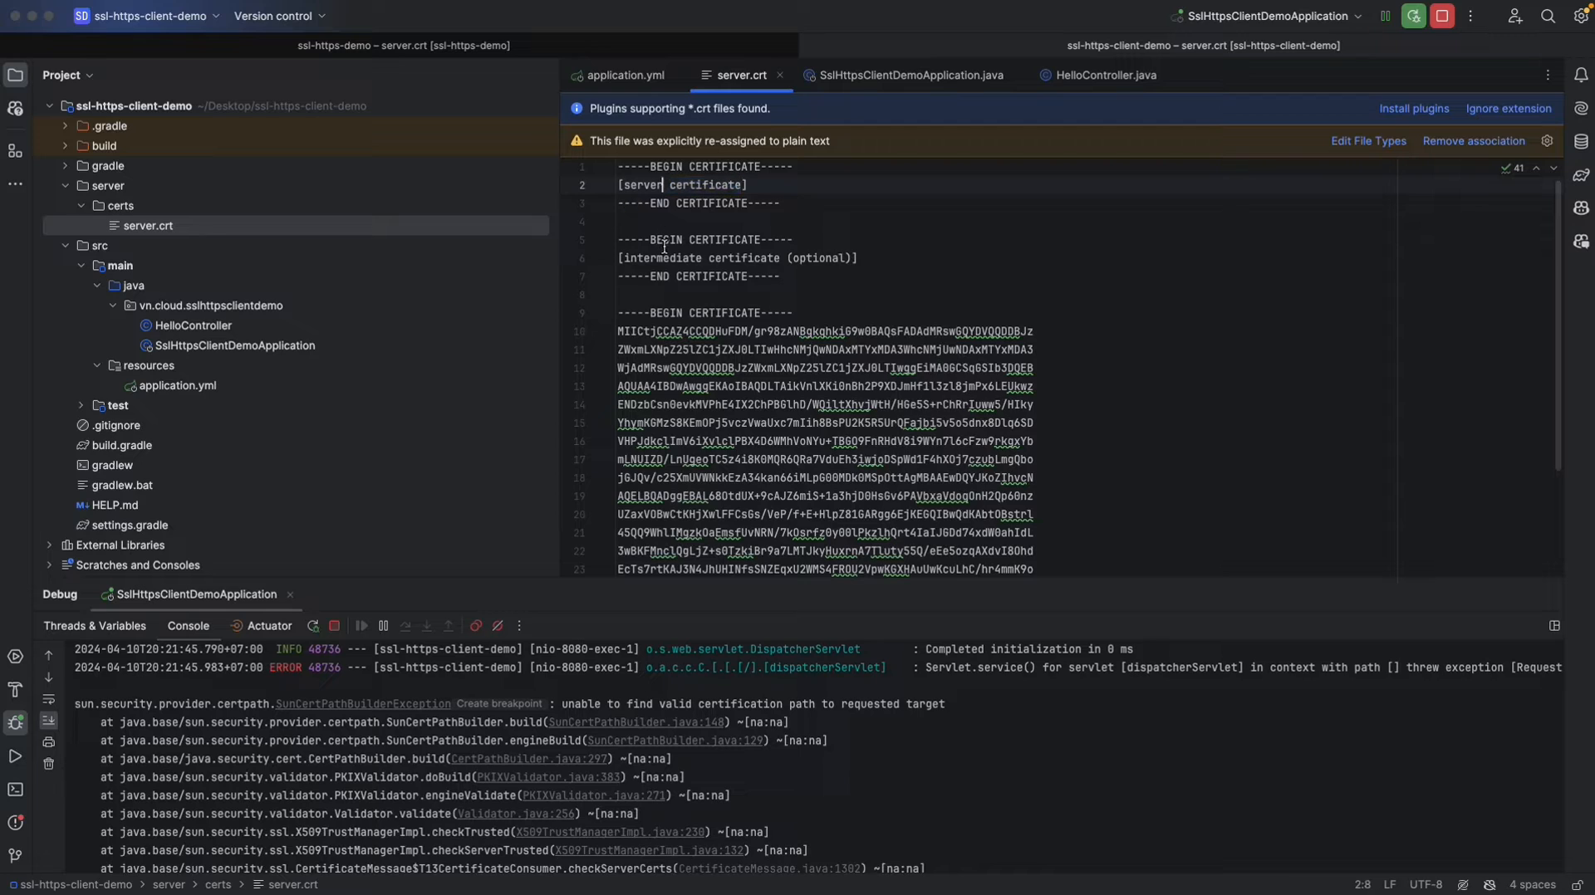
{"action": "double_click", "coordinate": [743, 257]}
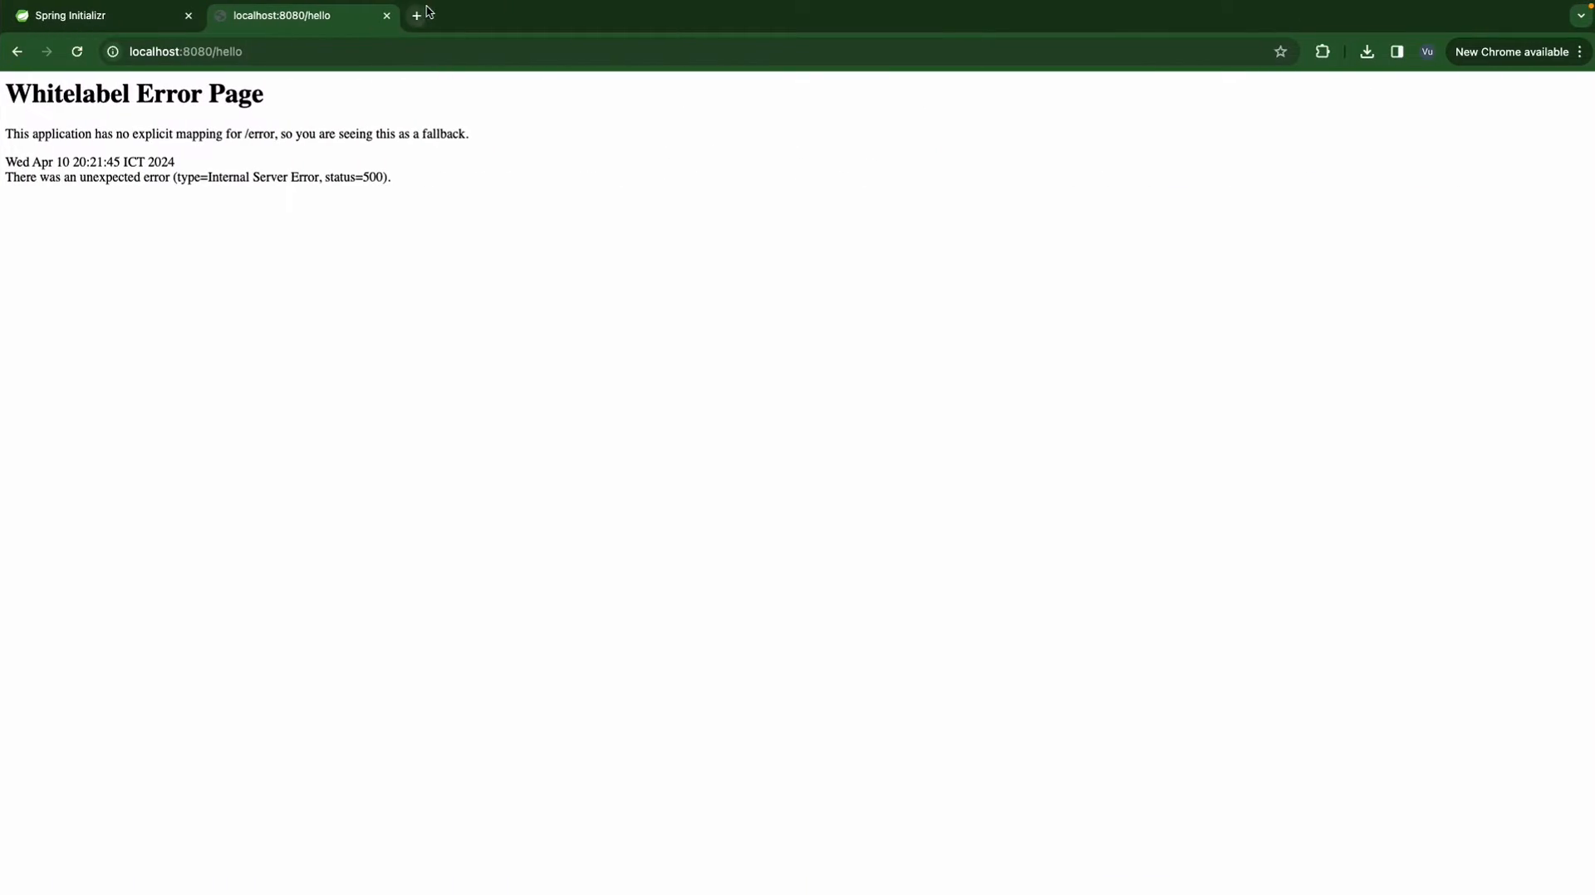
Load google.com and open the certificate it presents from the site info panel.
{"action": "type", "text": "google.com"}
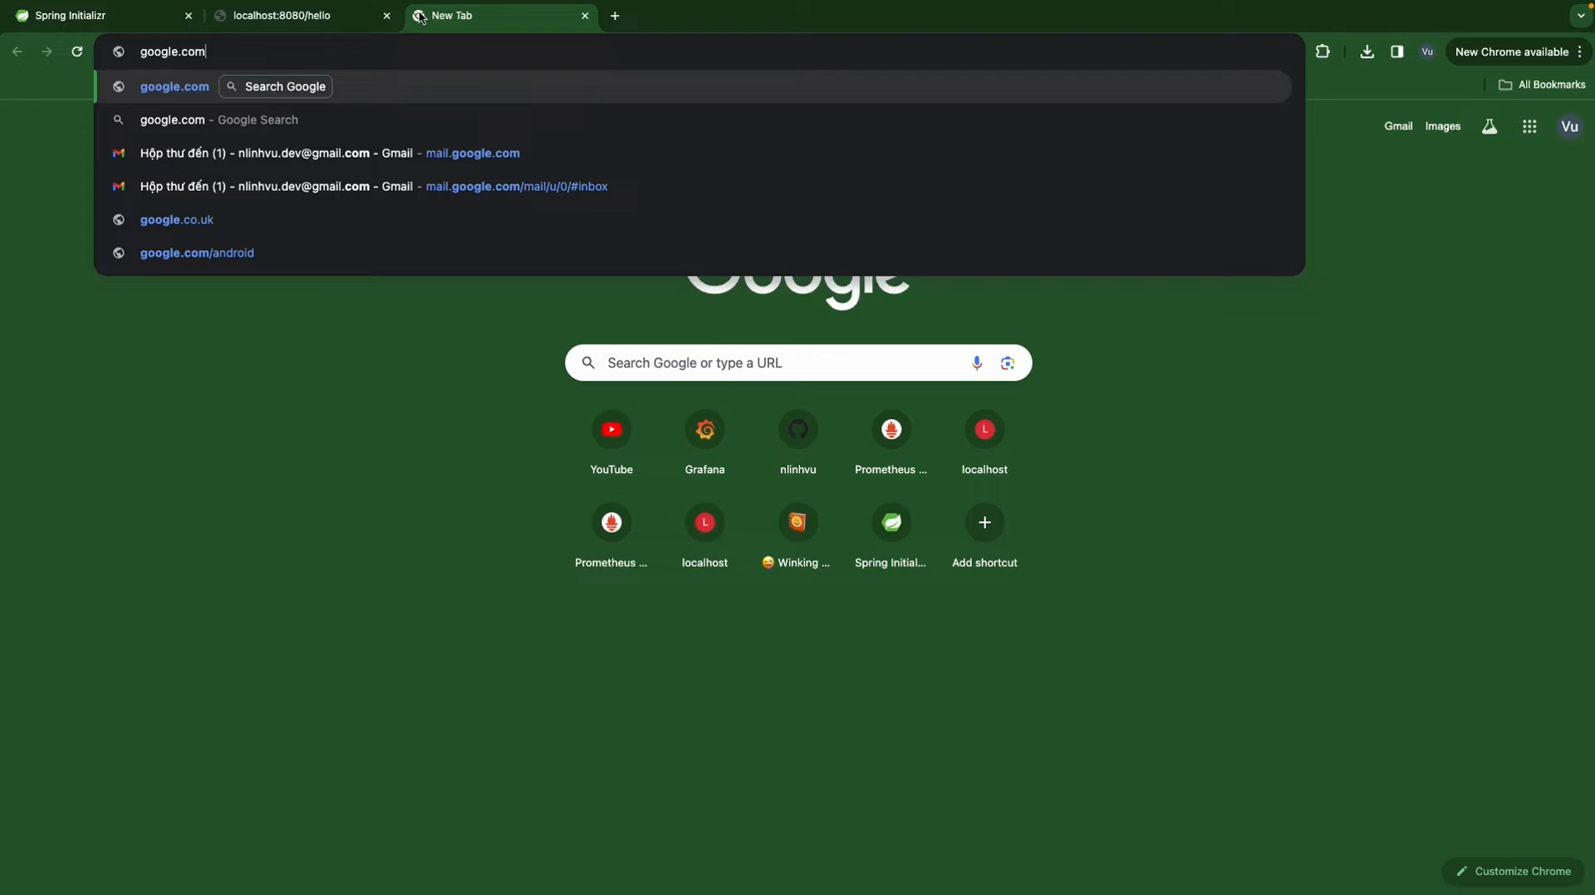
{"action": "key", "text": "Enter"}
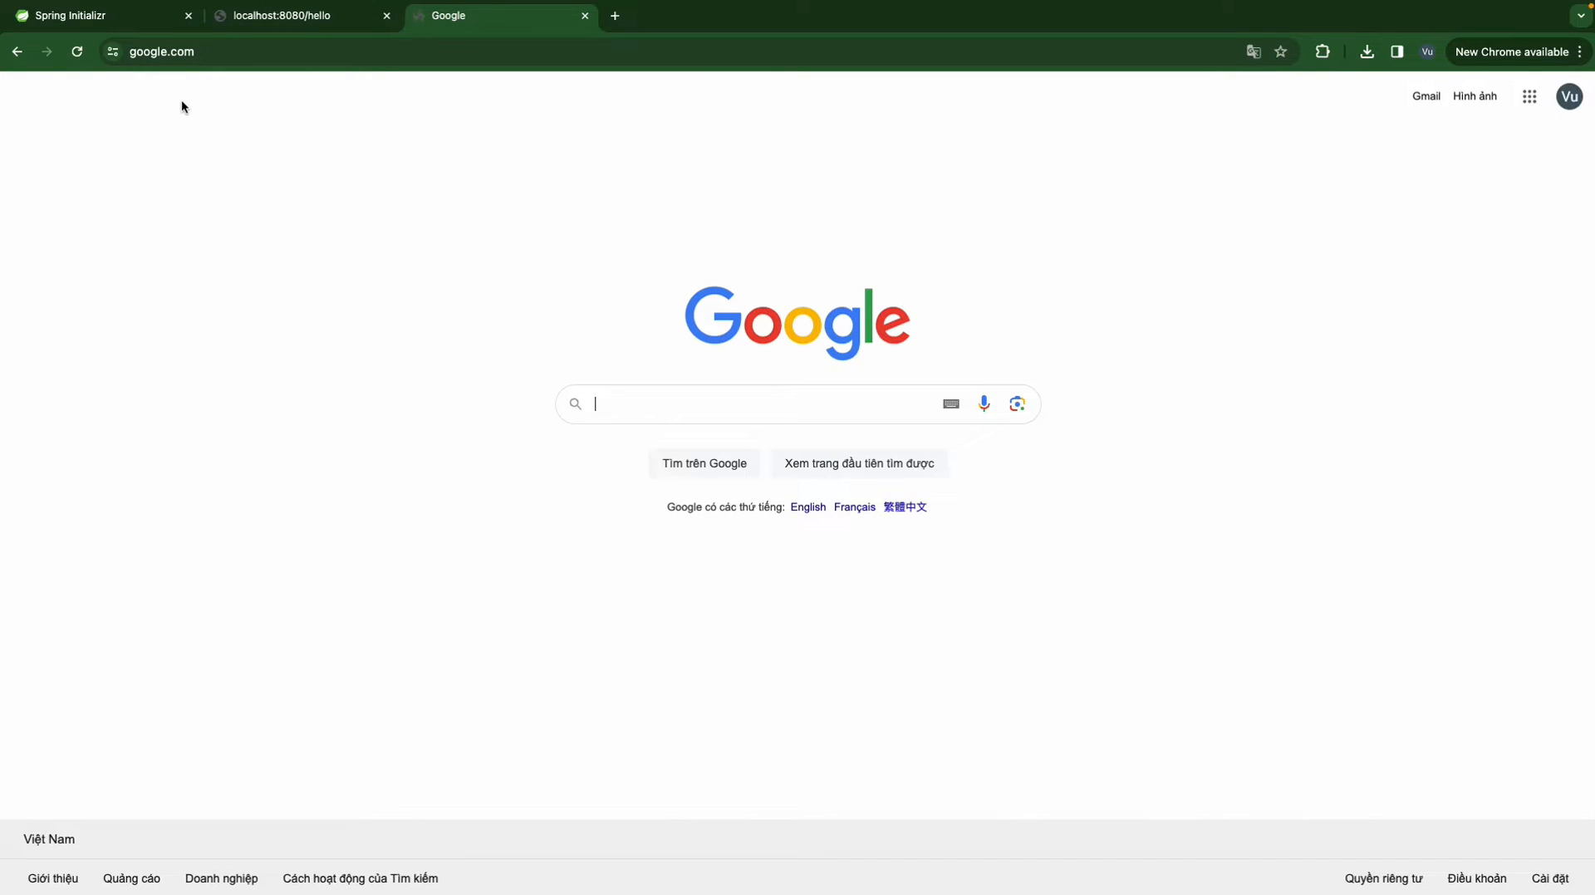
{"action": "left_click", "coordinate": [111, 51]}
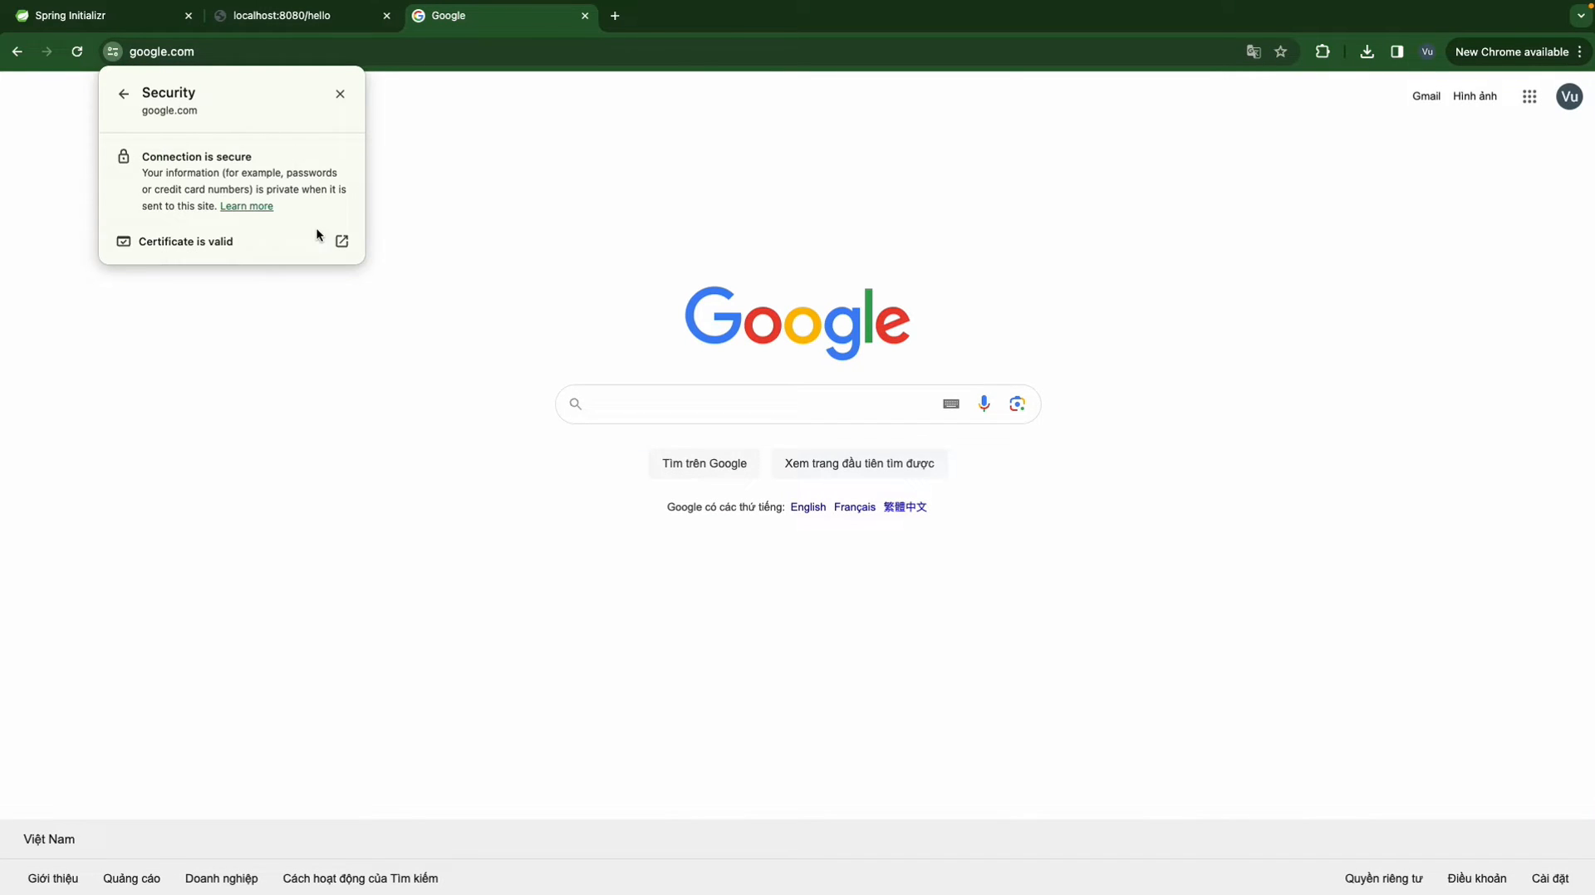
{"action": "left_click", "coordinate": [341, 241]}
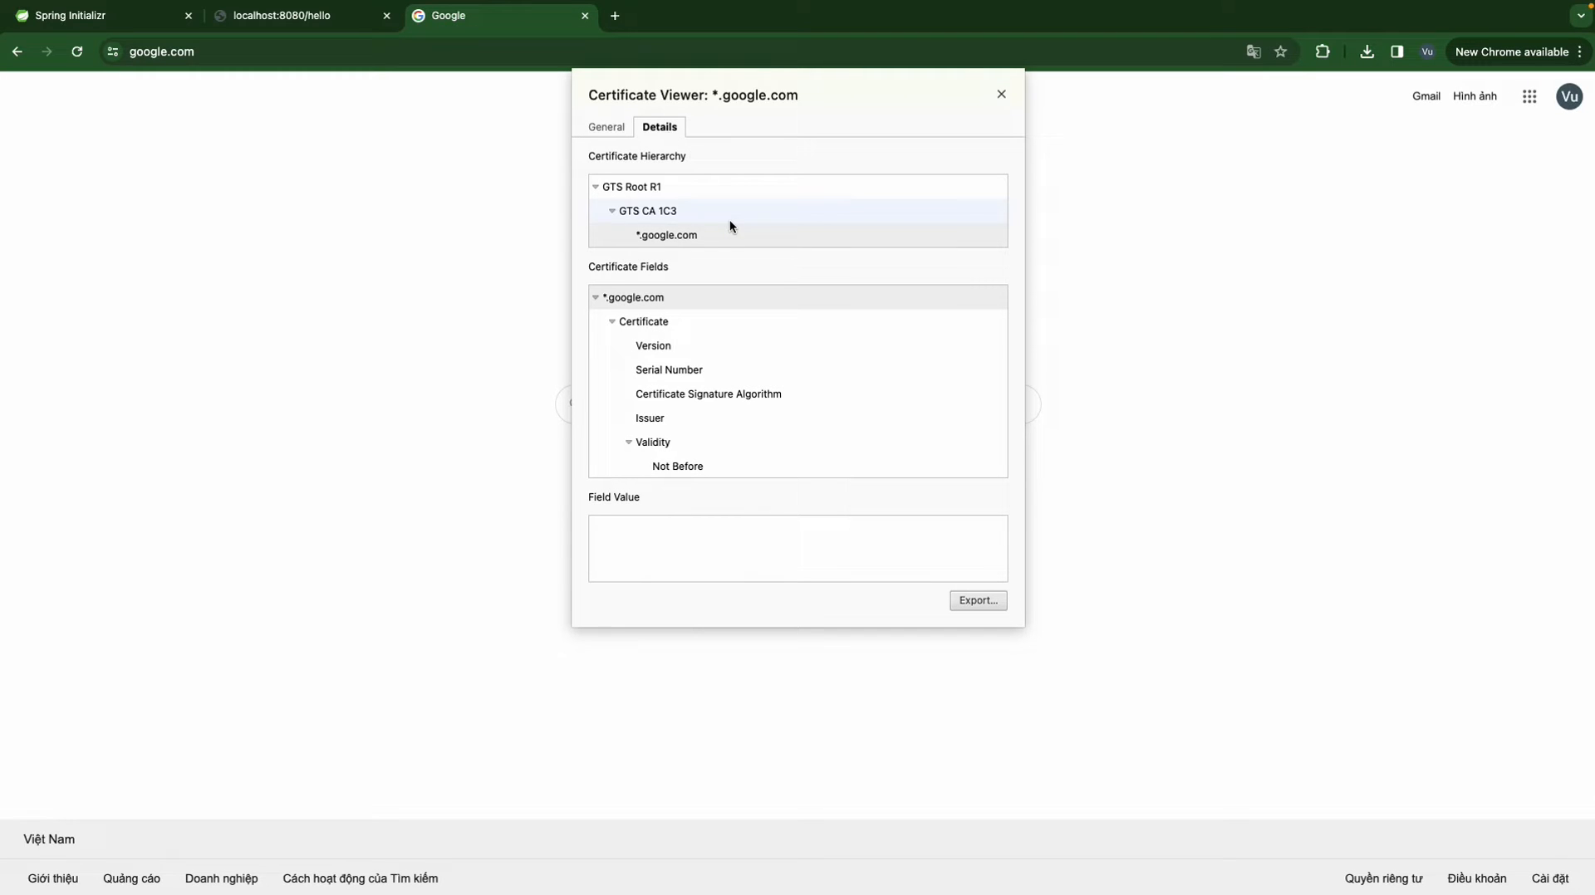
Examine the *.google.com certificate's subject and issuer fields in the GTS chain.
{"action": "left_click", "coordinate": [666, 235]}
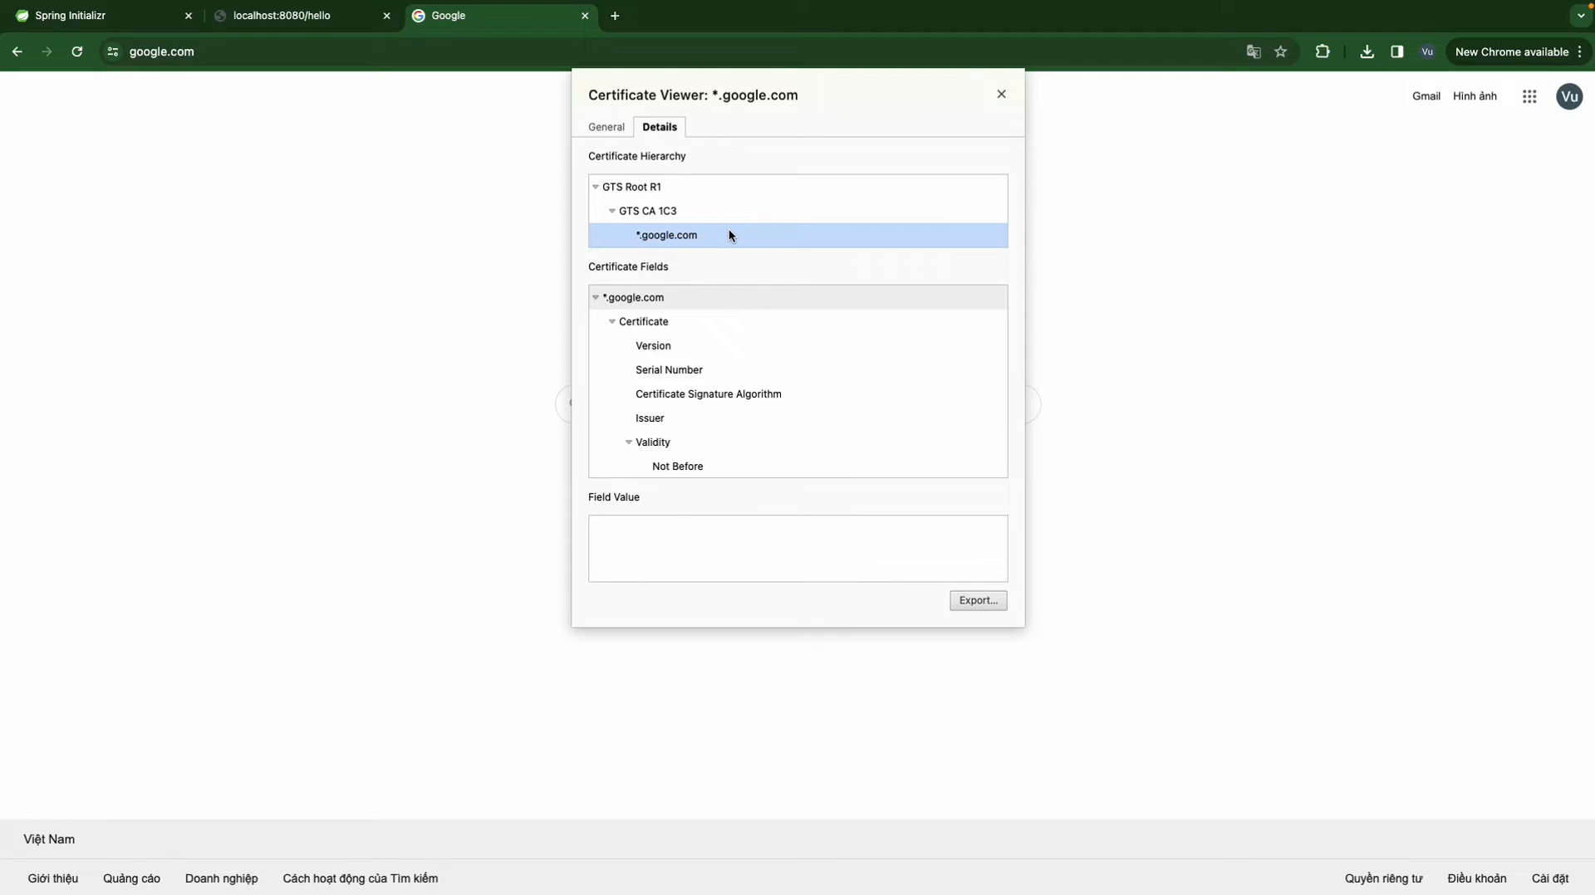
{"action": "mouse_move", "coordinate": [716, 216]}
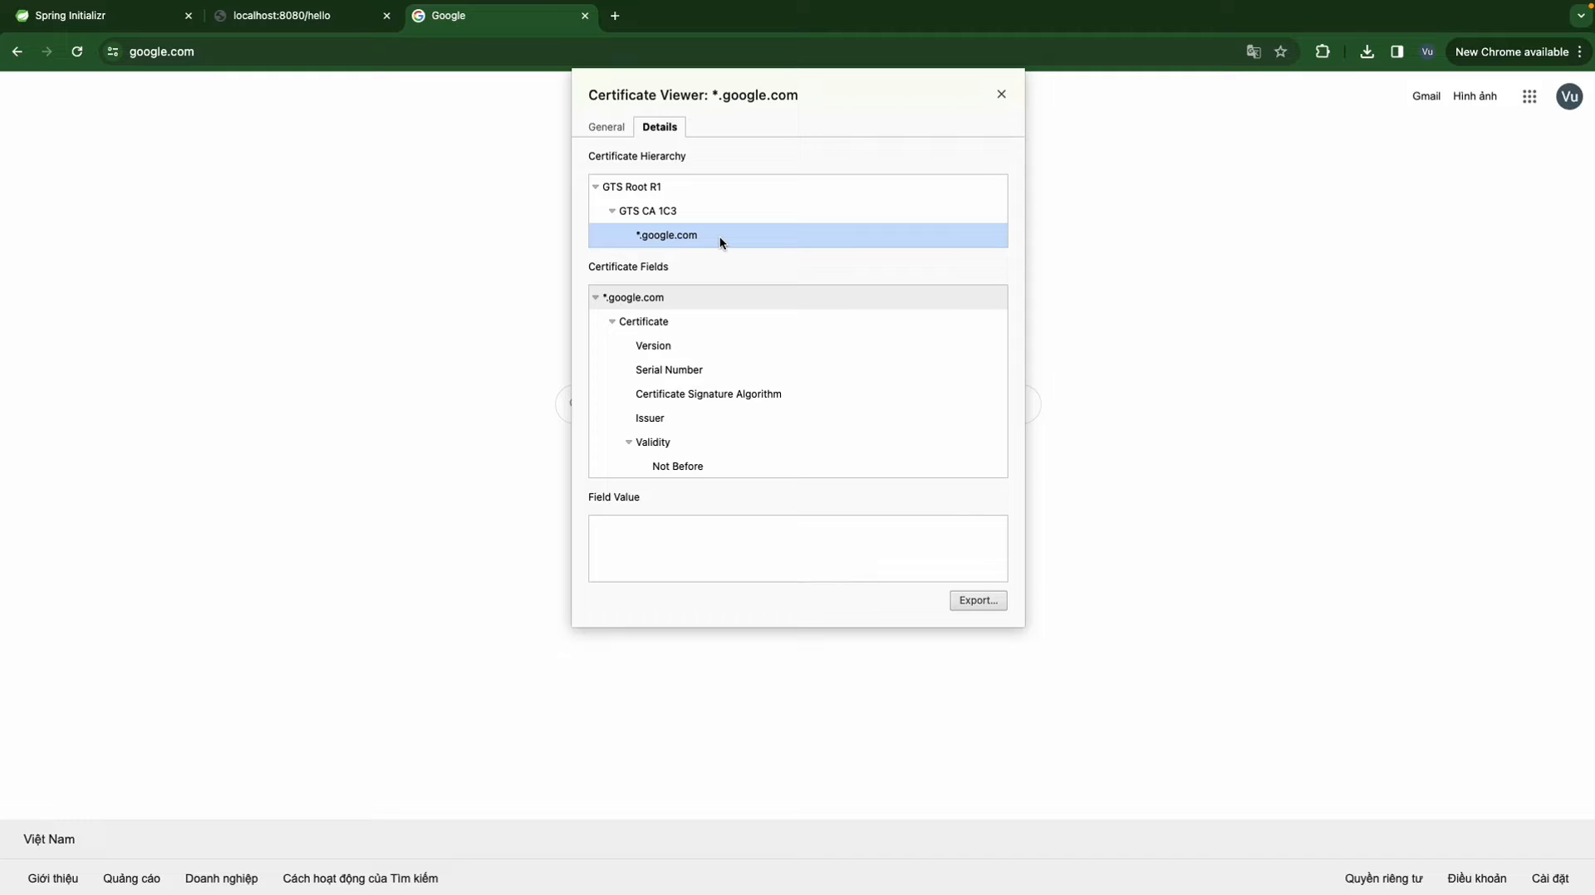
{"action": "left_click", "coordinate": [653, 438]}
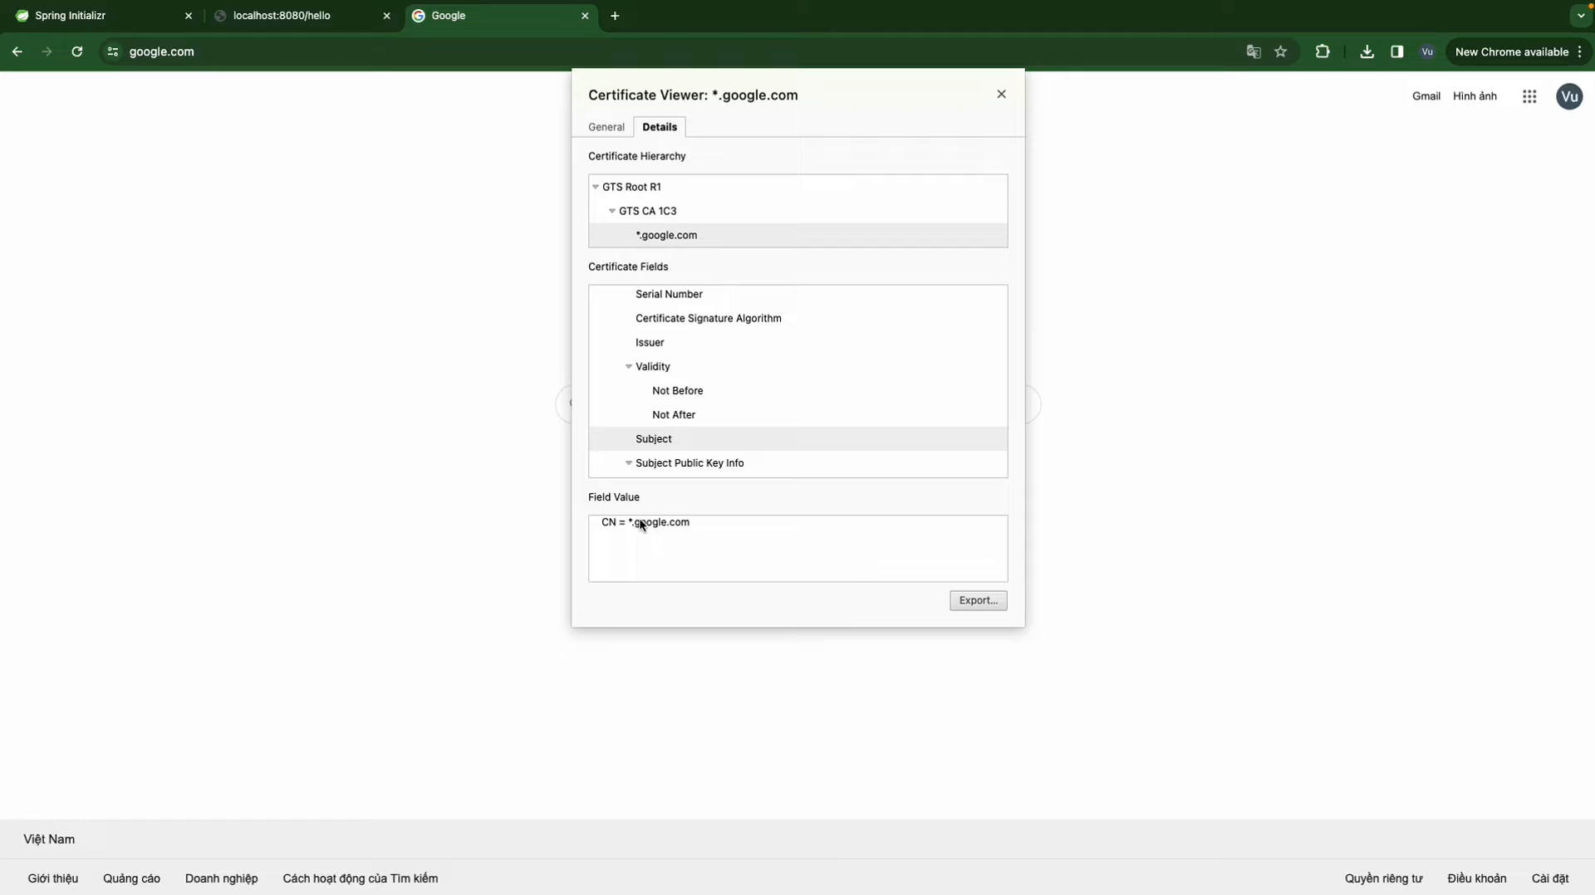
{"action": "mouse_move", "coordinate": [637, 528]}
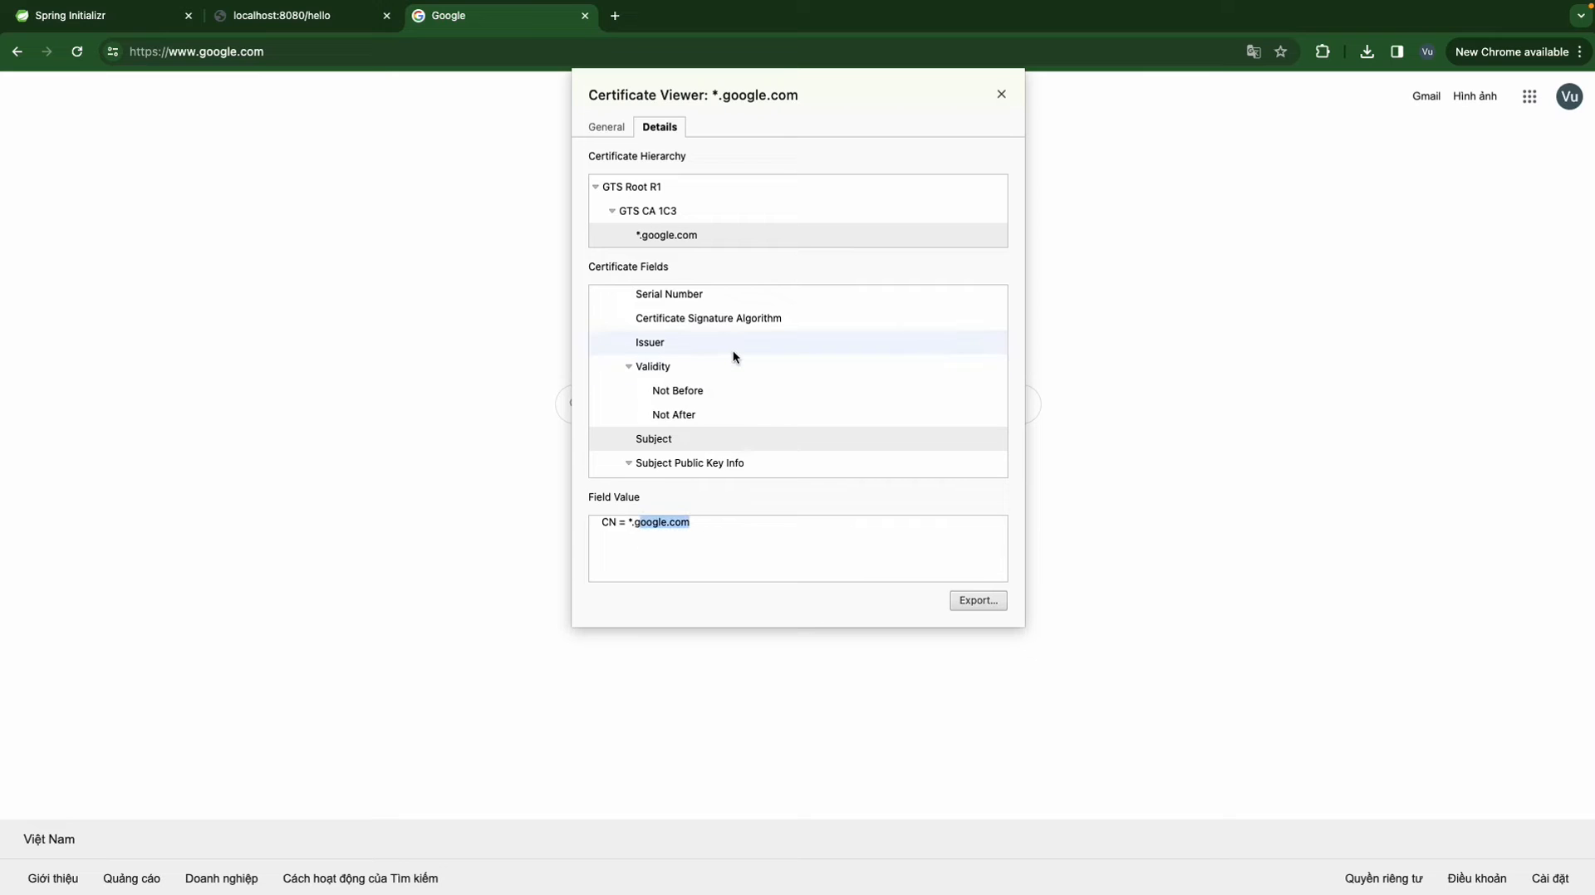
{"action": "left_click", "coordinate": [650, 342]}
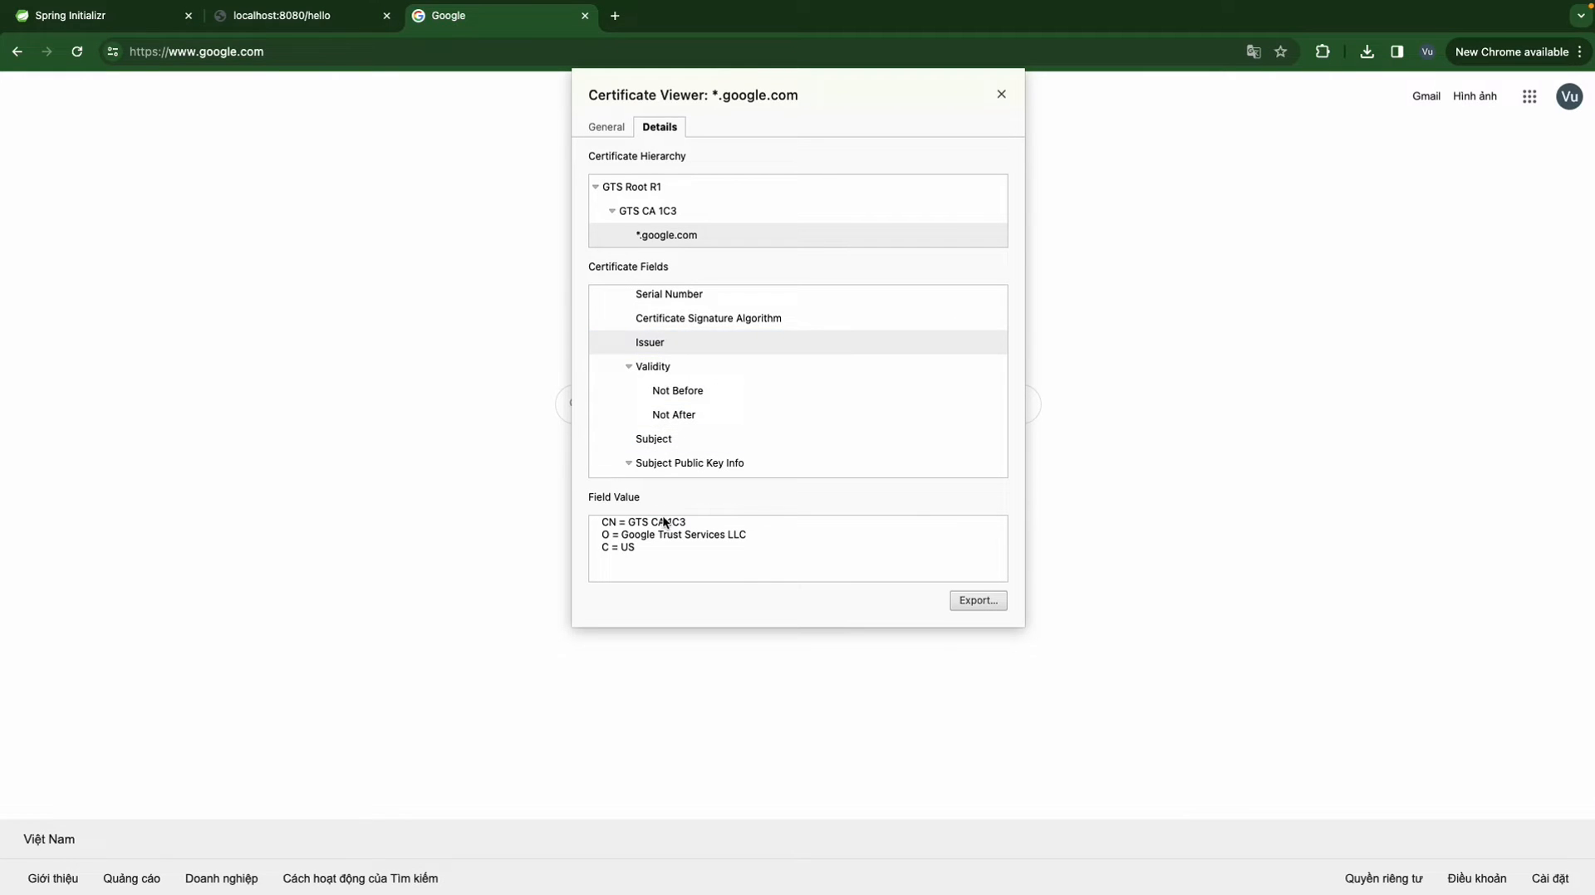
{"action": "mouse_move", "coordinate": [631, 531]}
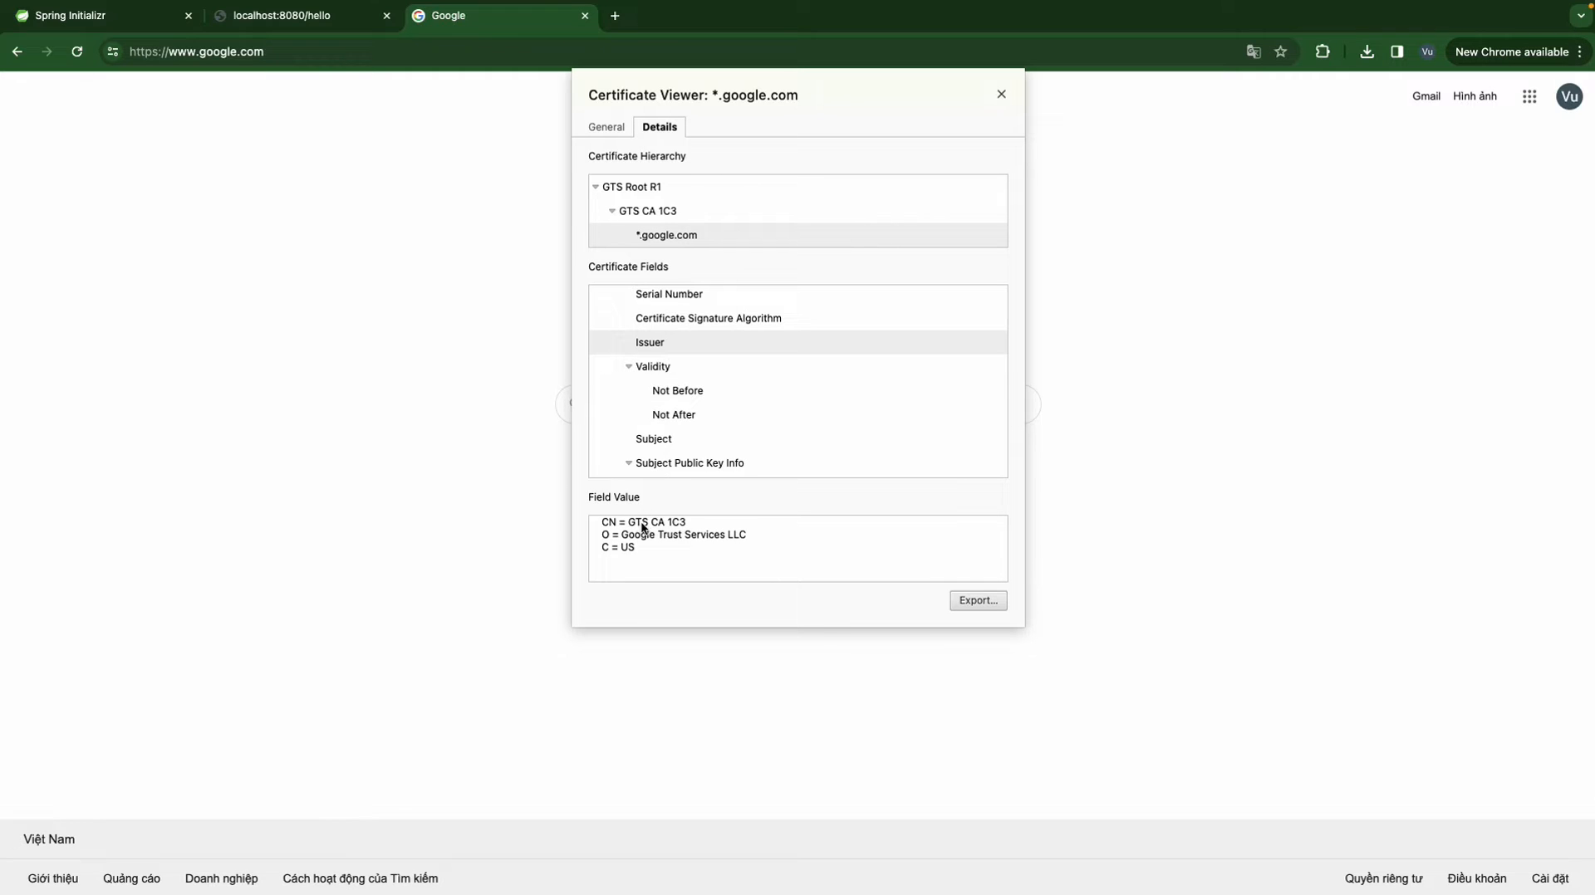
{"action": "mouse_move", "coordinate": [695, 533]}
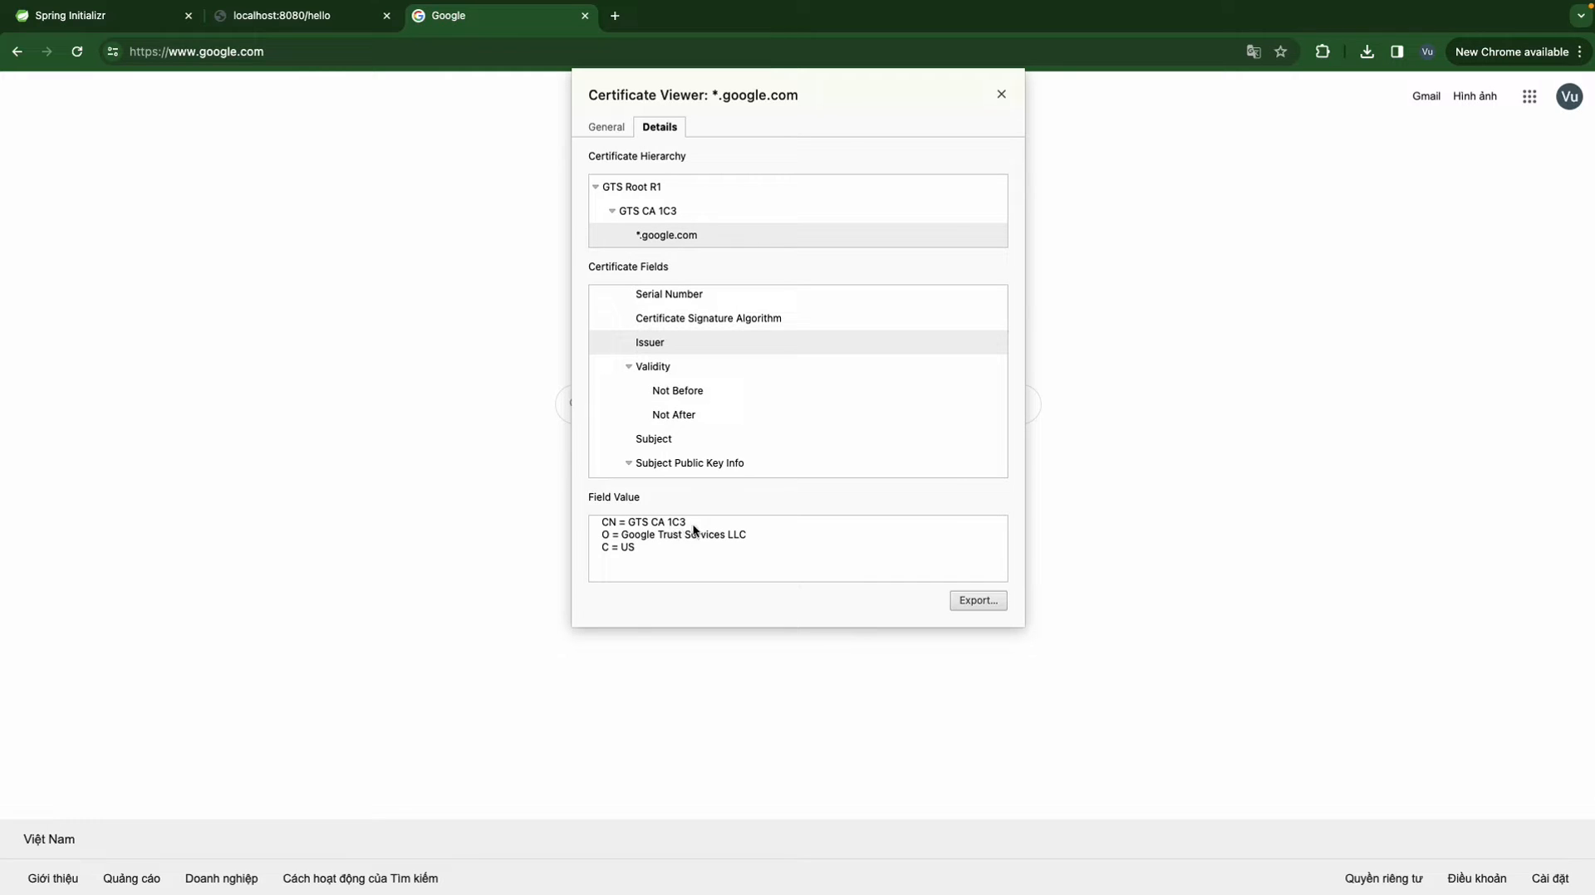
{"action": "left_click", "coordinate": [666, 235]}
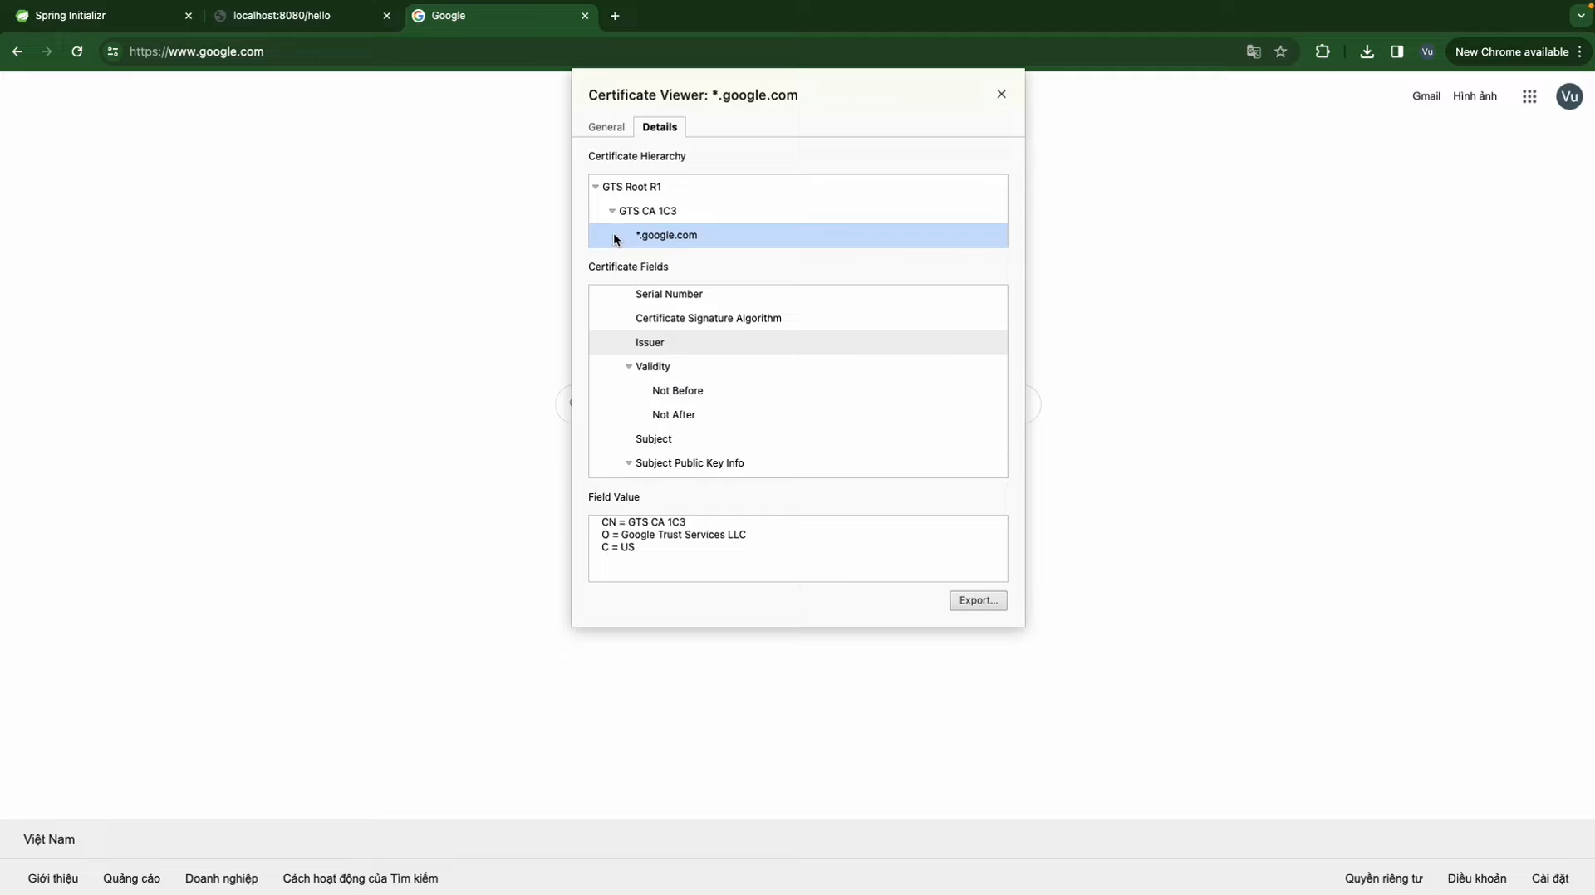
{"action": "left_click", "coordinate": [647, 211]}
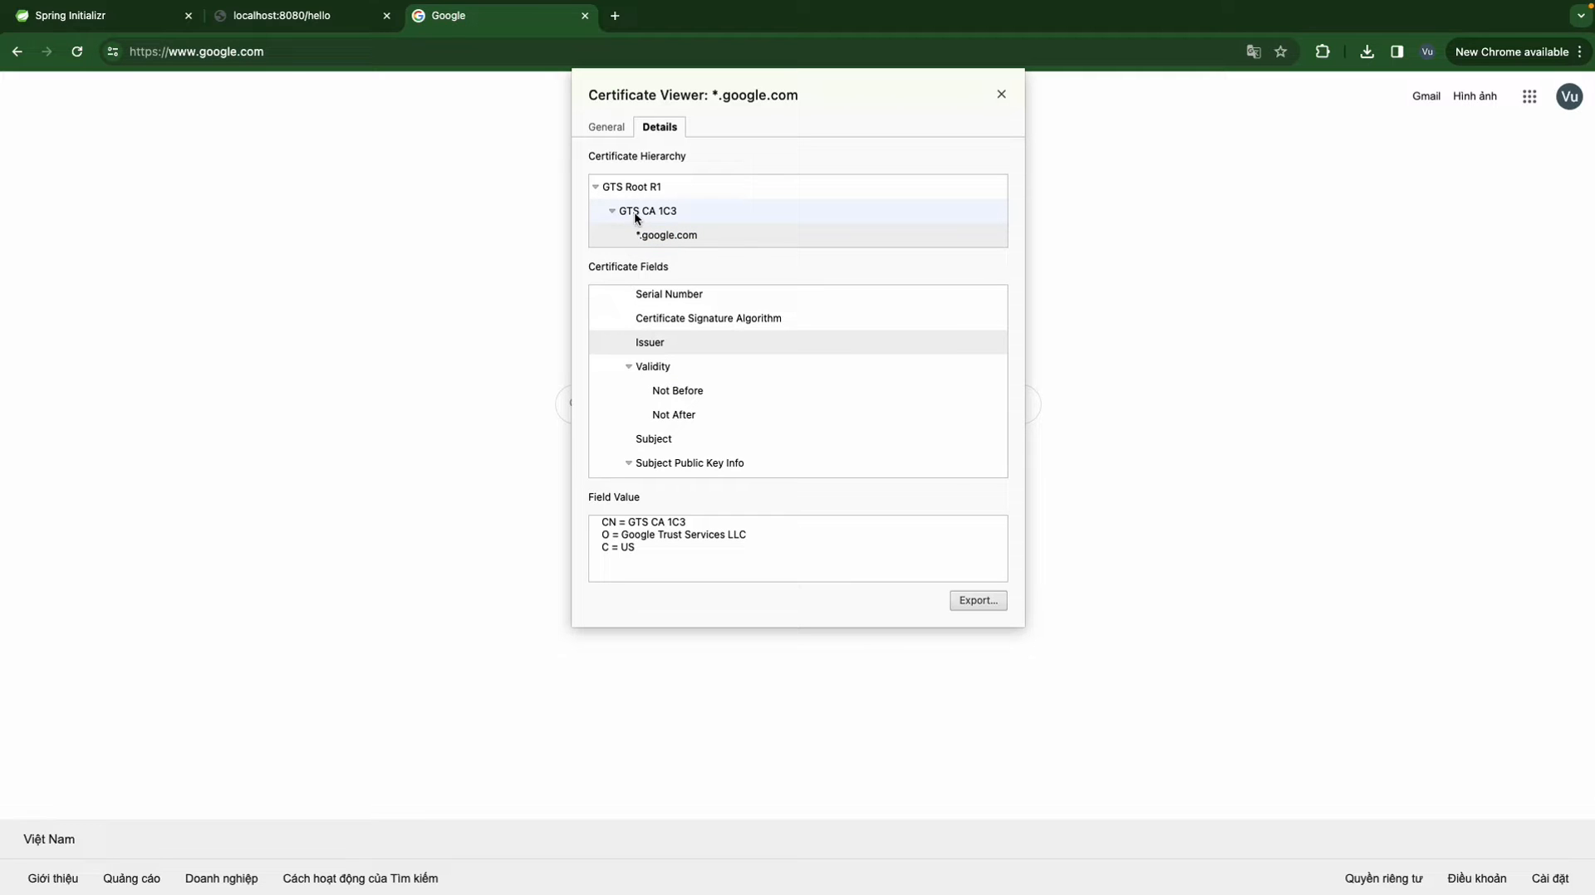
{"action": "left_click", "coordinate": [666, 235]}
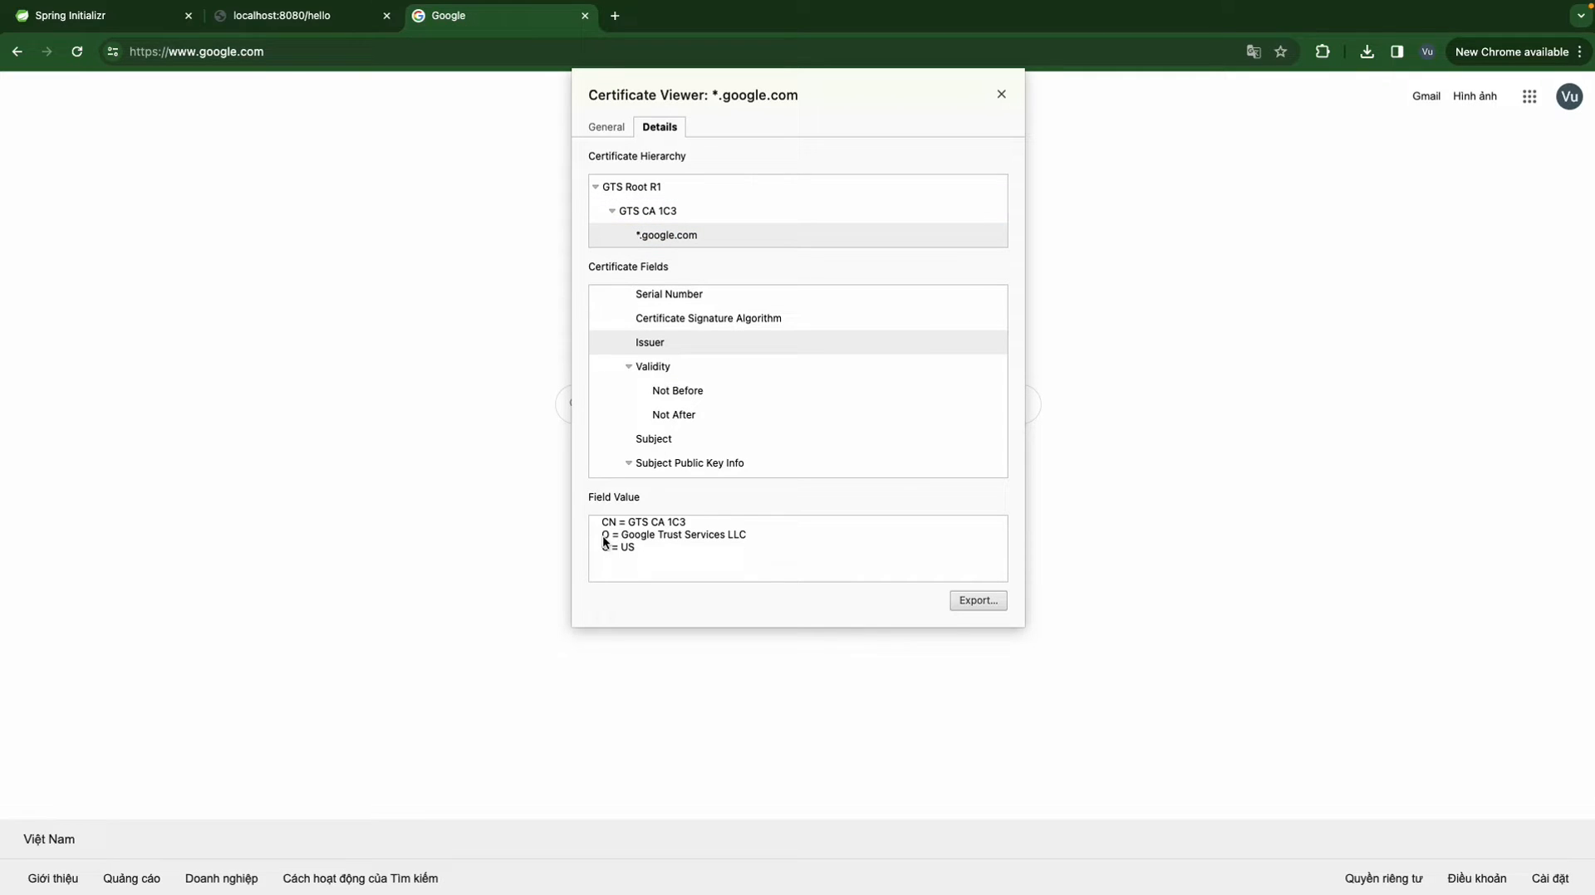
{"action": "mouse_move", "coordinate": [647, 542]}
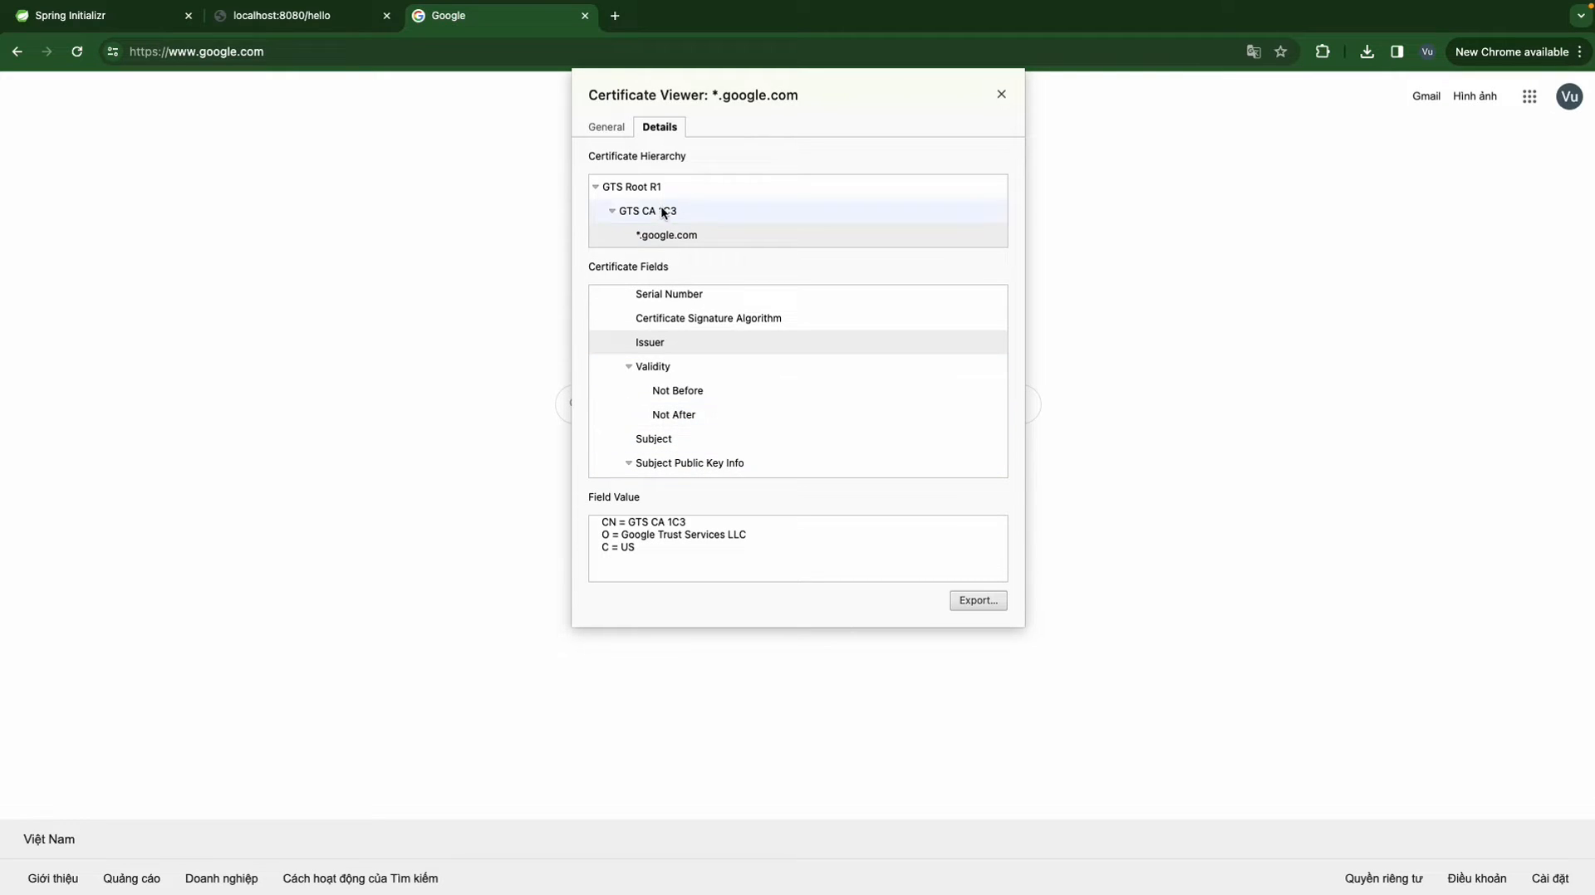
{"action": "left_click", "coordinate": [667, 235]}
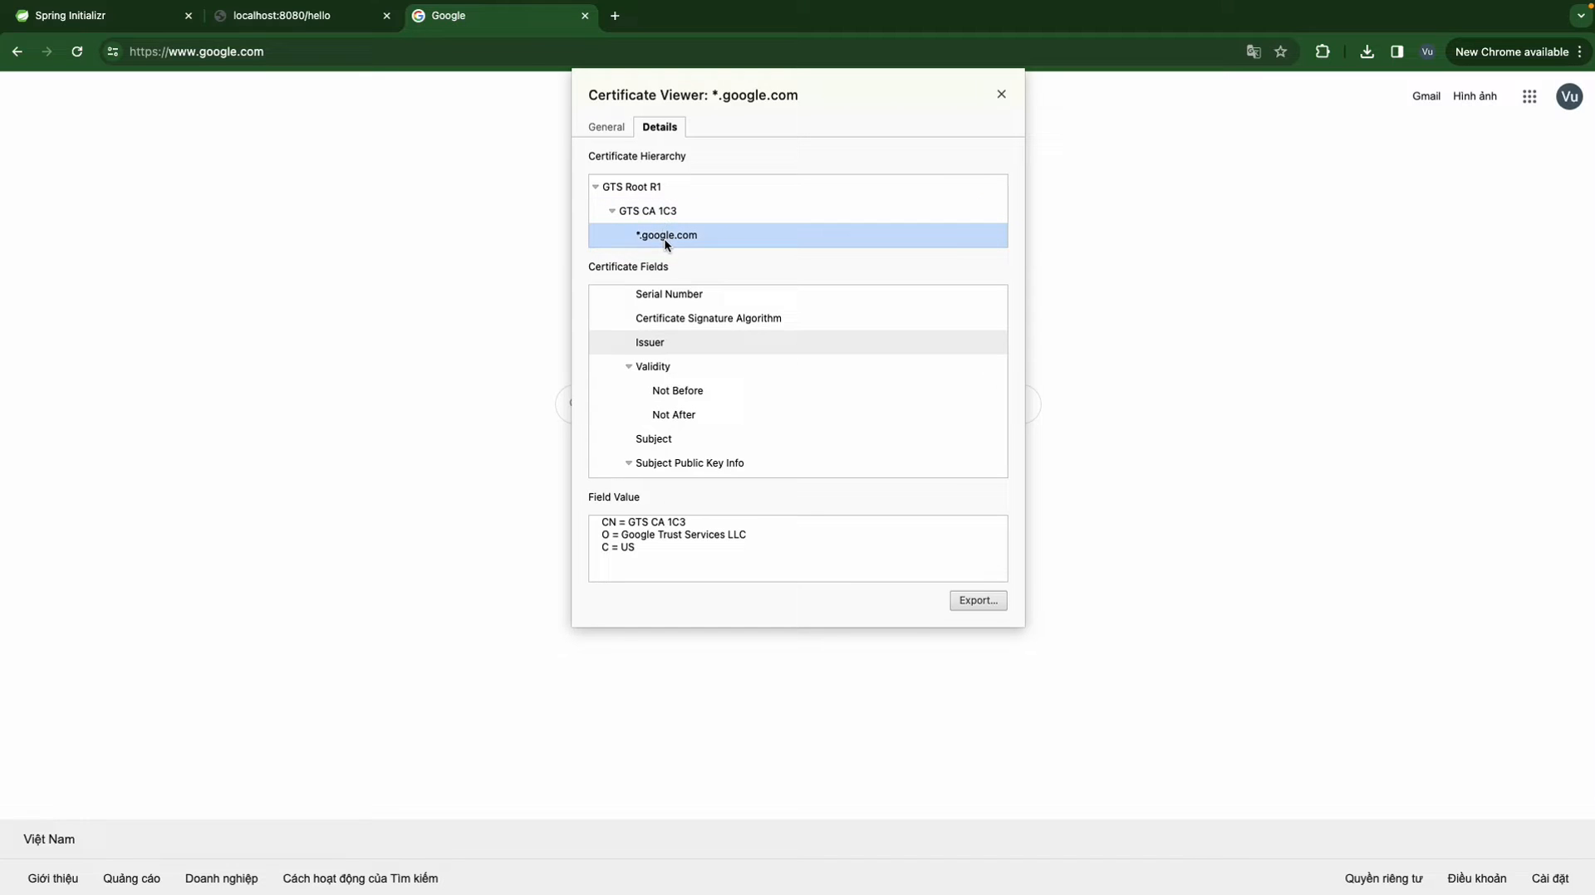
{"action": "mouse_move", "coordinate": [670, 241]}
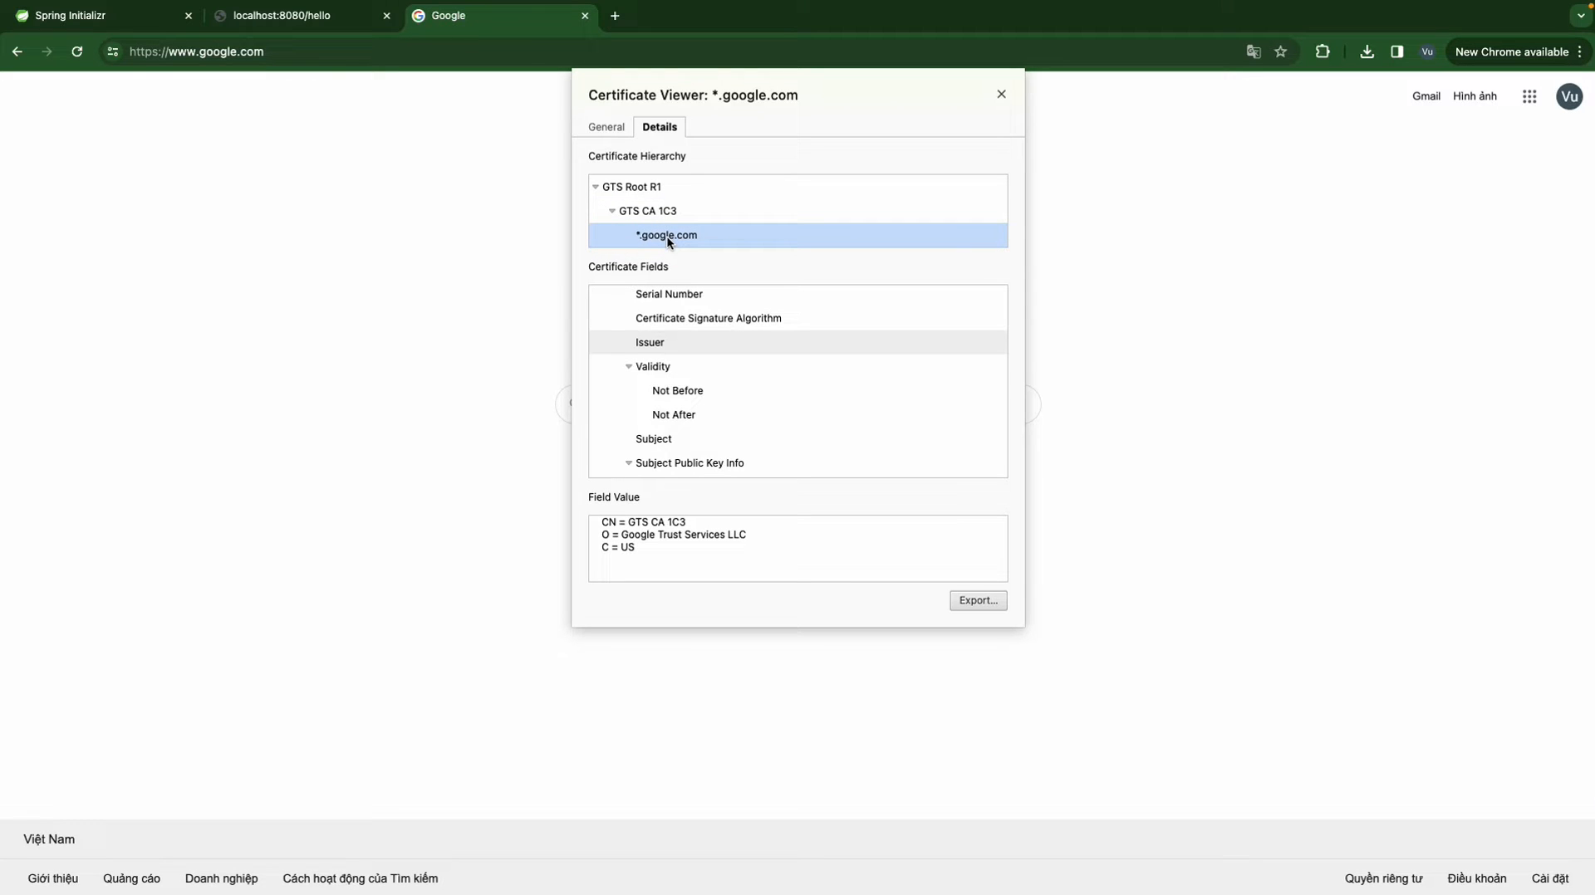
{"action": "mouse_move", "coordinate": [675, 233]}
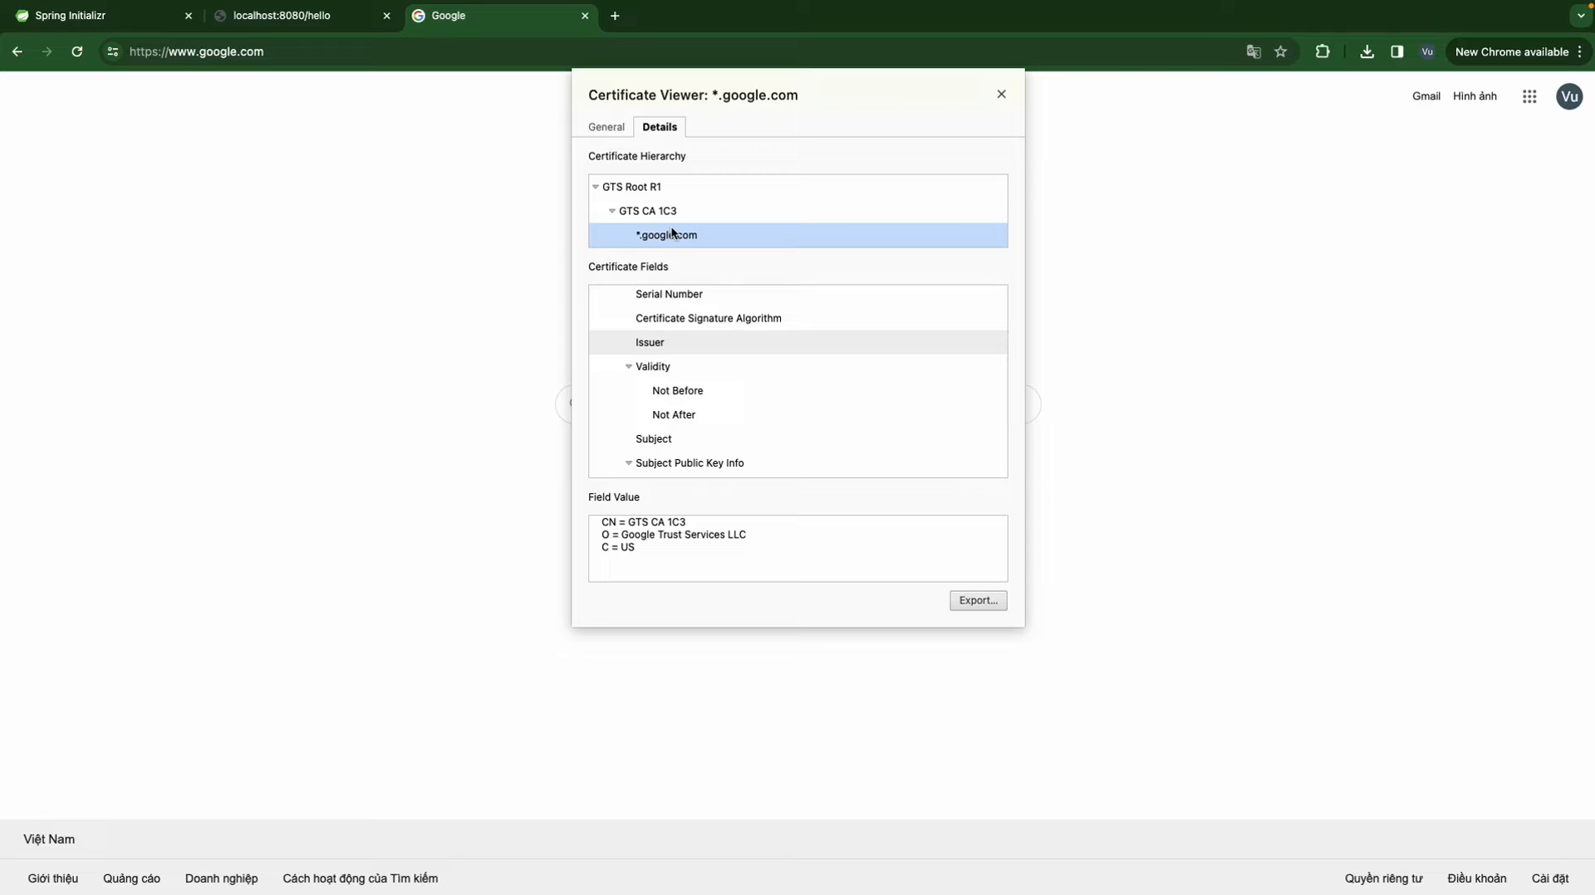
{"action": "left_click", "coordinate": [648, 211]}
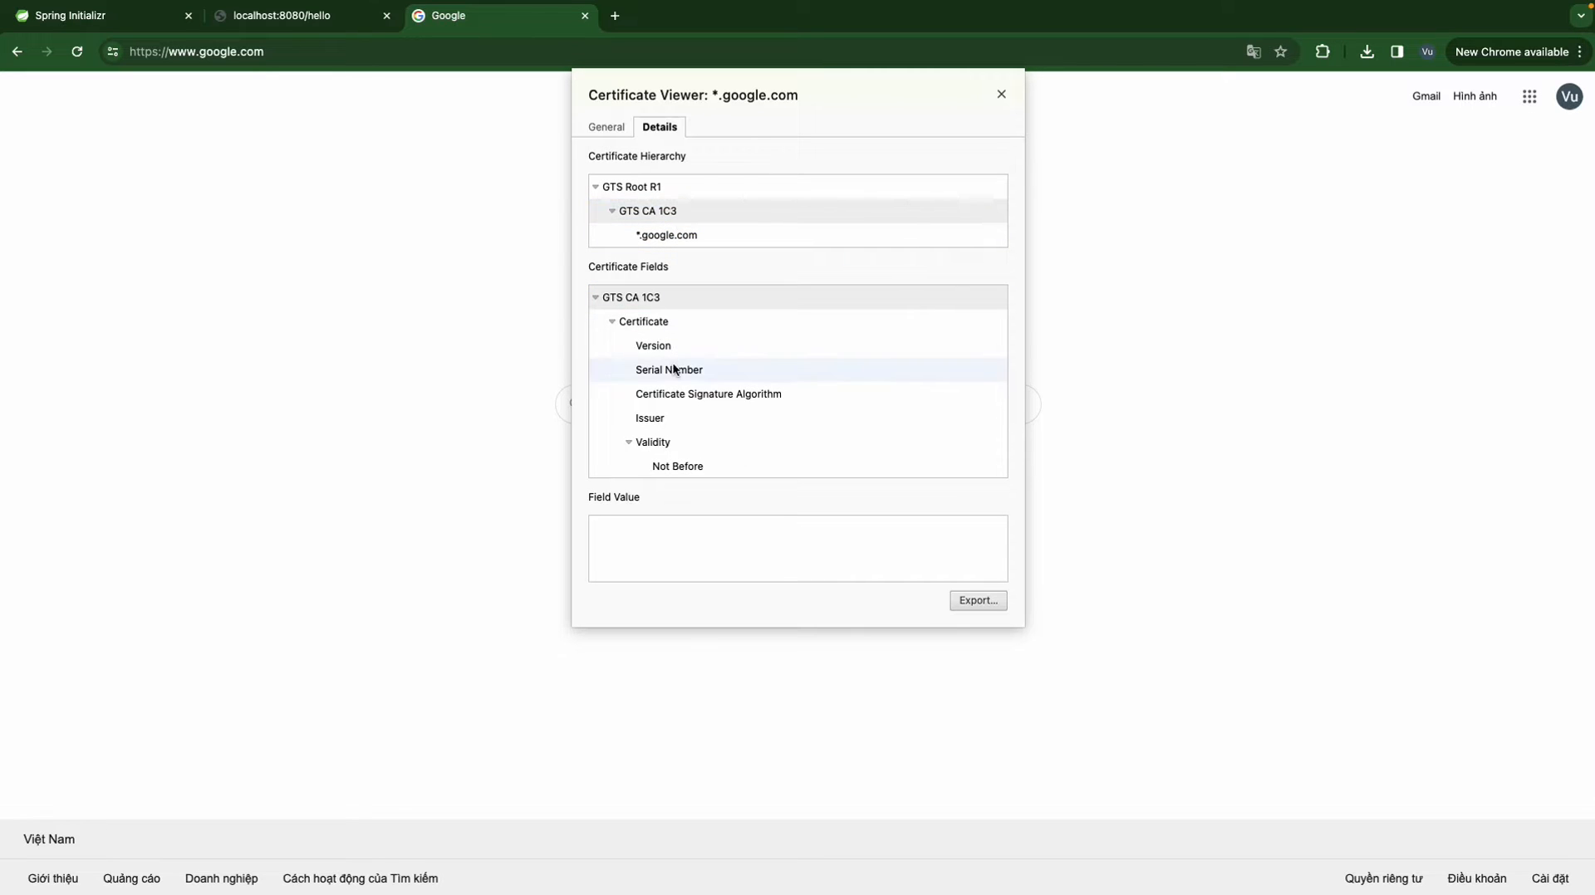
{"action": "scroll", "scroll_direction": "down", "scroll_amount": 3}
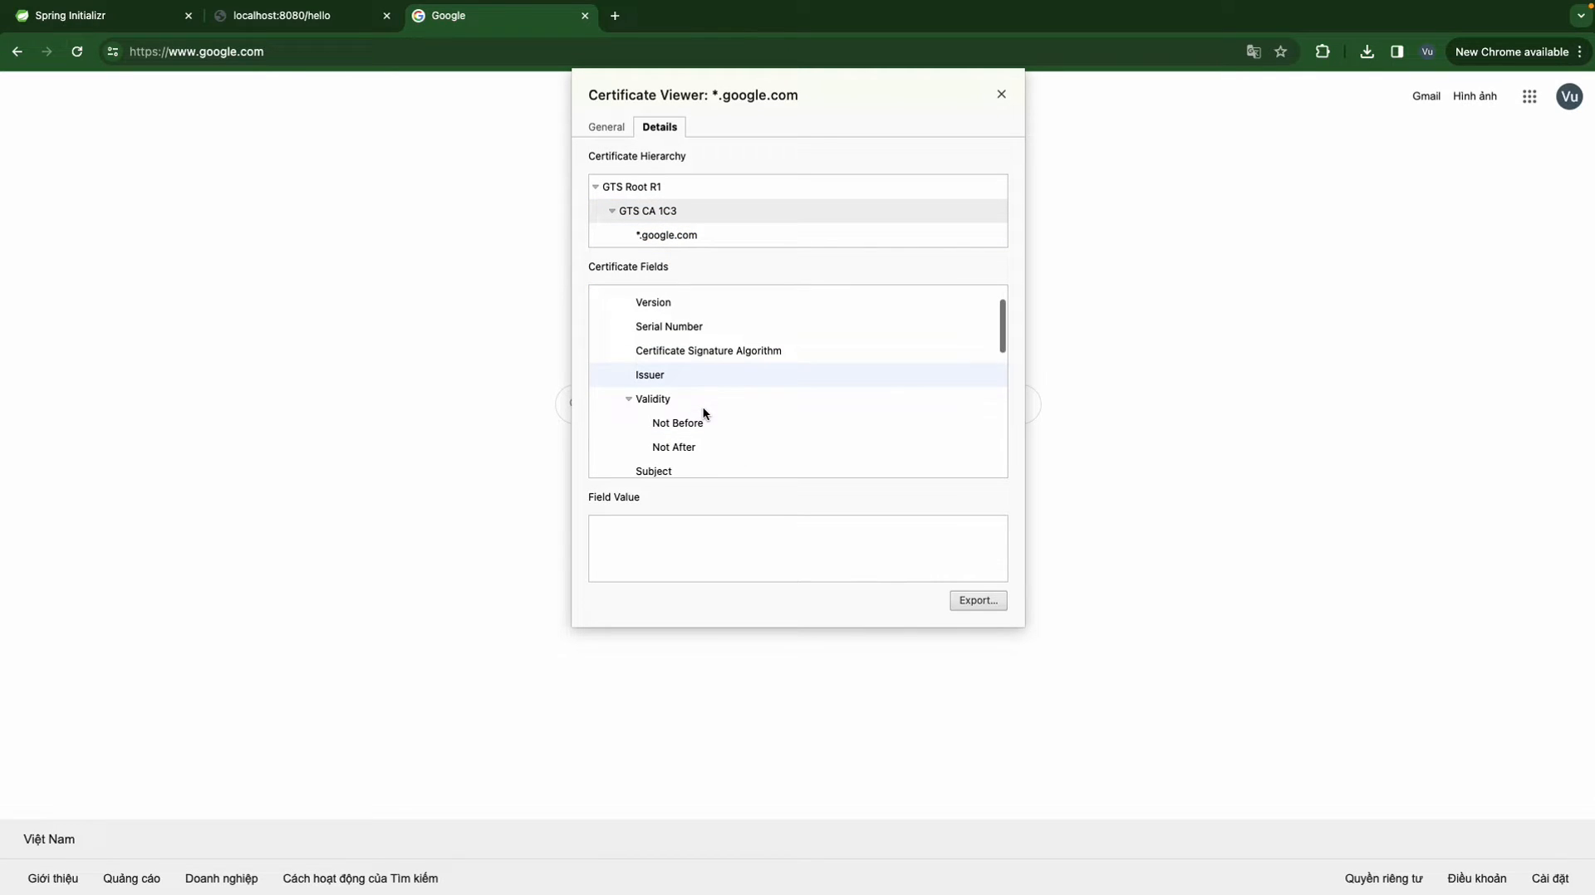
{"action": "left_click", "coordinate": [649, 374]}
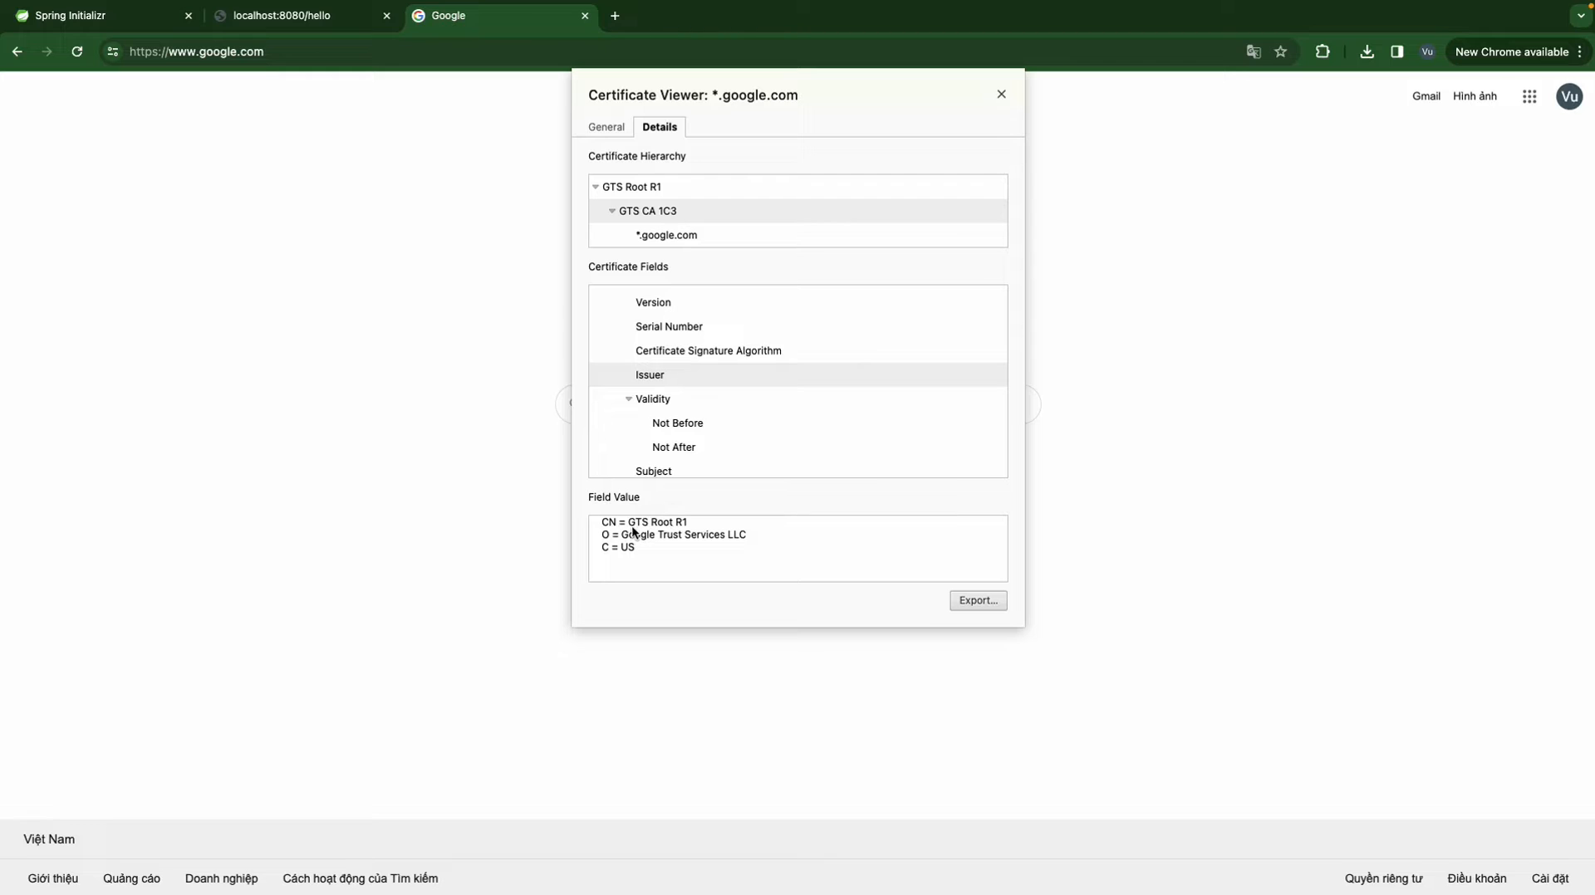
{"action": "left_click", "coordinate": [649, 211]}
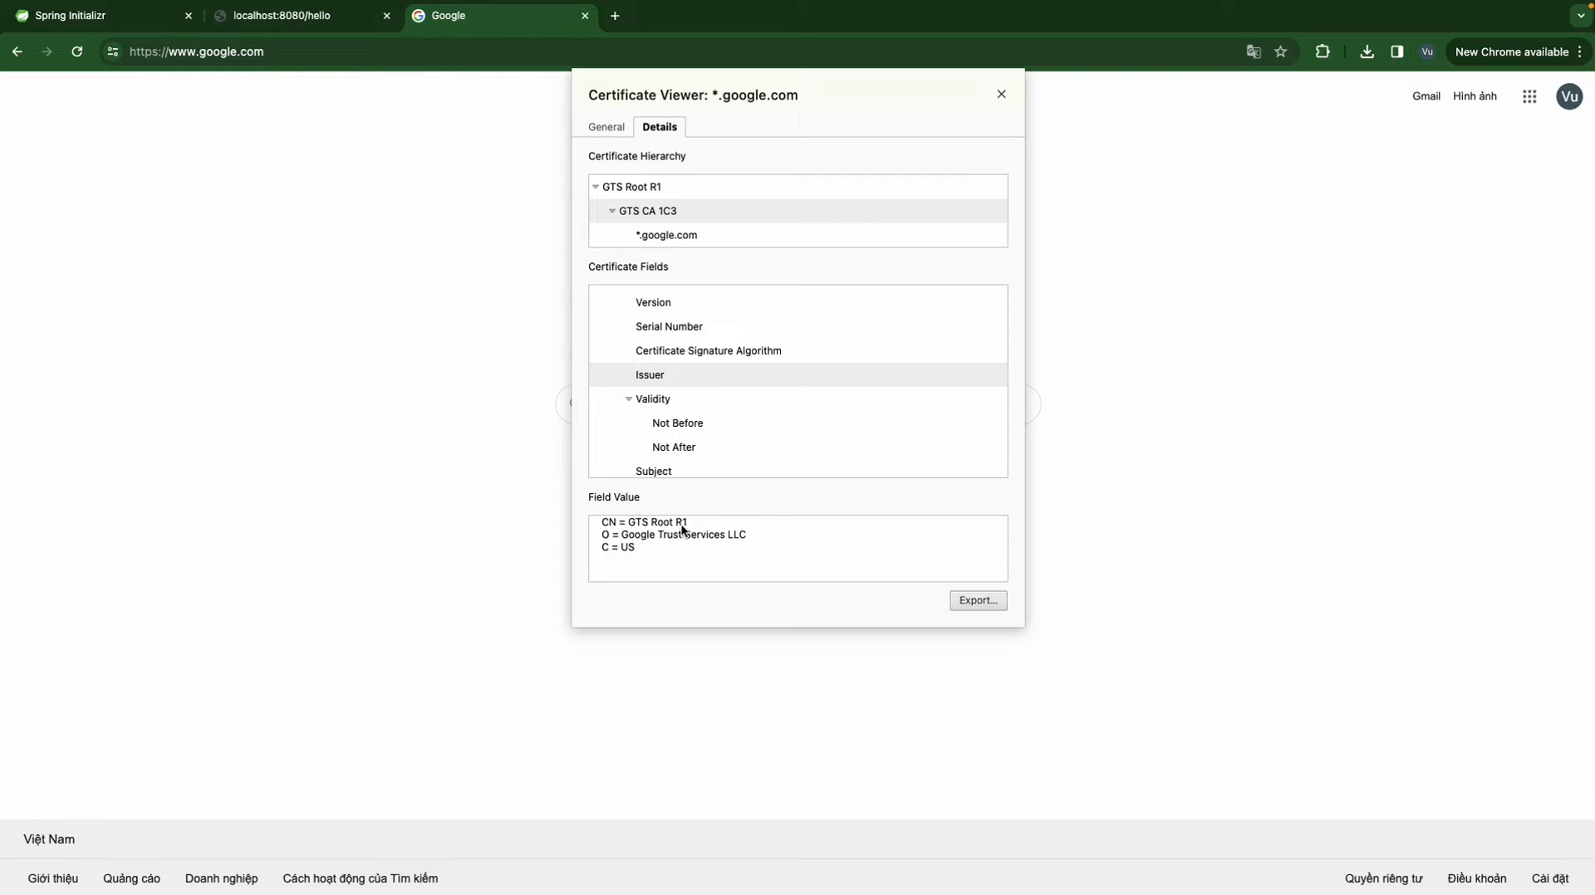
{"action": "left_click", "coordinate": [650, 211]}
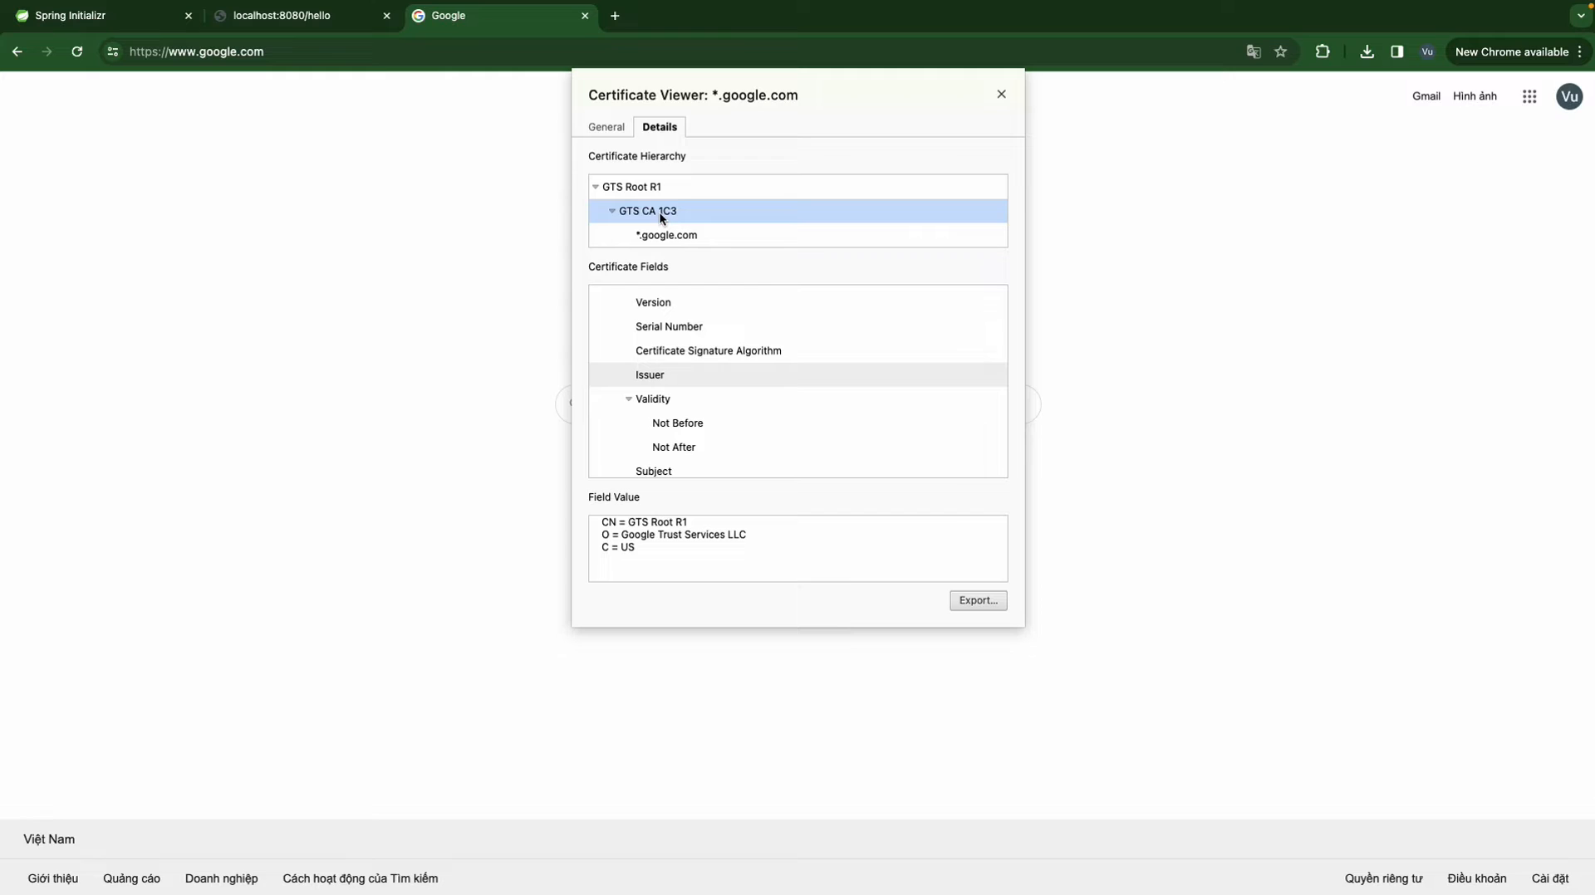
{"action": "left_click", "coordinate": [630, 186]}
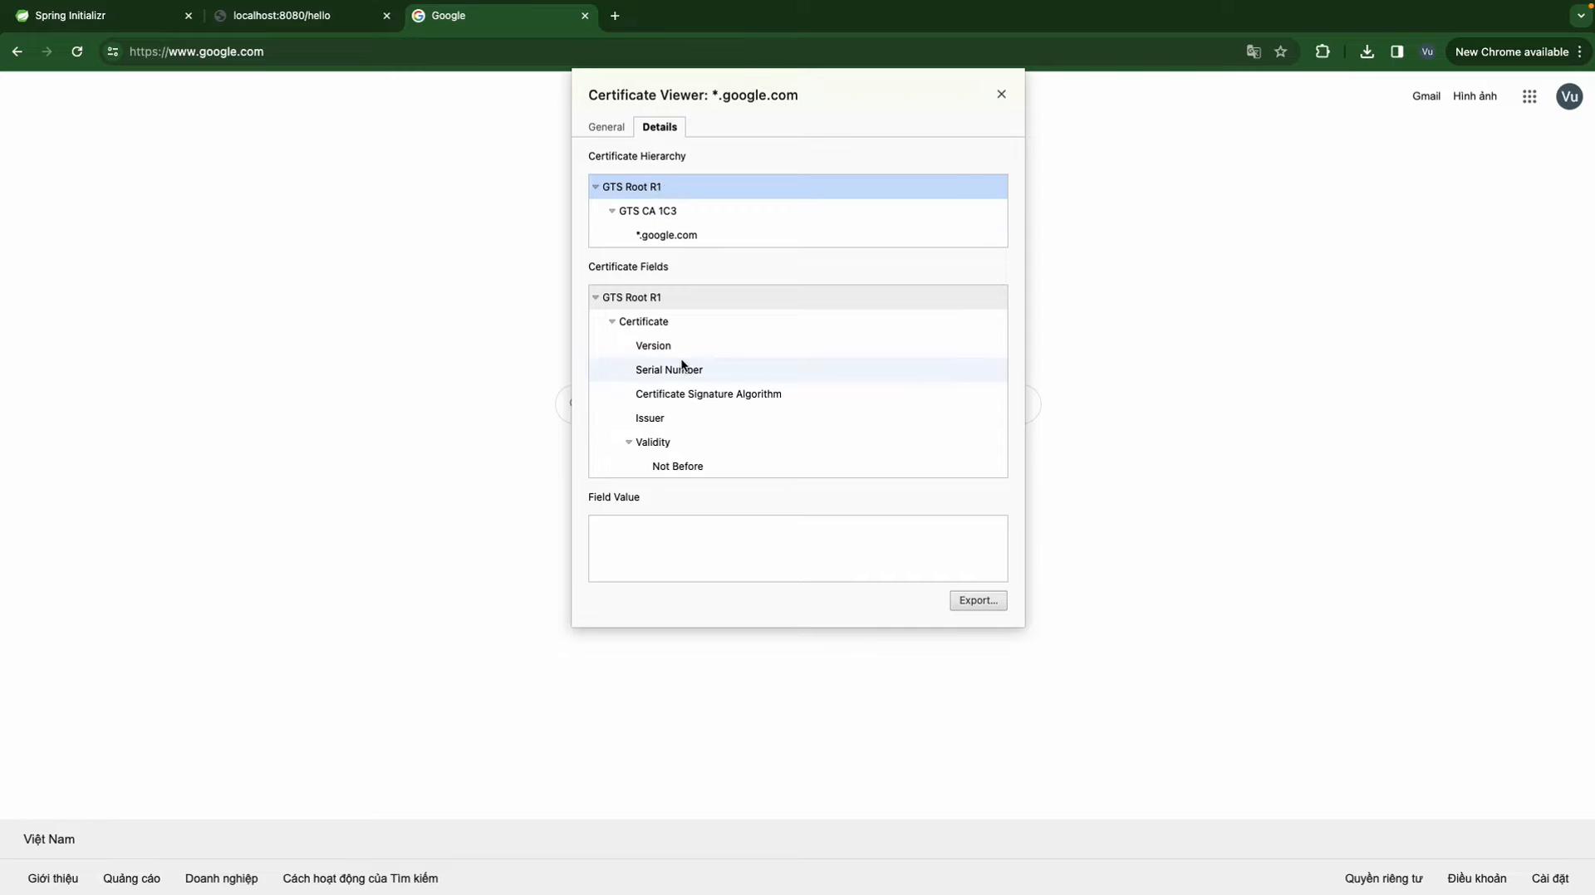
{"action": "left_click", "coordinate": [649, 418]}
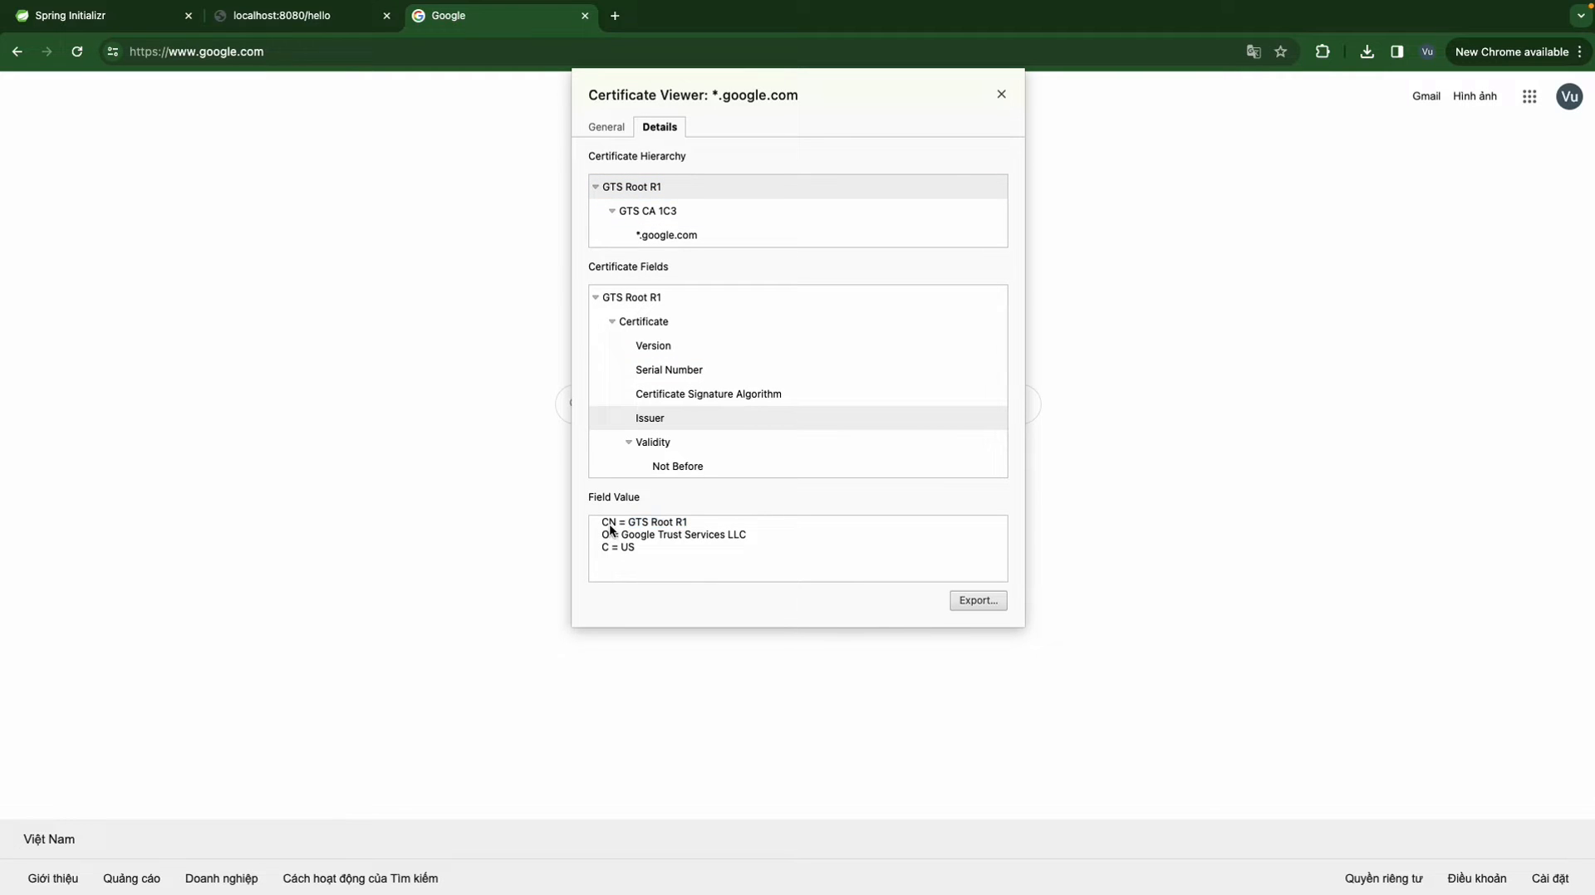
{"action": "left_click", "coordinate": [650, 418]}
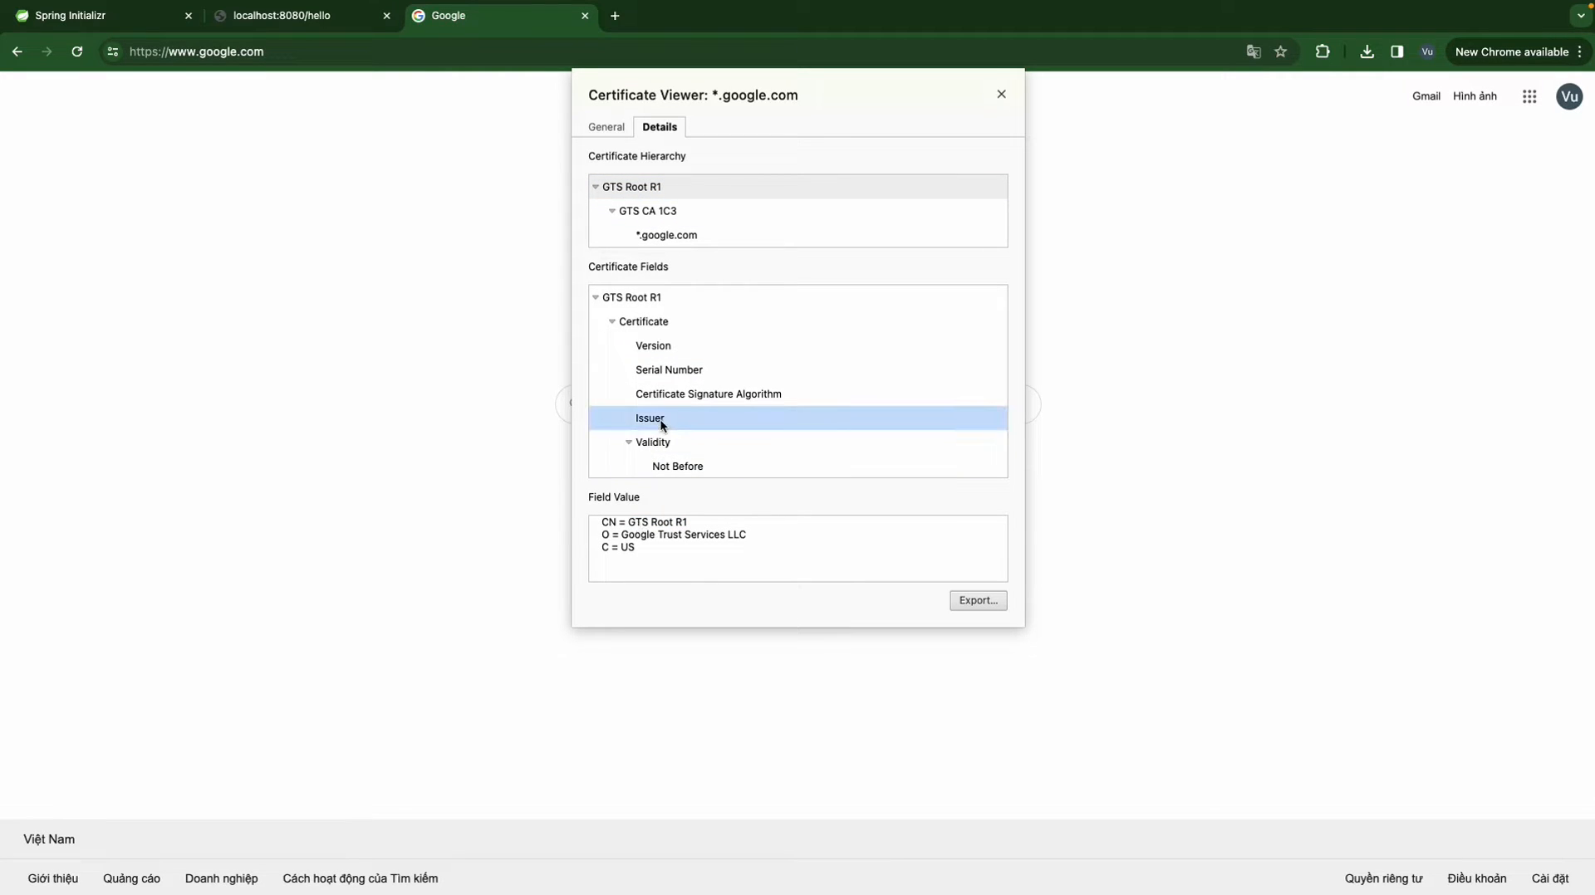
{"action": "double_click", "coordinate": [638, 522]}
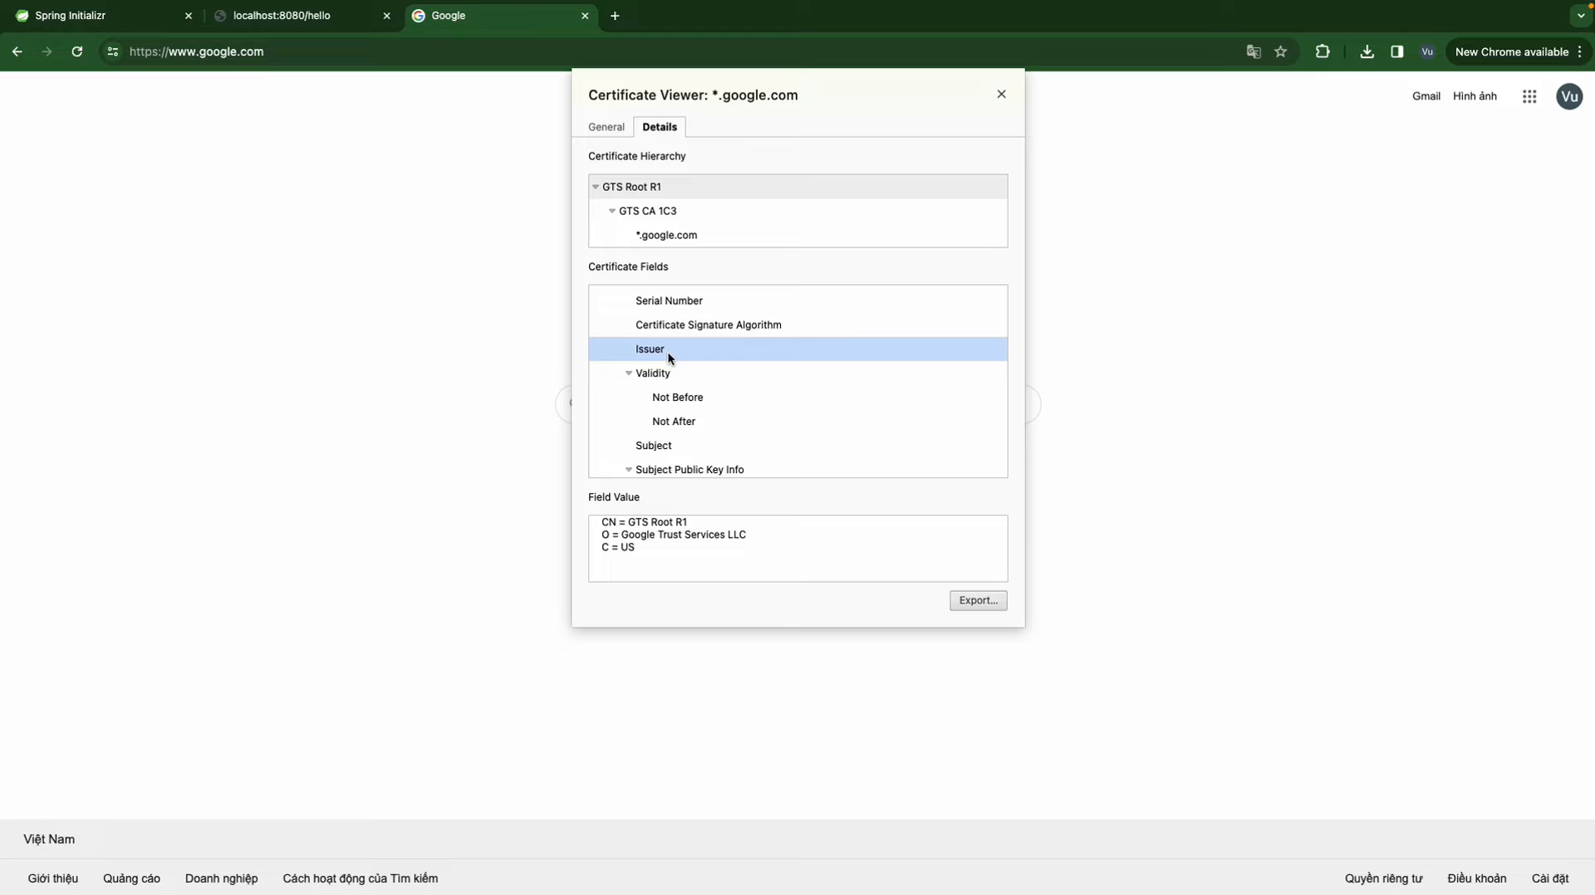
{"action": "left_click", "coordinate": [653, 446]}
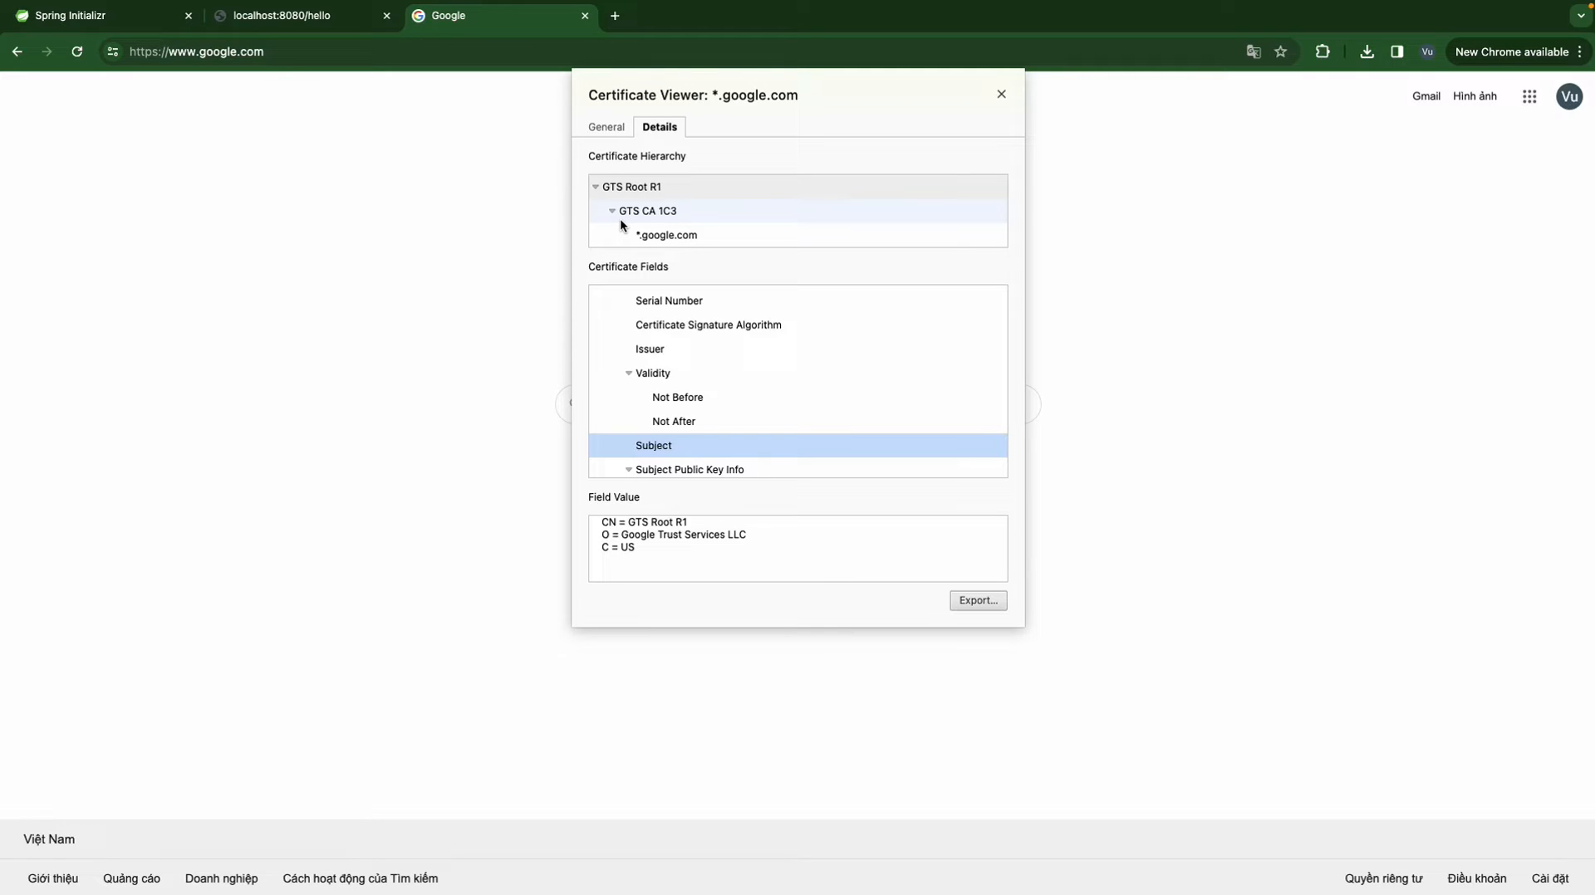
{"action": "mouse_move", "coordinate": [664, 217]}
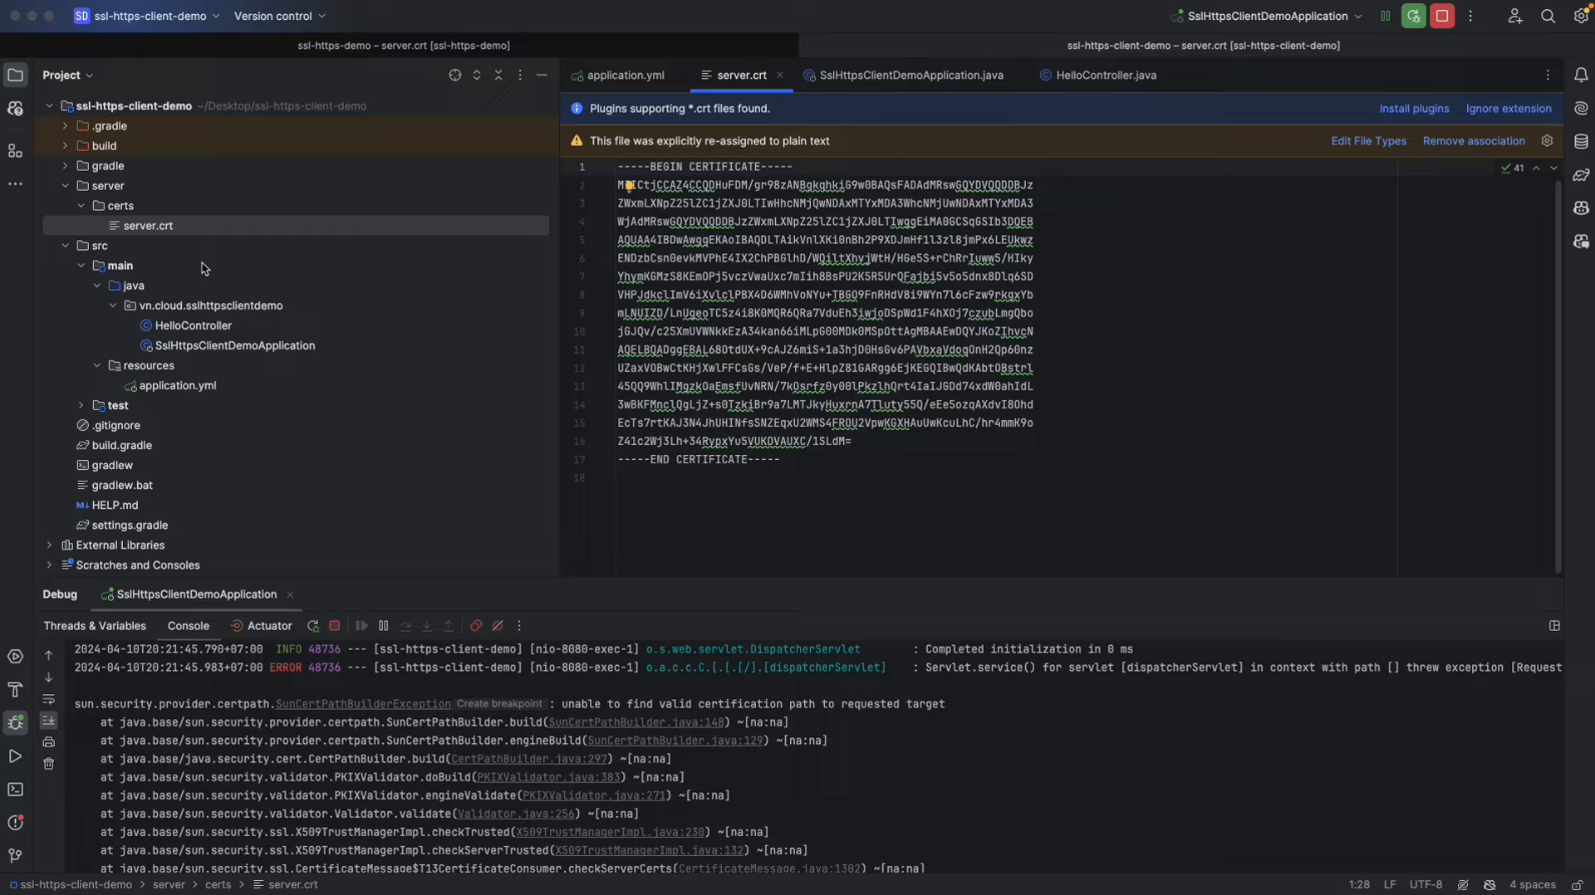
{"action": "mouse_move", "coordinate": [595, 280]}
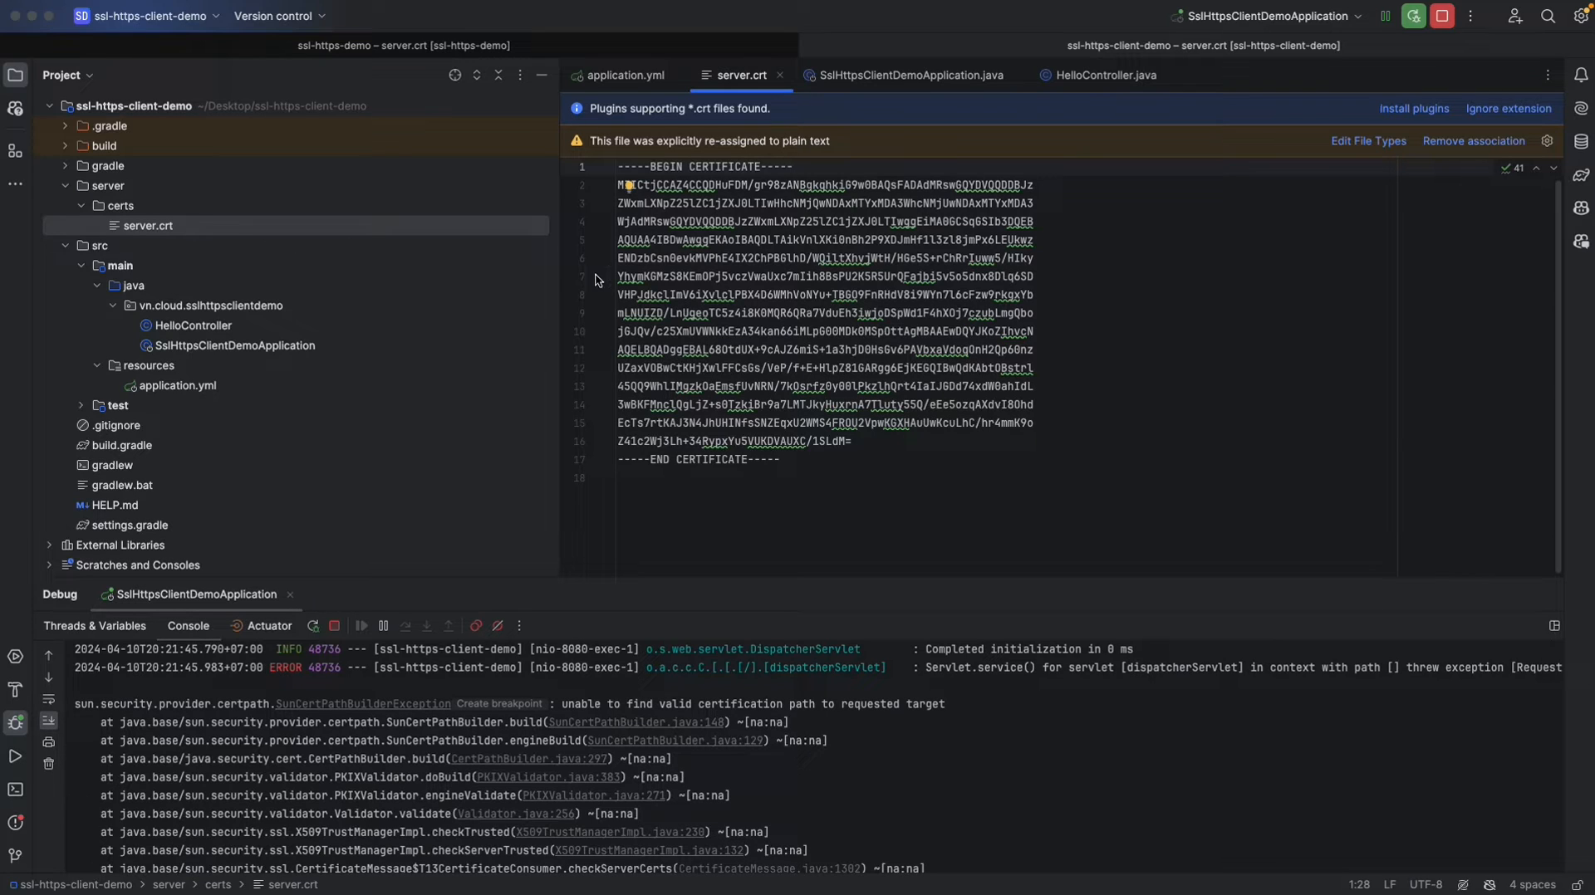
Review the client truststore certificate in application.yml, then reopen SslHttpsClientDemoApplication.java.
{"action": "left_click", "coordinate": [618, 75]}
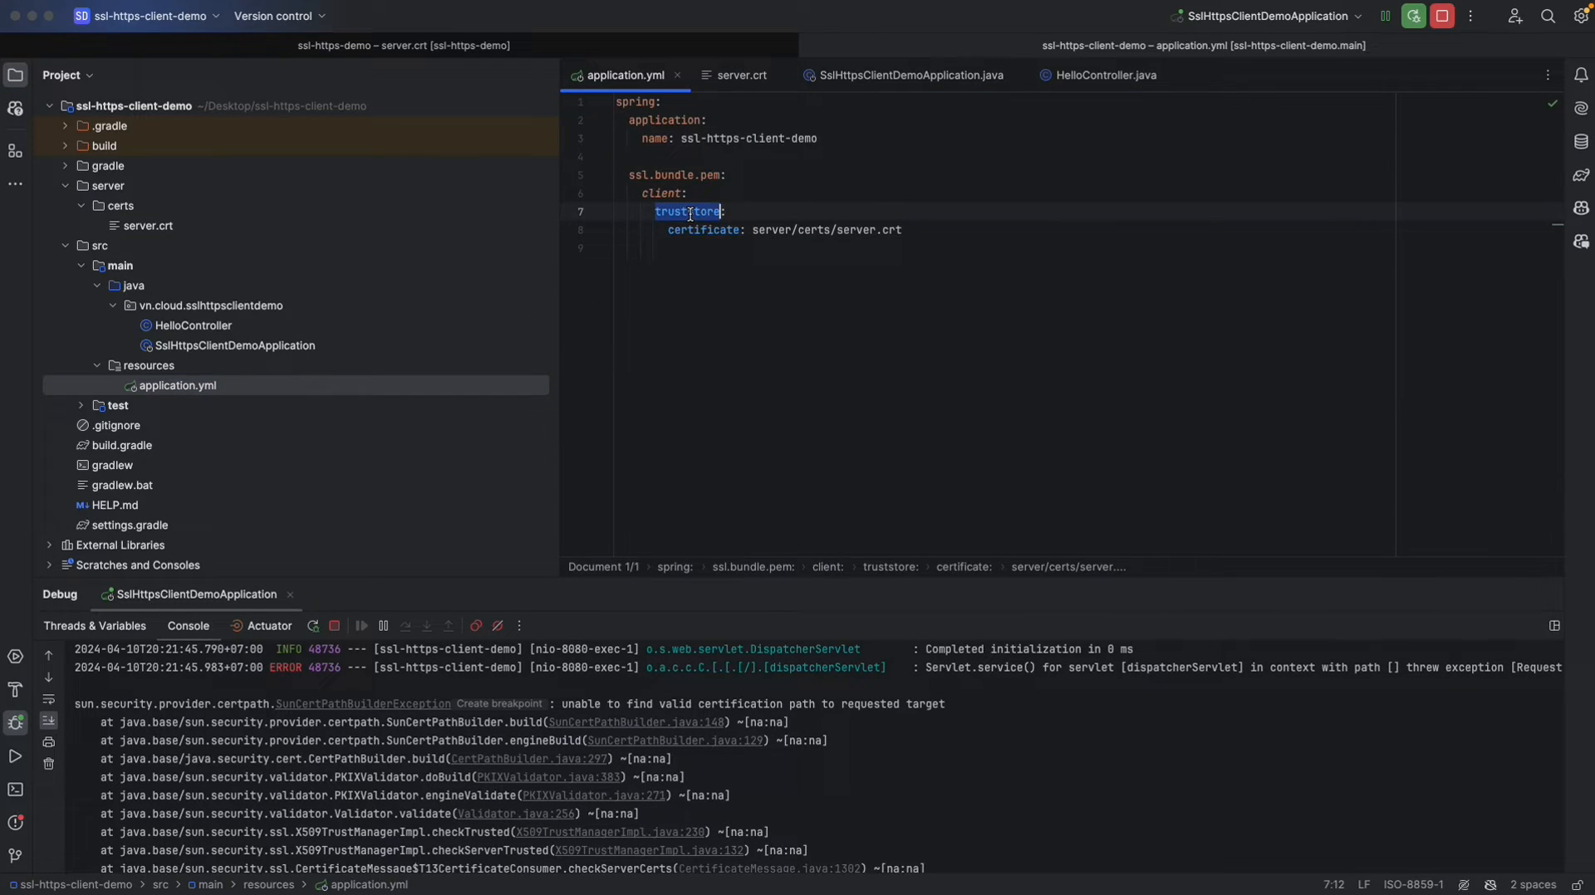
{"action": "left_click", "coordinate": [917, 223]}
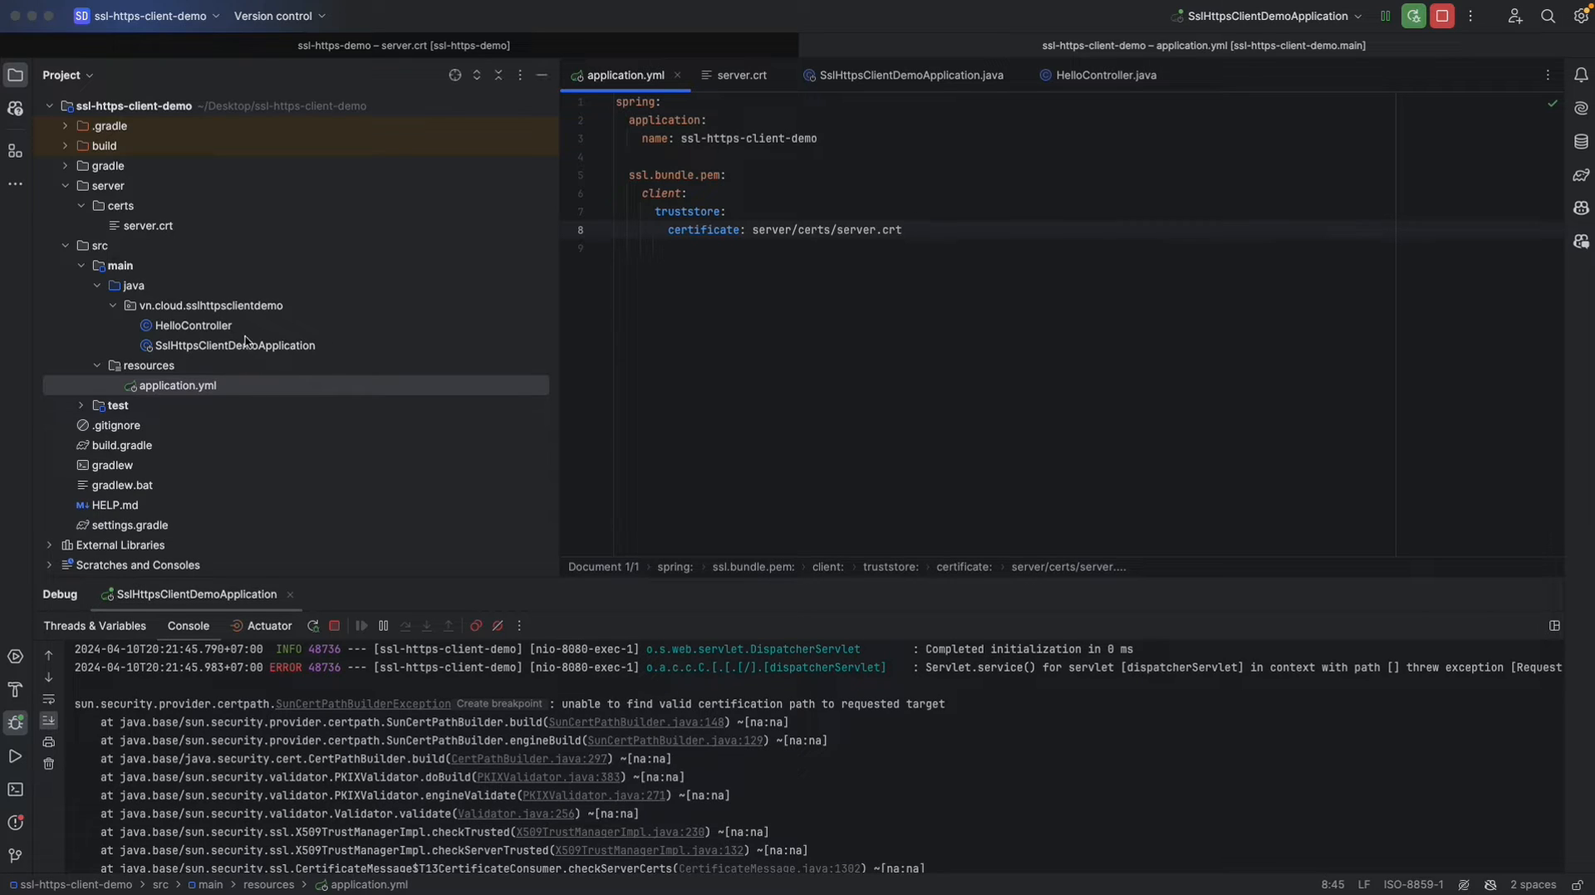
{"action": "left_click", "coordinate": [235, 345]}
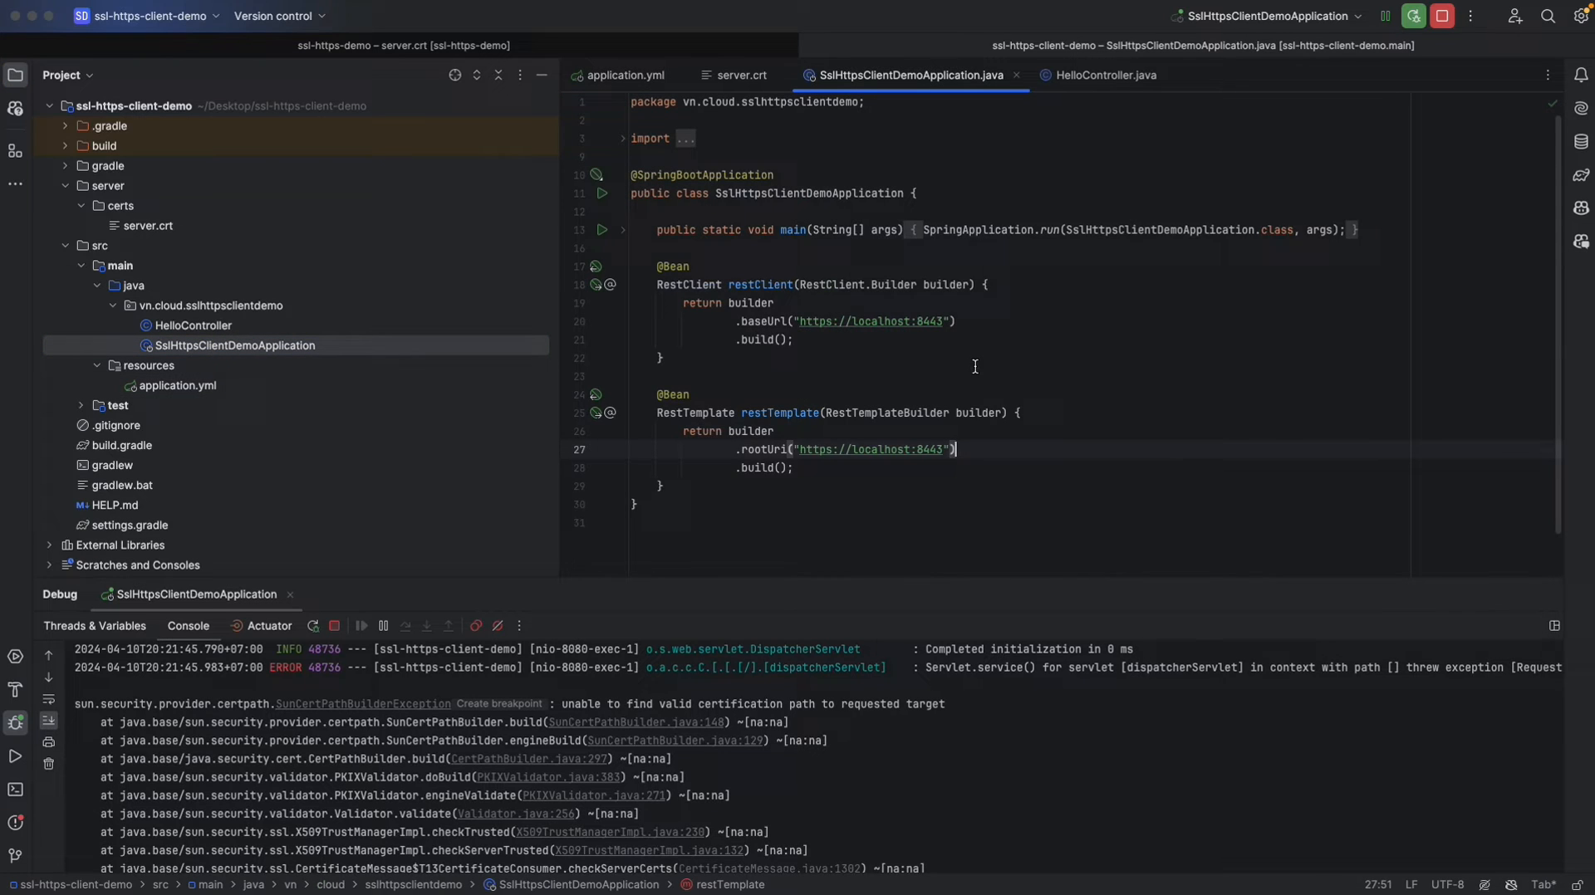
Add a RestClientSsl ssl parameter and .apply(ssl.fromBundle("client")) to the restClient bean.
{"action": "type", "text": ", RestClientSsl ssl"}
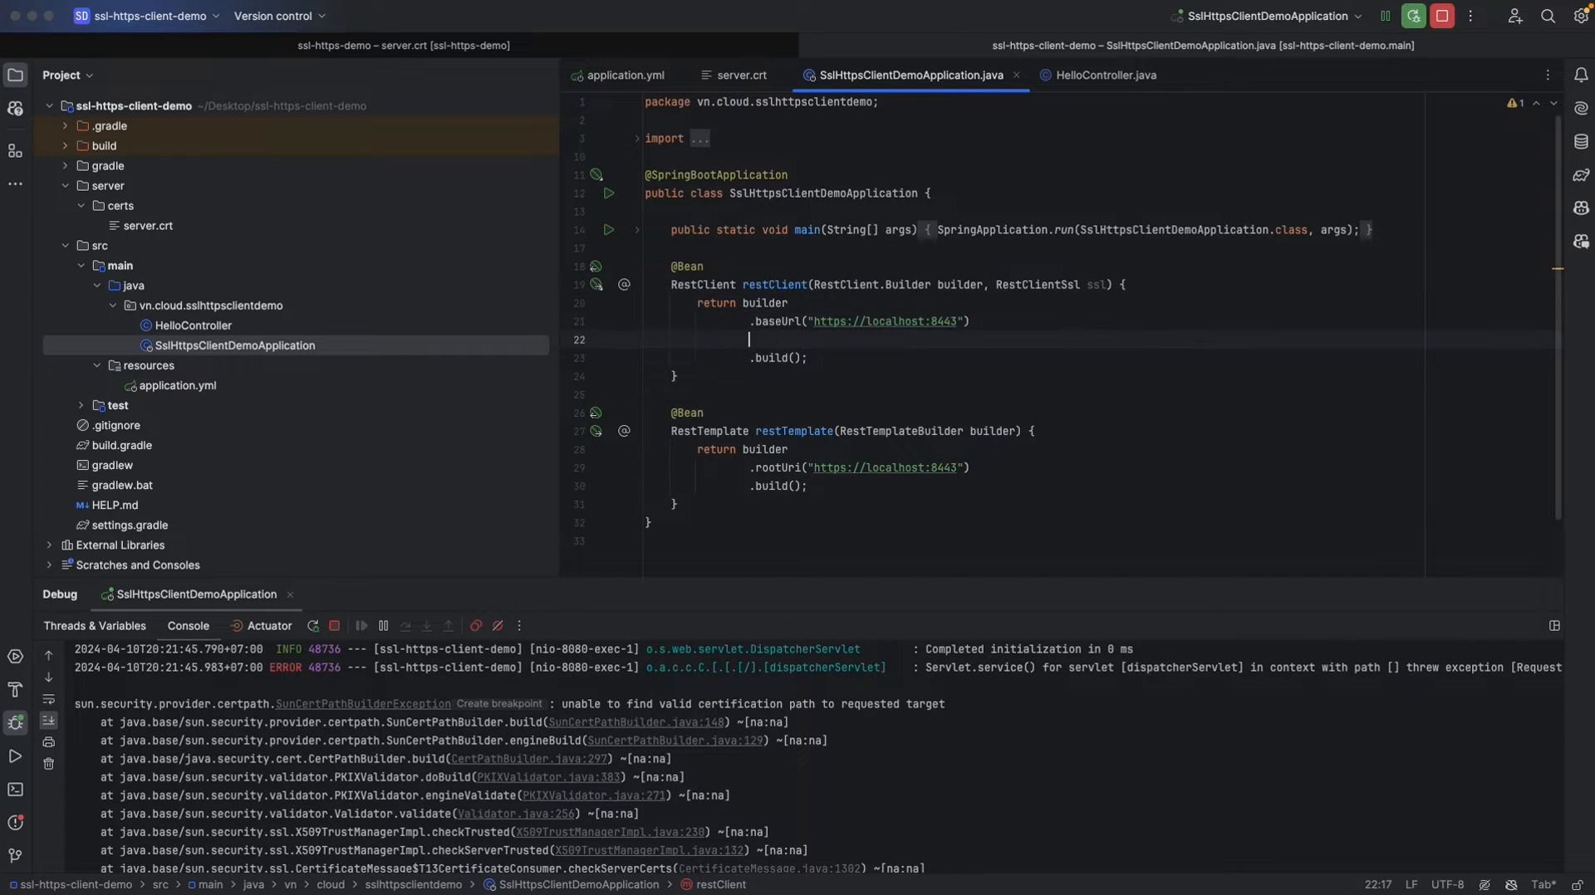
{"action": "type", "text": "."}
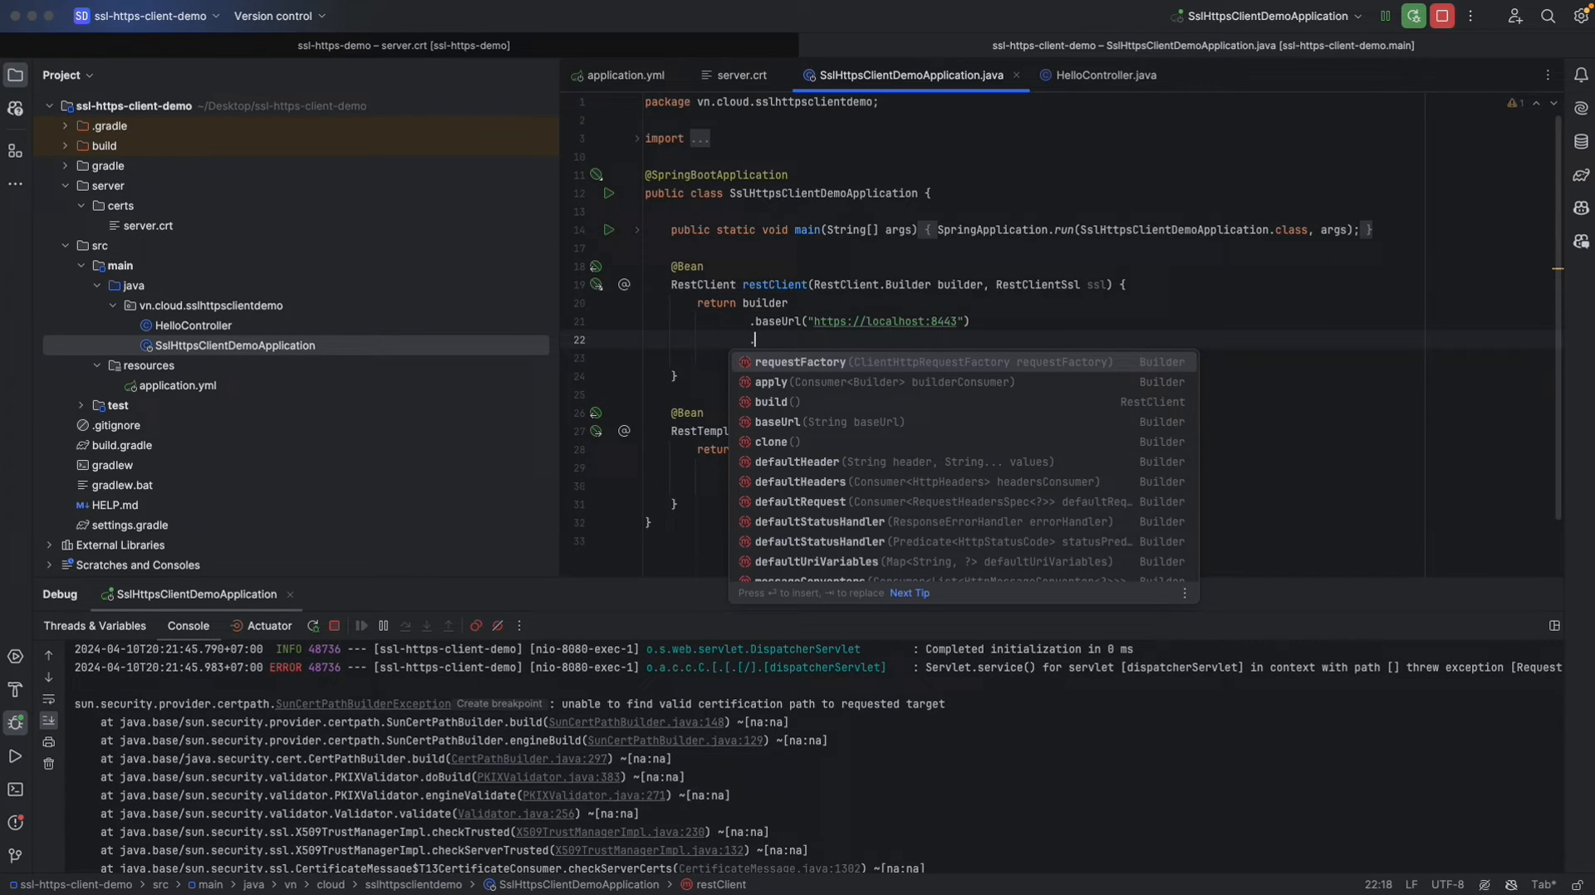
{"action": "type", "text": "a"}
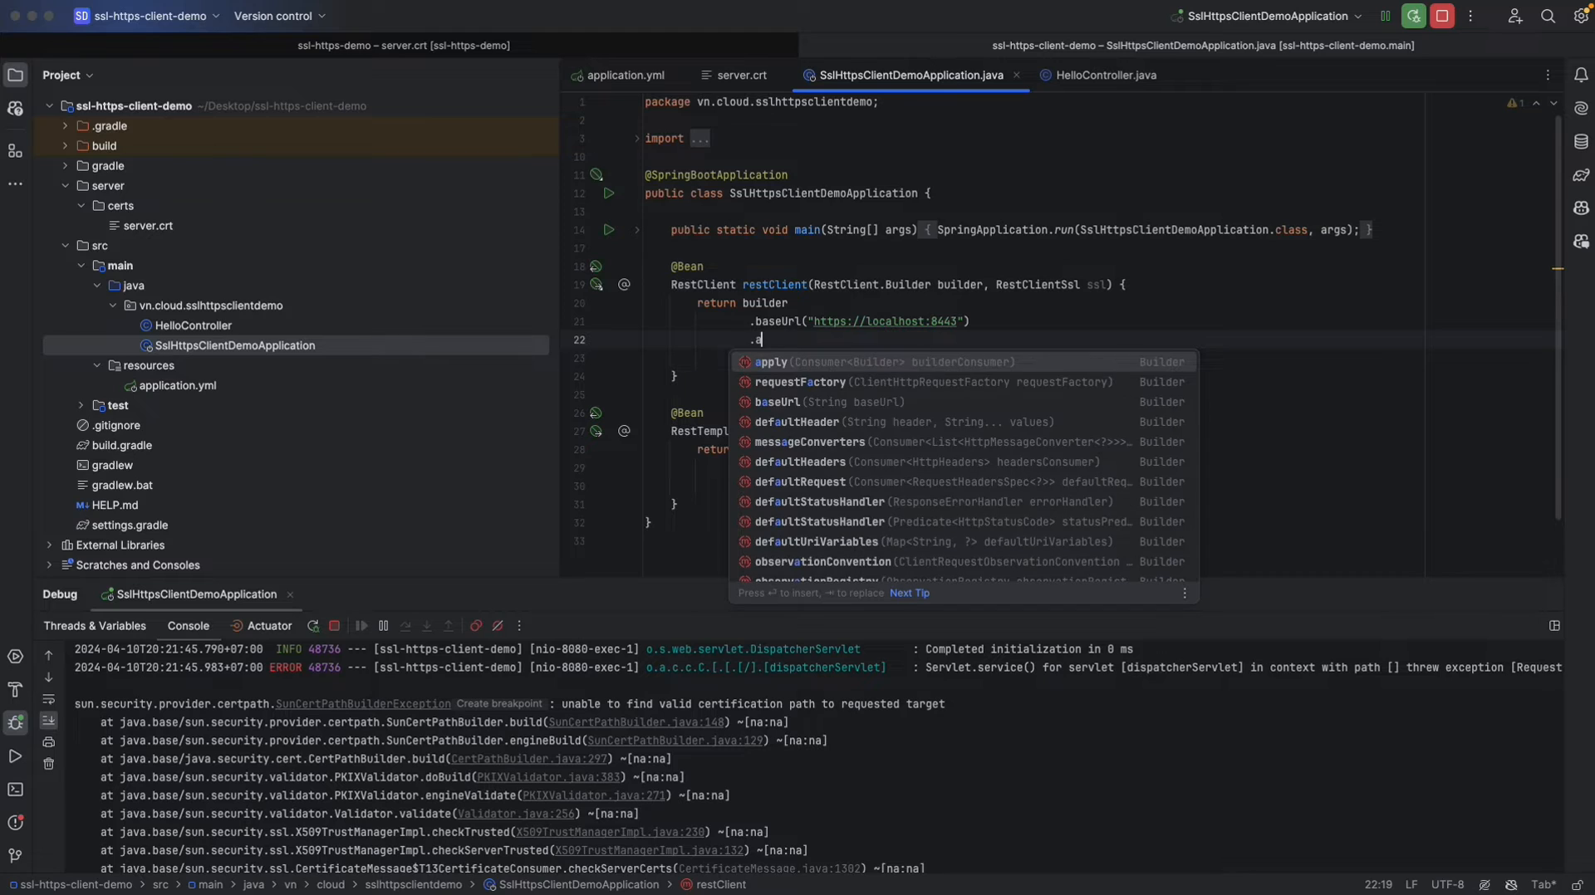
{"action": "type", "text": "pply(ssl.fromBundle(\""}
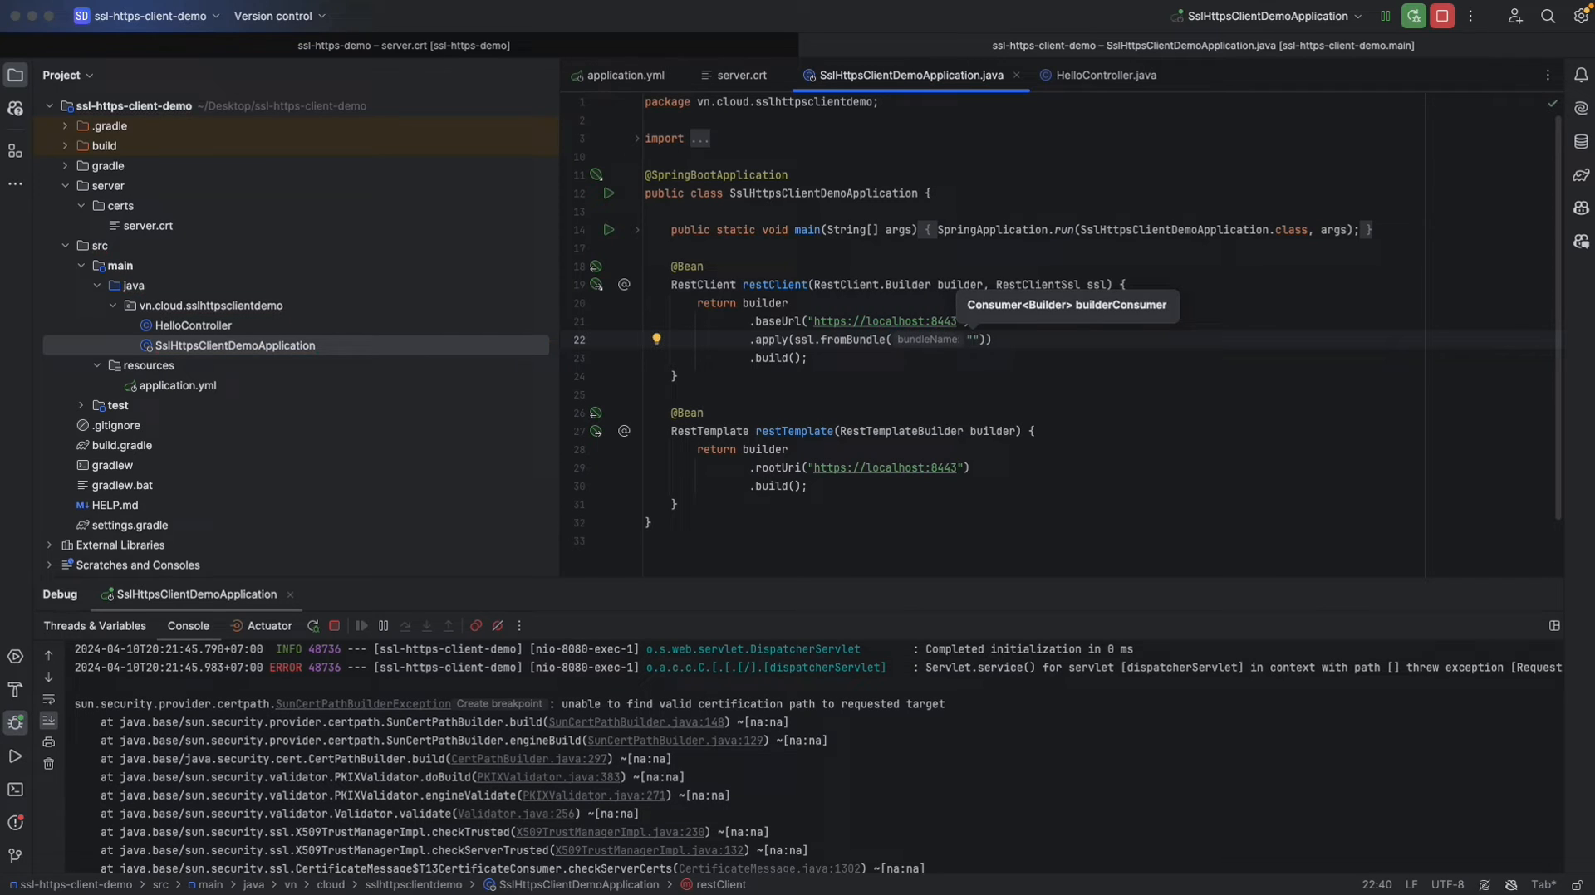
{"action": "type", "text": "cli"}
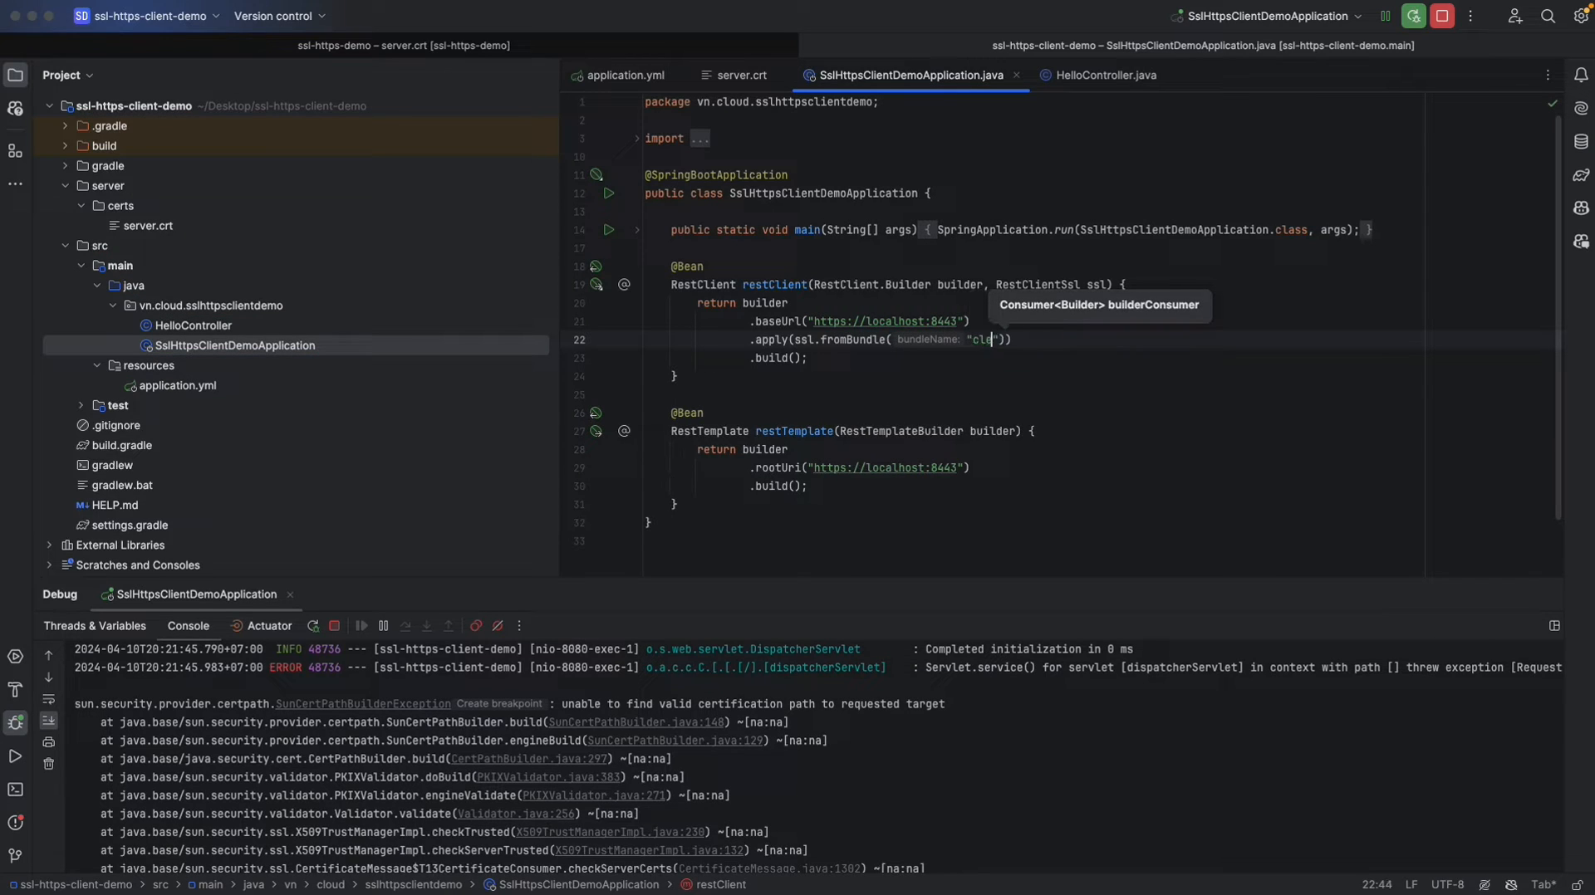
{"action": "type", "text": "ent"}
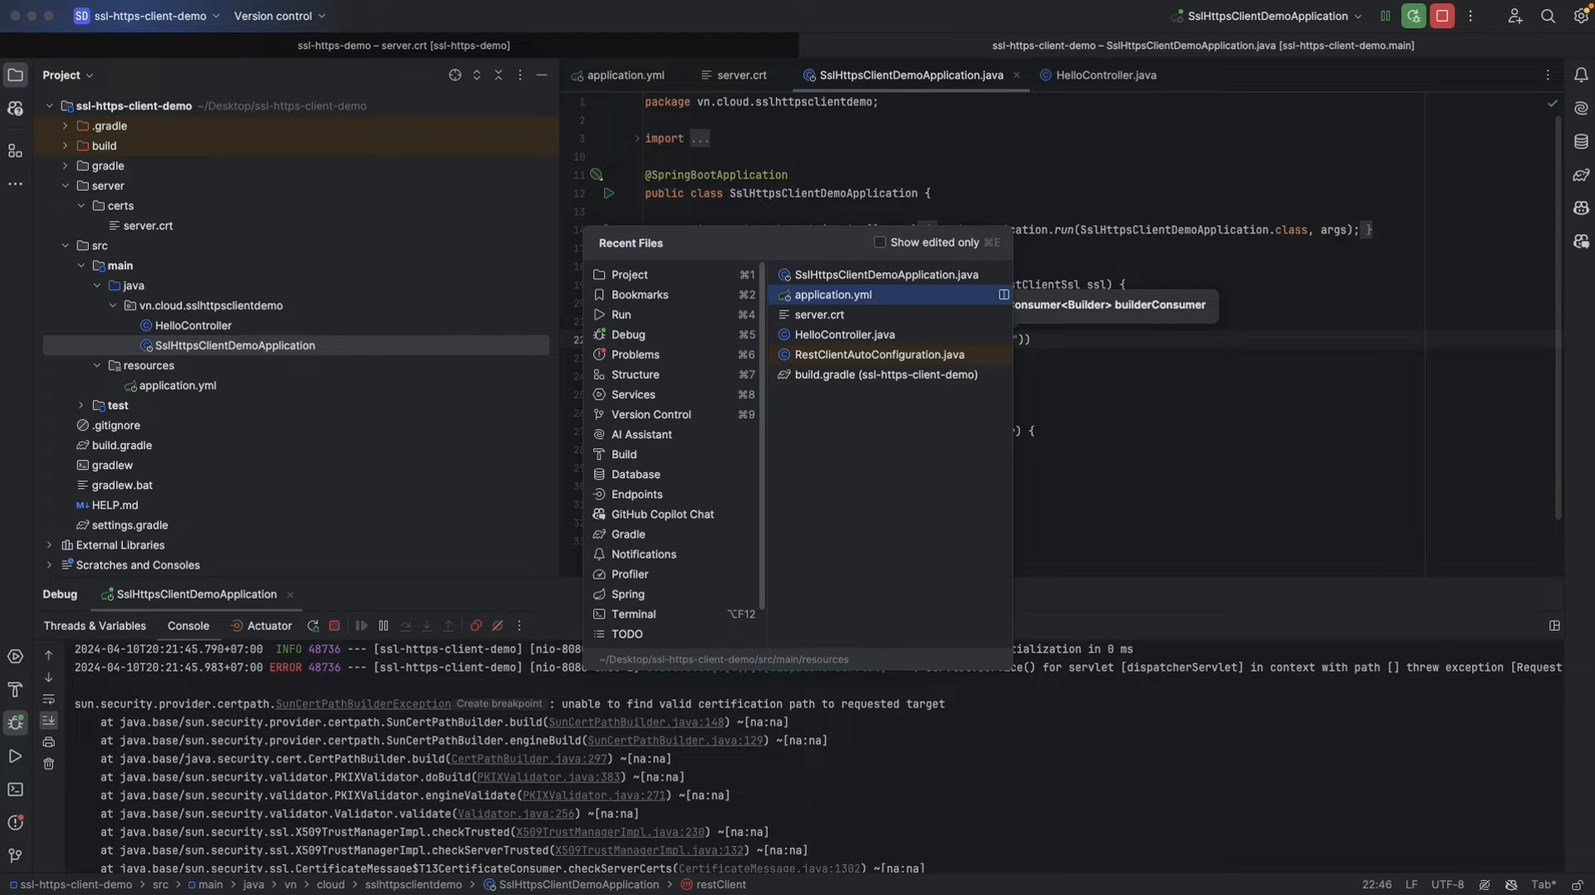
{"action": "left_click", "coordinate": [833, 295]}
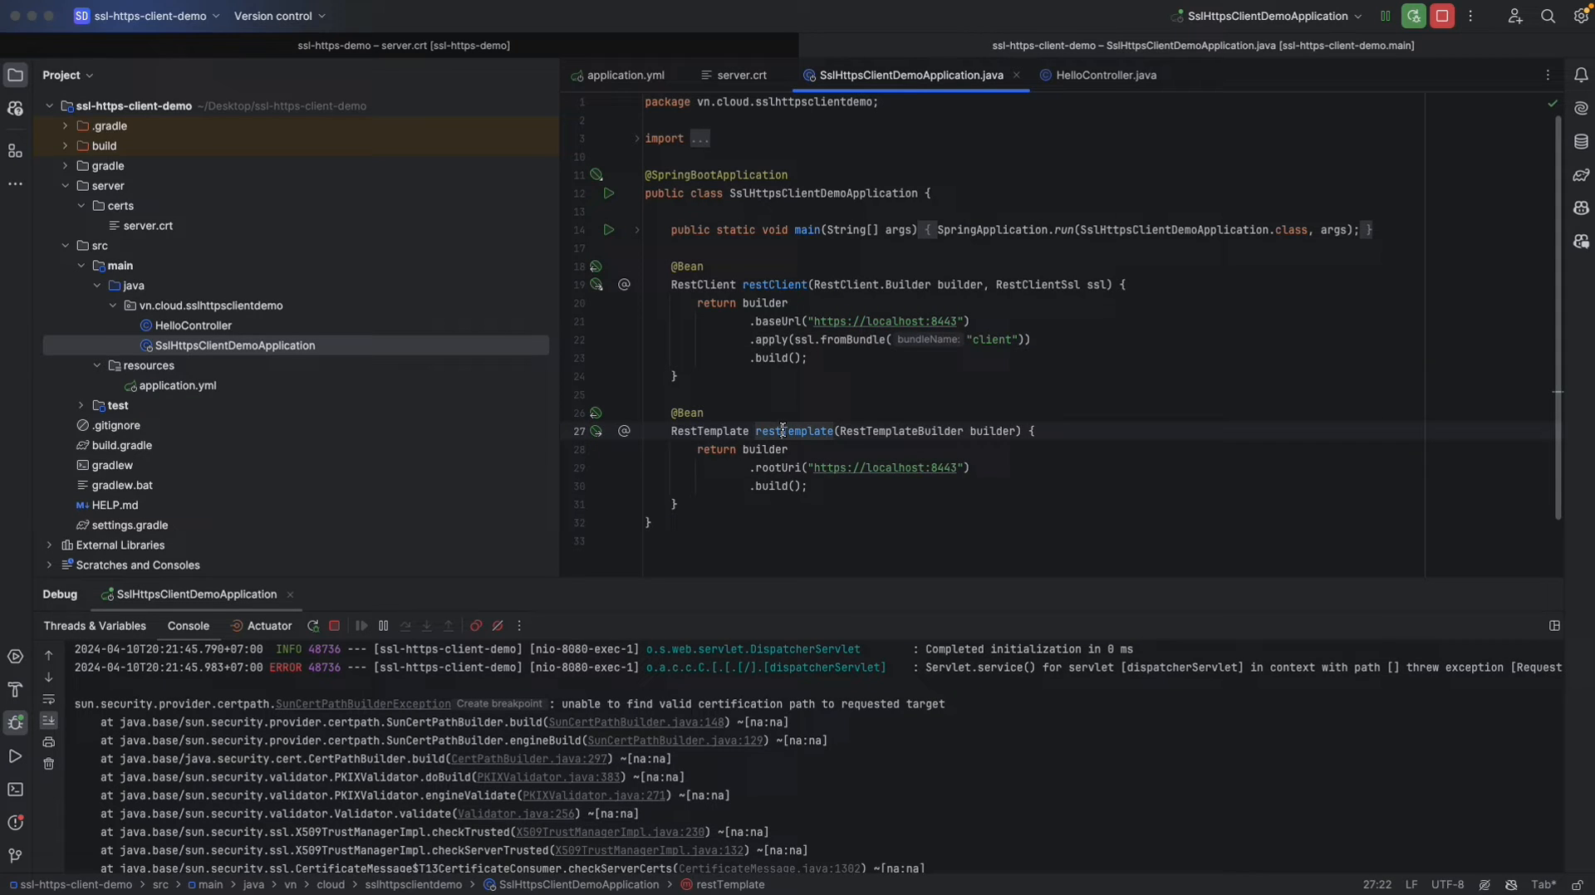
Give restTemplate an 'SslBundles sslBundles' parameter and call .setSslBundle(sslBundles.getBundle("client")).
{"action": "type", "text": "."}
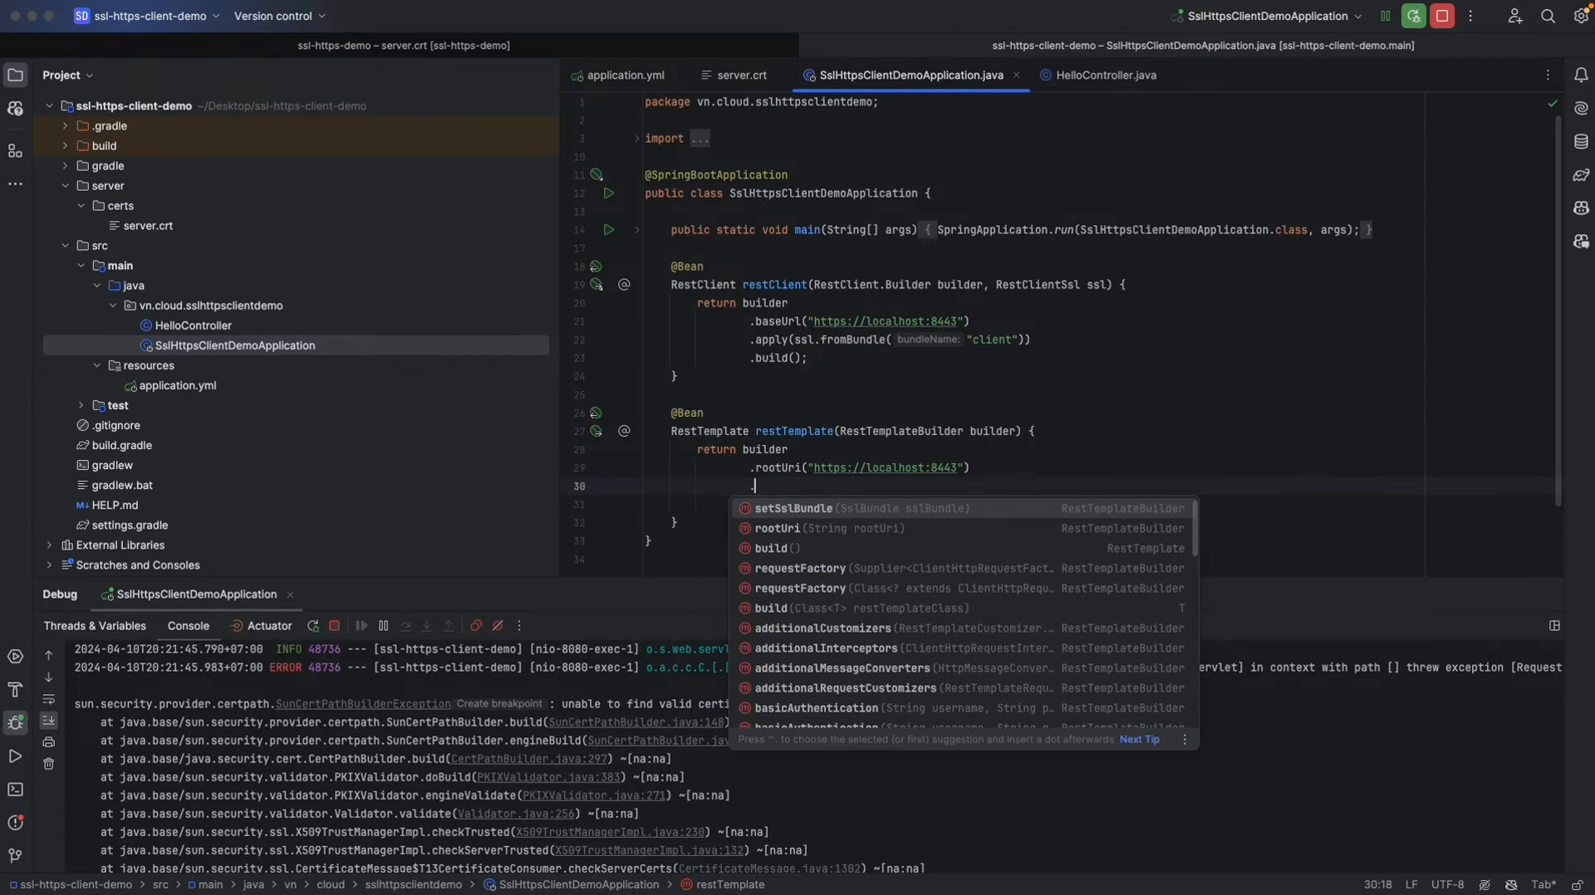
{"action": "left_click", "coordinate": [793, 508]}
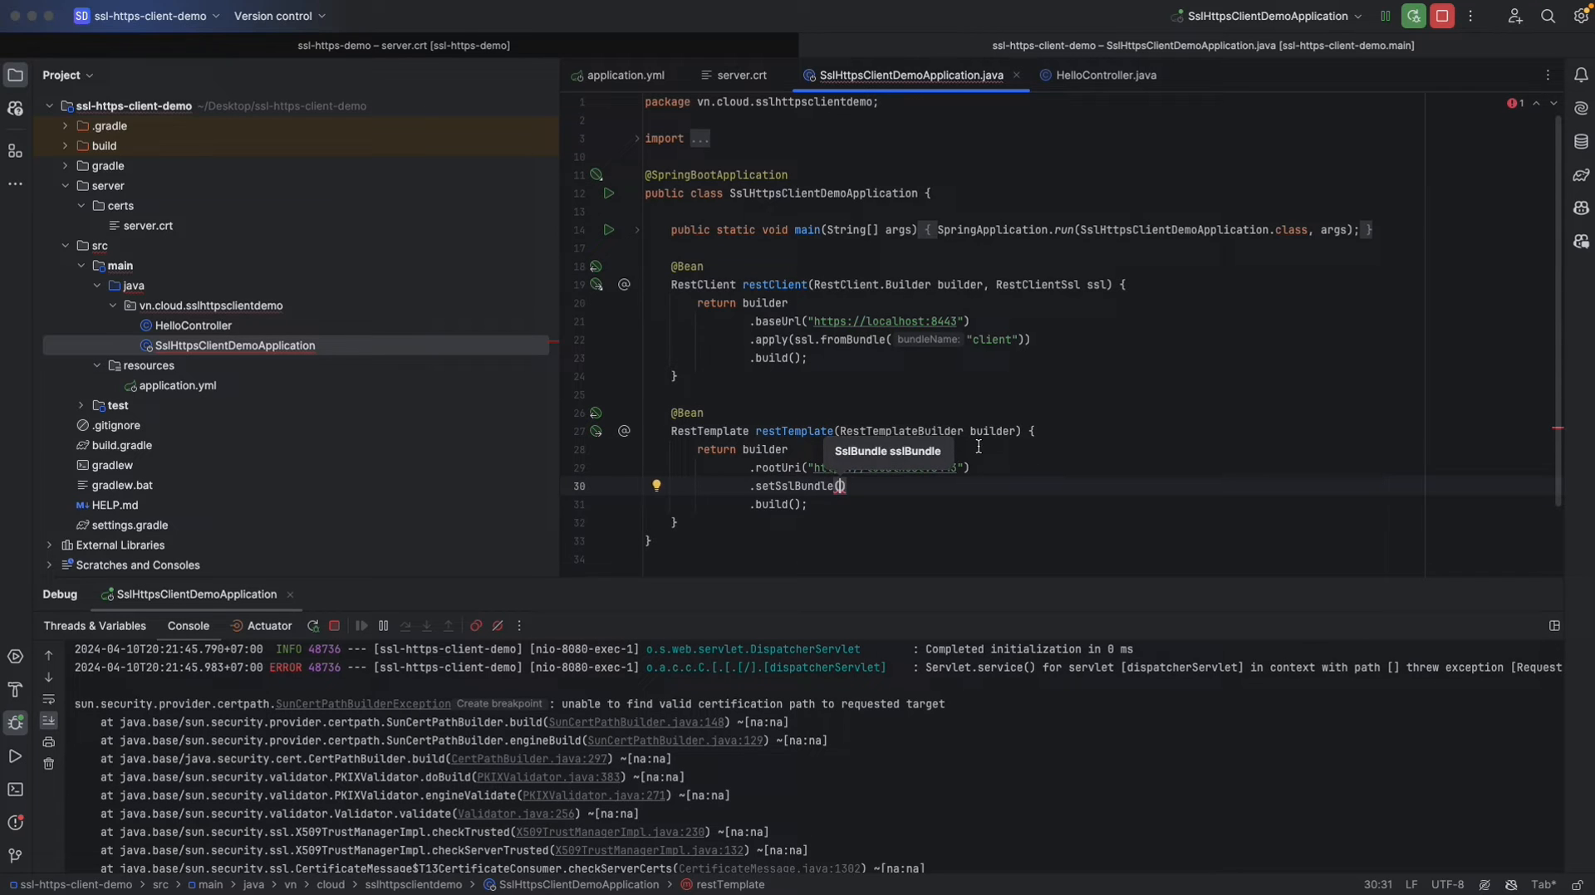
{"action": "type", "text": ", S"}
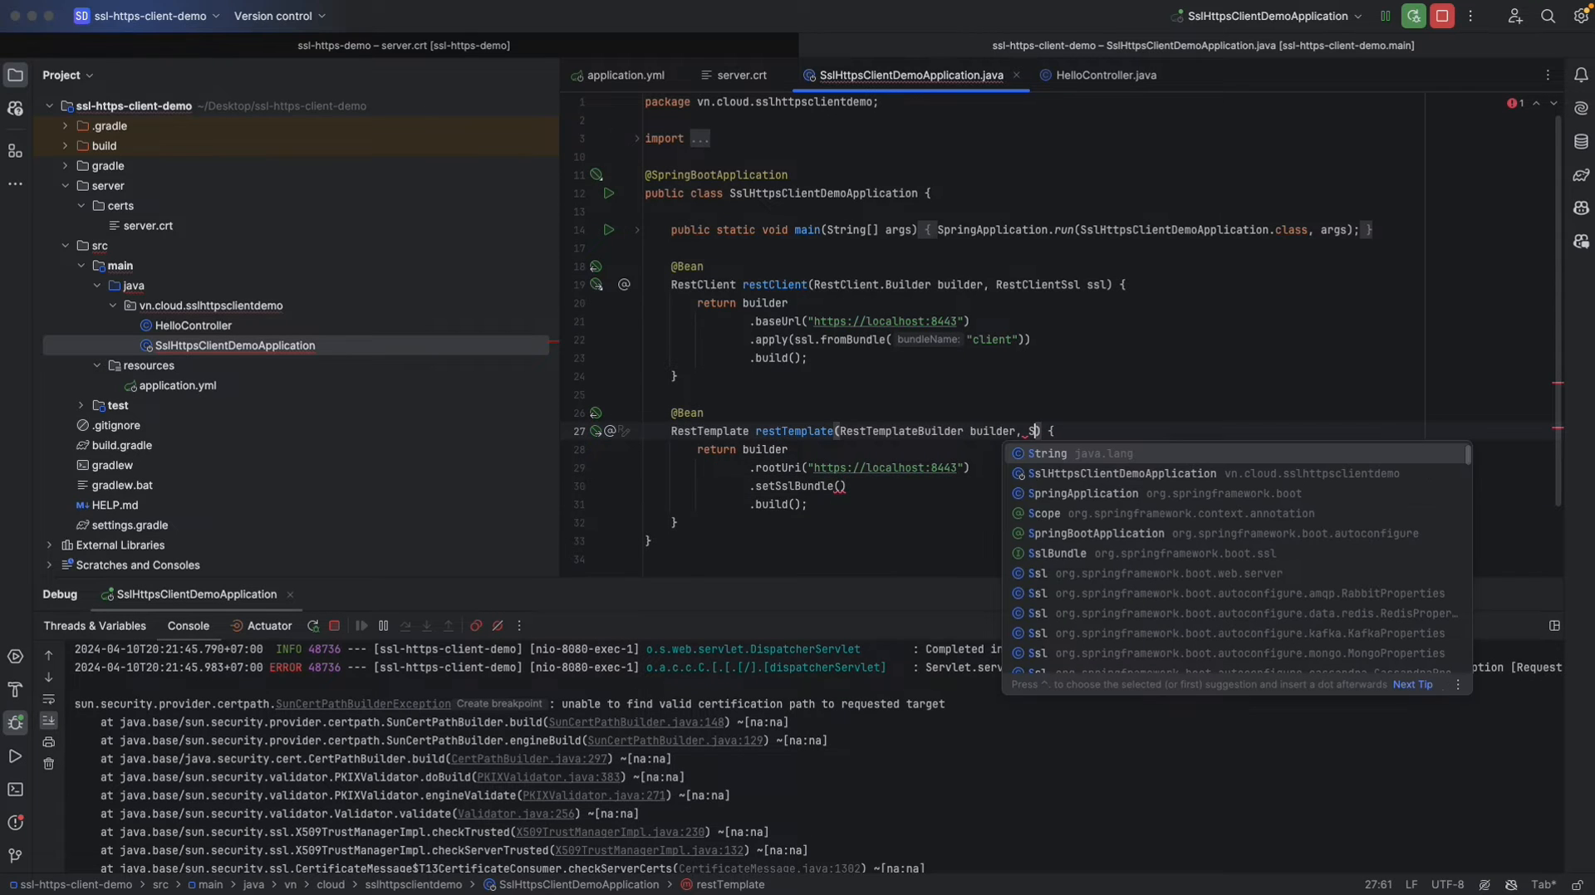
{"action": "type", "text": "SslBu"}
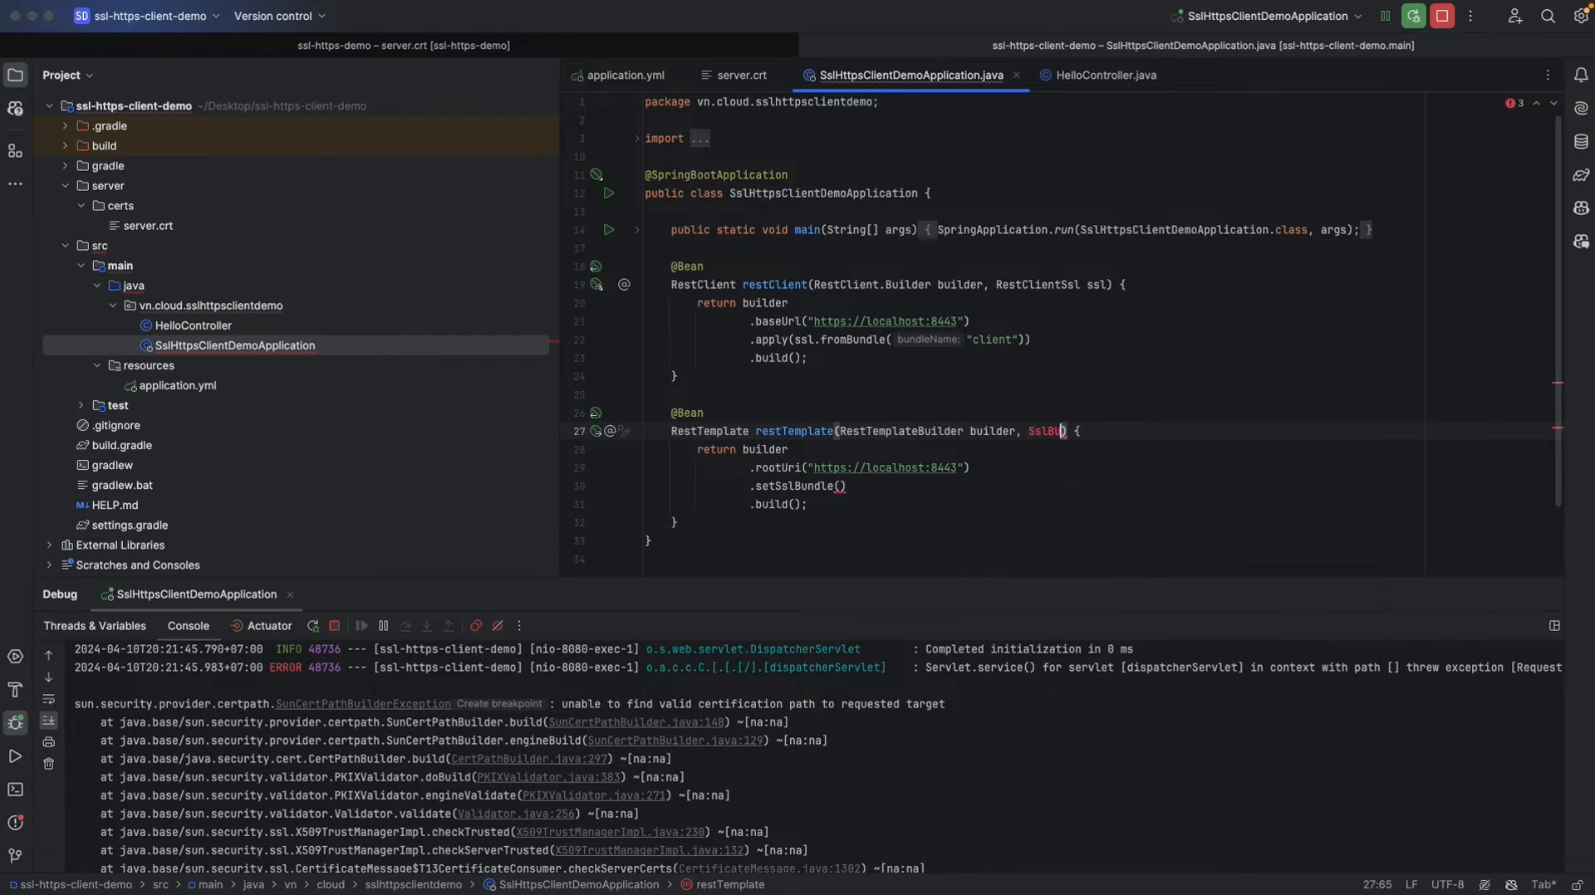
{"action": "type", "text": "ndles"}
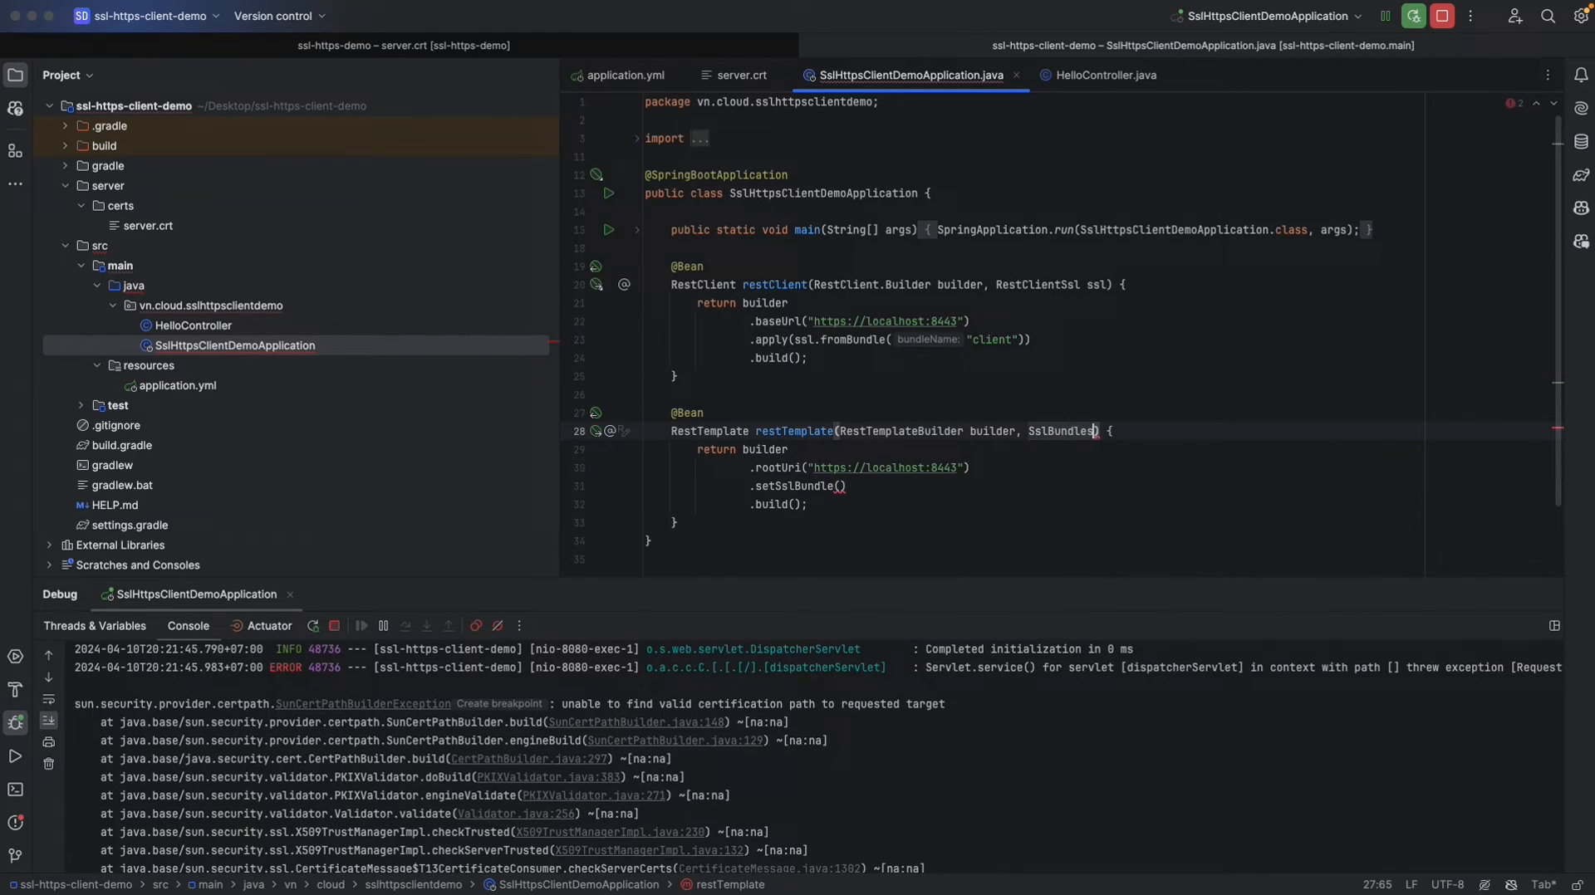
{"action": "type", "text": "sslBundles"}
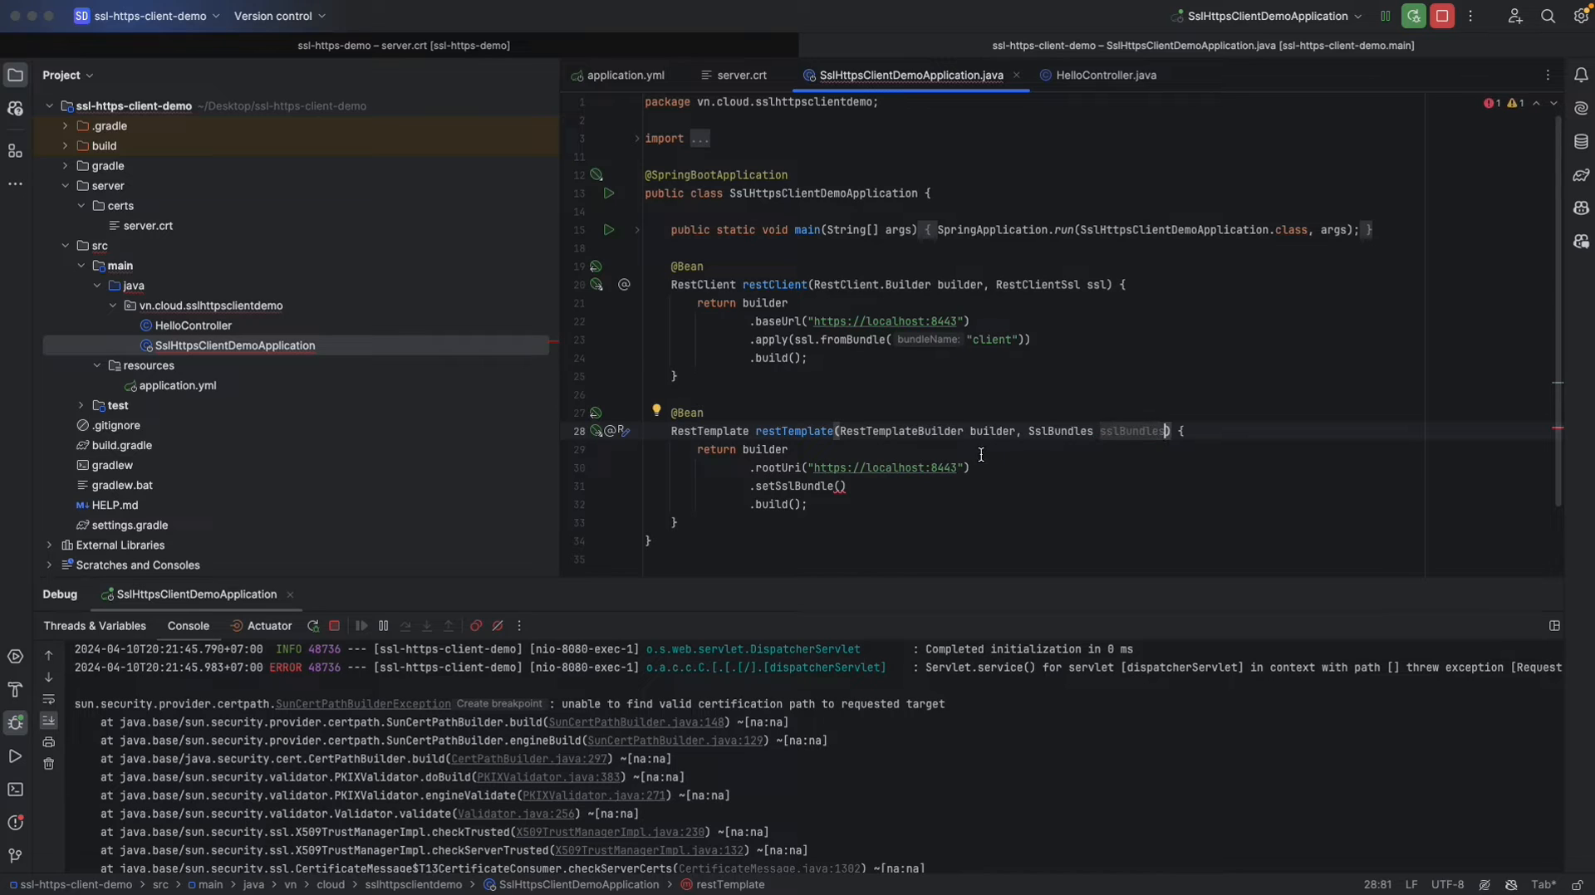
{"action": "double_click", "coordinate": [1131, 431]}
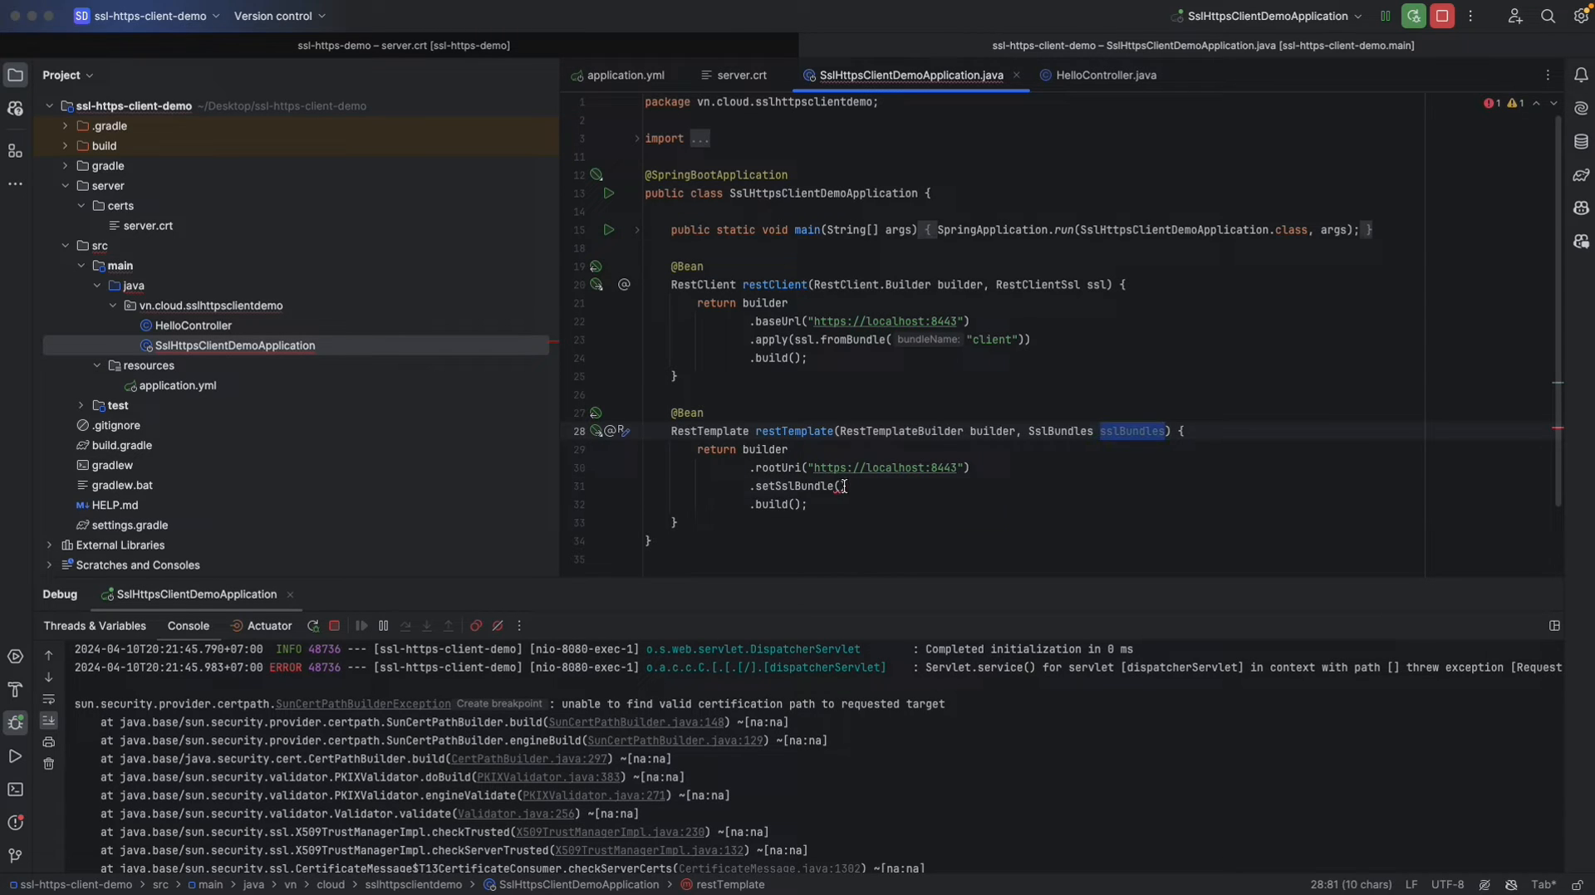
{"action": "type", "text": "sslBundles.getBundle(\"cle"}
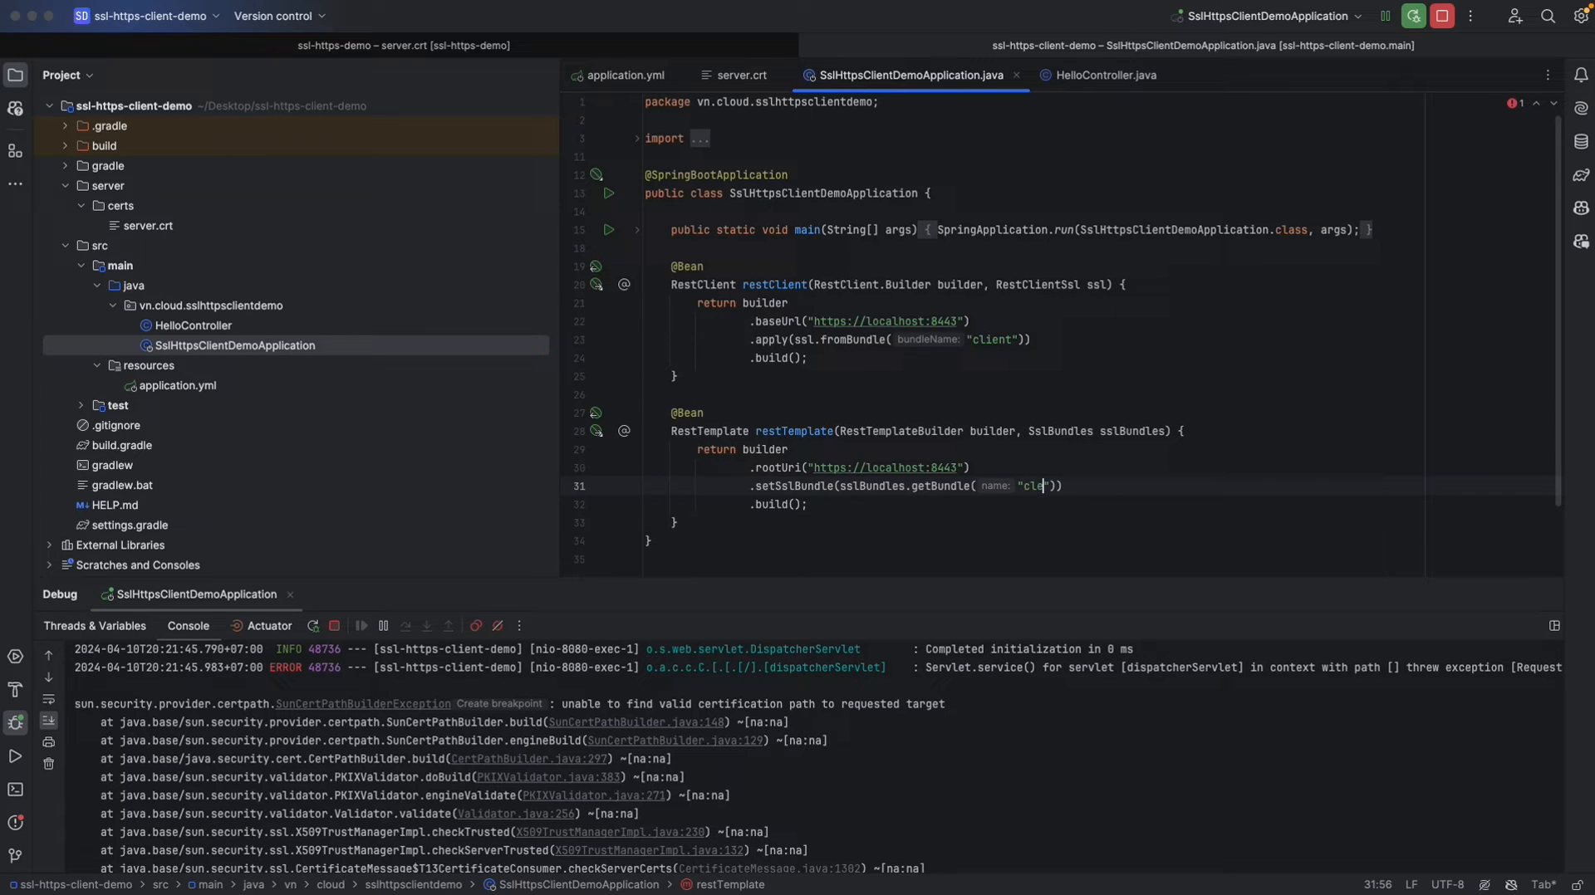
{"action": "type", "text": "ient"}
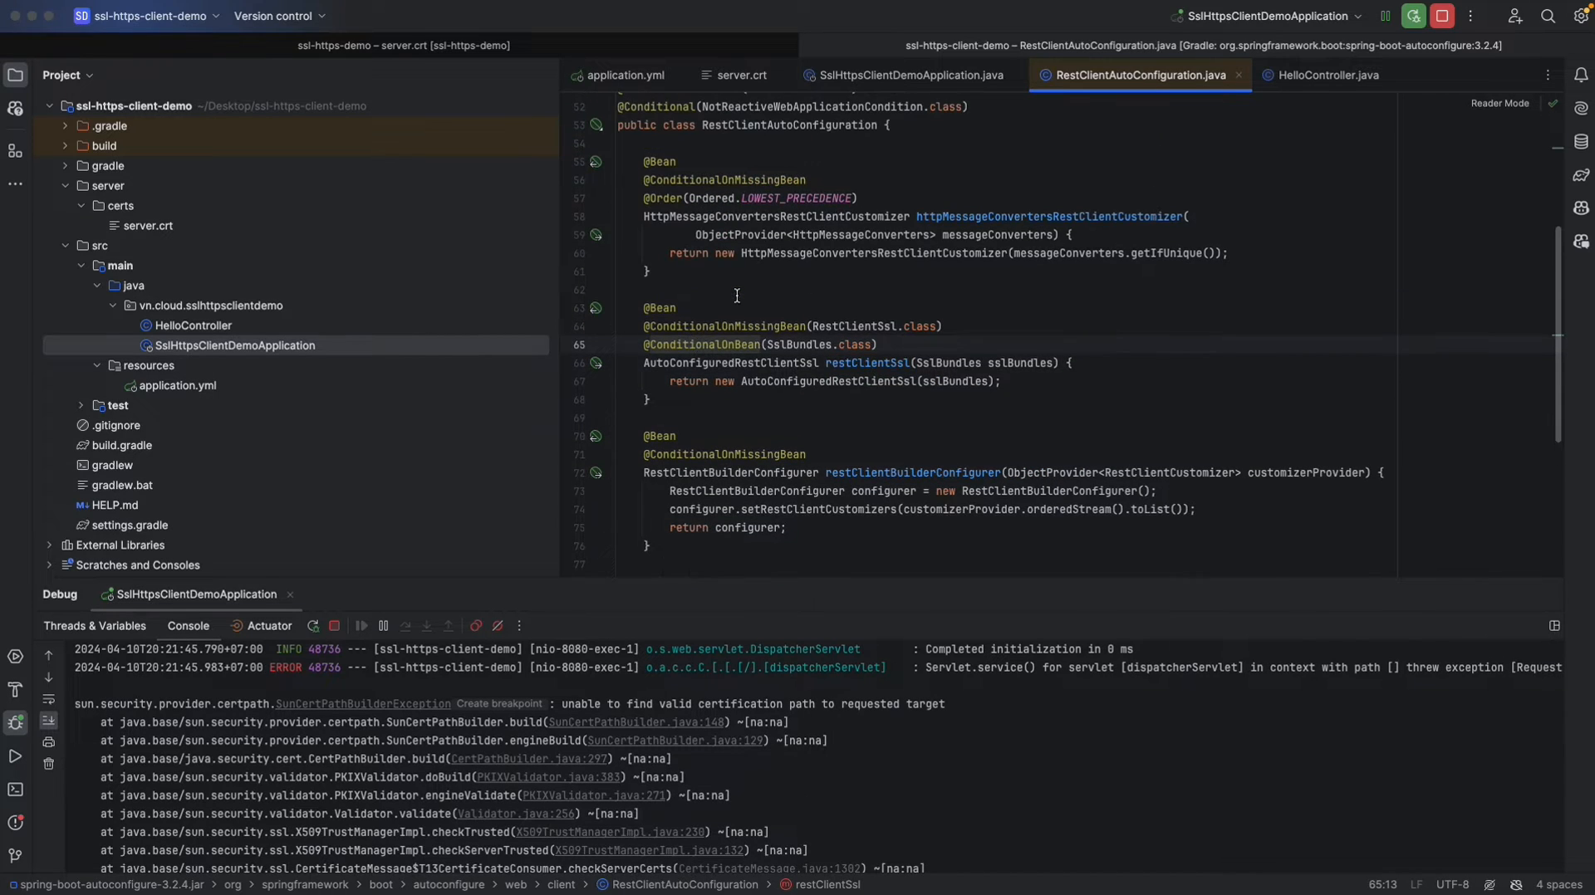
Return to RestClientAutoConfiguration, then search 'slauto' and open the DefaultSslBundleRegistry source.
{"action": "left_click", "coordinate": [912, 74]}
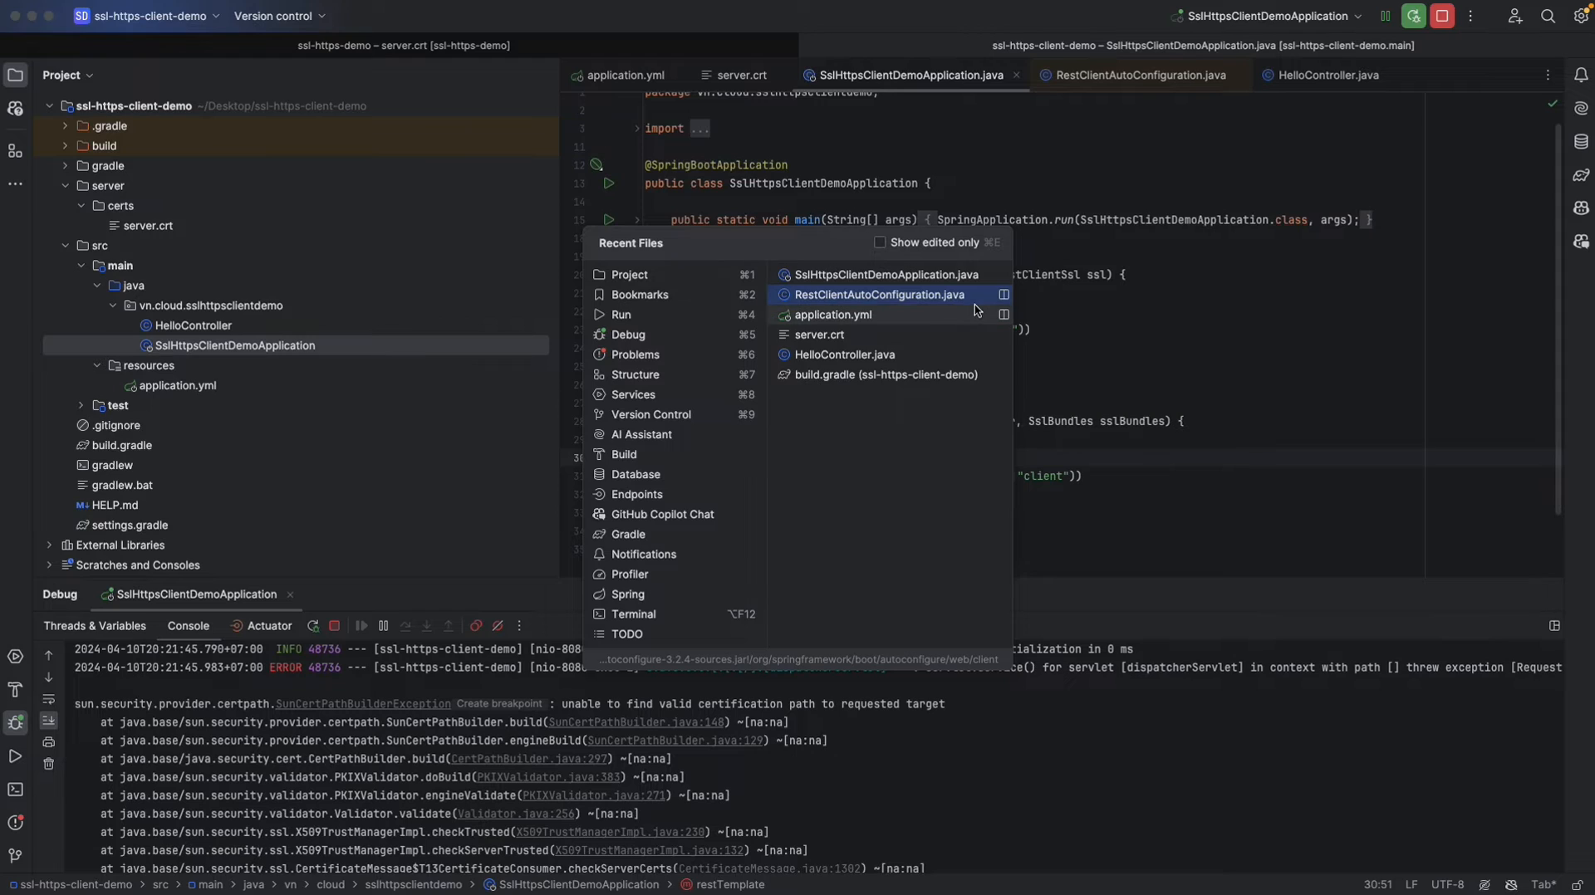
{"action": "left_click", "coordinate": [878, 294]}
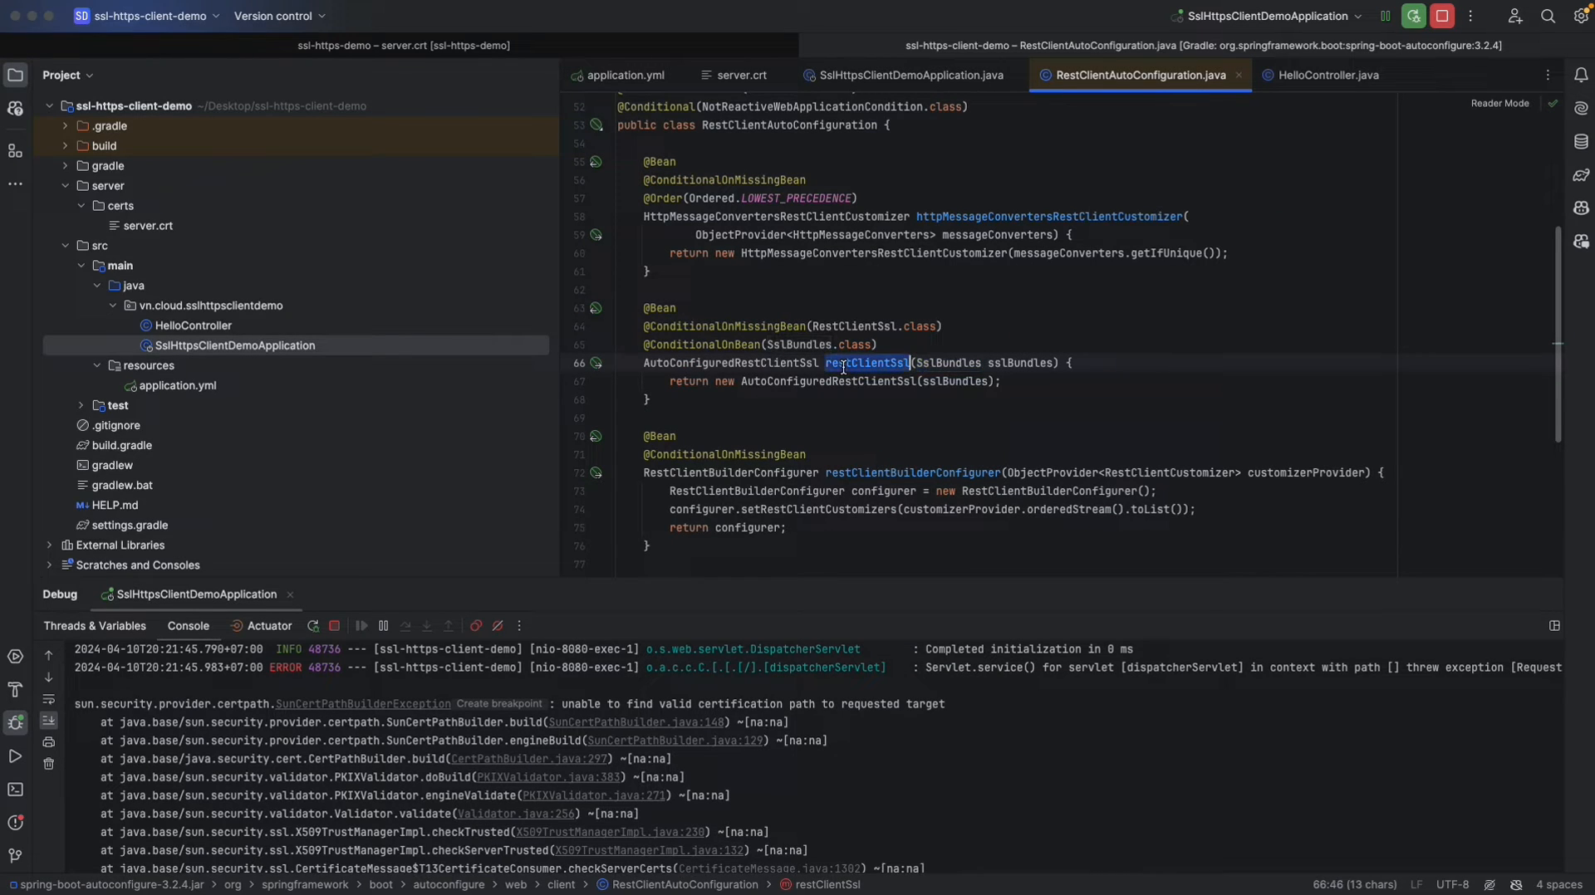
{"action": "mouse_move", "coordinate": [911, 363]}
{"action": "type", "text": "S"}
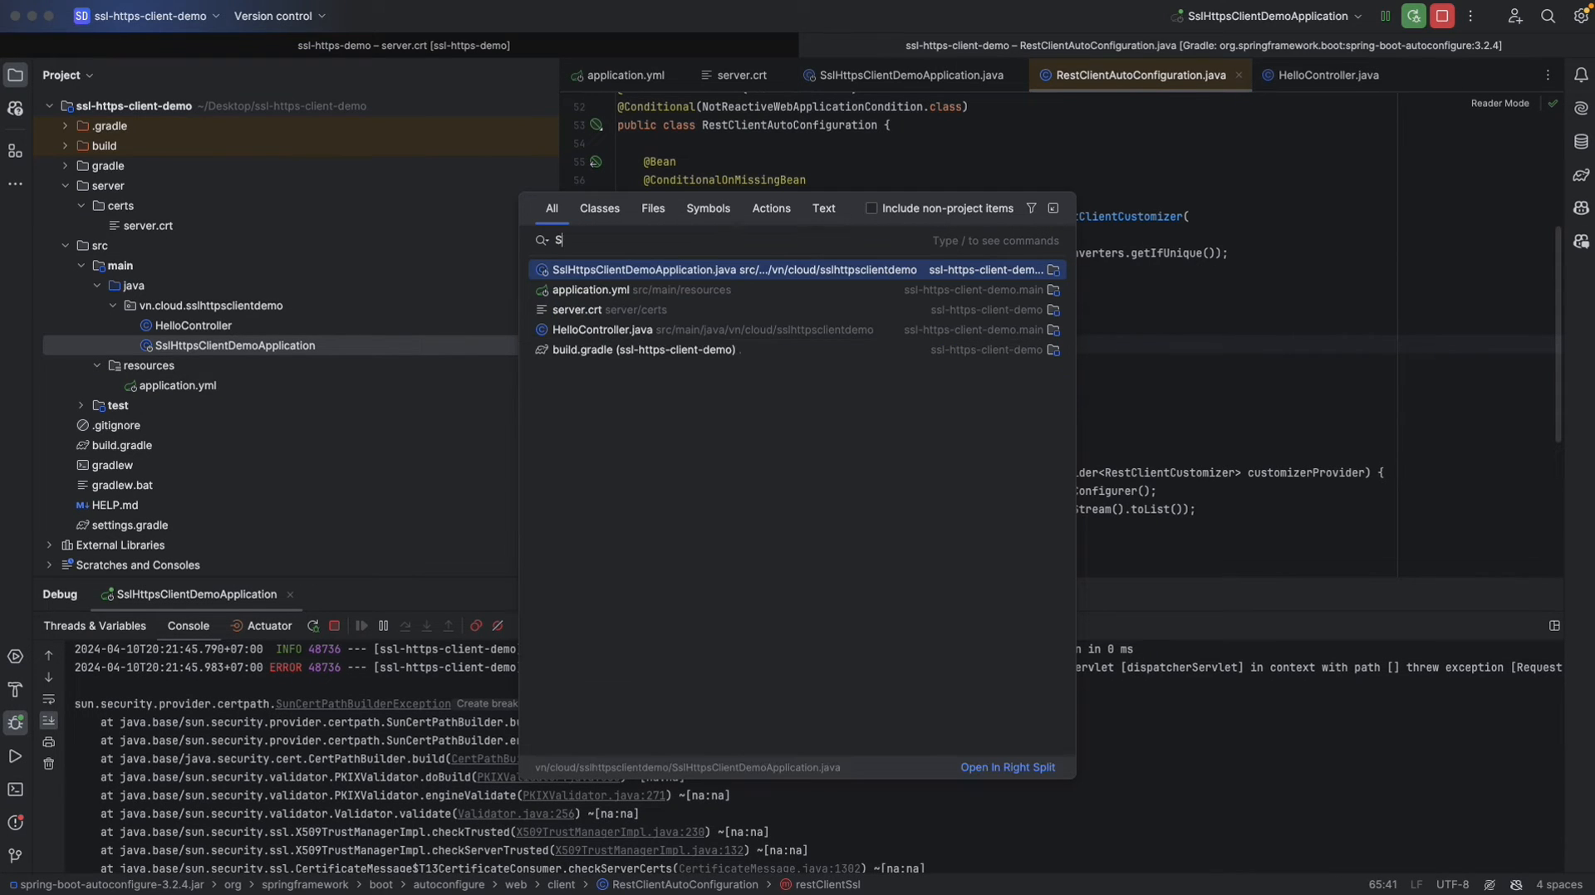
{"action": "type", "text": "slauto"}
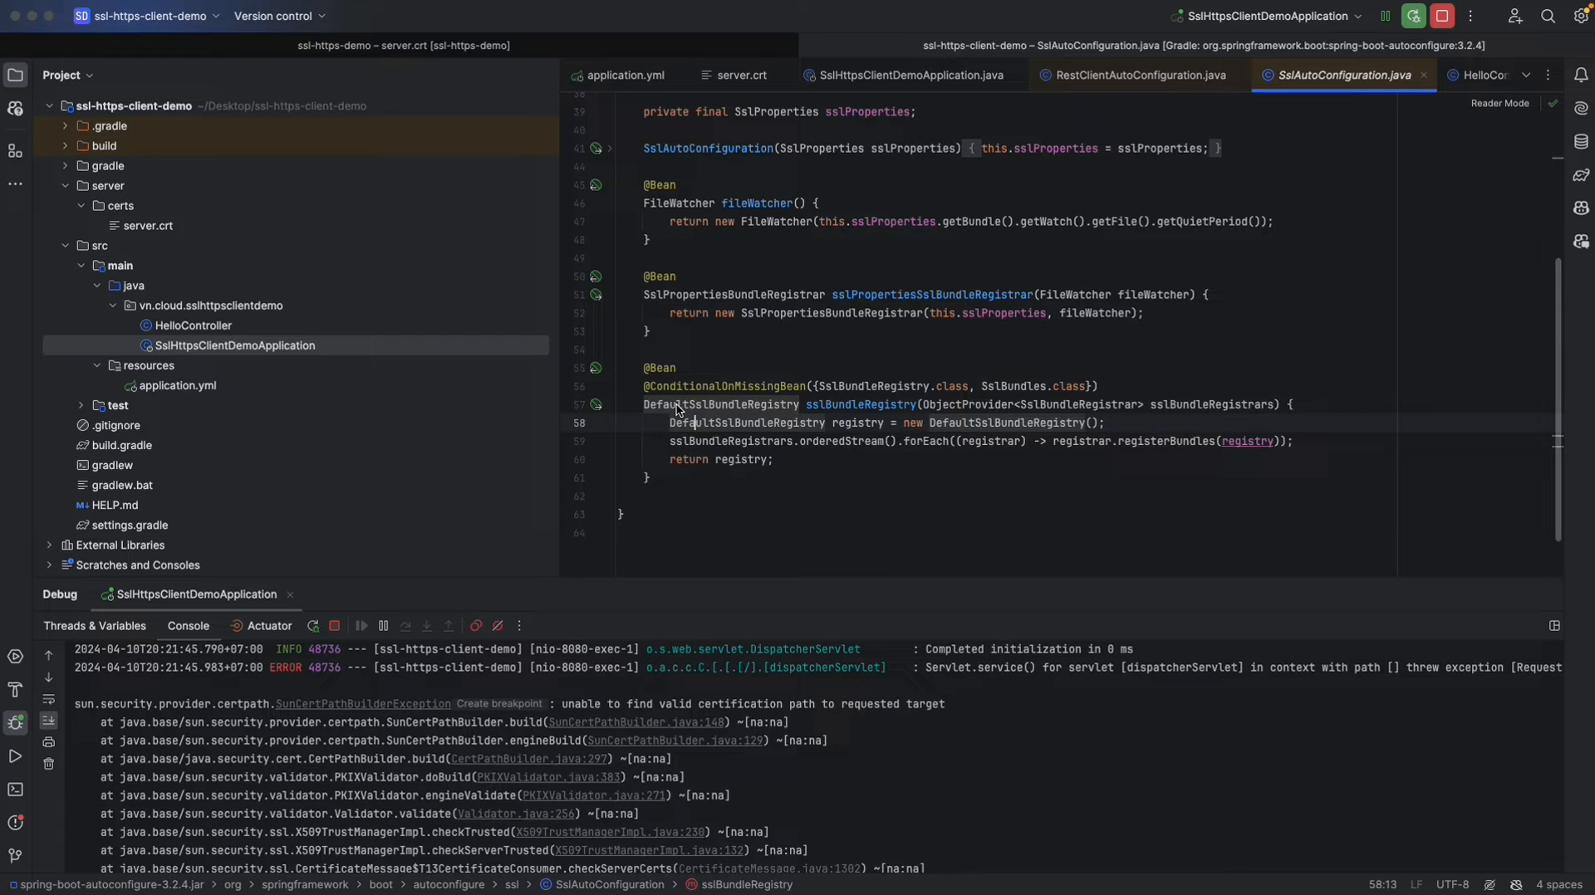
{"action": "left_click", "coordinate": [737, 404]}
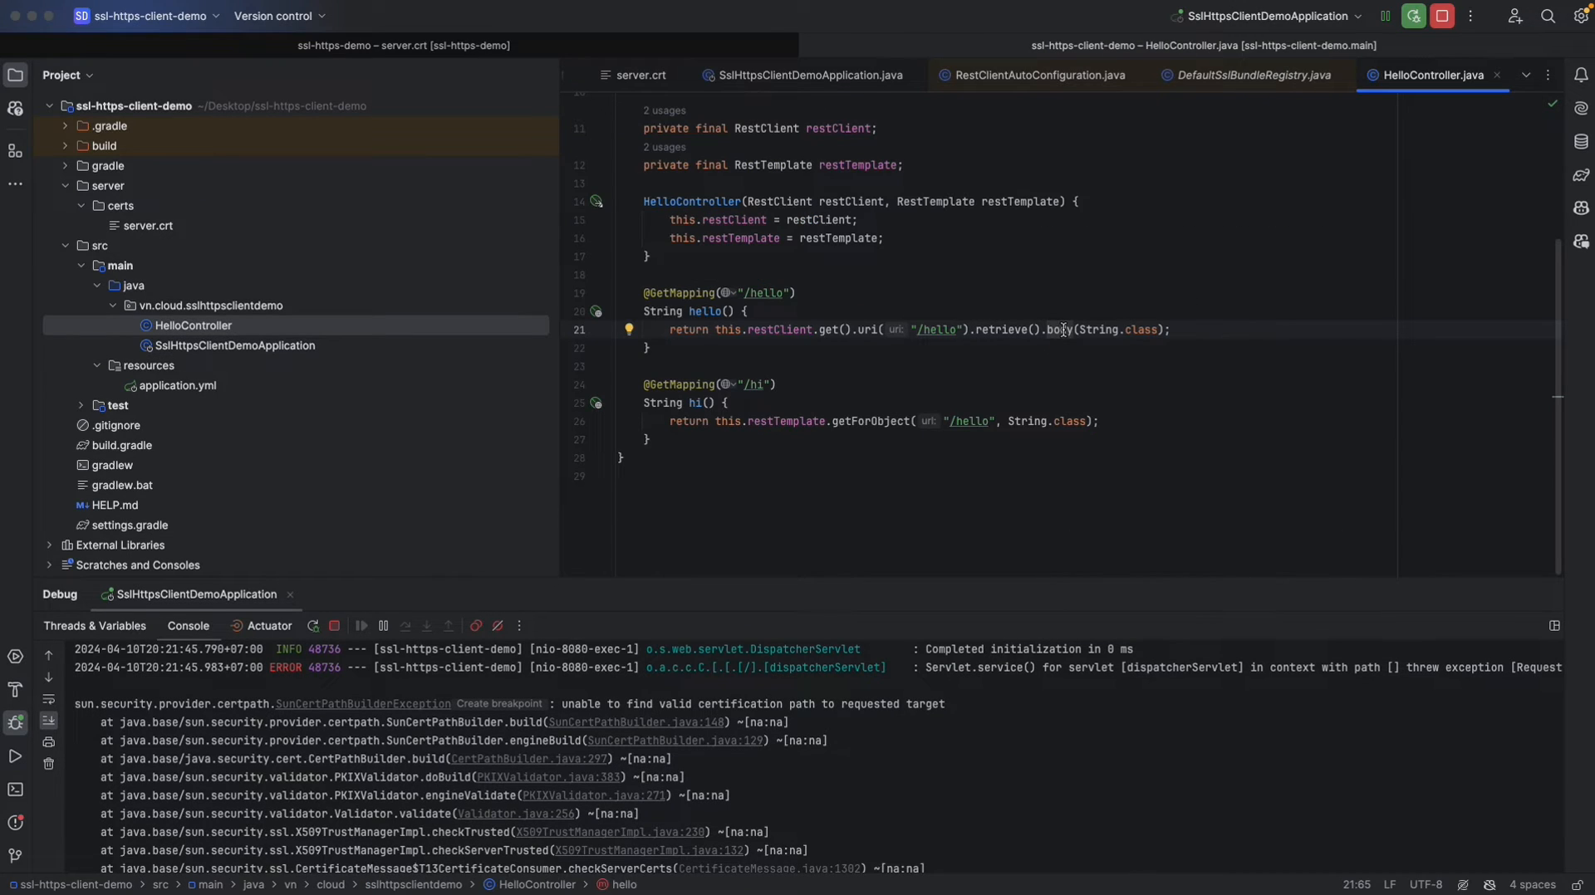
{"action": "left_click", "coordinate": [1413, 16]}
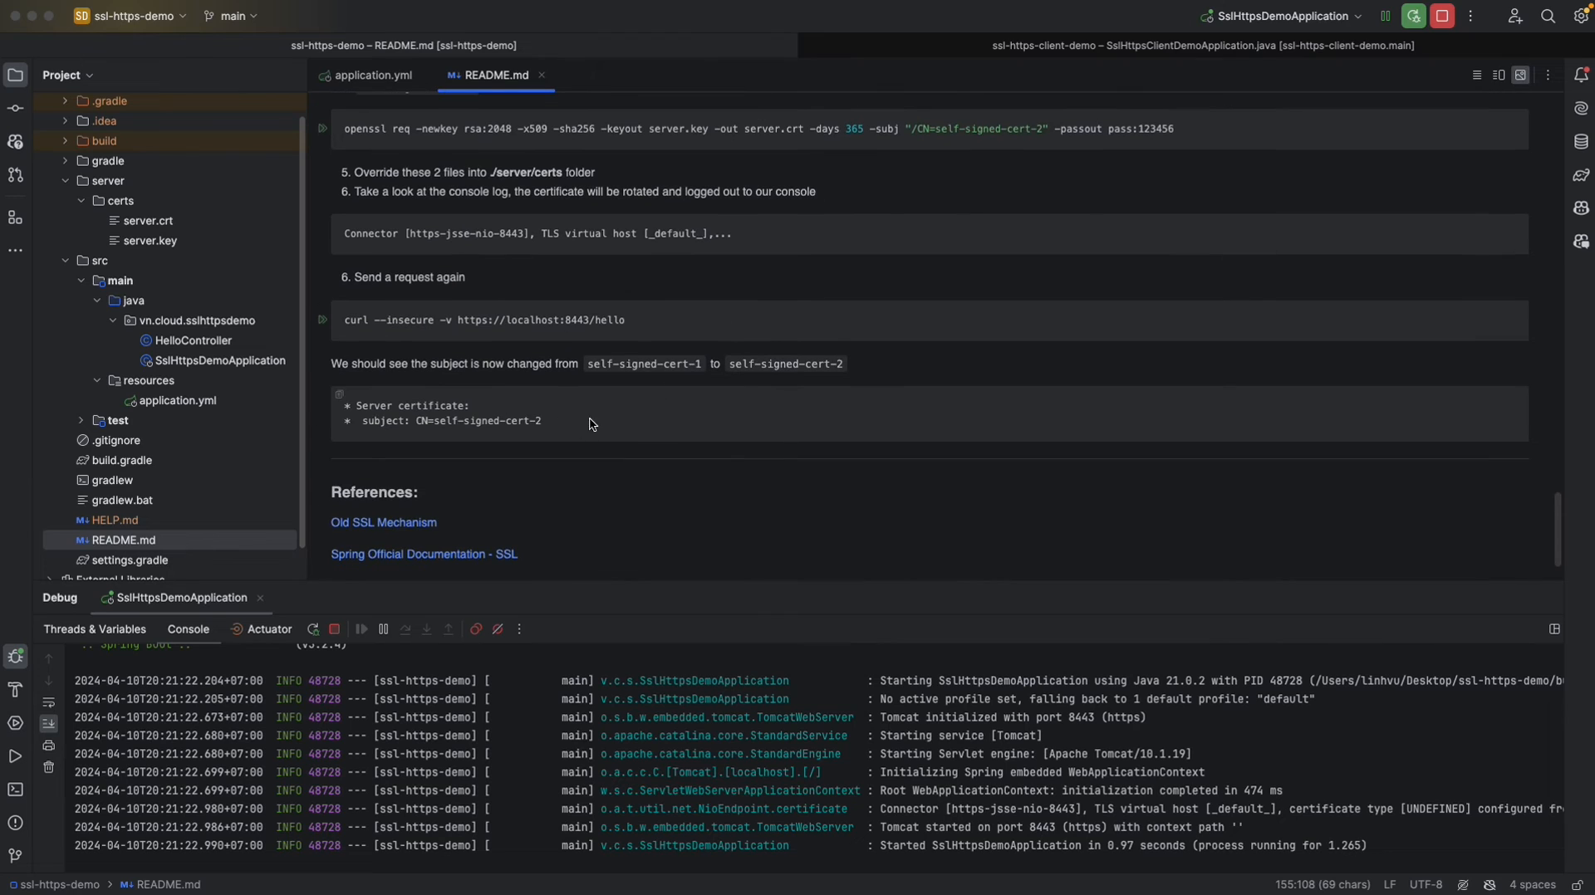
Check the expected common name self-signed-cert-2, then open a terminal in the server project.
{"action": "double_click", "coordinate": [780, 364]}
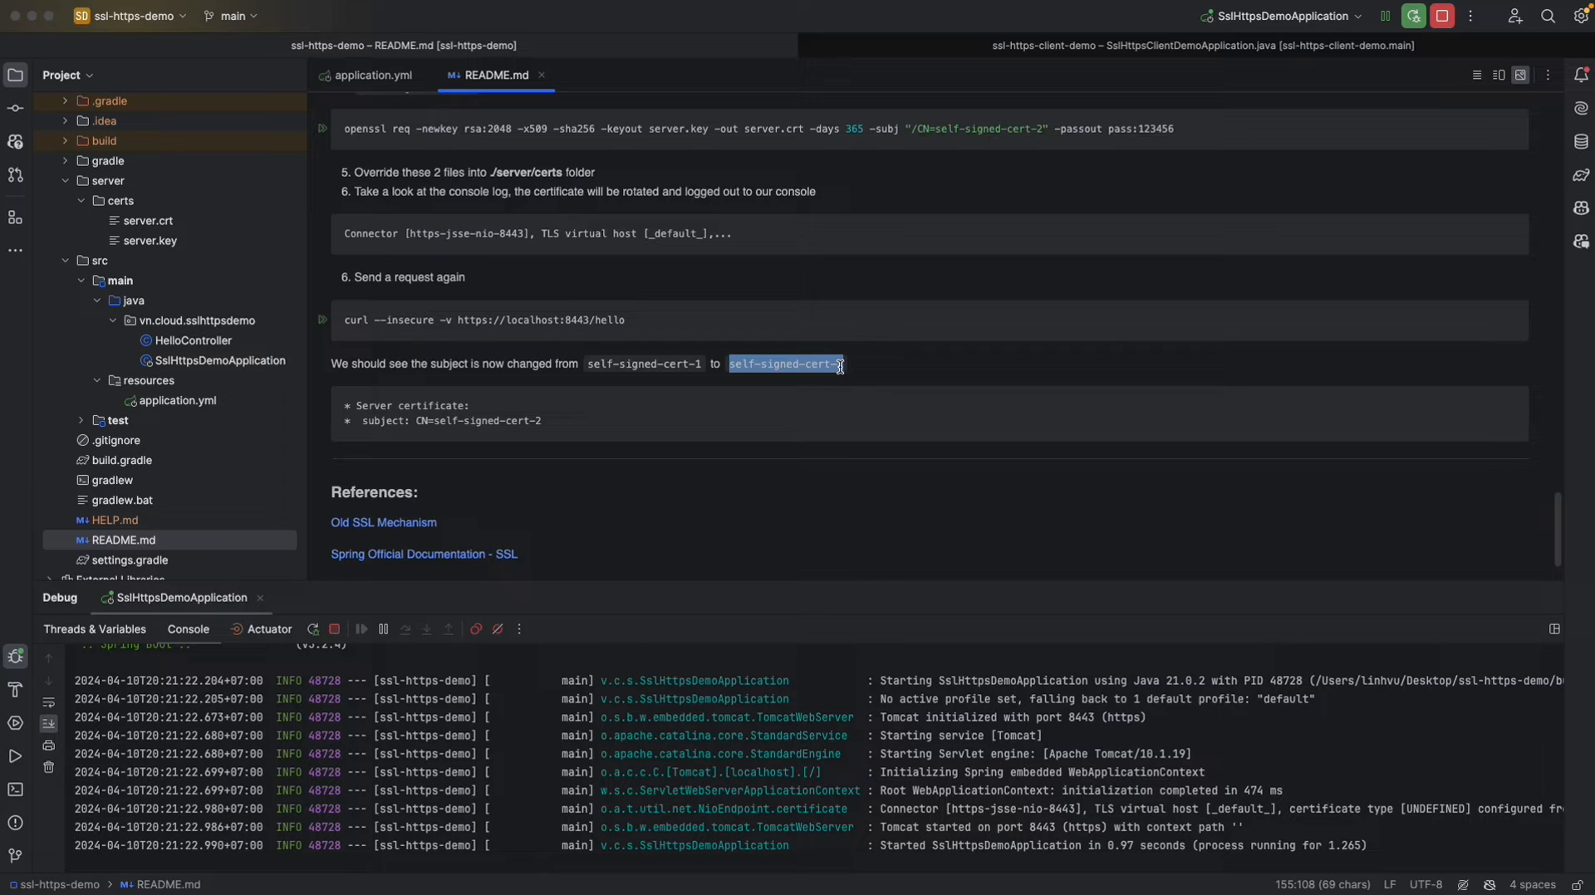
{"action": "double_click", "coordinate": [219, 360]}
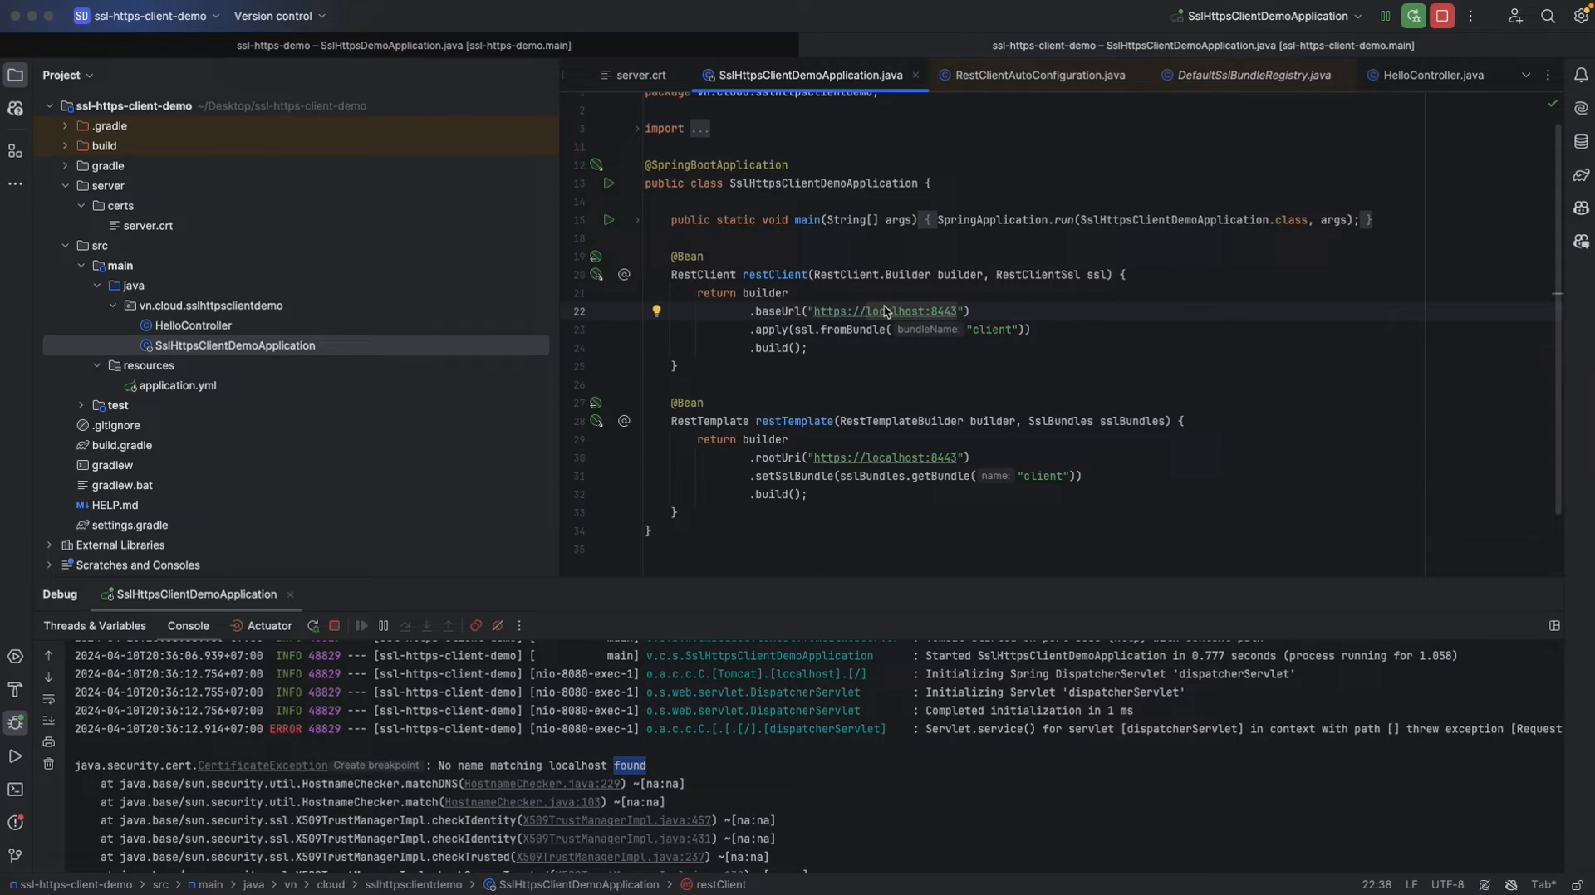
{"action": "mouse_move", "coordinate": [898, 311]}
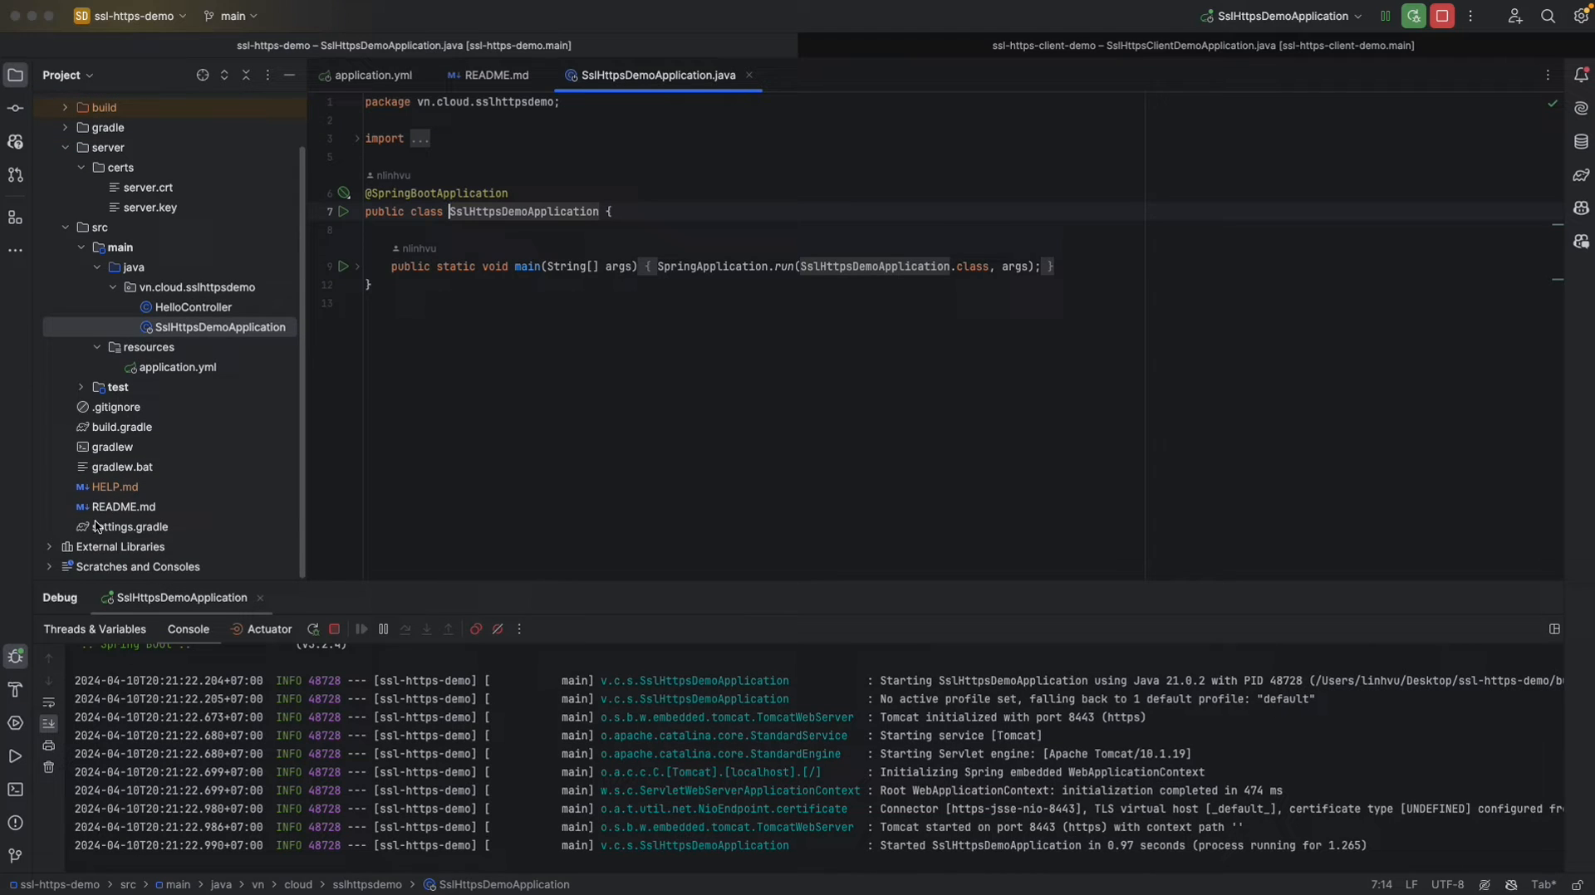
{"action": "left_click", "coordinate": [495, 75]}
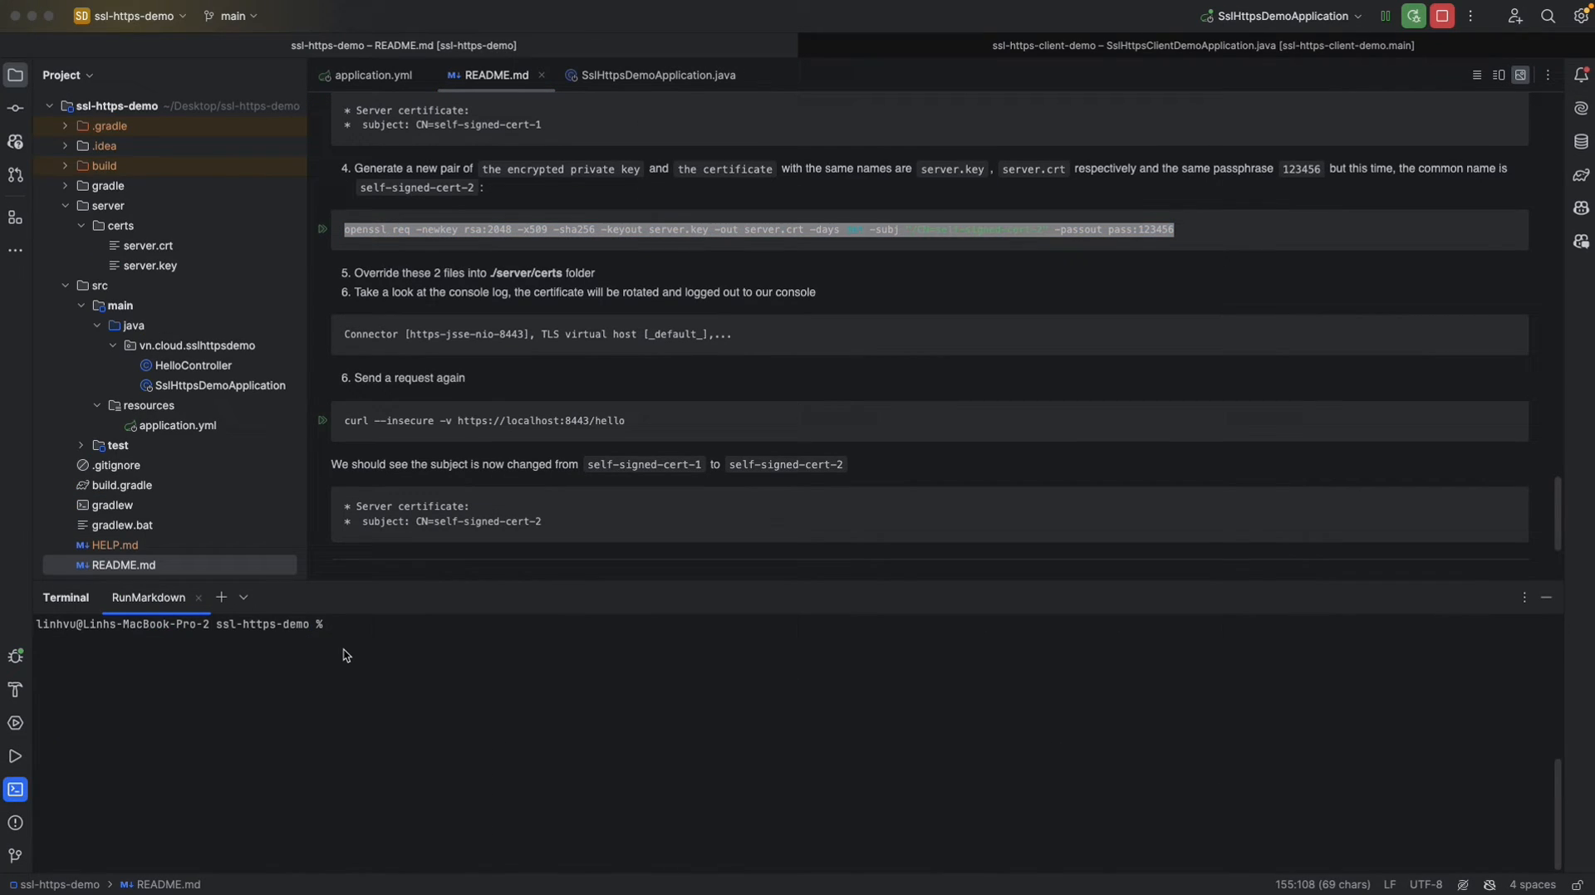
Generate a new server.key and server.crt with CN=localhost in server/certs, then open the key.
{"action": "type", "text": "cd"}
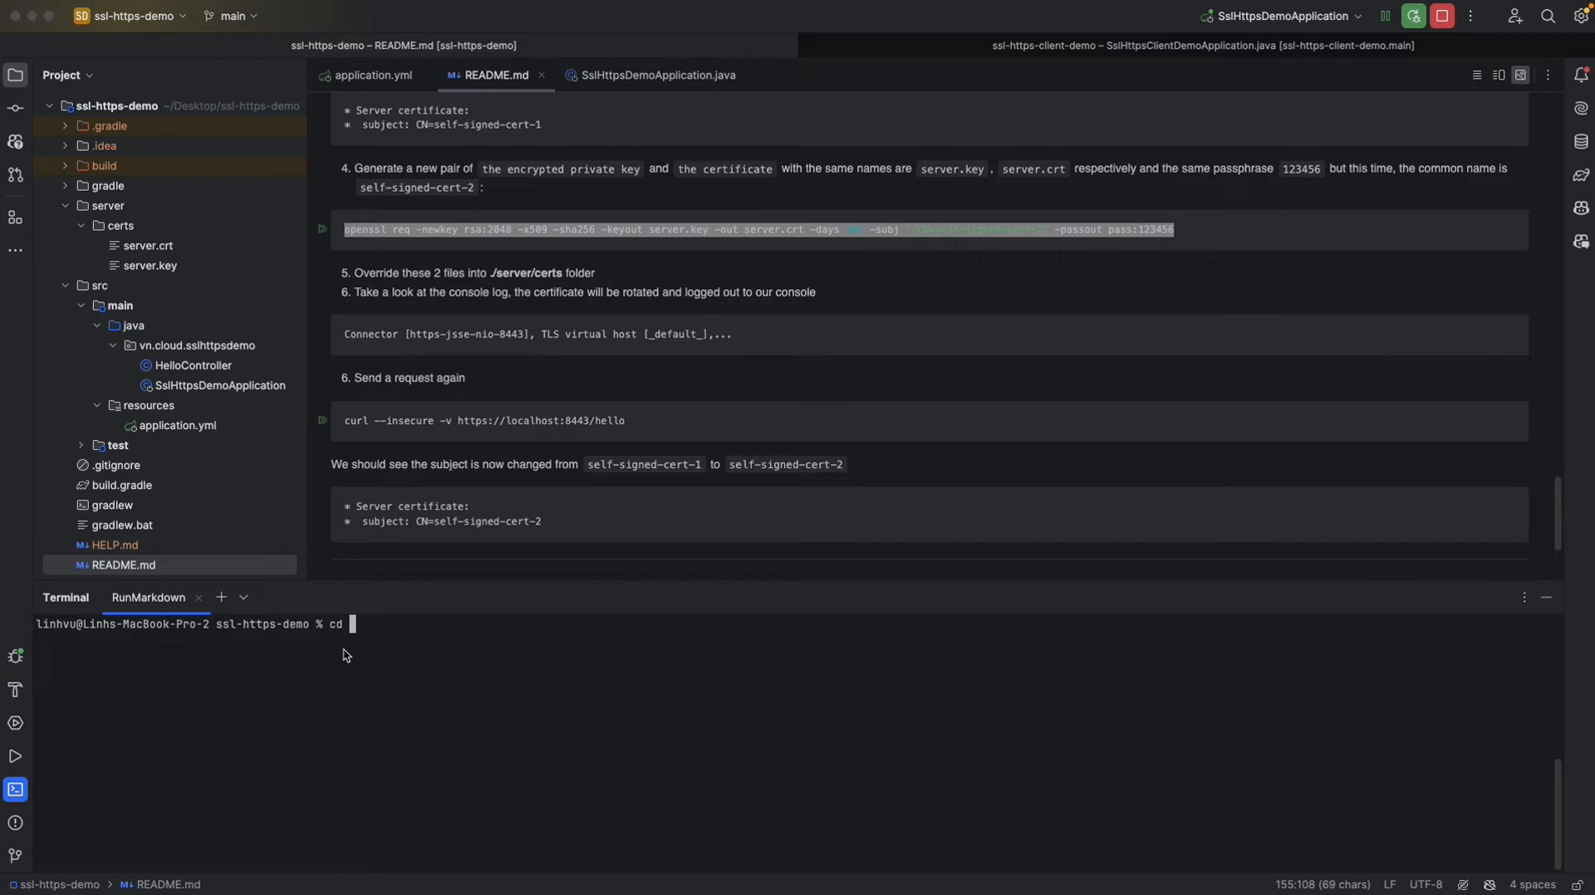
{"action": "type", "text": "server/certs/"}
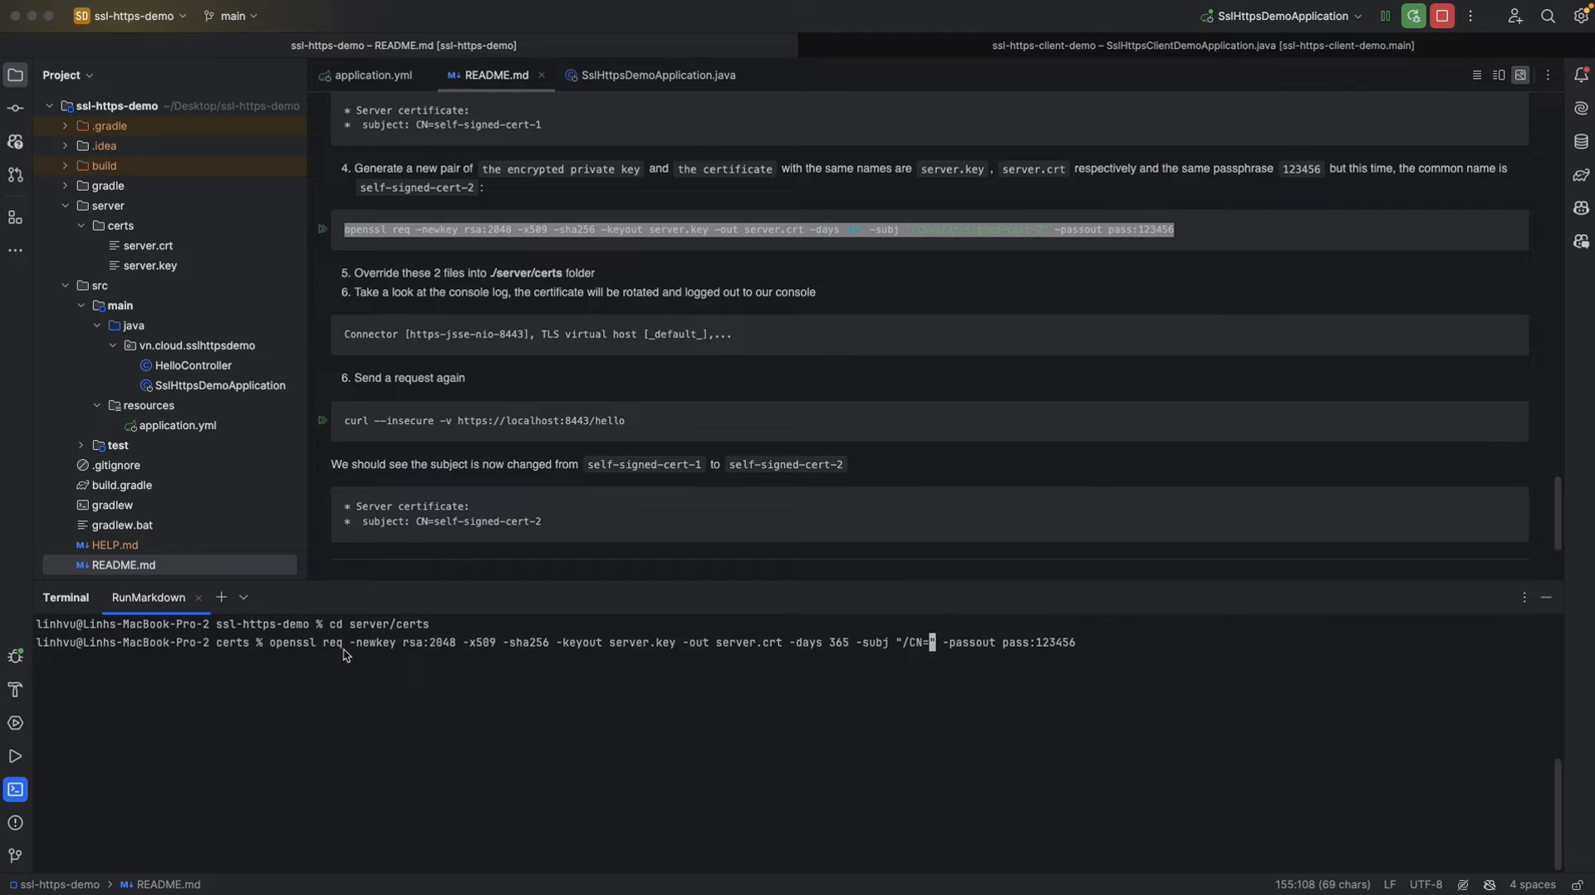
{"action": "type", "text": "localhost"}
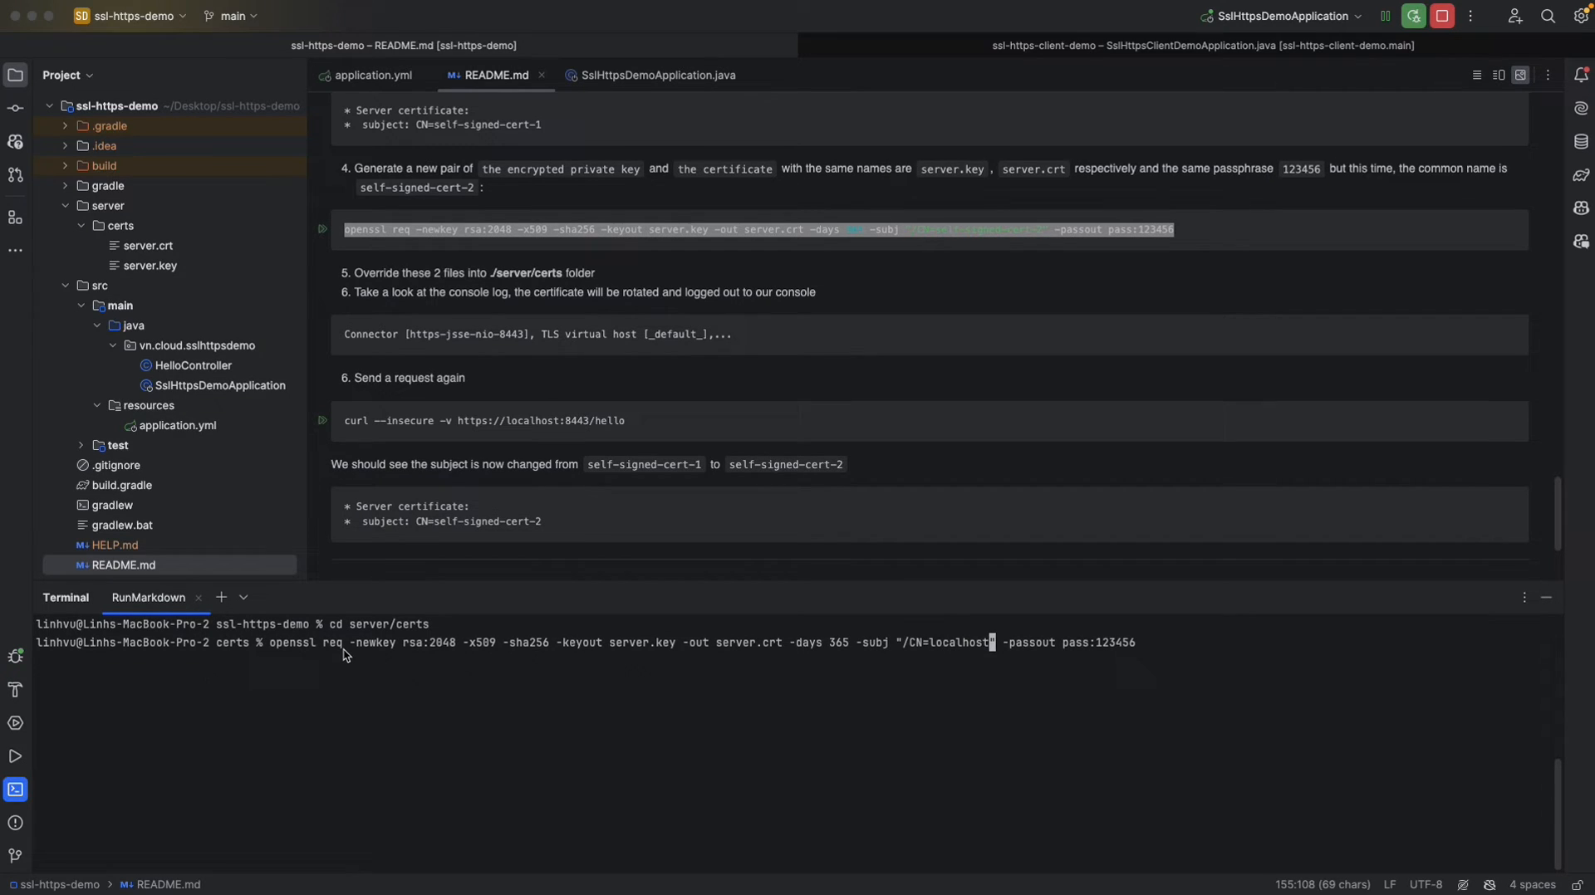
{"action": "left_click", "coordinate": [151, 265]}
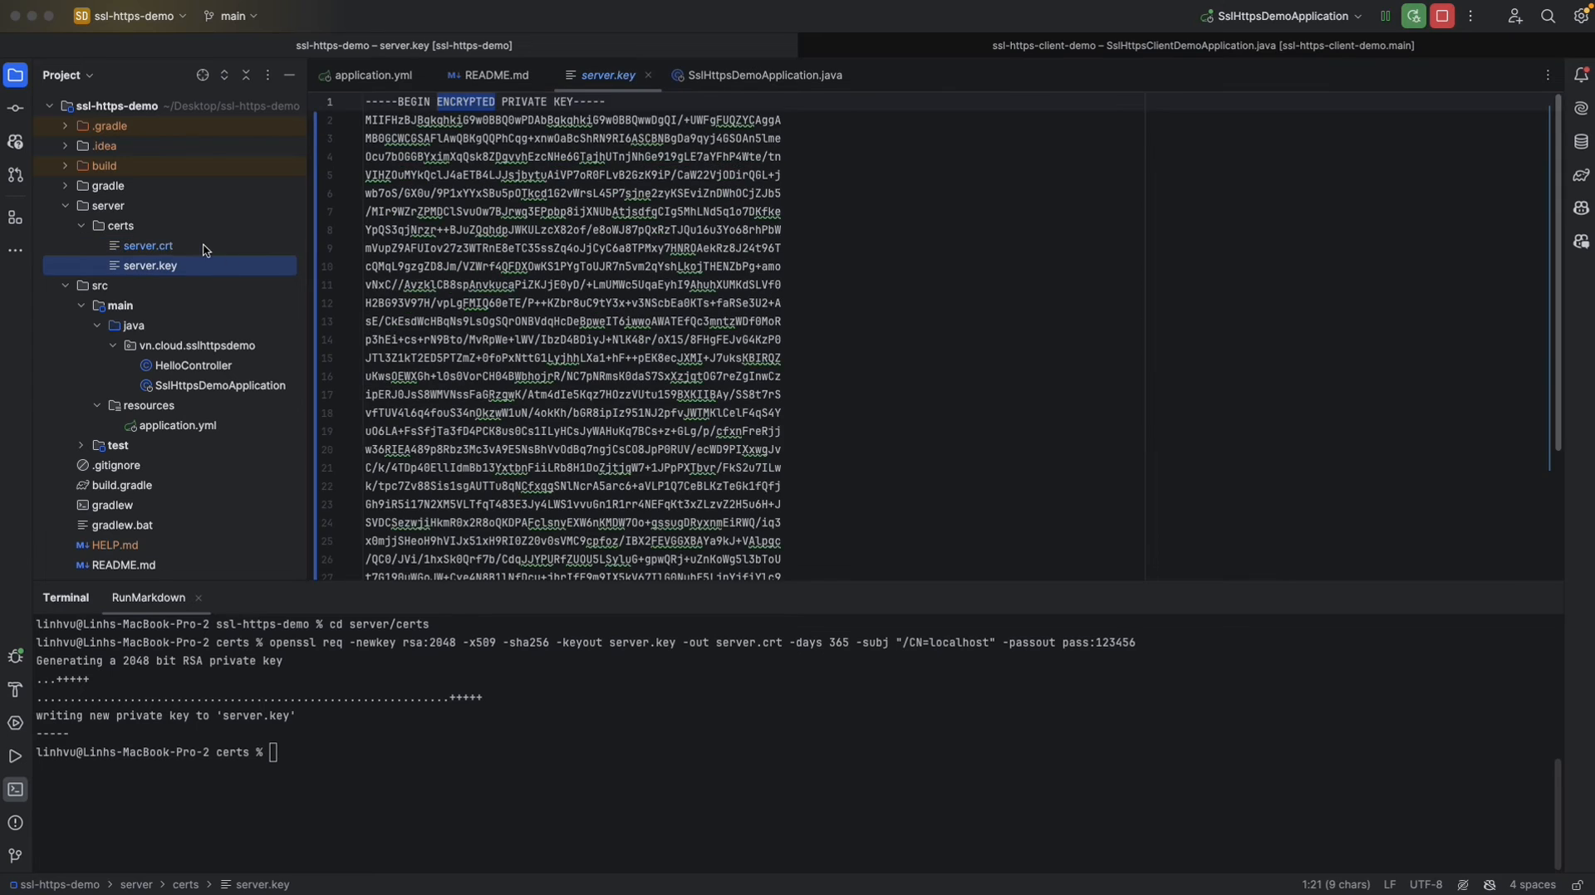
Open the new server.crt and drag it into the client project's server/certs folder.
{"action": "left_click", "coordinate": [149, 245]}
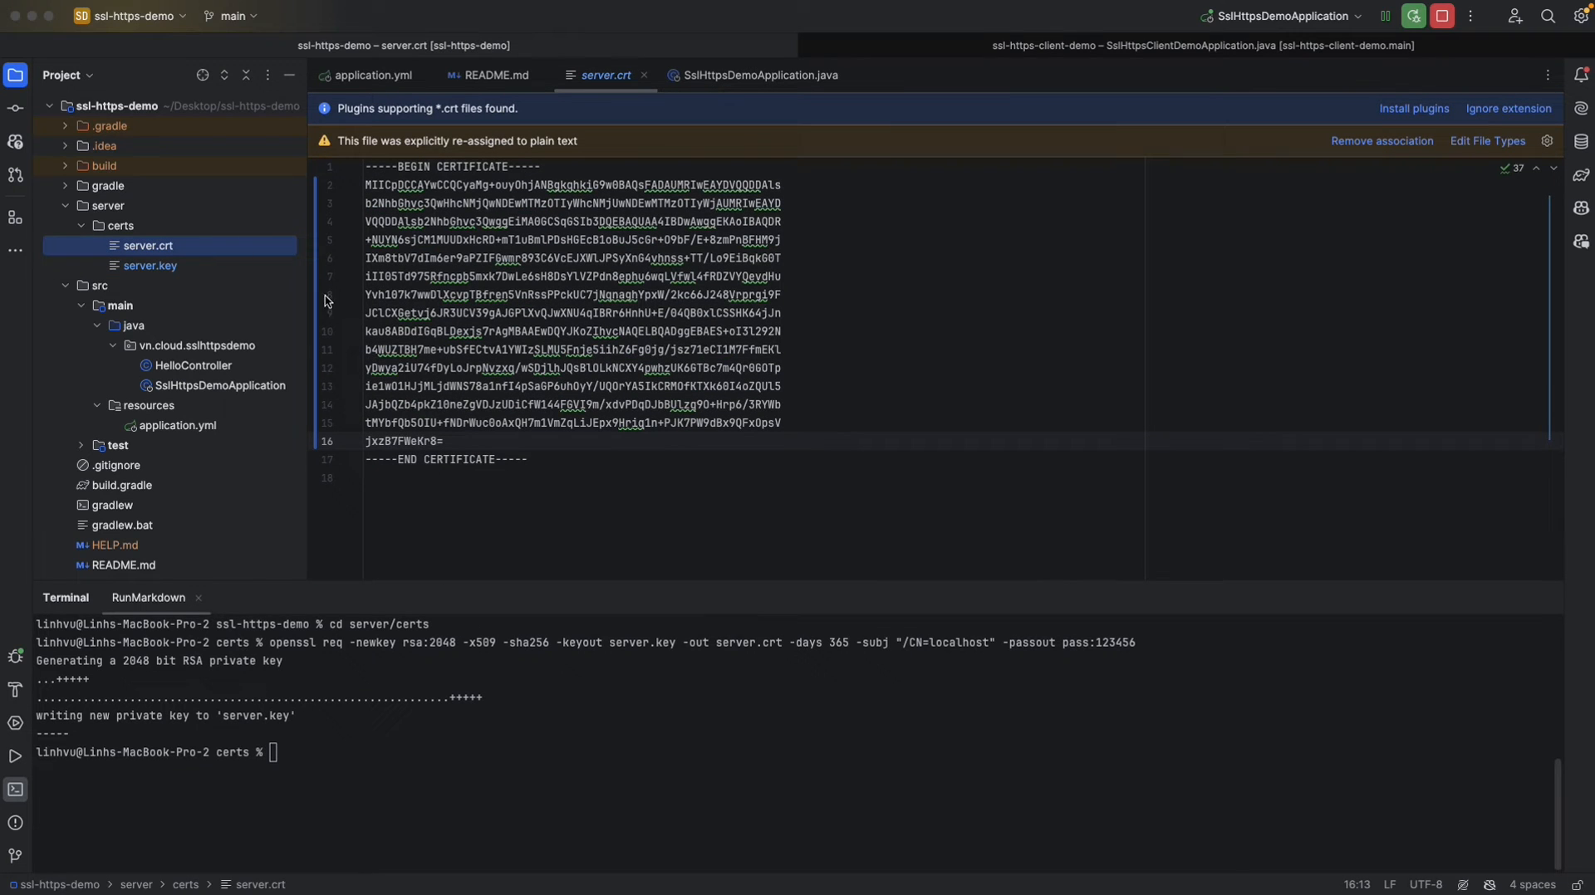
{"action": "mouse_move", "coordinate": [13, 719]}
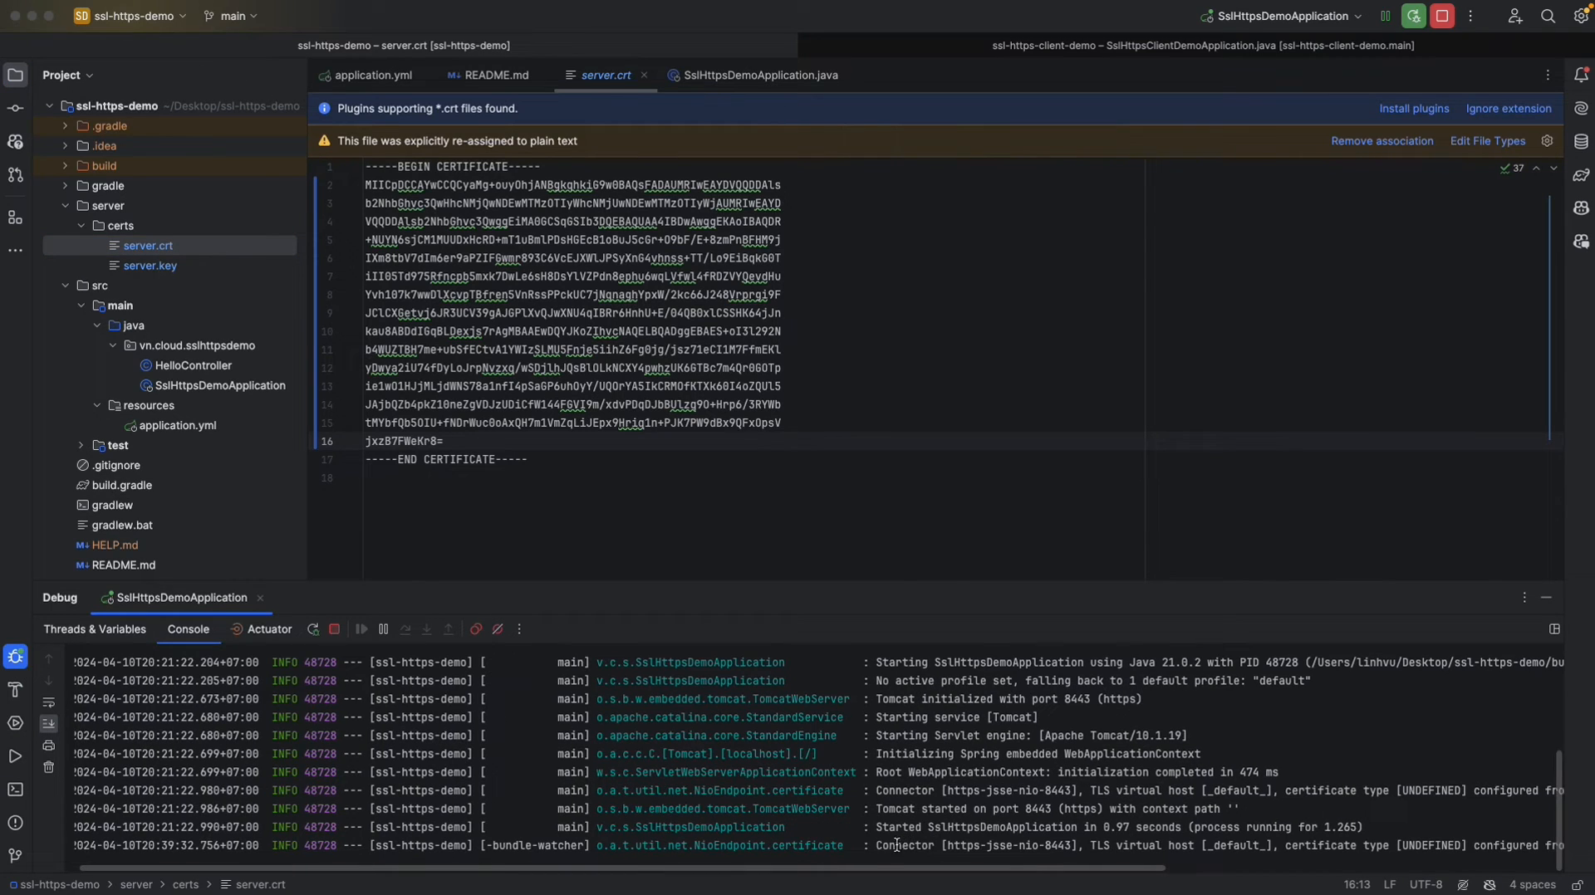
{"action": "left_click_drag", "start_coordinate": [877, 846], "coordinate": [1168, 845]}
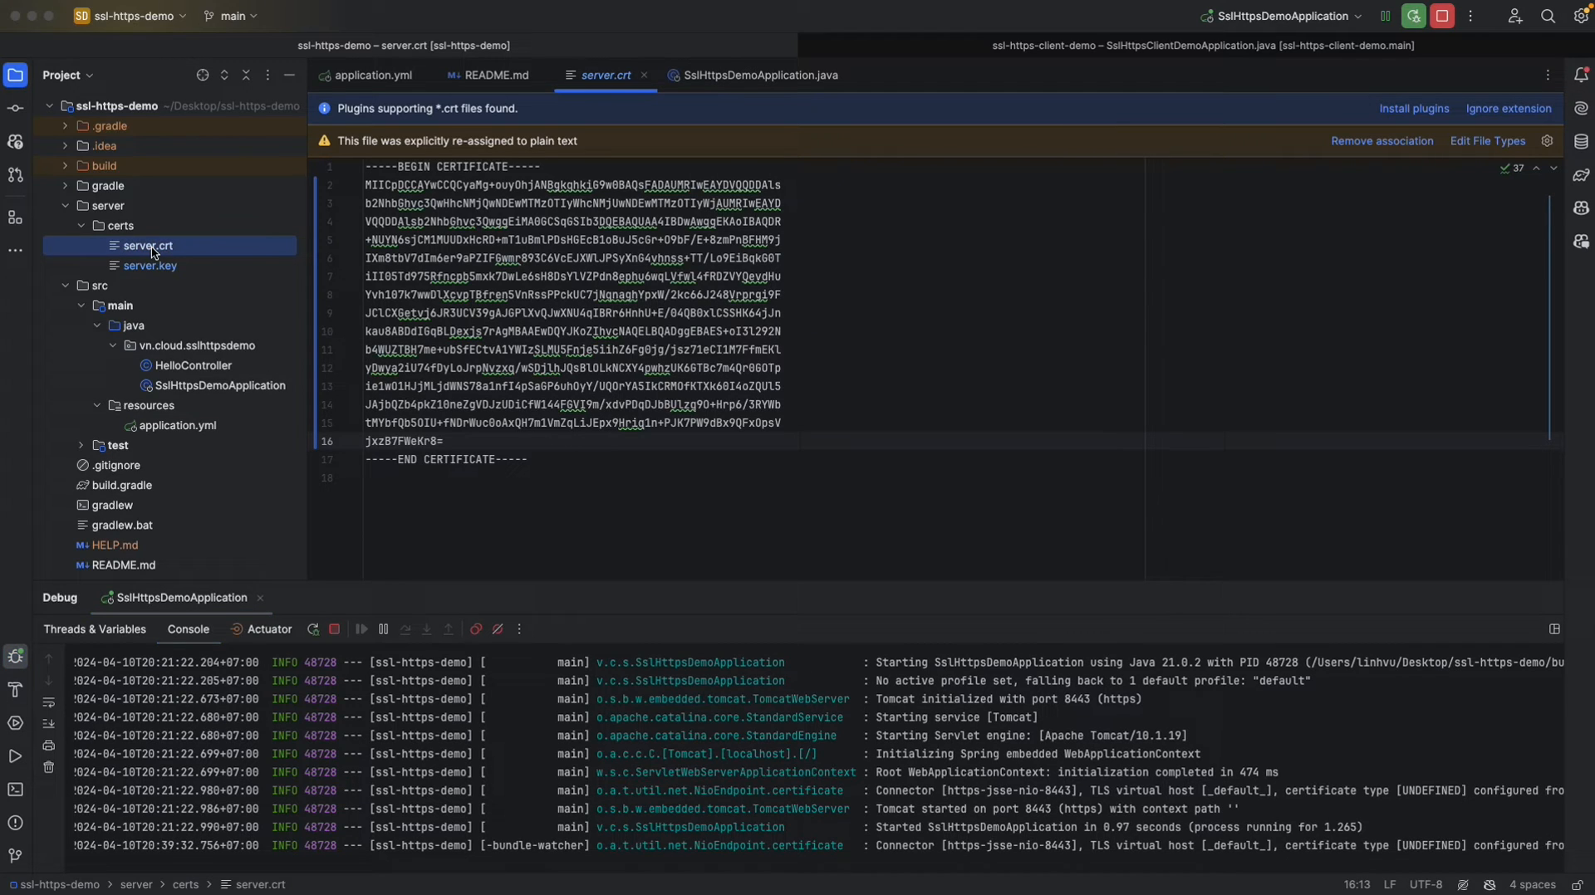
{"action": "mouse_move", "coordinate": [140, 264]}
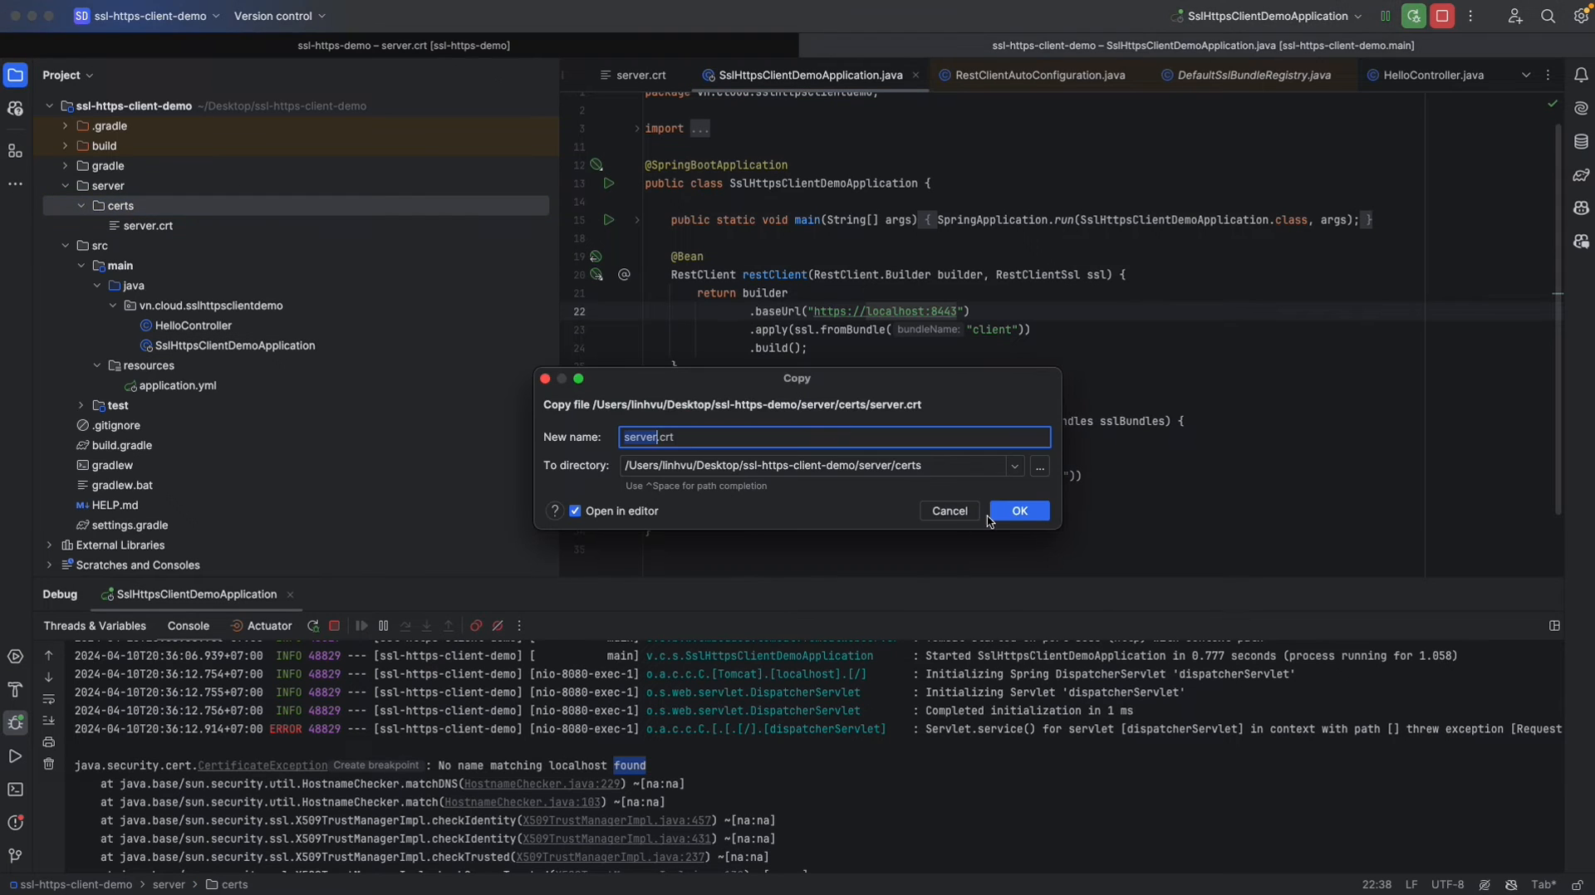
Overwrite the client's server.crt with the new certificate and rerun SslHttpsClientDemoApplication.
{"action": "left_click", "coordinate": [1020, 511]}
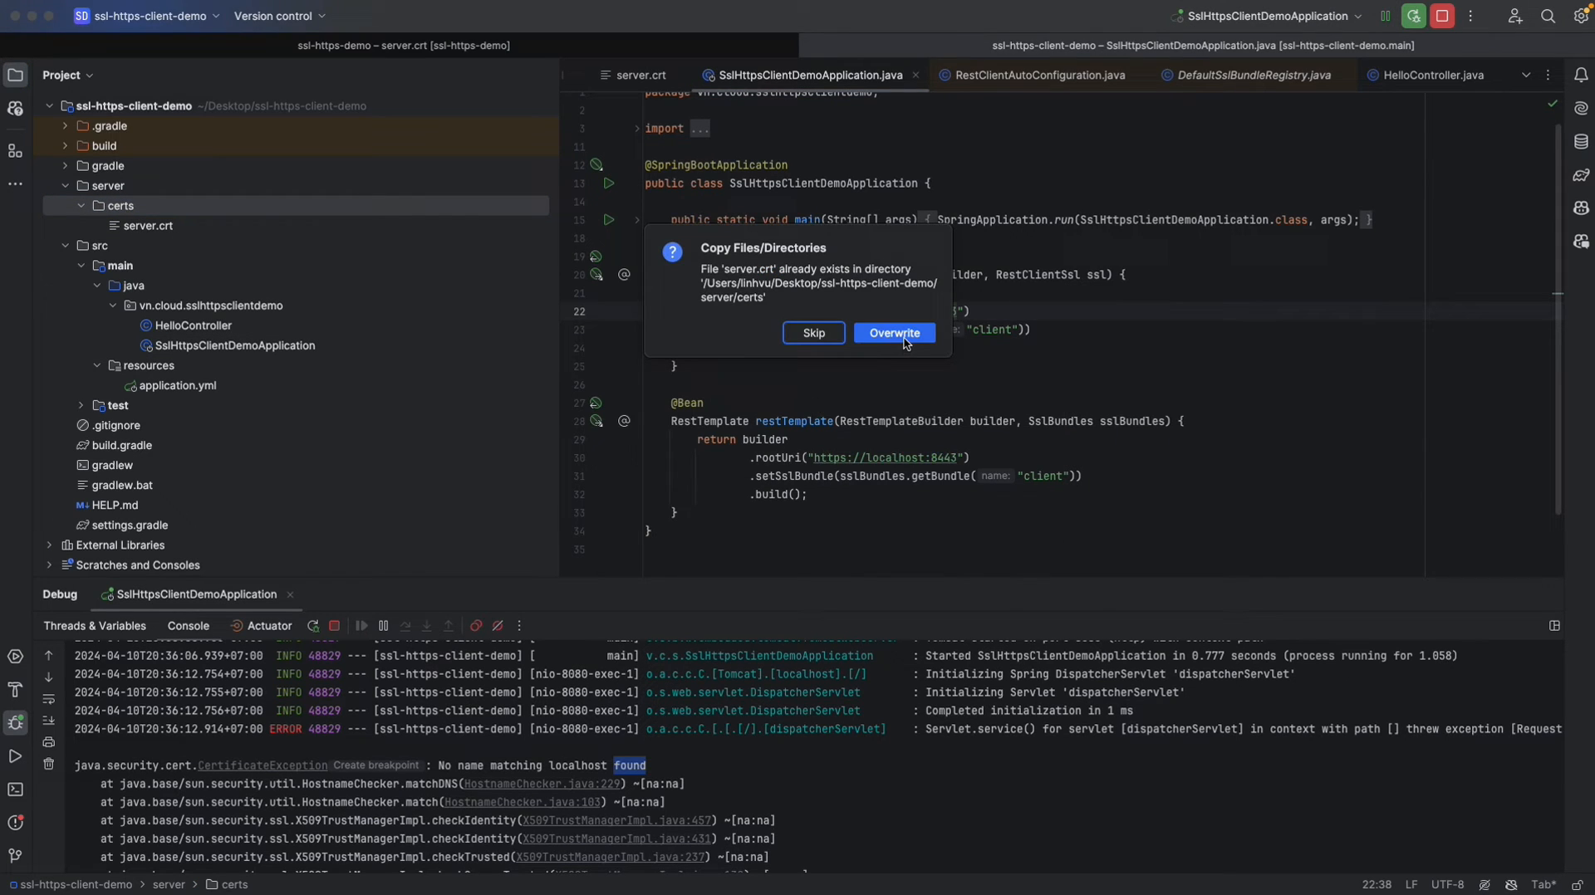
{"action": "left_click", "coordinate": [894, 333]}
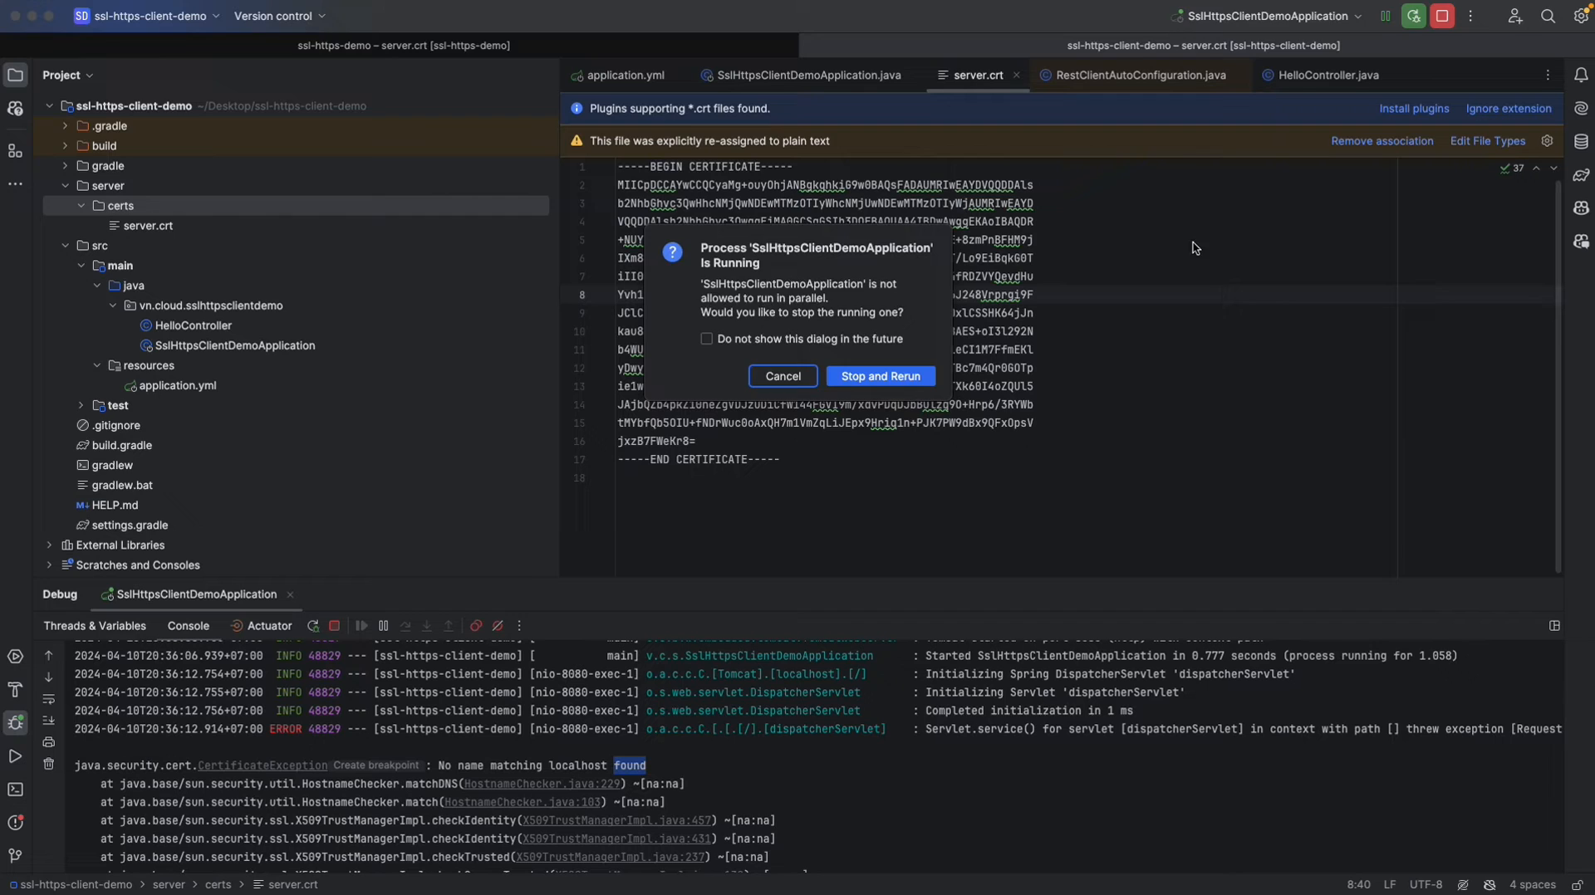
{"action": "left_click", "coordinate": [879, 376]}
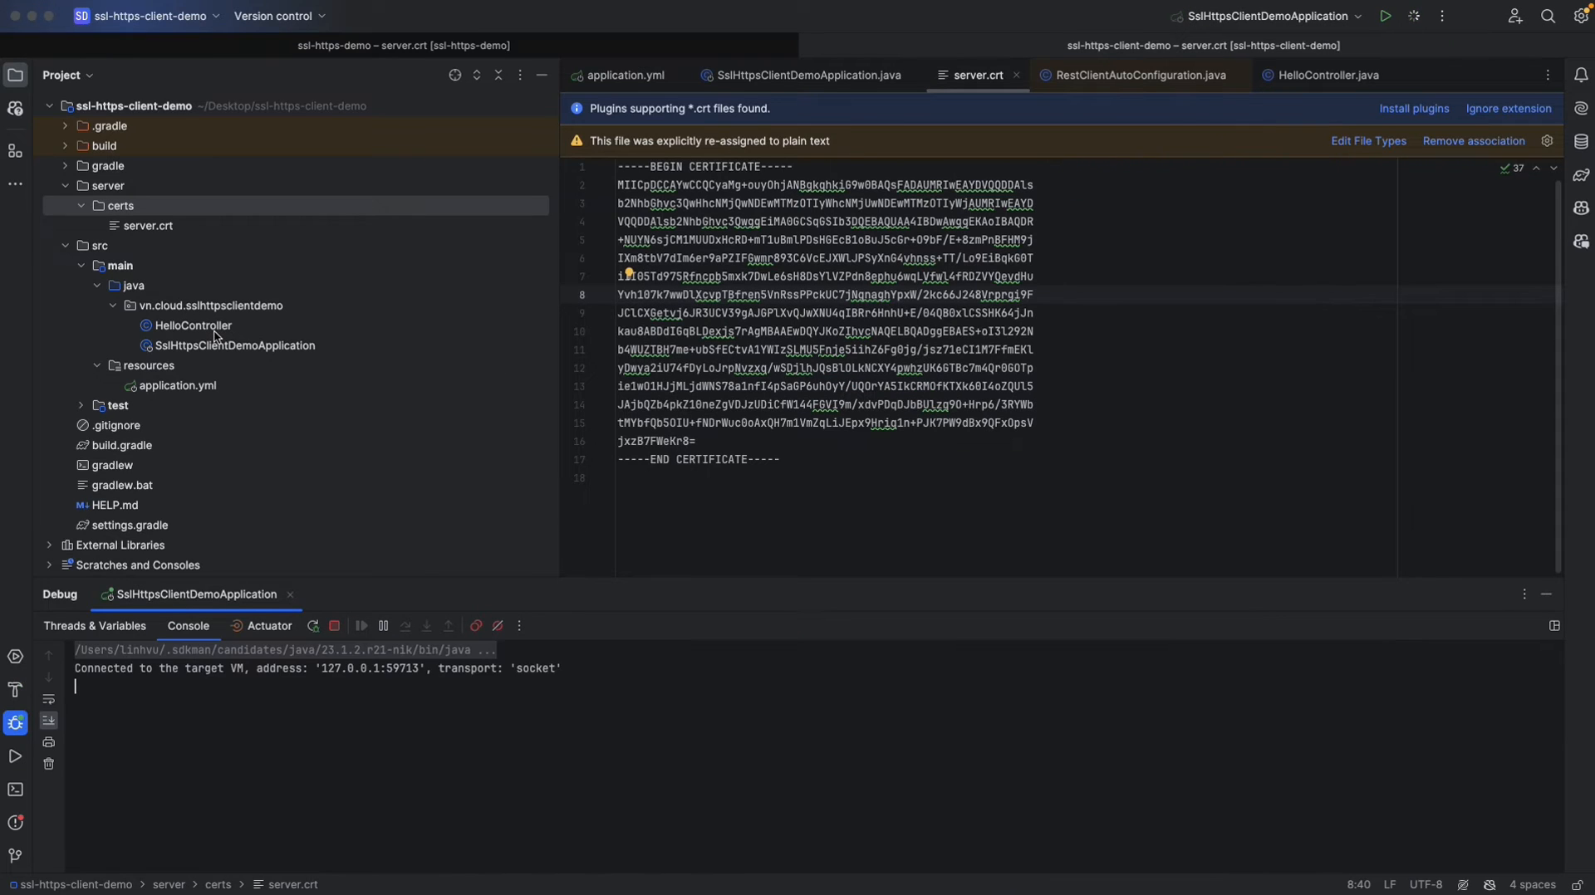
{"action": "left_click", "coordinate": [192, 325]}
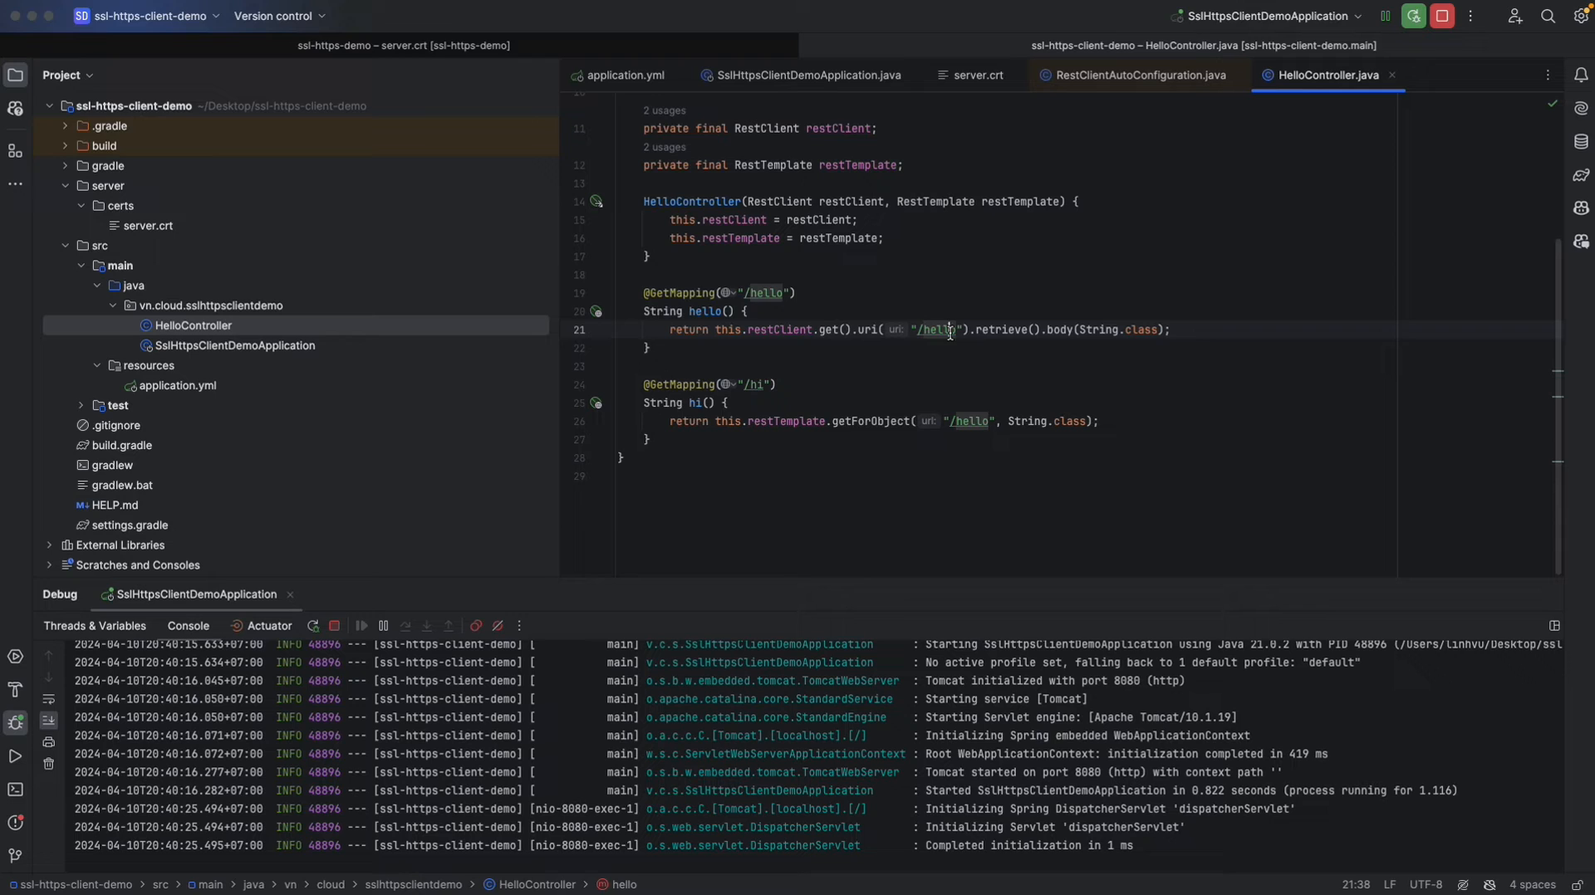
Review the /hello endpoint's request path, then open SslHttpsClientDemoApplication.java.
{"action": "left_click", "coordinate": [766, 421]}
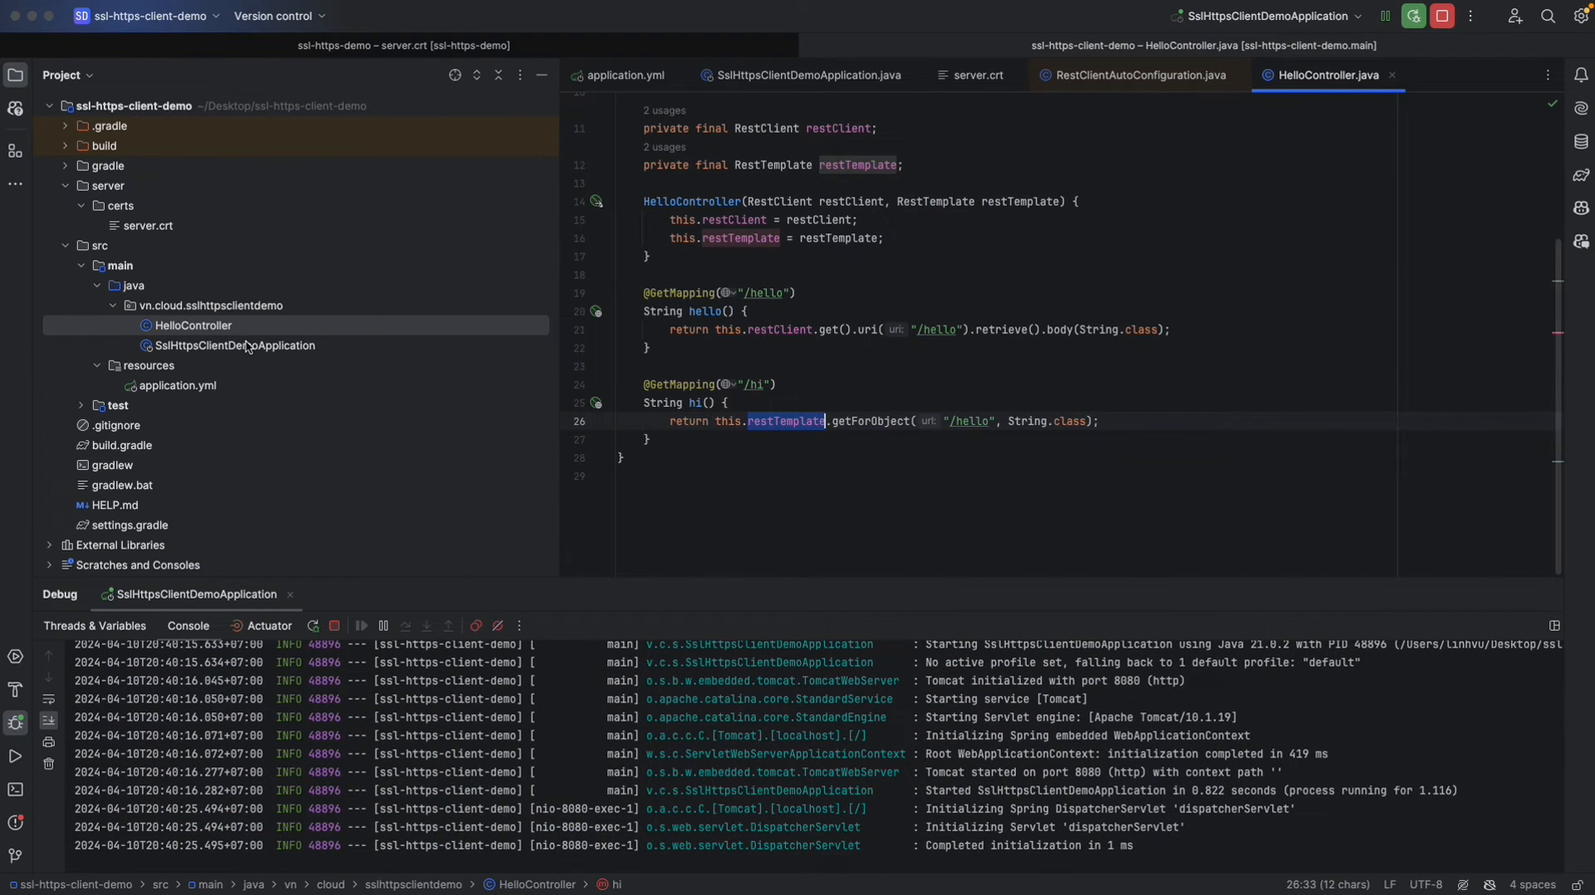
{"action": "left_click", "coordinate": [235, 345]}
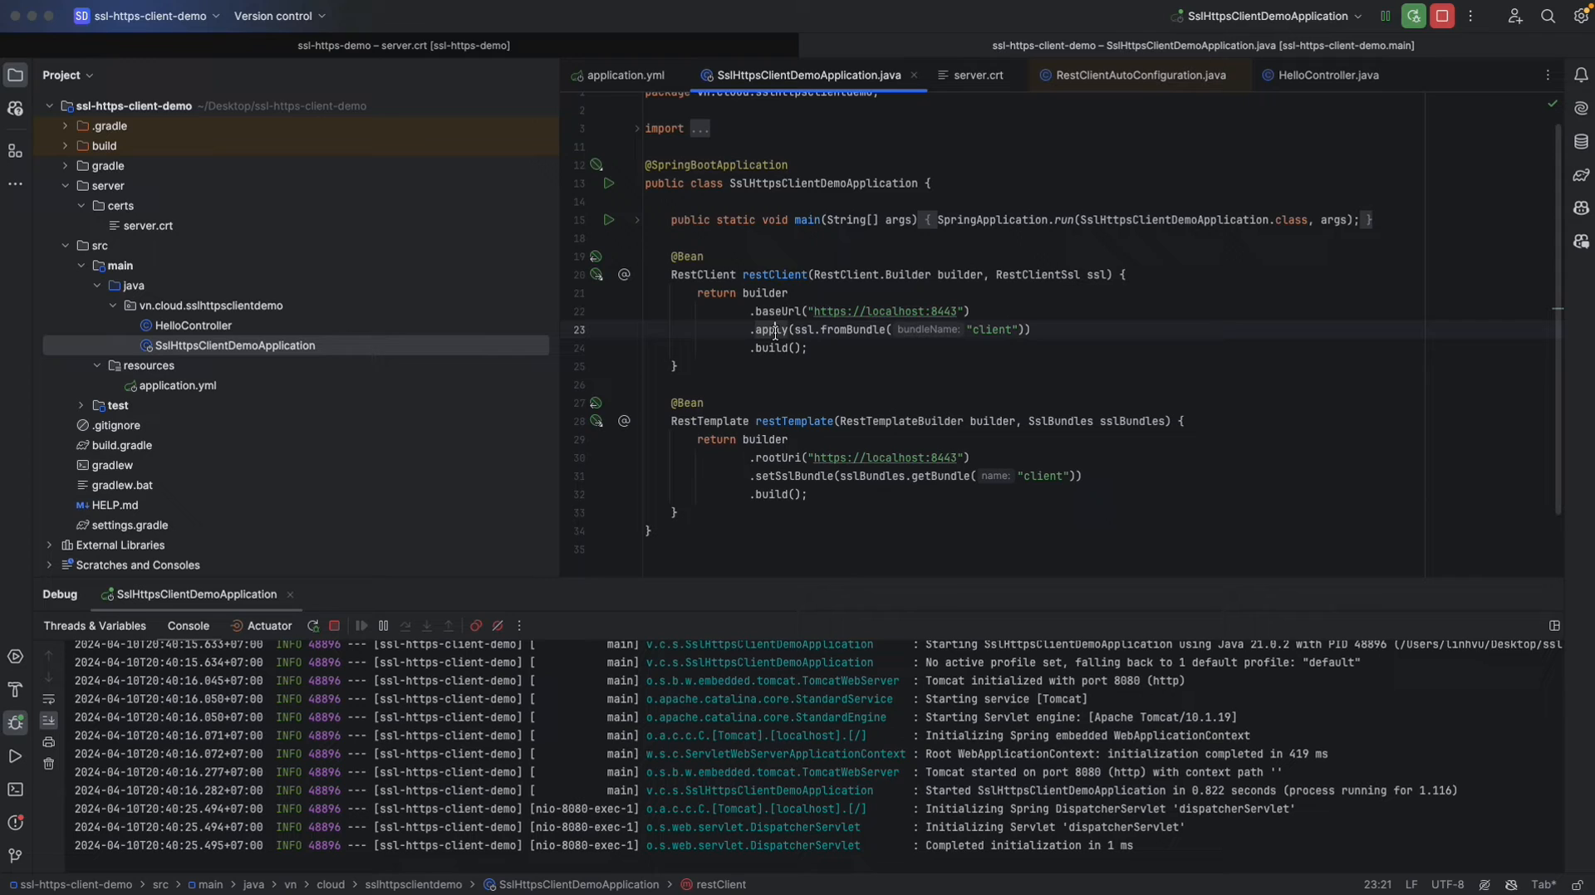
Jump to fromBundle in AutoConfiguredRestClientSsl and copy its request-factory lambda into restClient.
{"action": "double_click", "coordinate": [770, 330]}
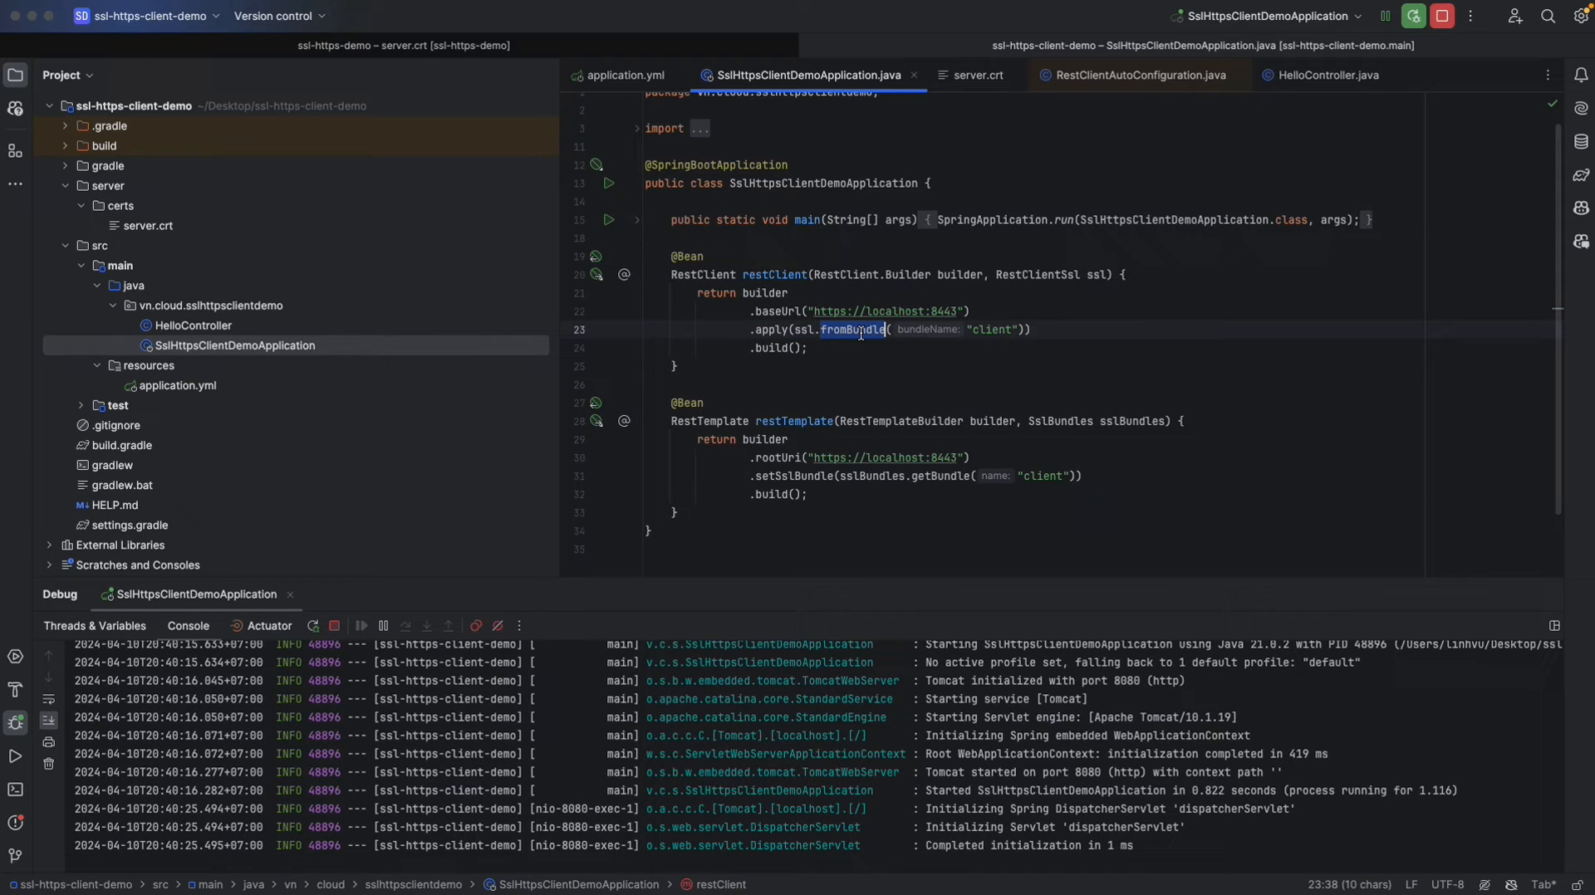
{"action": "mouse_move", "coordinate": [855, 330]}
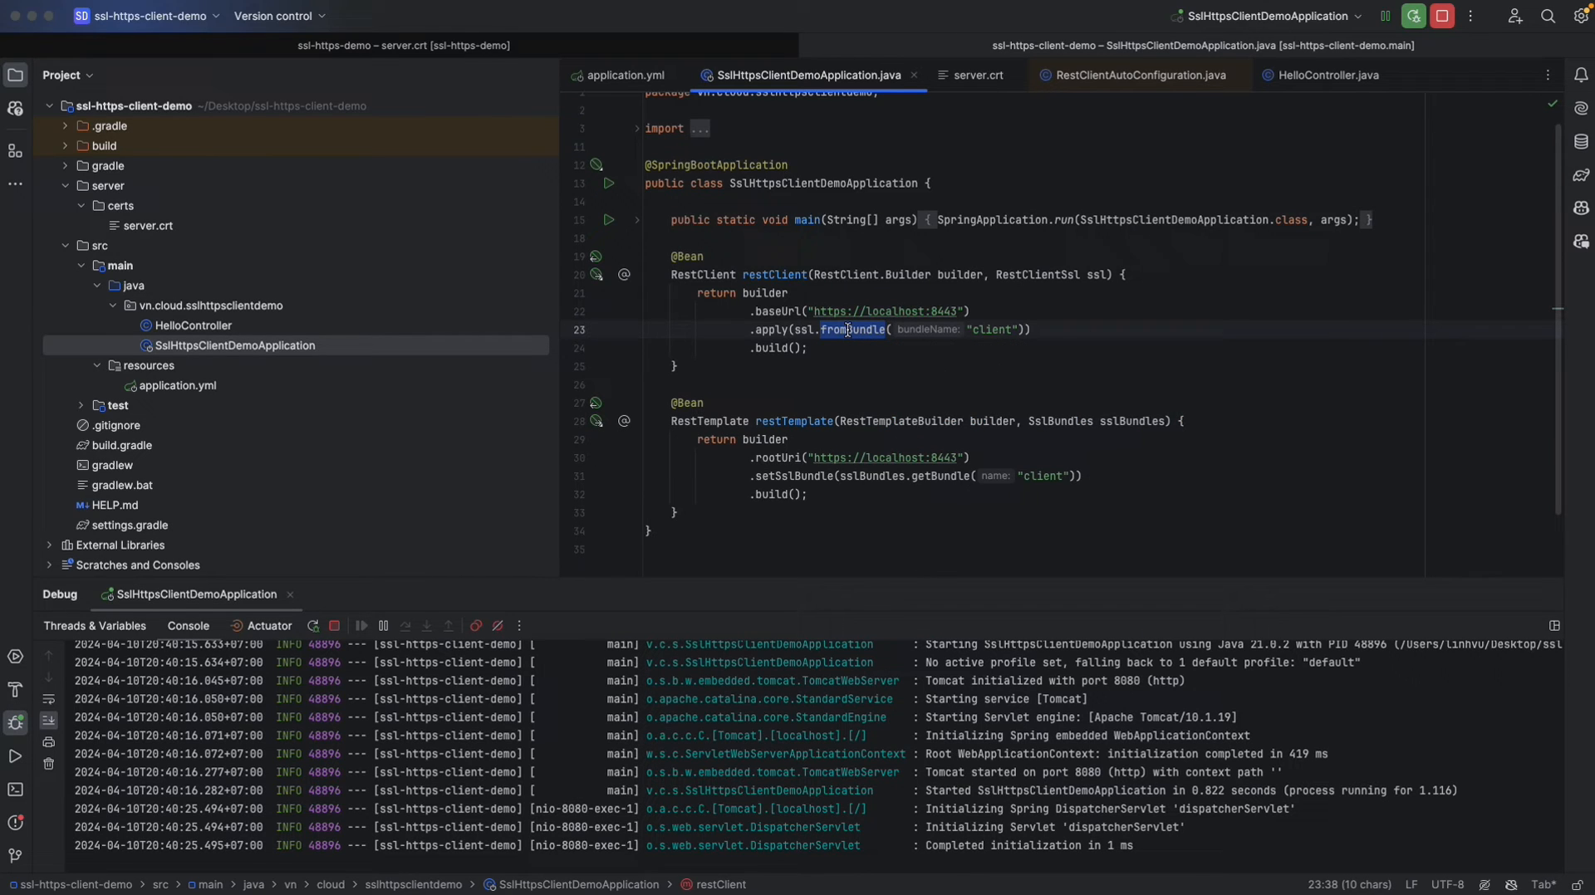
{"action": "left_click", "coordinate": [852, 330]}
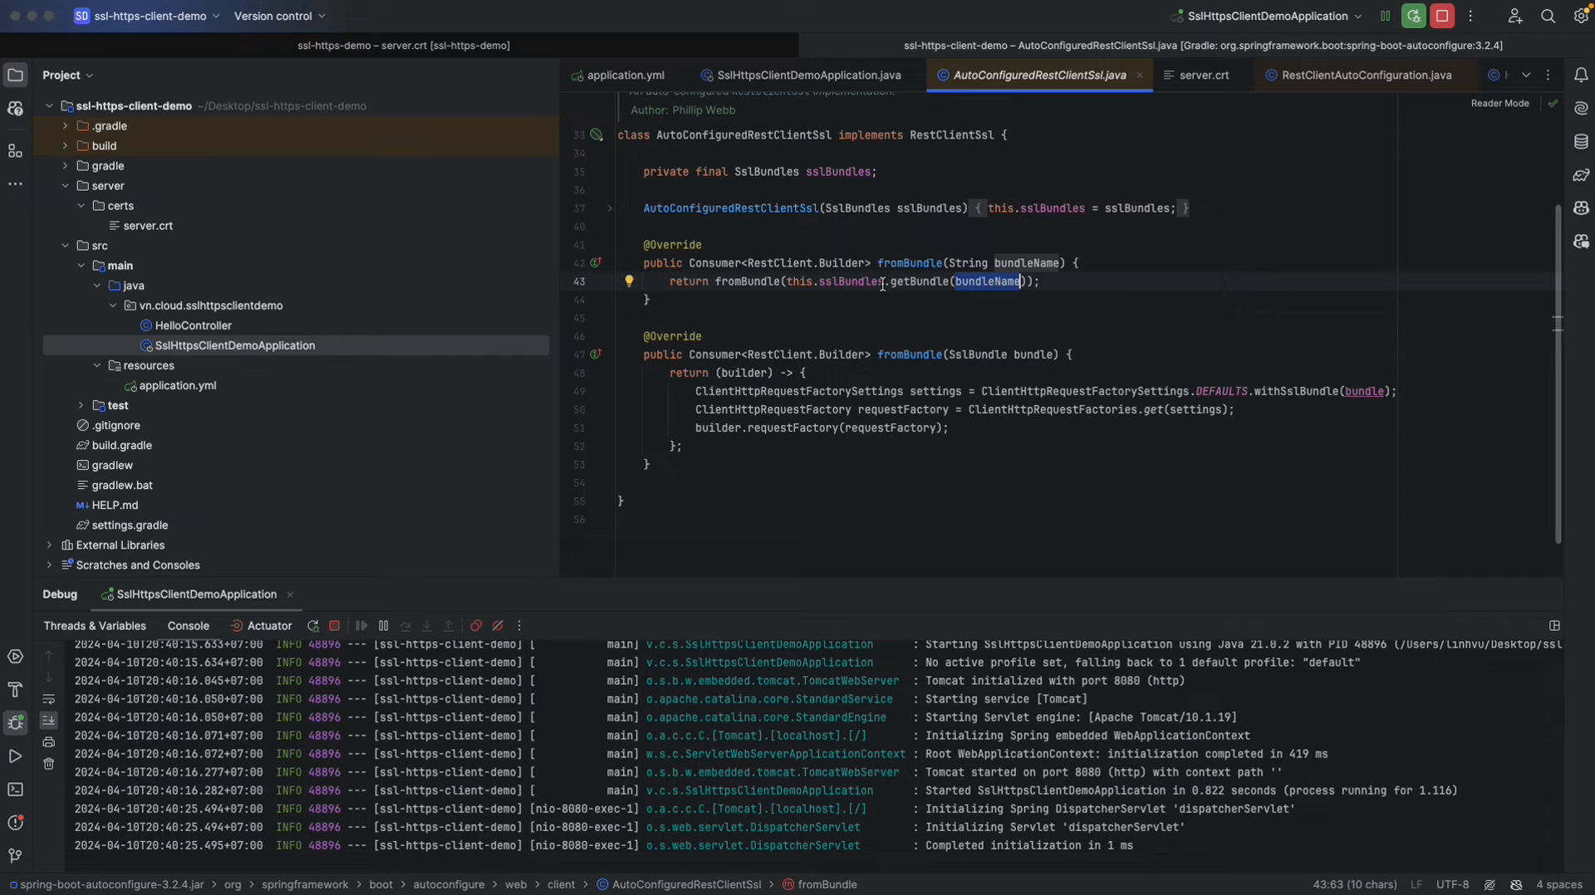
{"action": "double_click", "coordinate": [850, 282]}
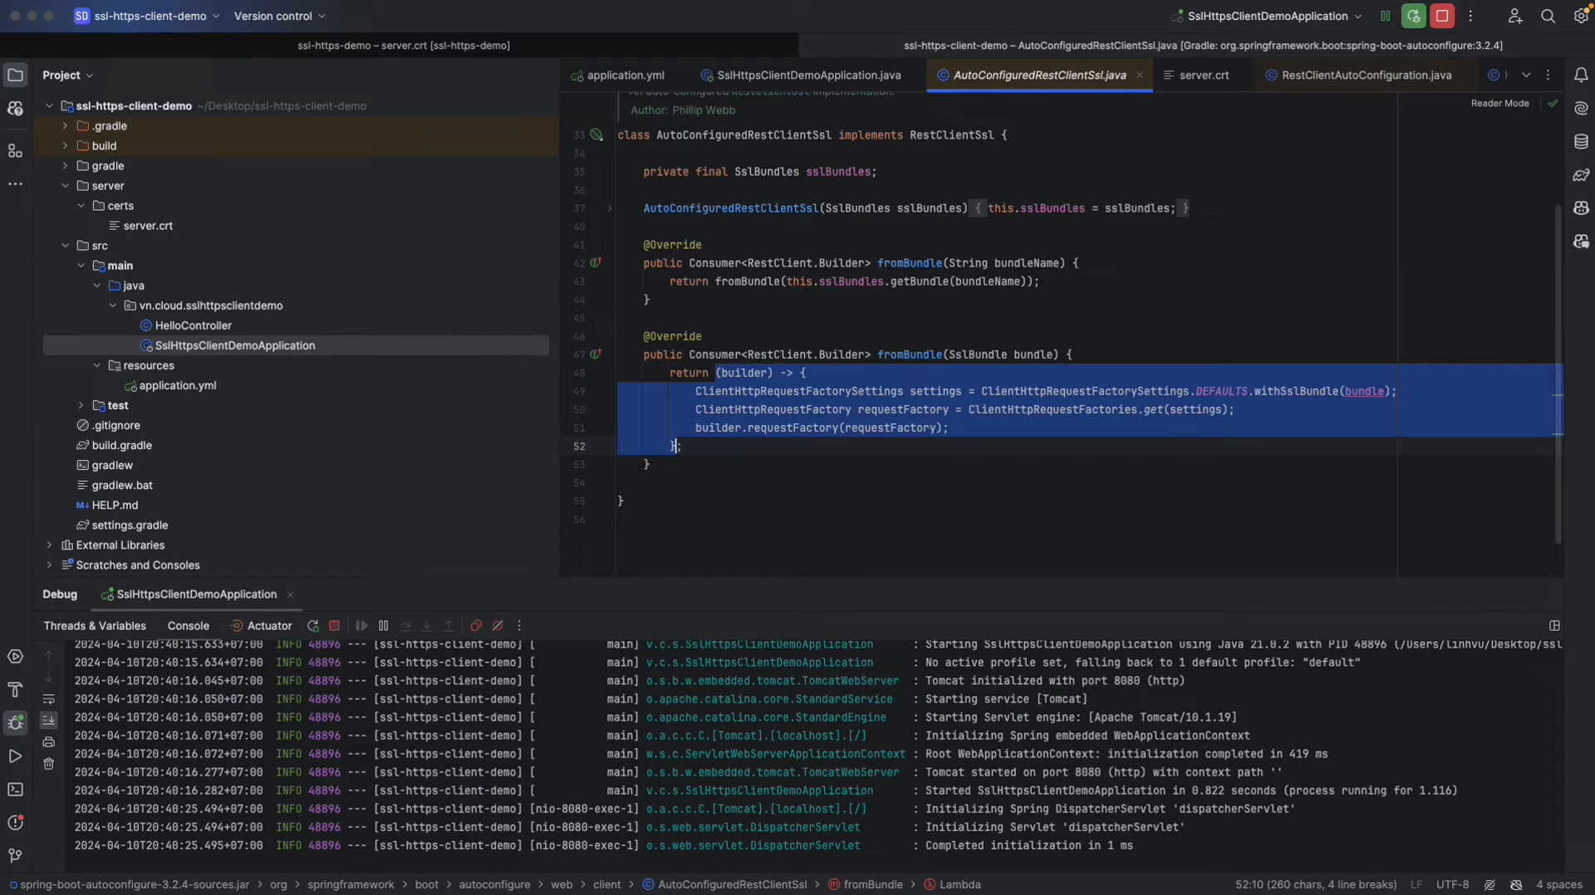
{"action": "left_click", "coordinate": [783, 74]}
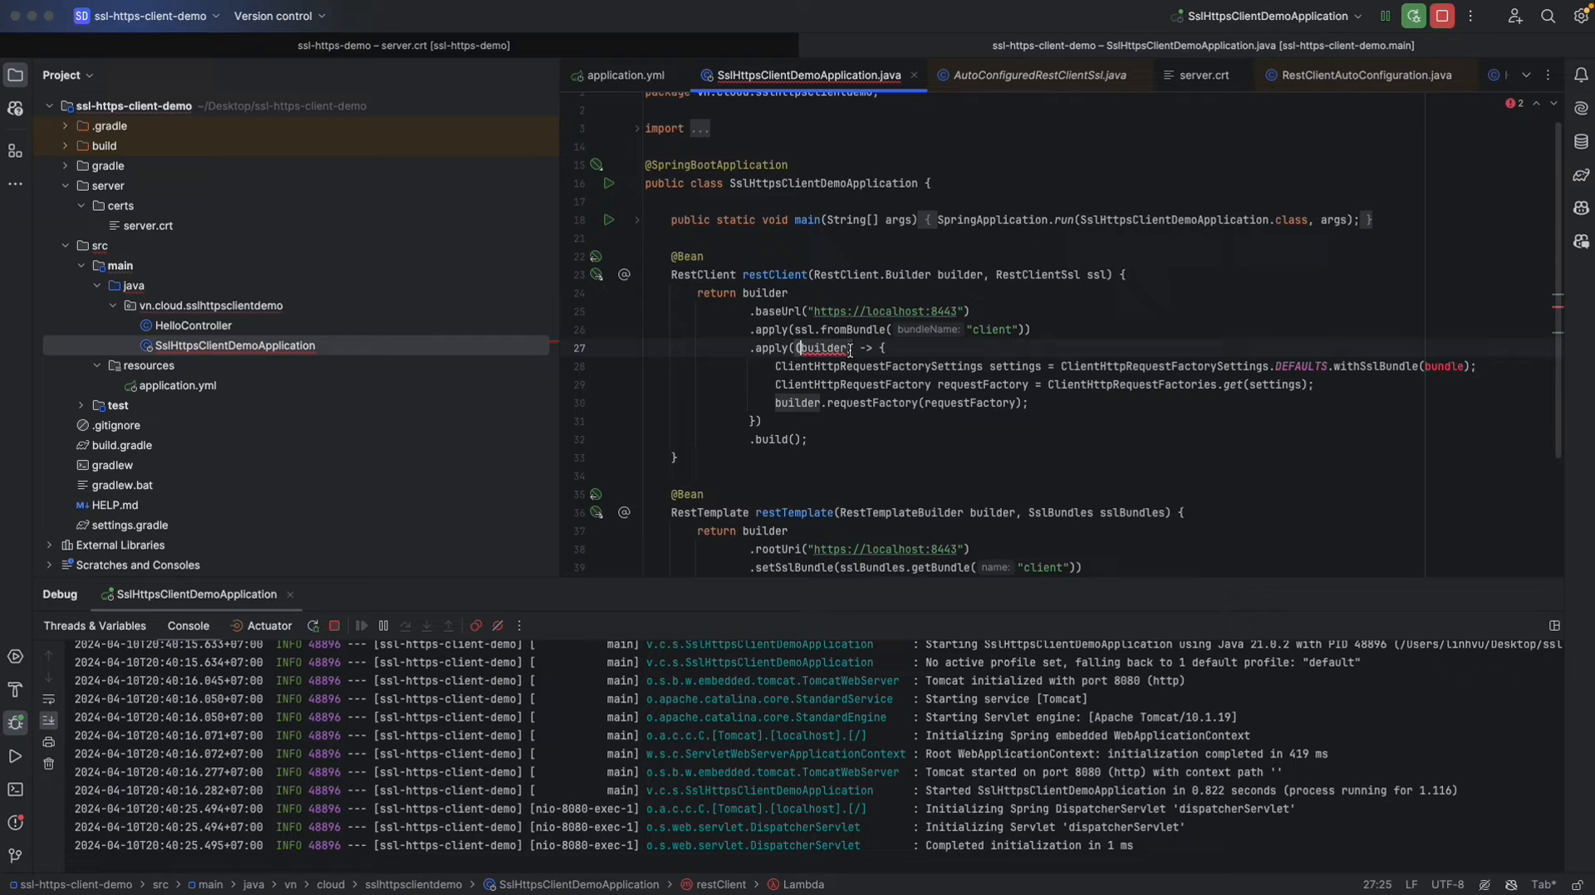
Fix the pasted lambda with an SslBundles parameter, comment it out, and add .requestFactory().
{"action": "left_click", "coordinate": [819, 403]}
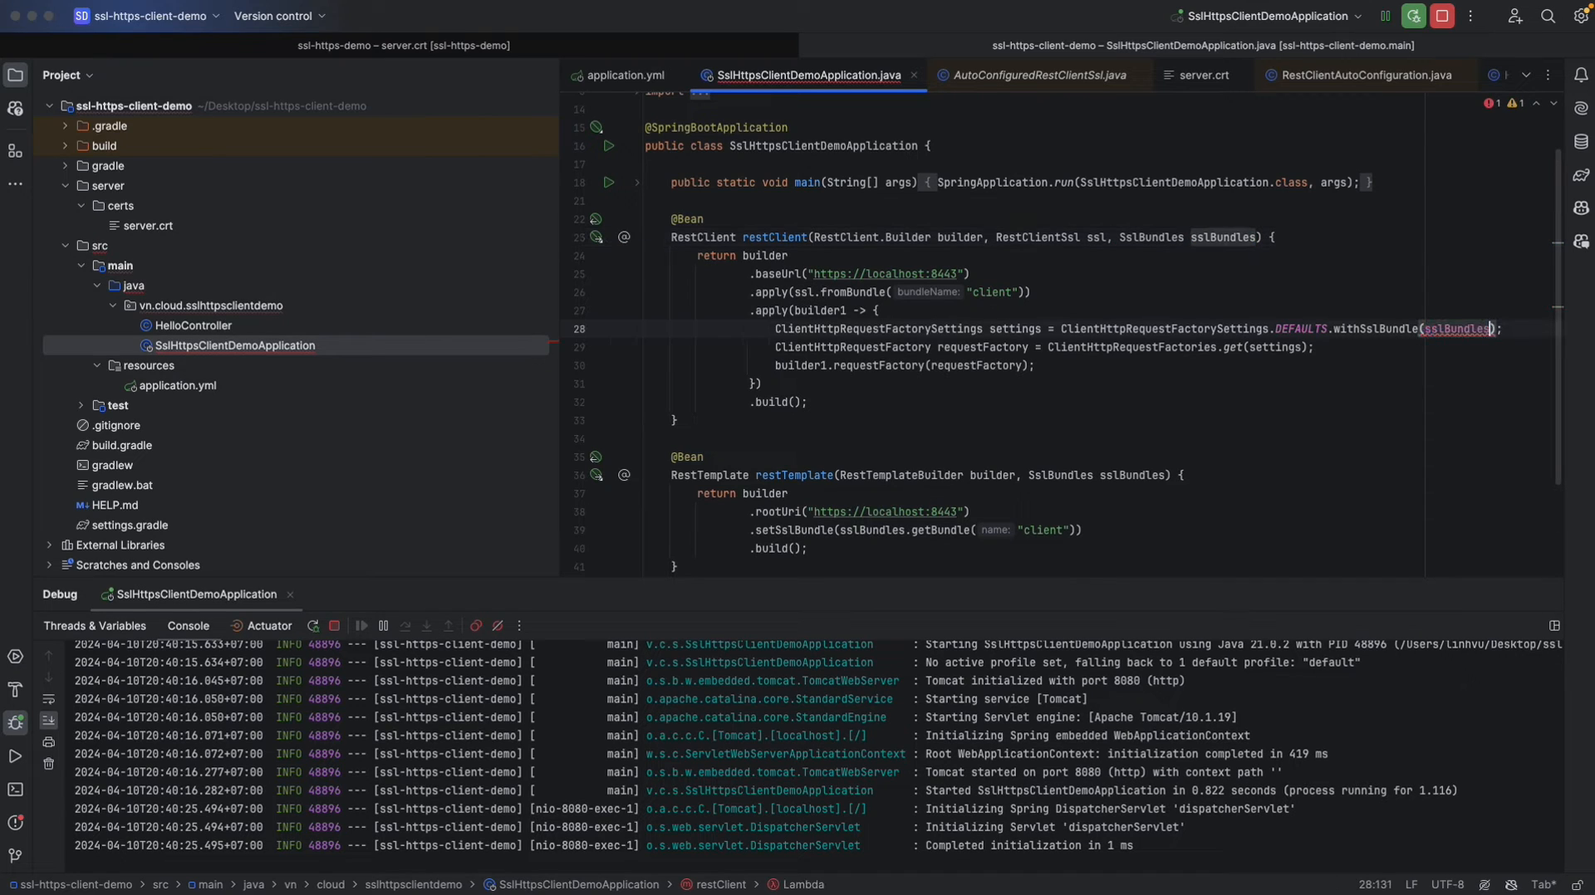
{"action": "type", "text": ".getBundle("}
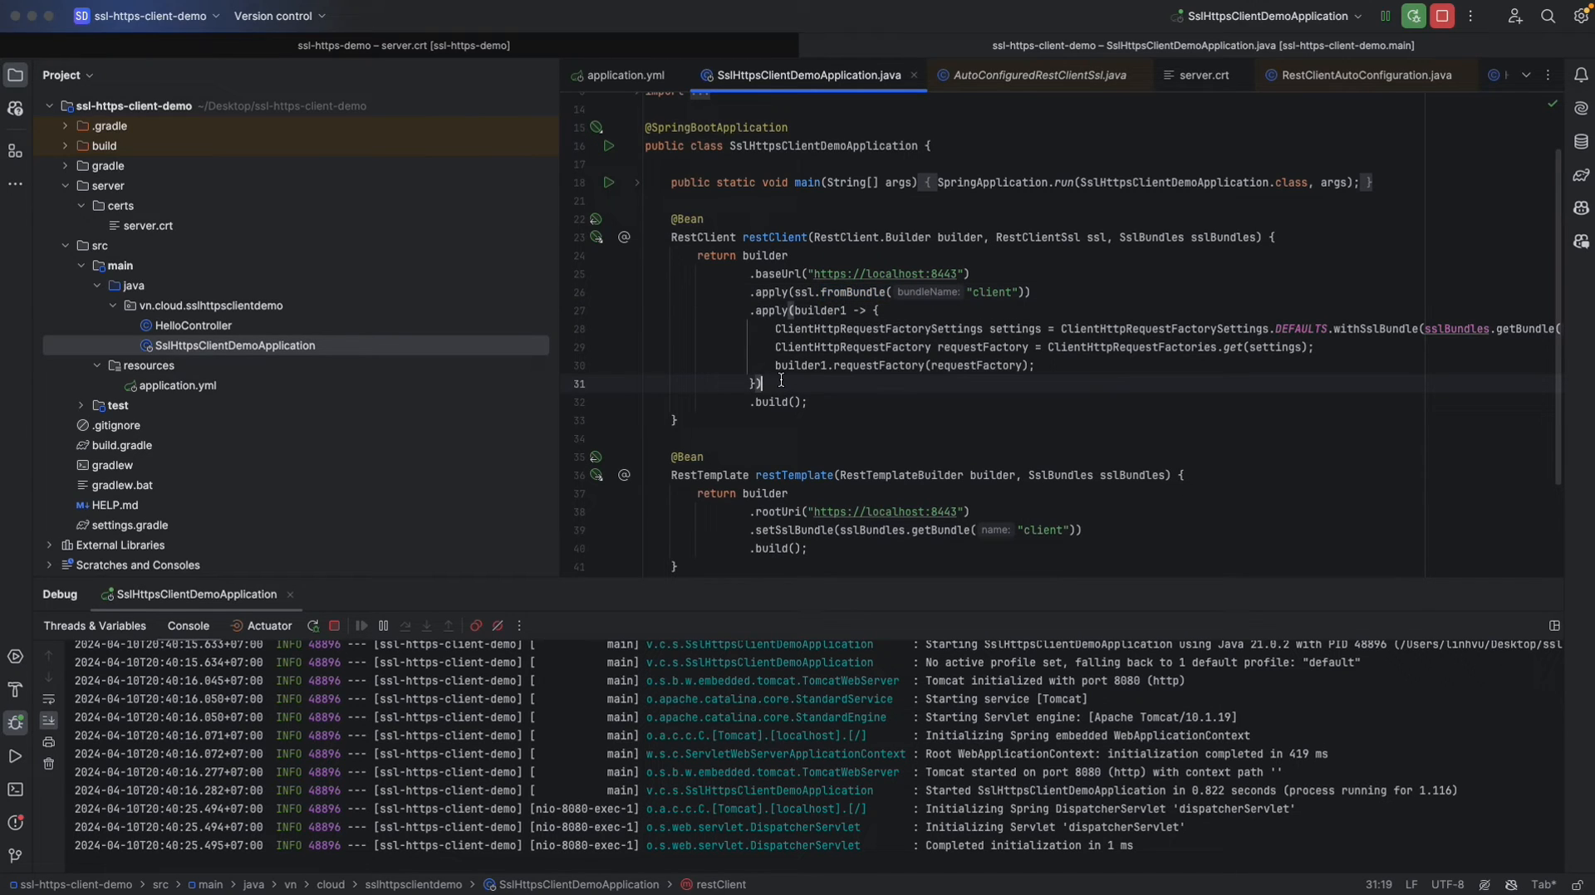
{"action": "type", "text": ".requestFactory("}
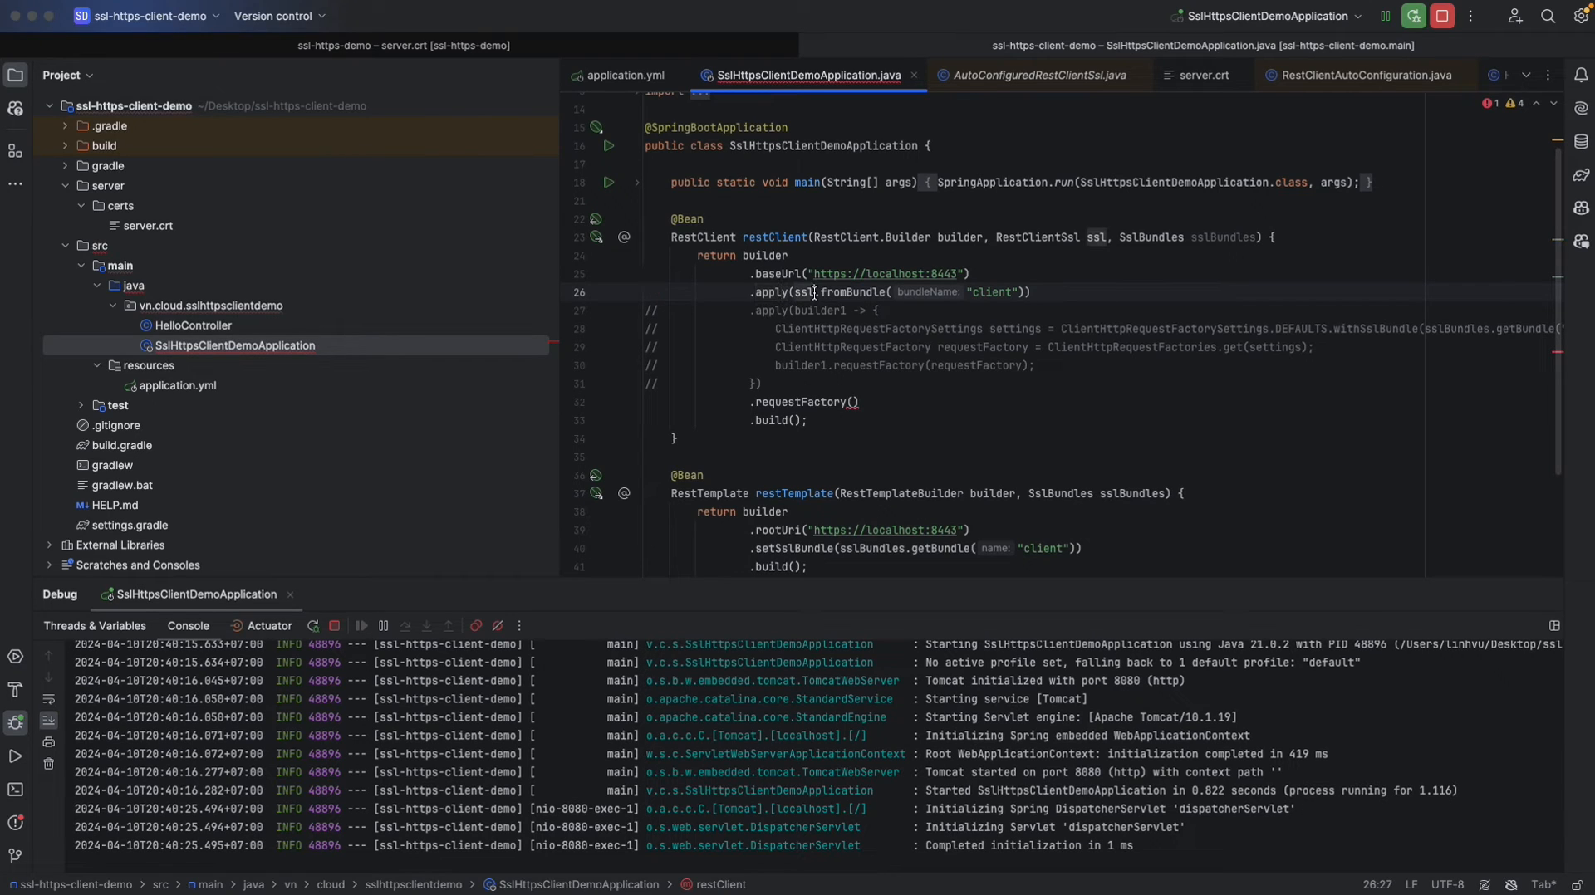
Build a JdkClientHttpRequestFactory with timeouts and pass jdkClientHttpRequestFactory to requestFactory().
{"action": "double_click", "coordinate": [798, 365]}
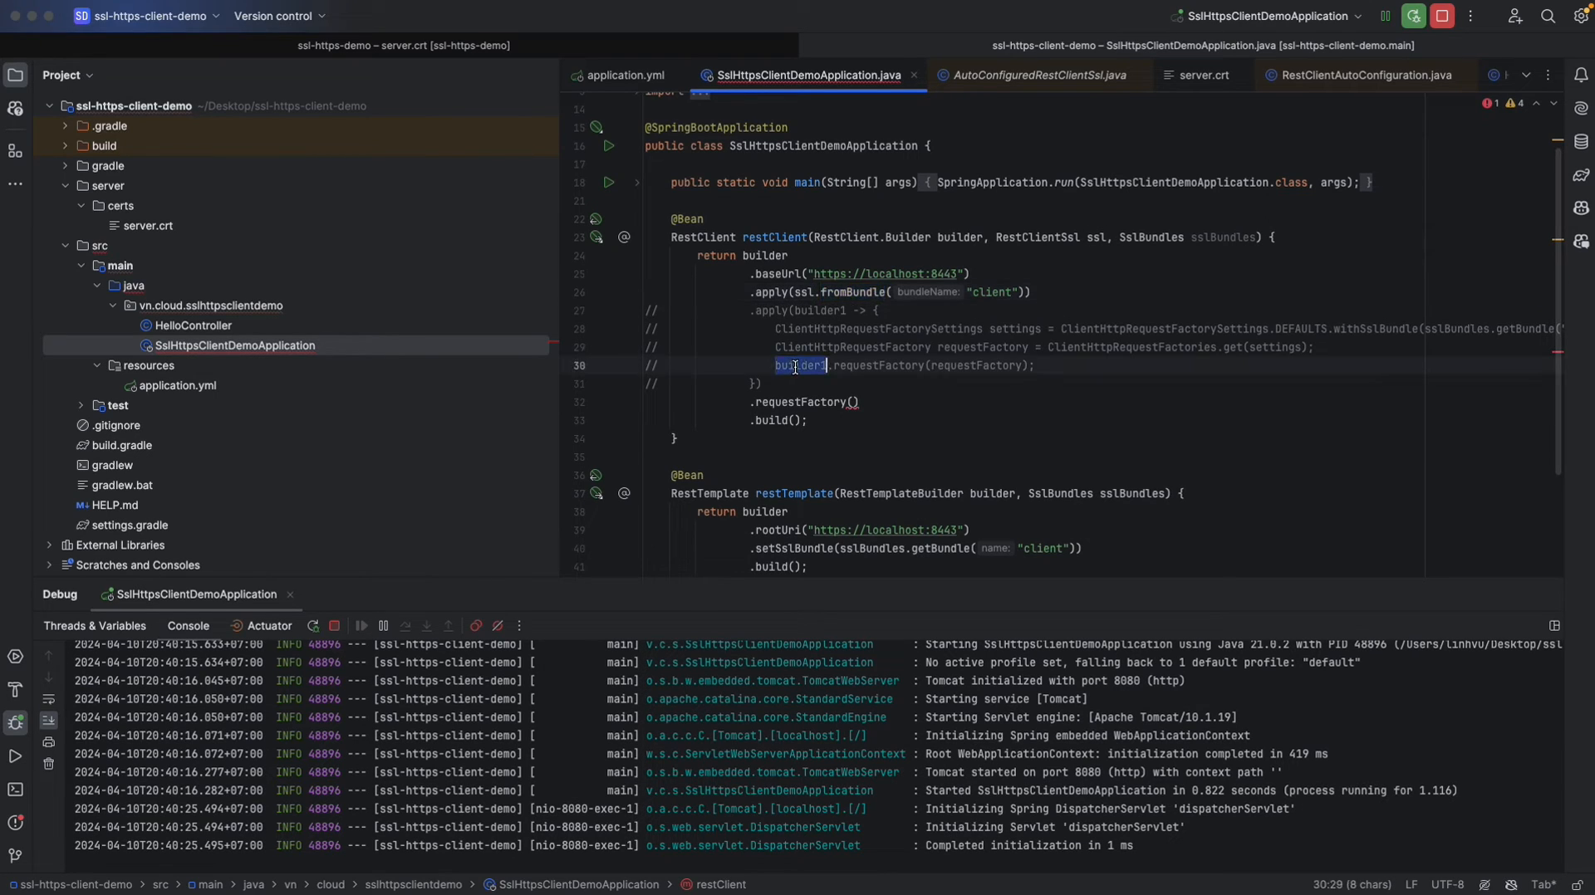
{"action": "double_click", "coordinate": [878, 366]}
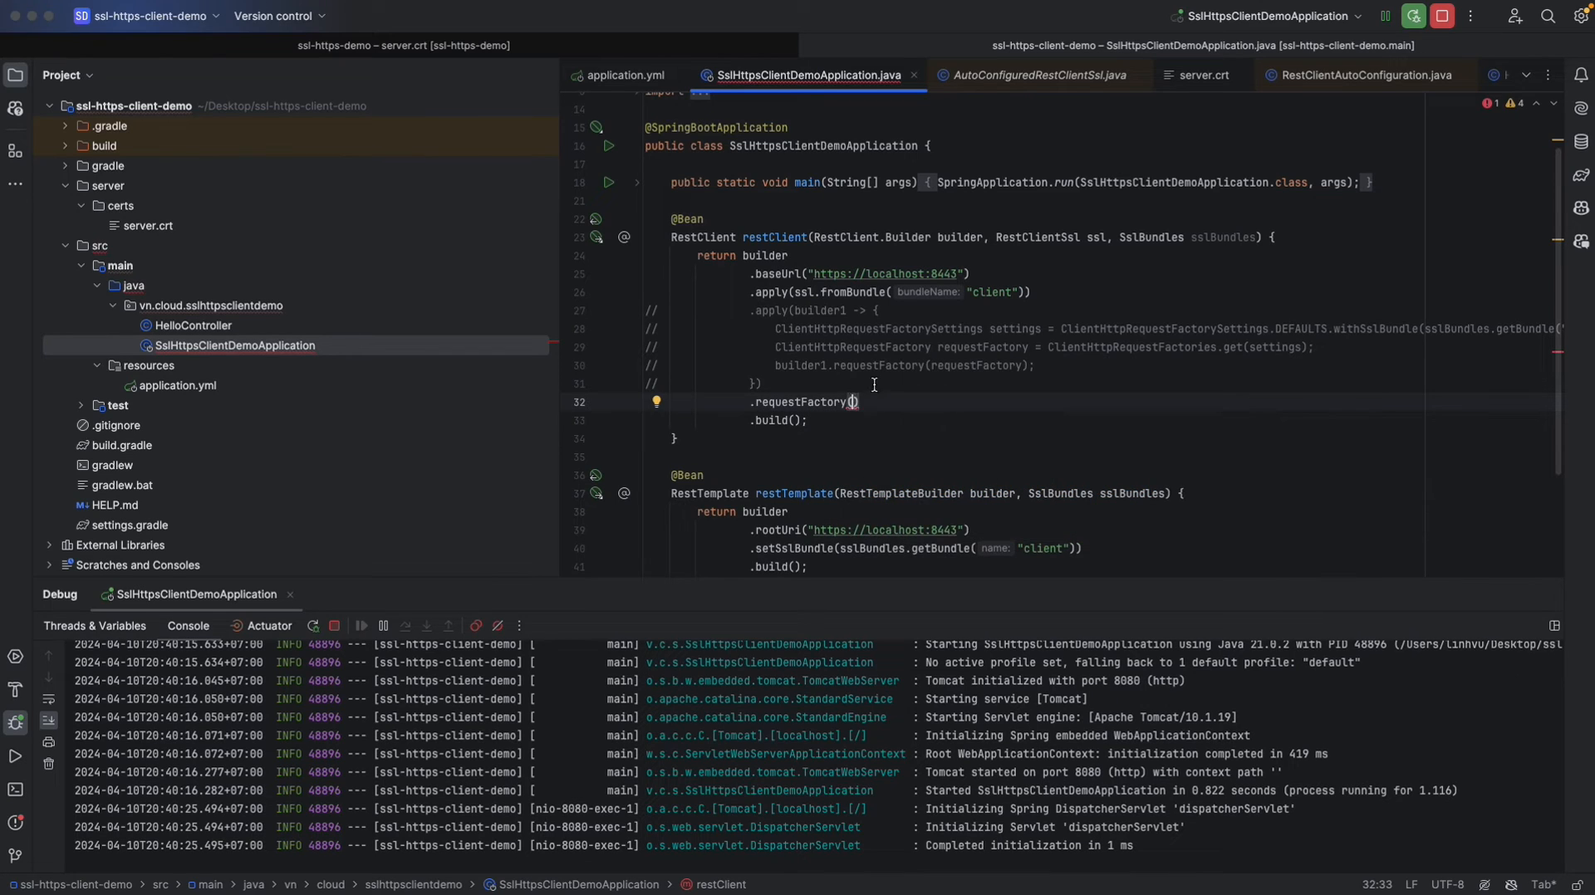
{"action": "double_click", "coordinate": [976, 366]}
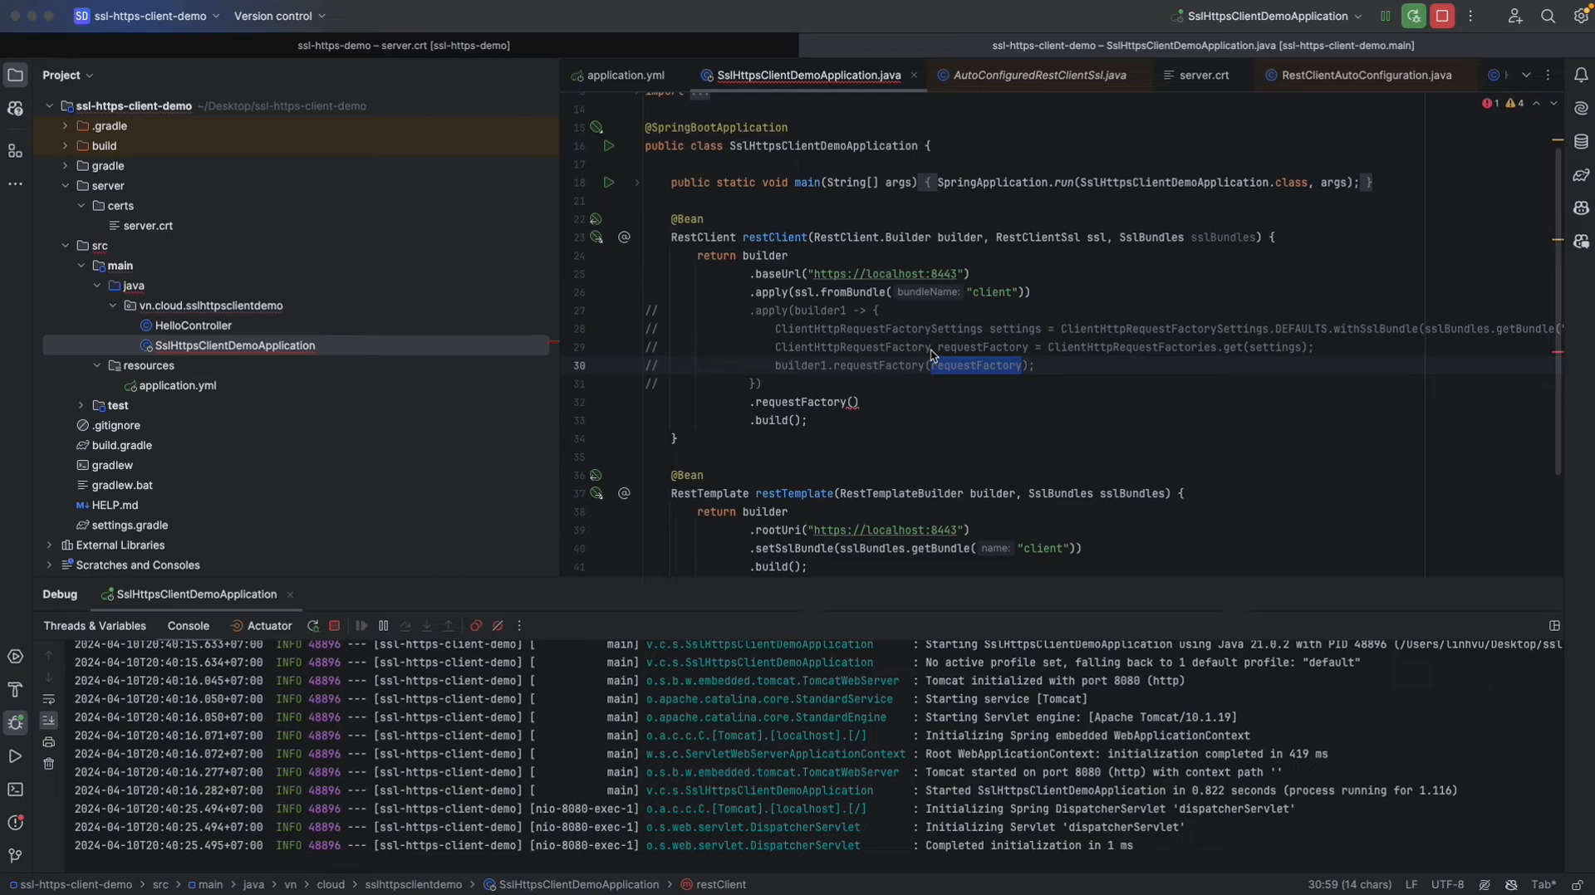
{"action": "mouse_move", "coordinate": [1046, 322]}
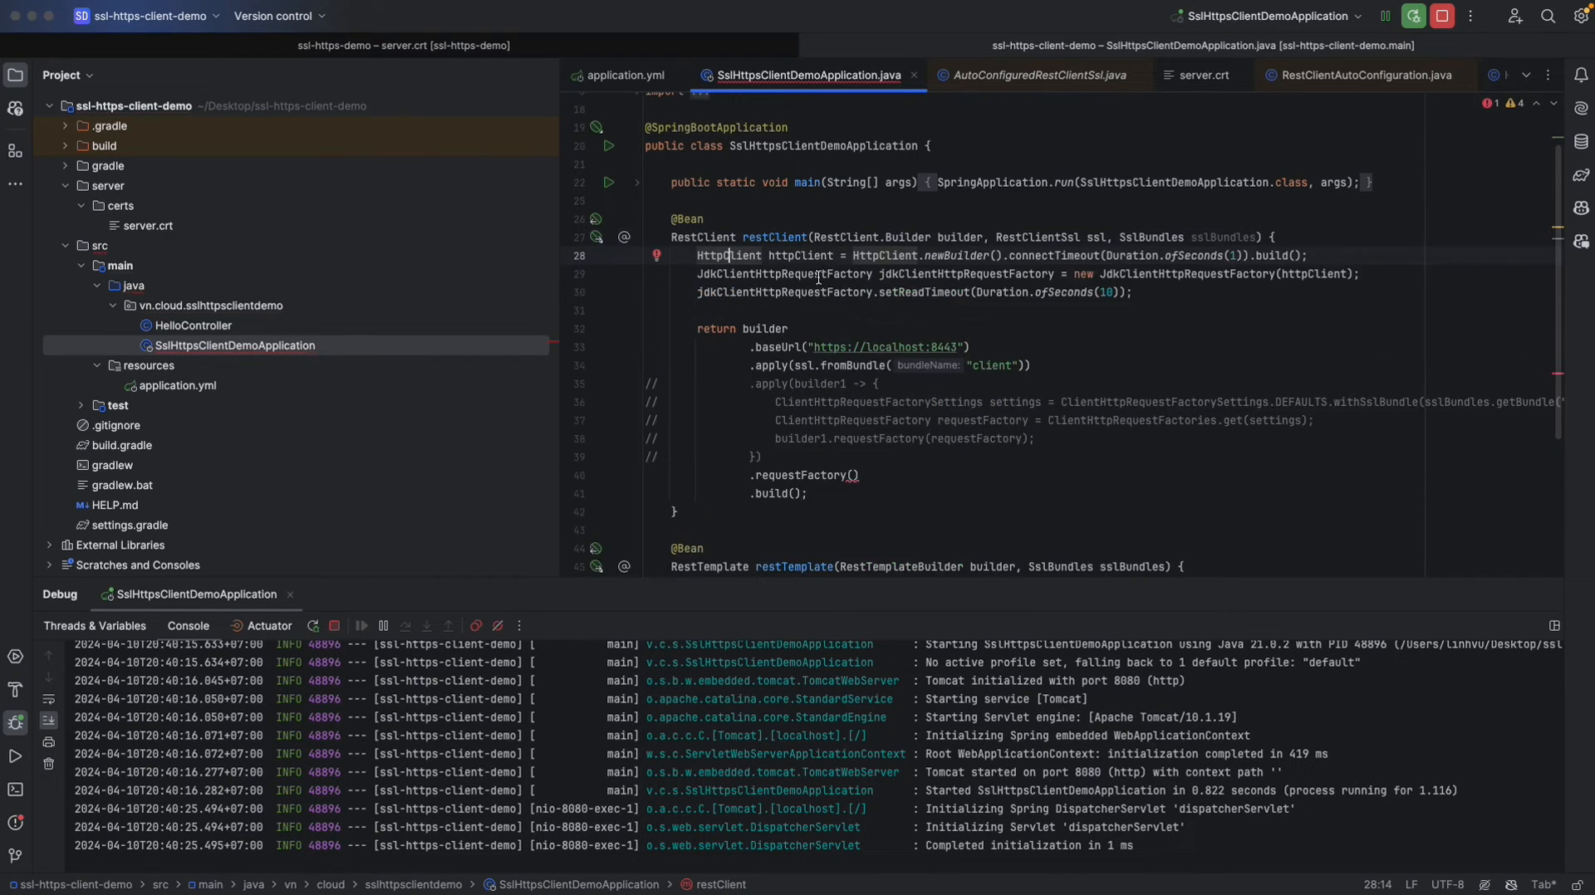
{"action": "mouse_move", "coordinate": [856, 274]}
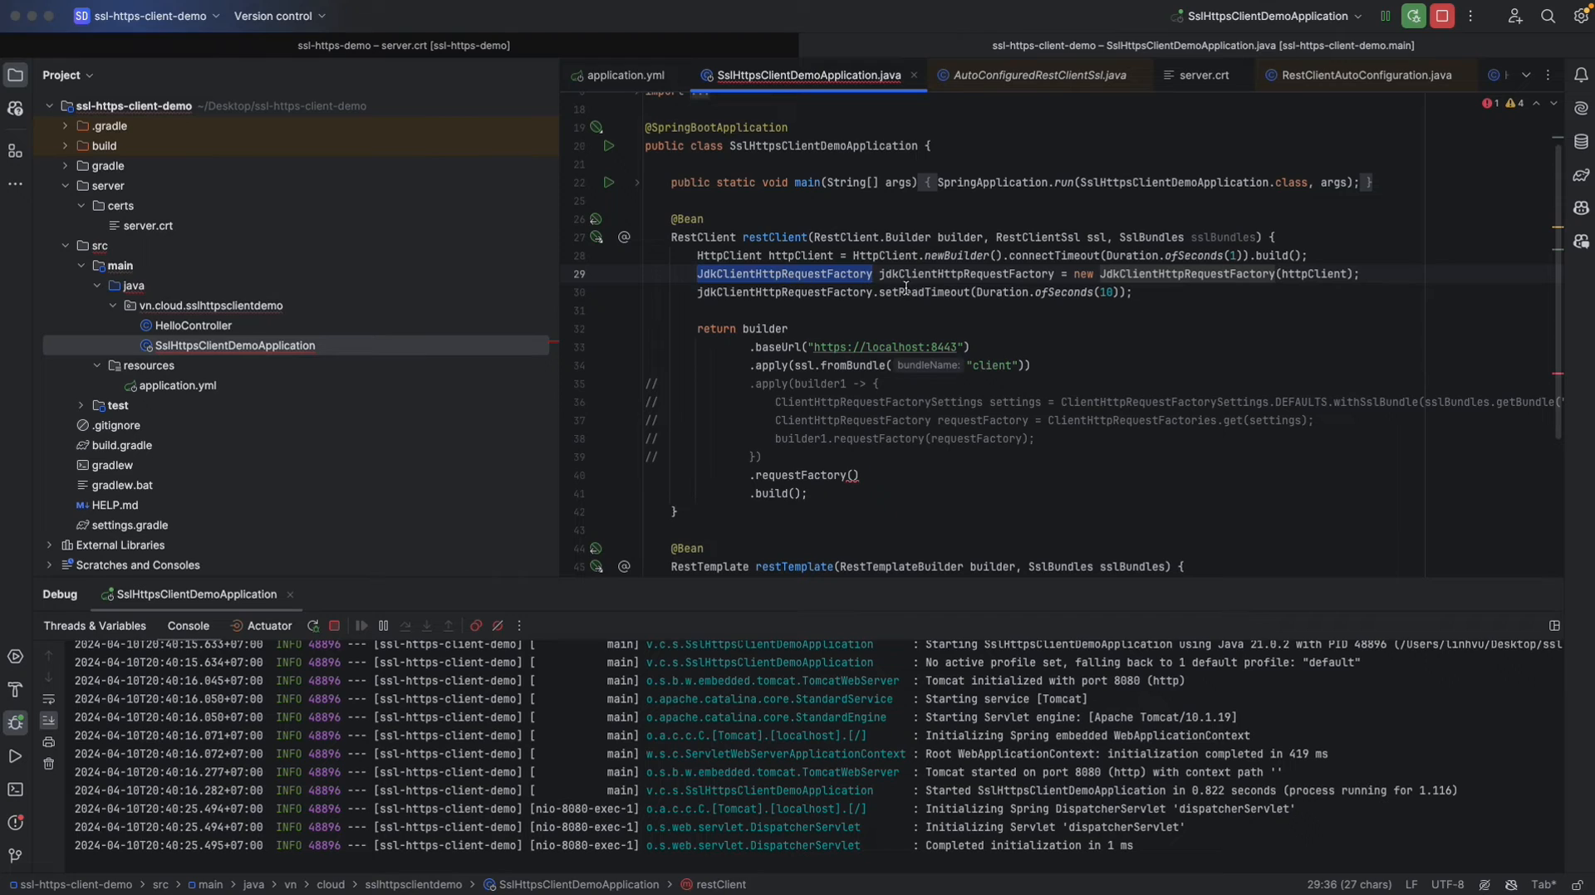
{"action": "double_click", "coordinate": [964, 273]}
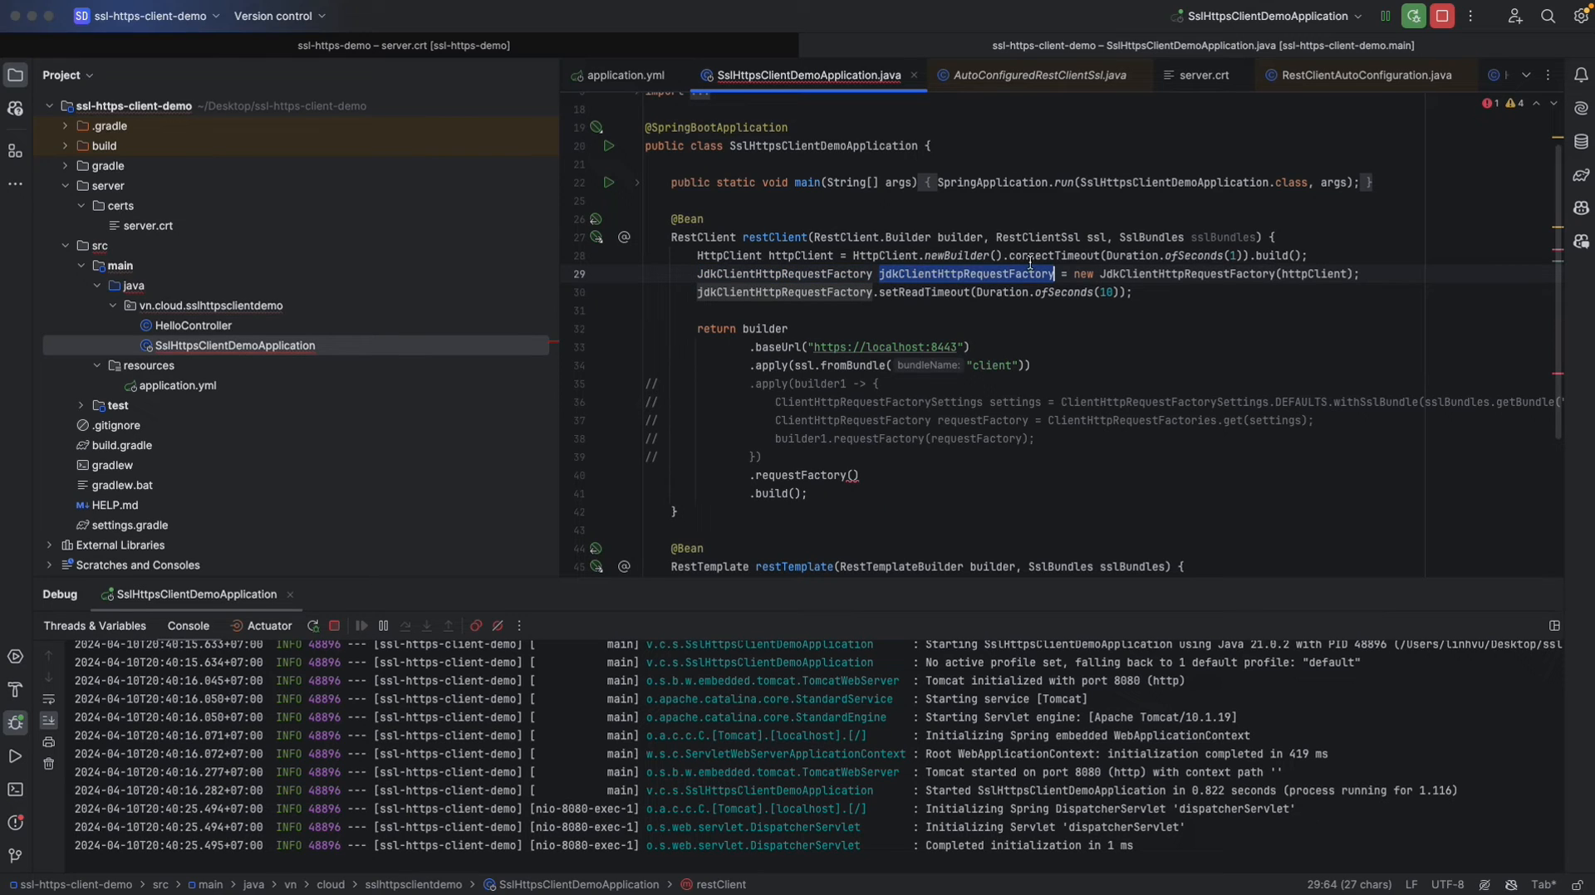
{"action": "mouse_move", "coordinate": [1169, 255]}
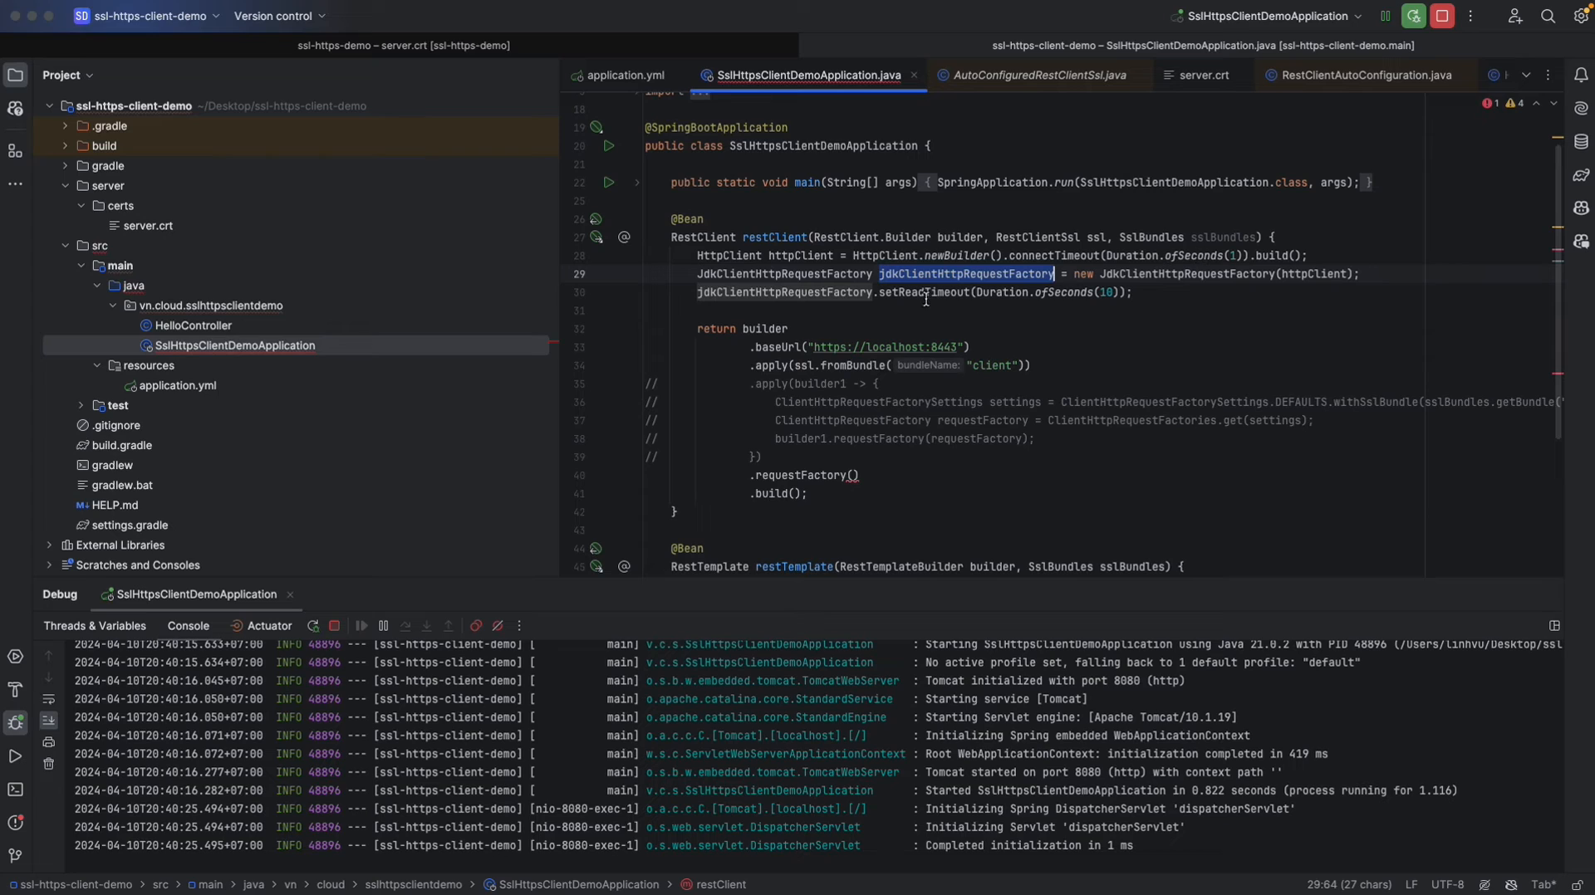
{"action": "mouse_move", "coordinate": [1087, 293]}
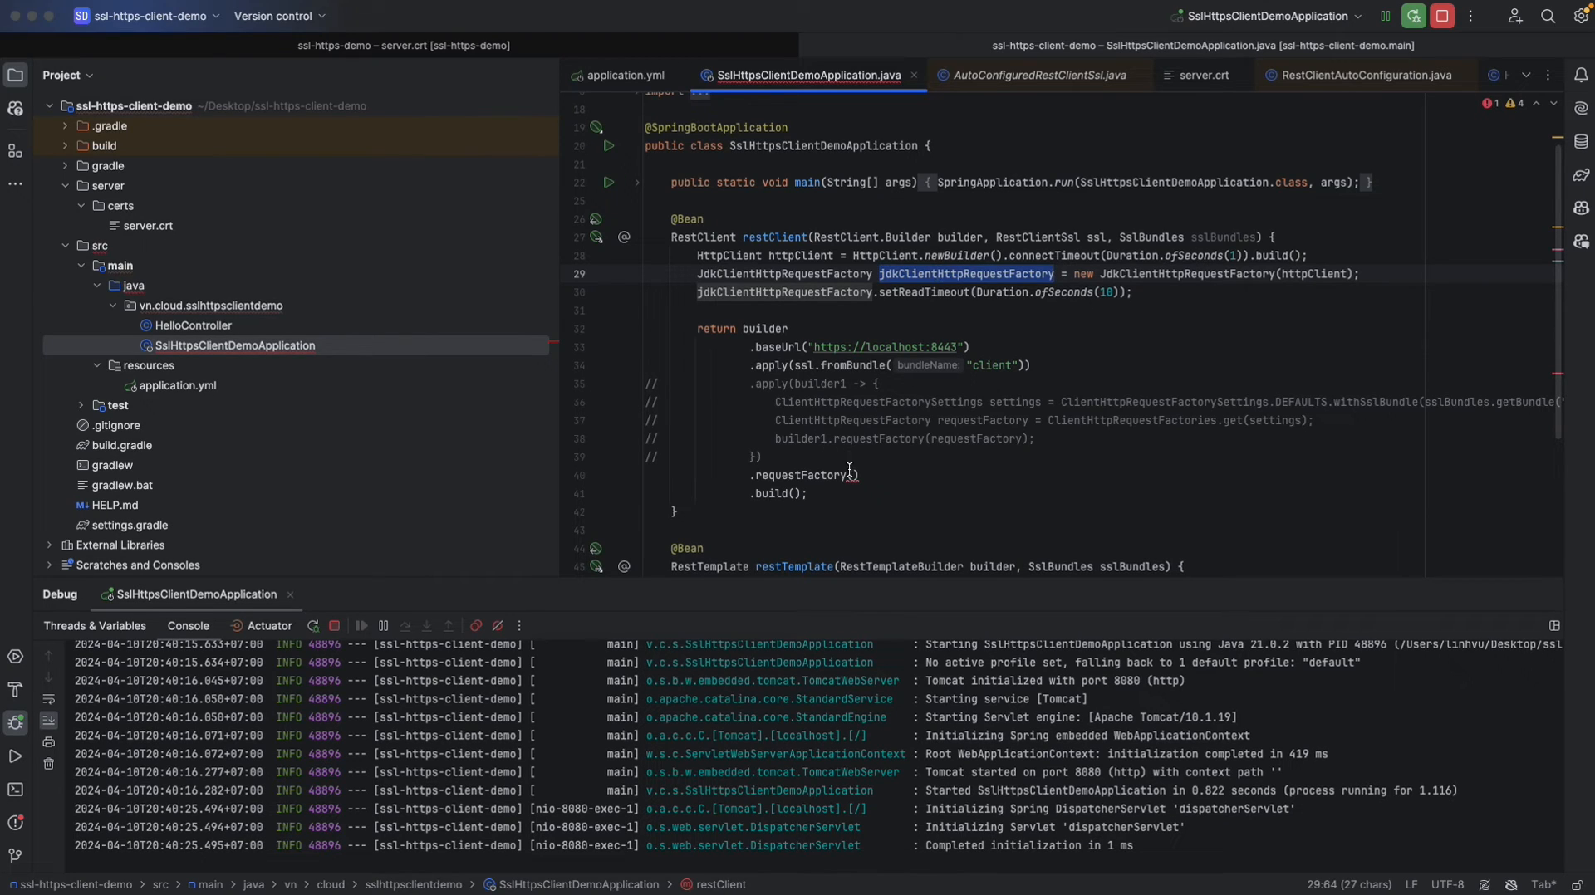
{"action": "type", "text": "jdkClientHttpRequestFactory"}
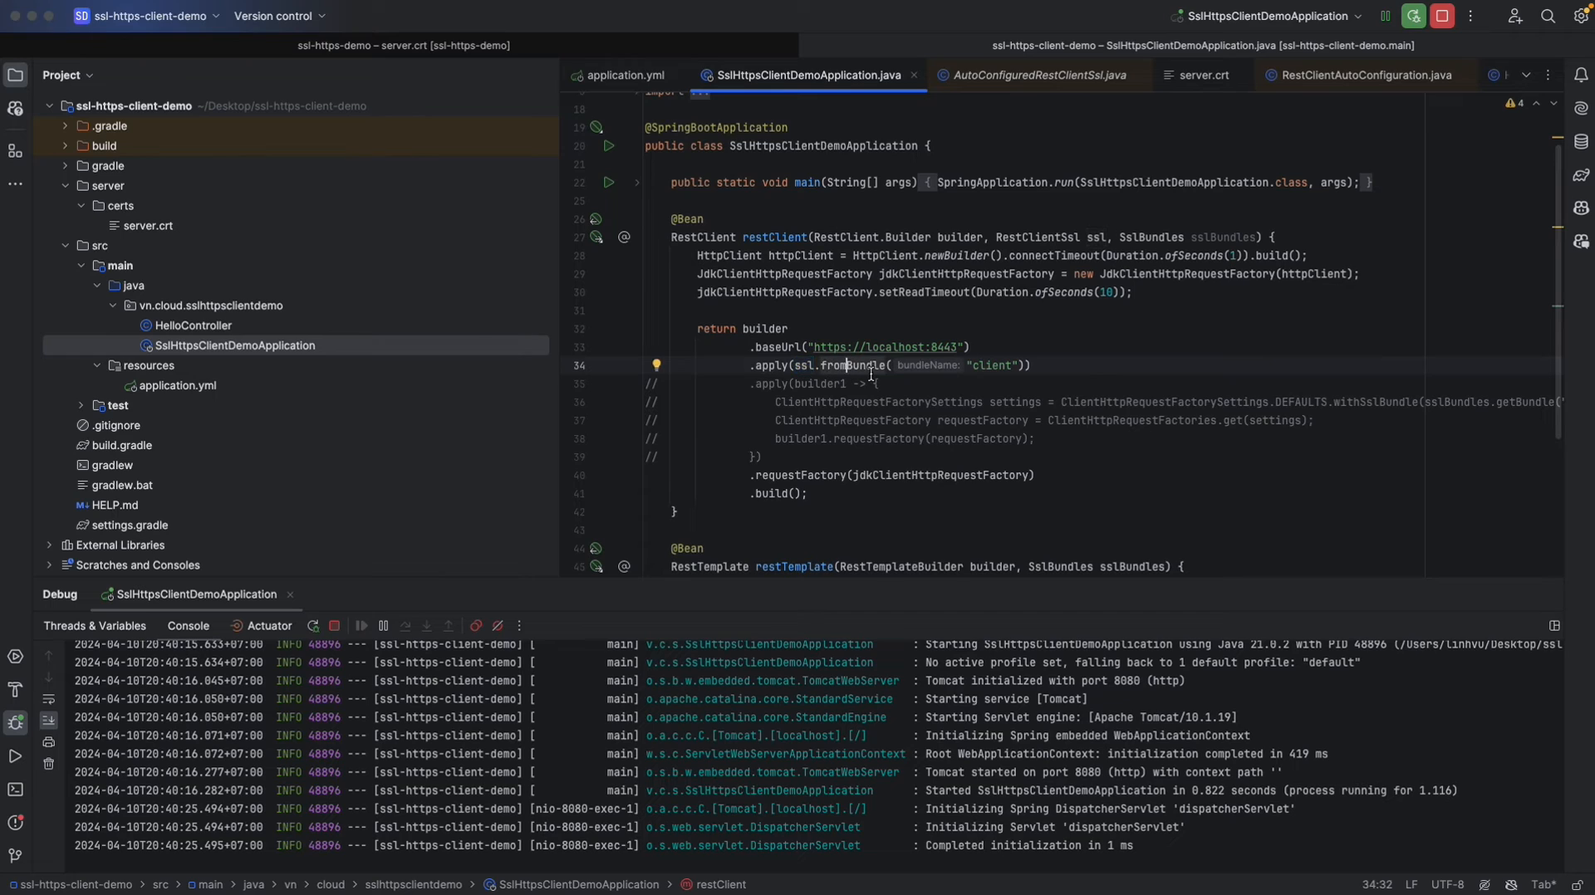
{"action": "mouse_move", "coordinate": [865, 372]}
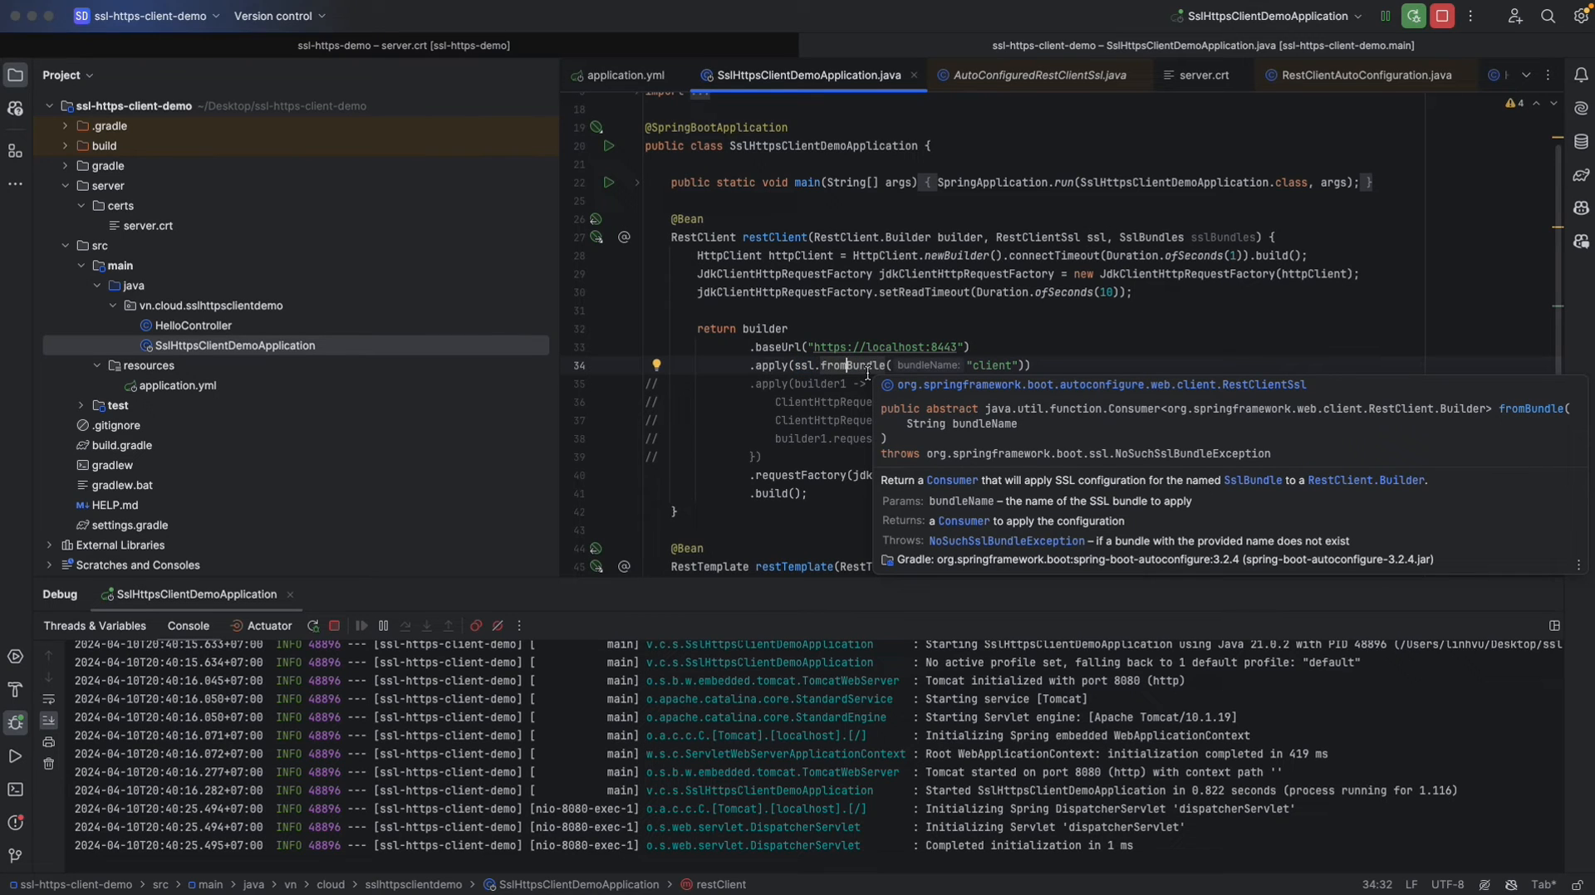
{"action": "mouse_move", "coordinate": [729, 281]}
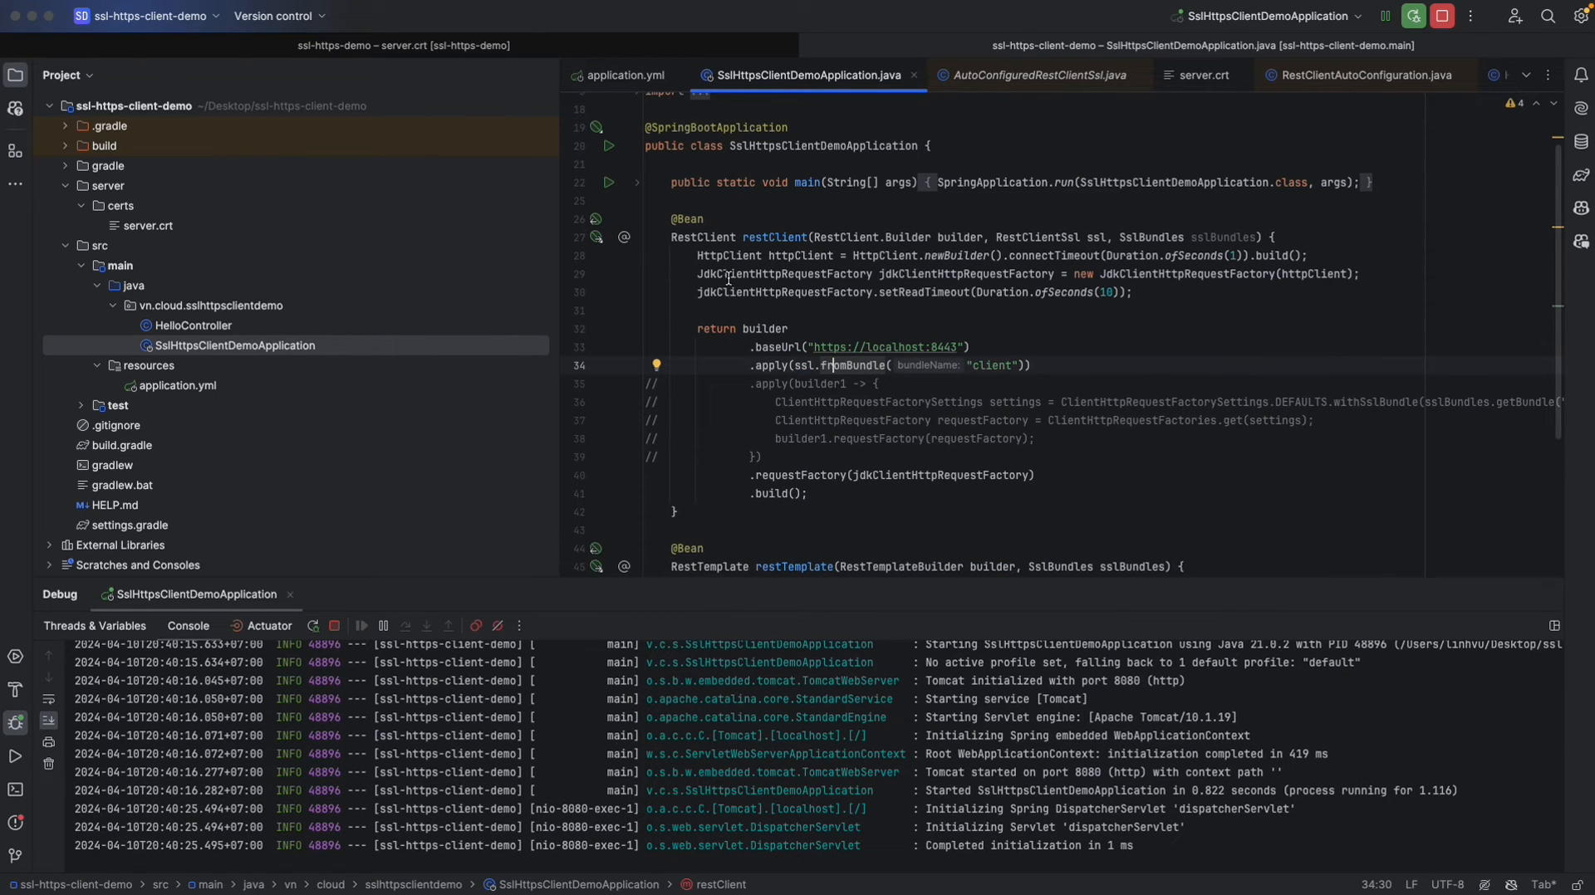
{"action": "mouse_move", "coordinate": [1058, 270]}
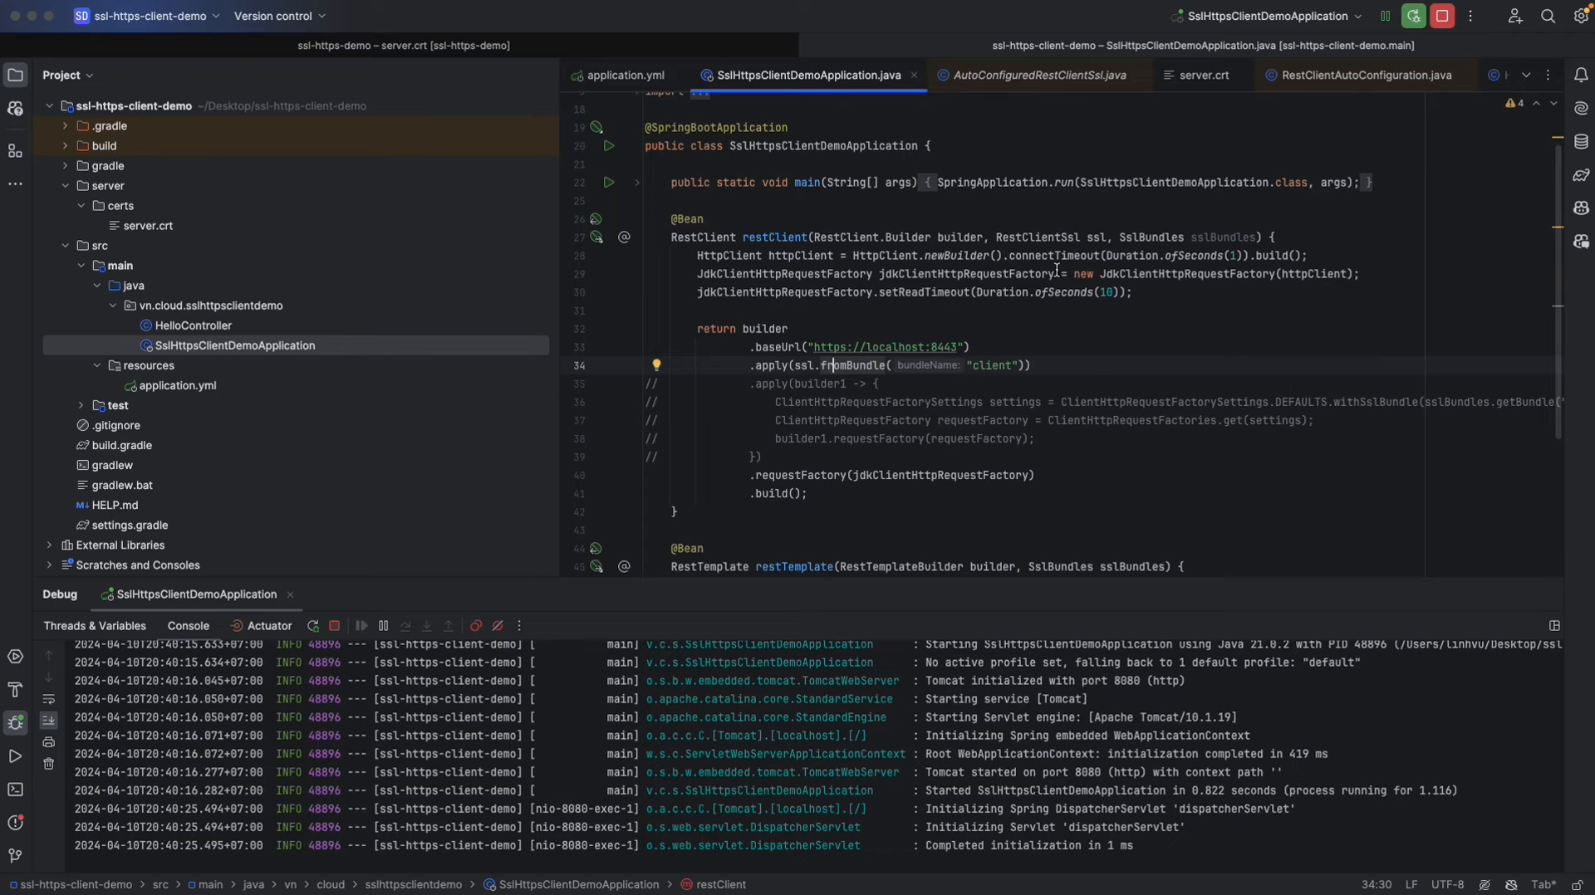
{"action": "mouse_move", "coordinate": [802, 366]}
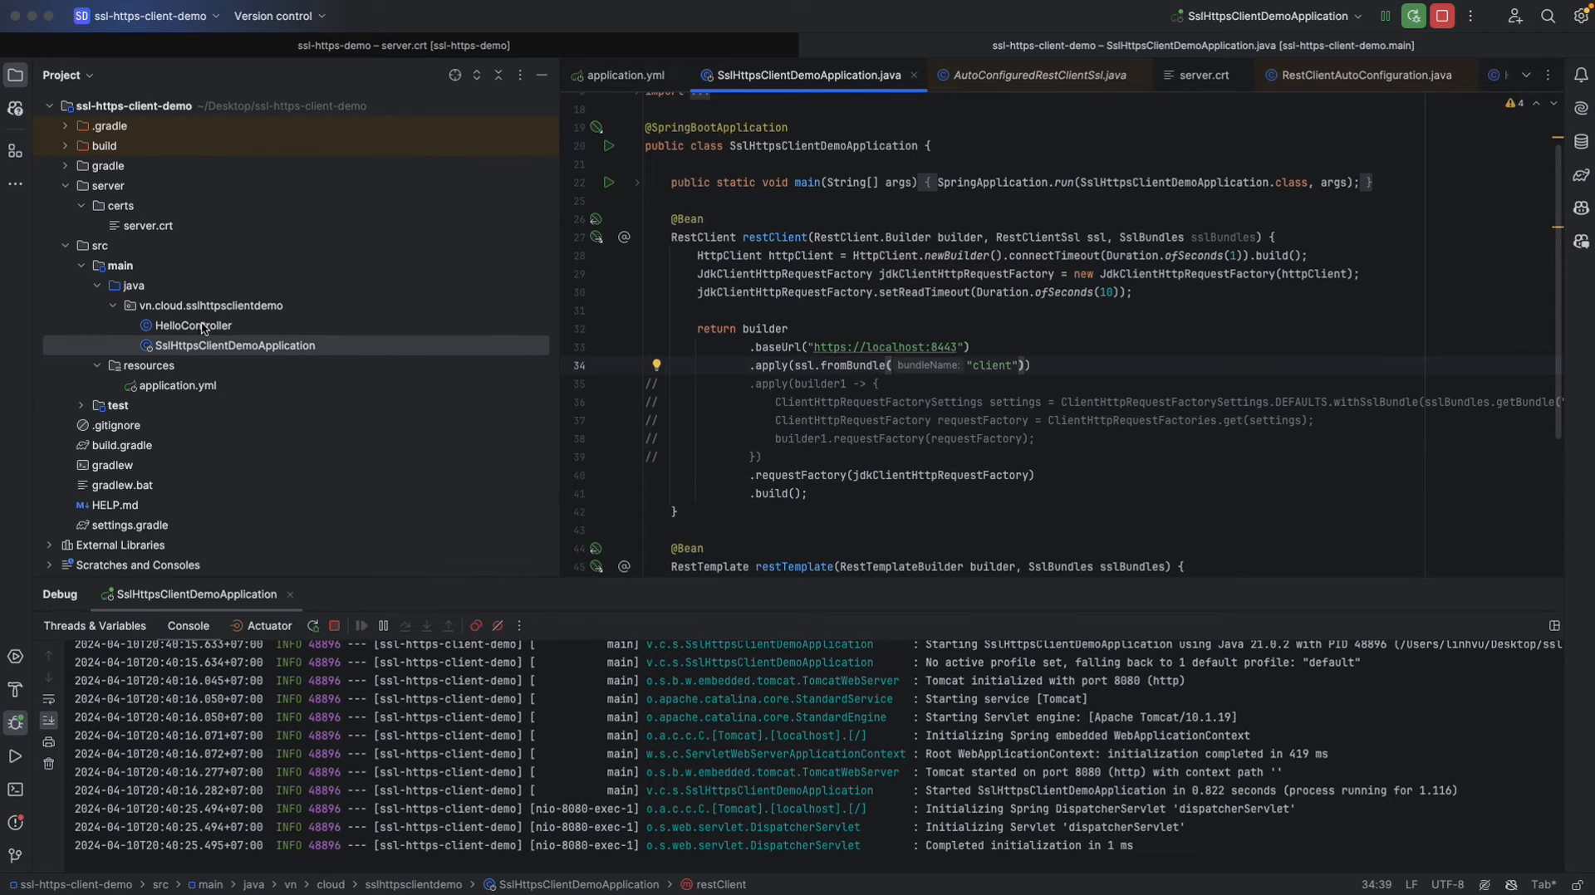
Reopen the client's HelloController class with its /hello and /hi endpoints.
{"action": "left_click", "coordinate": [192, 325]}
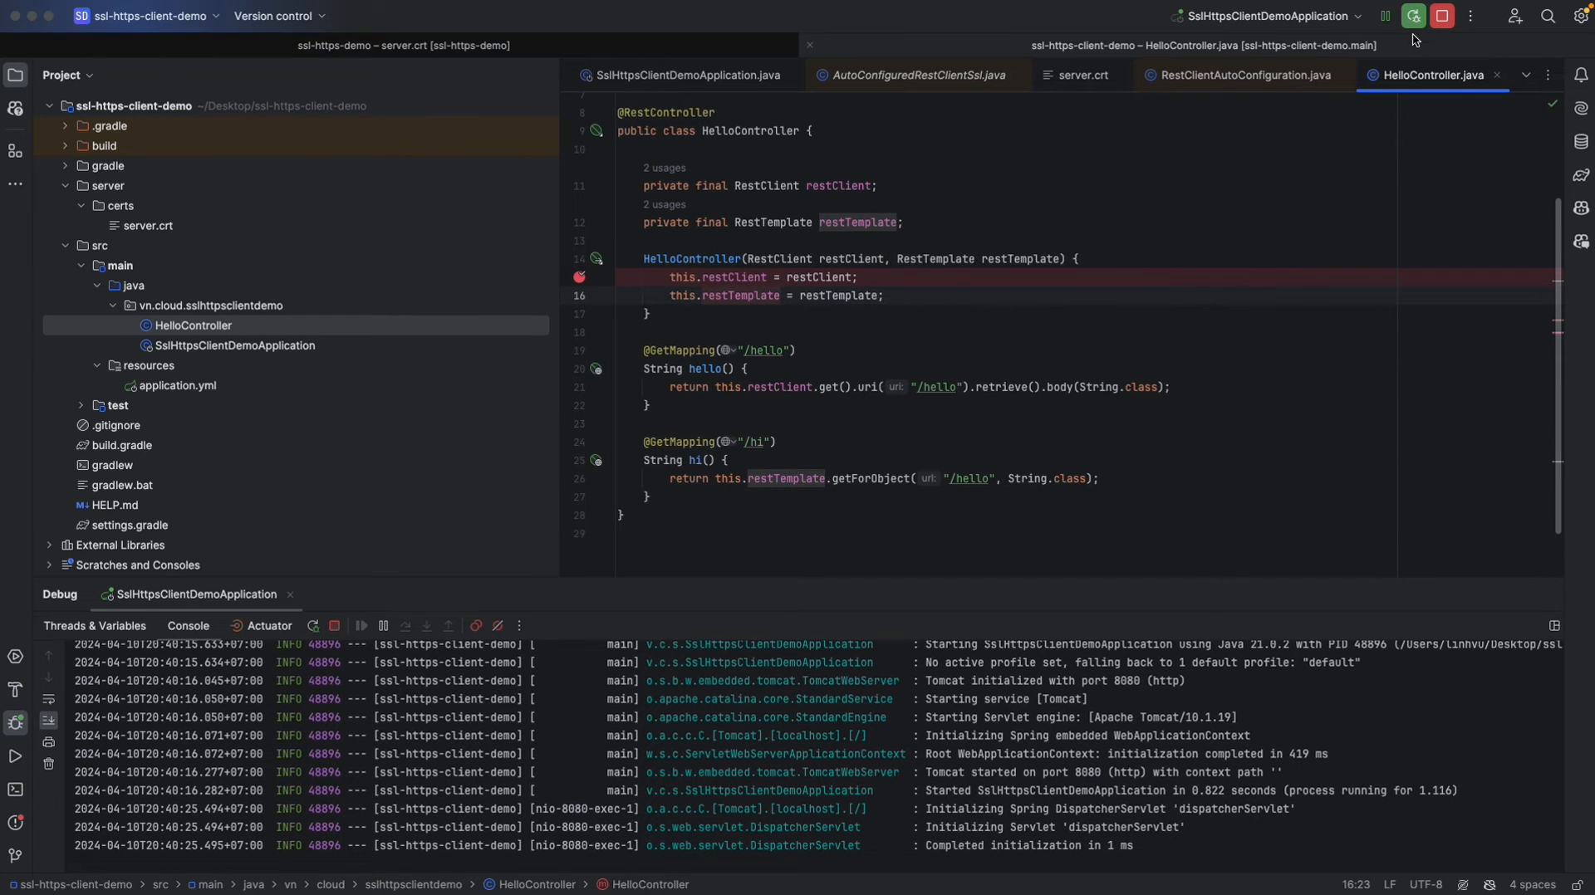
Rerun the client app in debug, resume past the constructor breakpoint, and view Hello World!
{"action": "left_click", "coordinate": [1443, 17]}
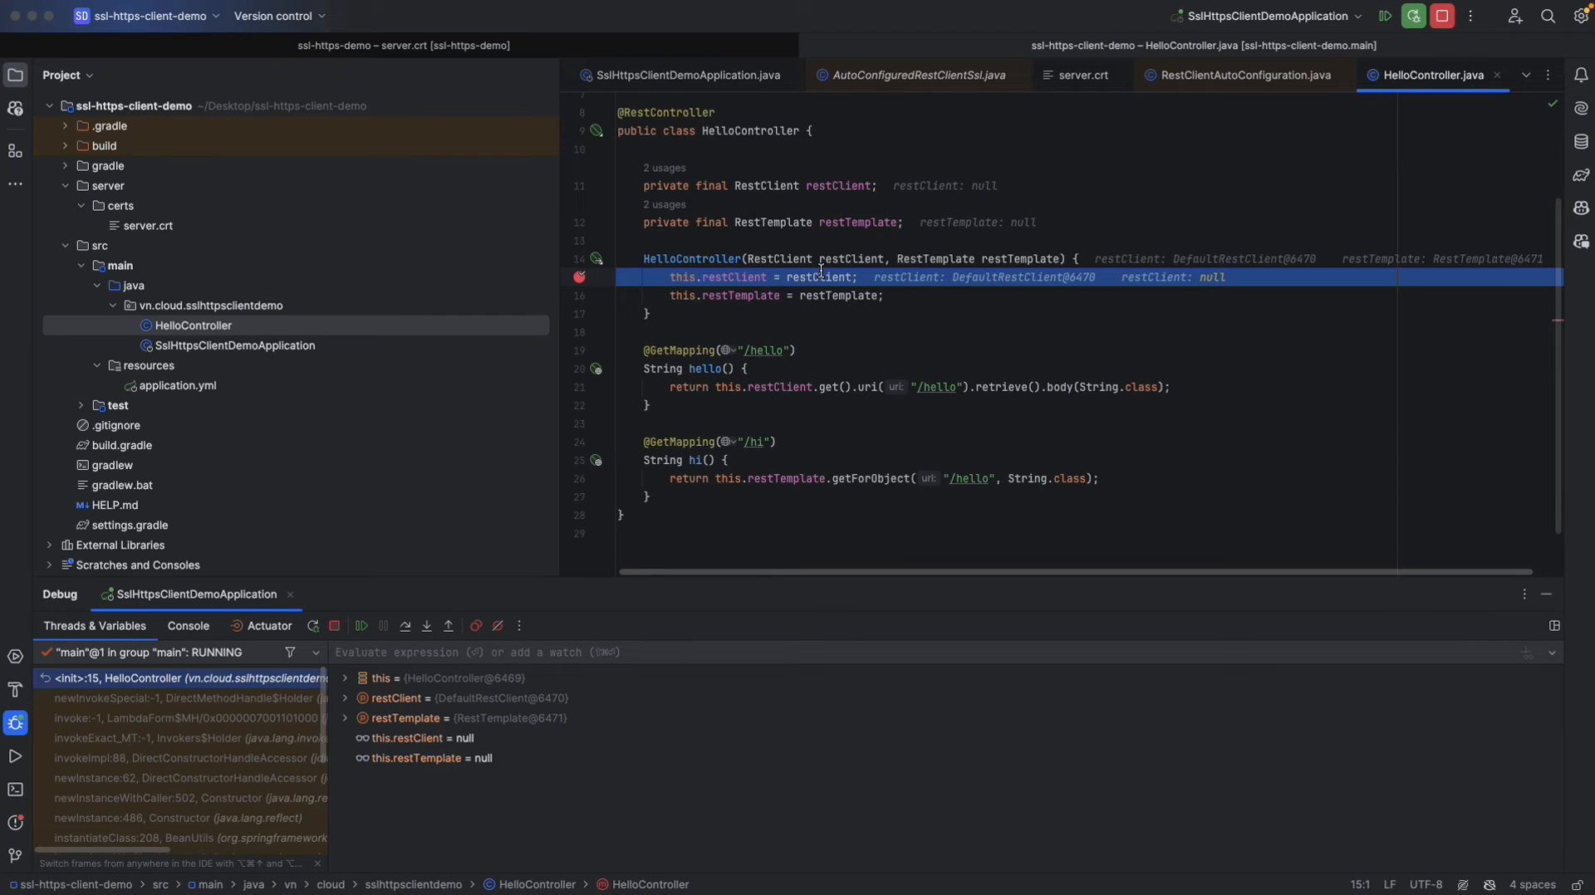
{"action": "left_click", "coordinate": [869, 282]}
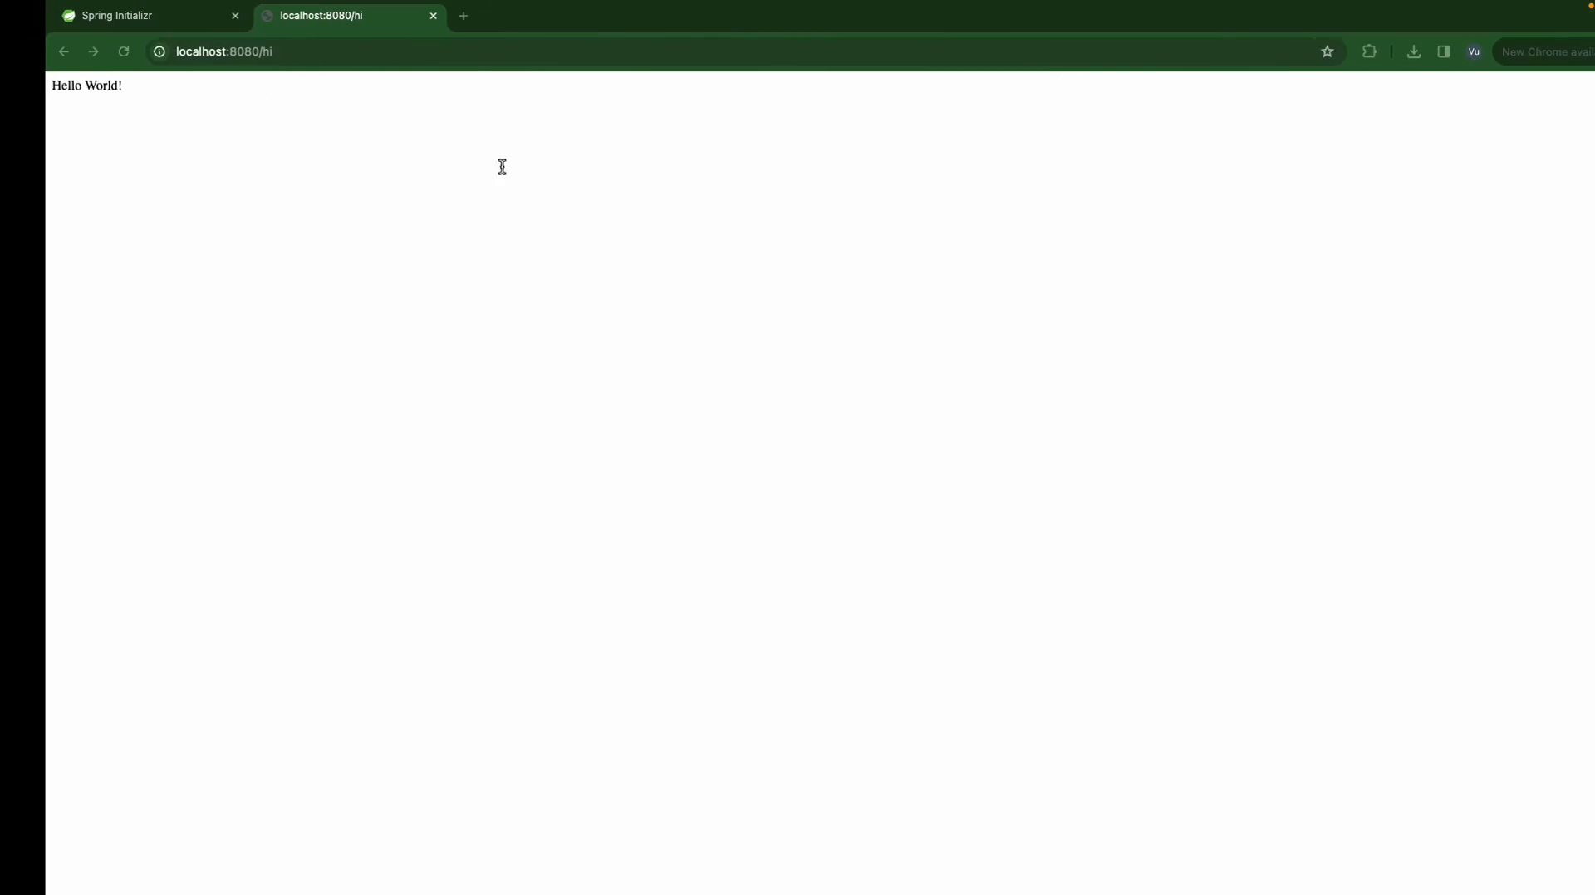
Request localhost:8080/hello in Chrome to trigger the certification path error.
{"action": "left_click", "coordinate": [224, 52]}
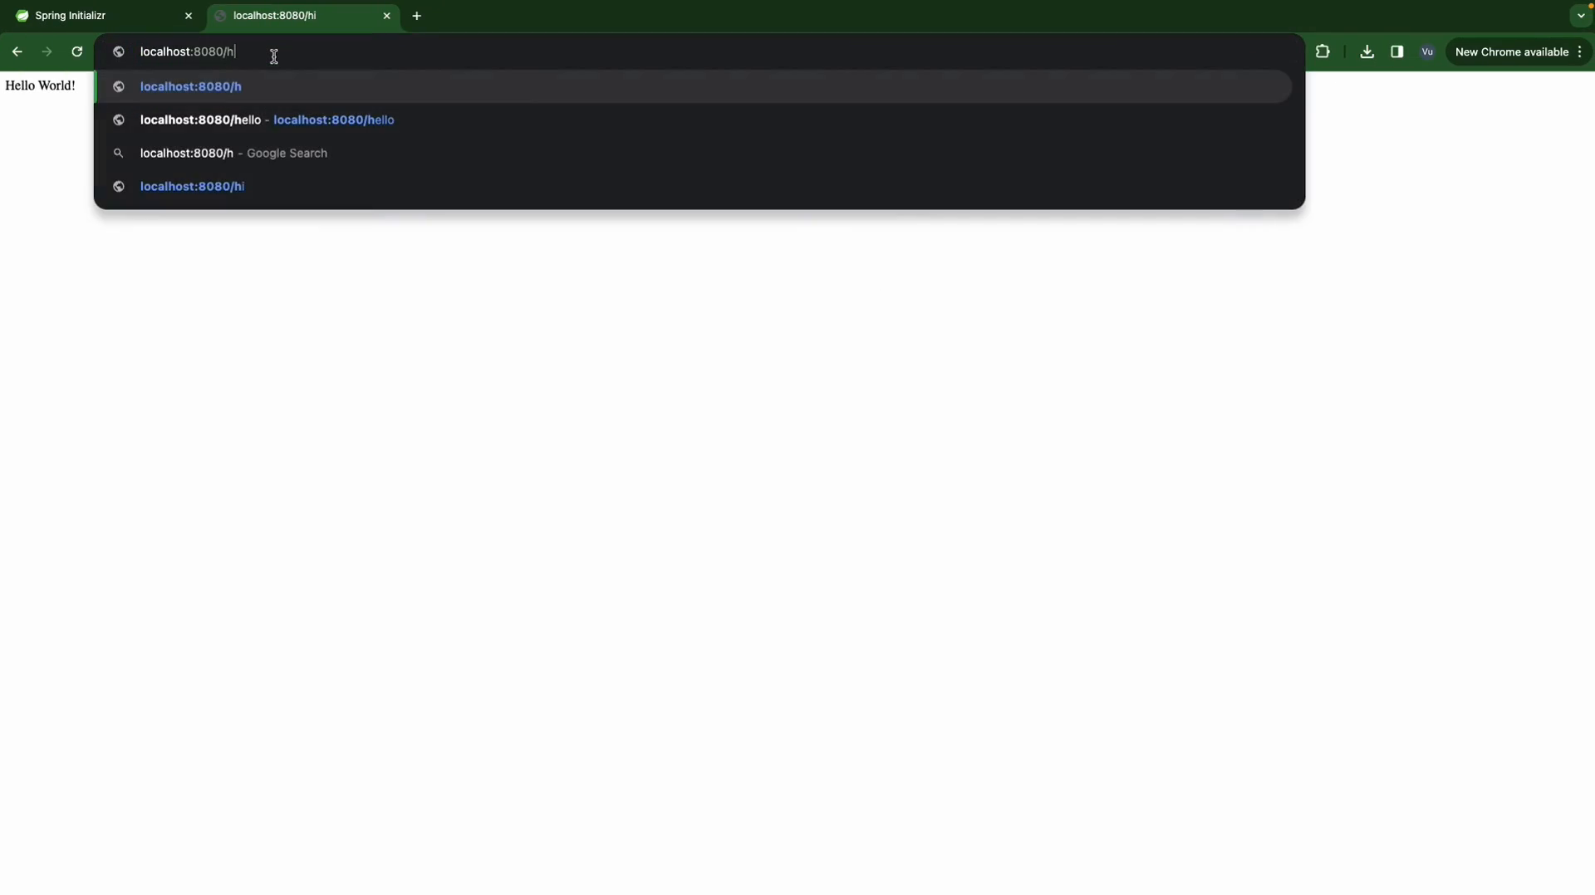
{"action": "left_click", "coordinate": [220, 120]}
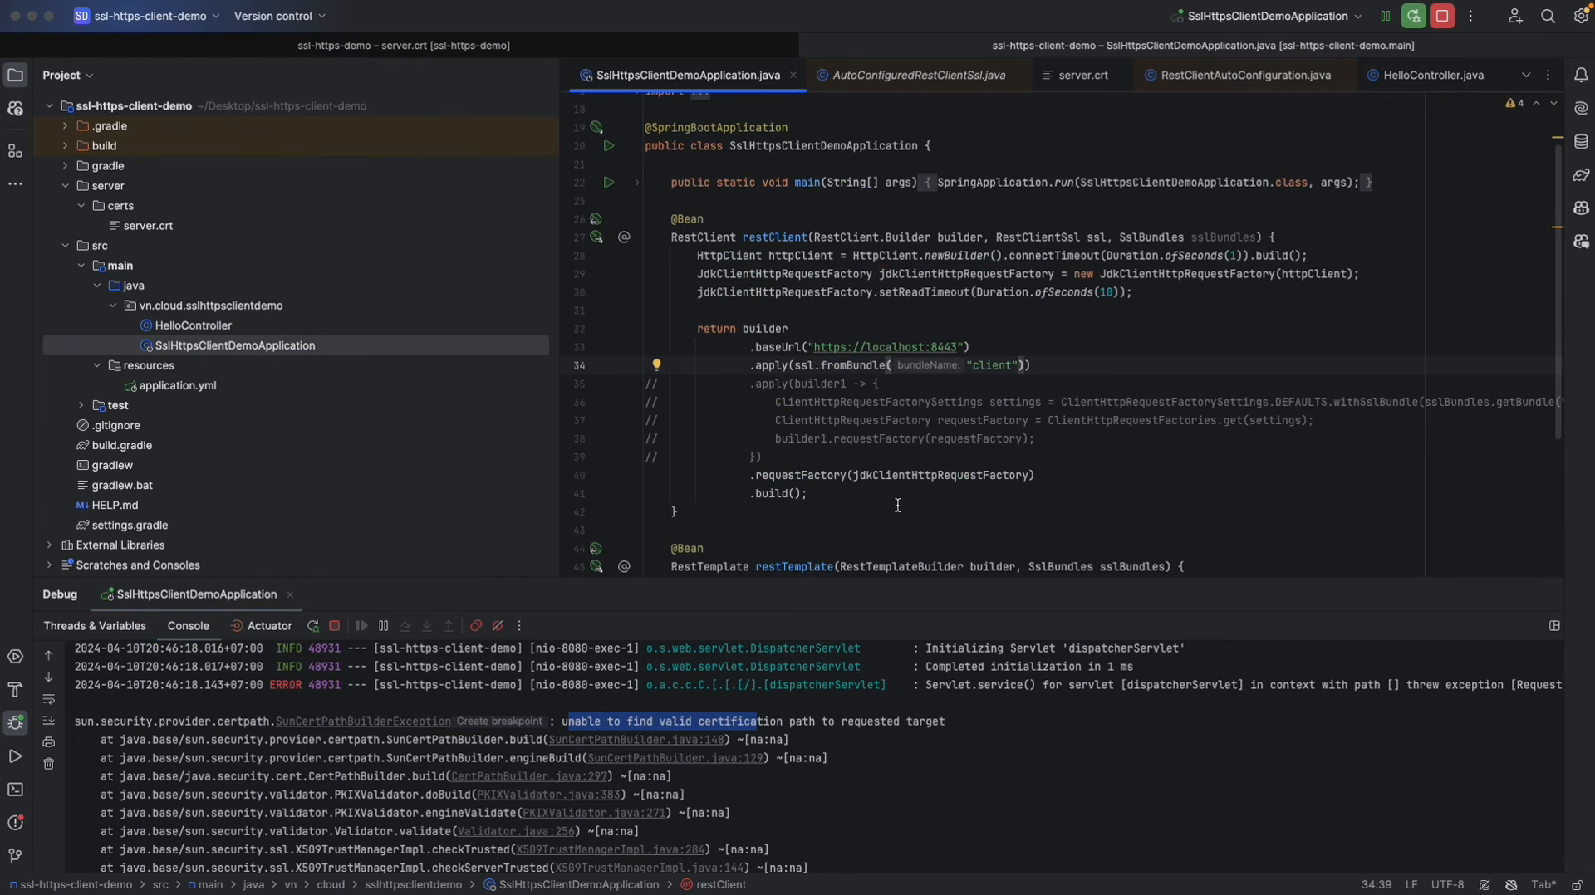
Delete the commented lambda, requestFactory call and HttpClient setup lines from the restClient bean.
{"action": "double_click", "coordinate": [937, 475]}
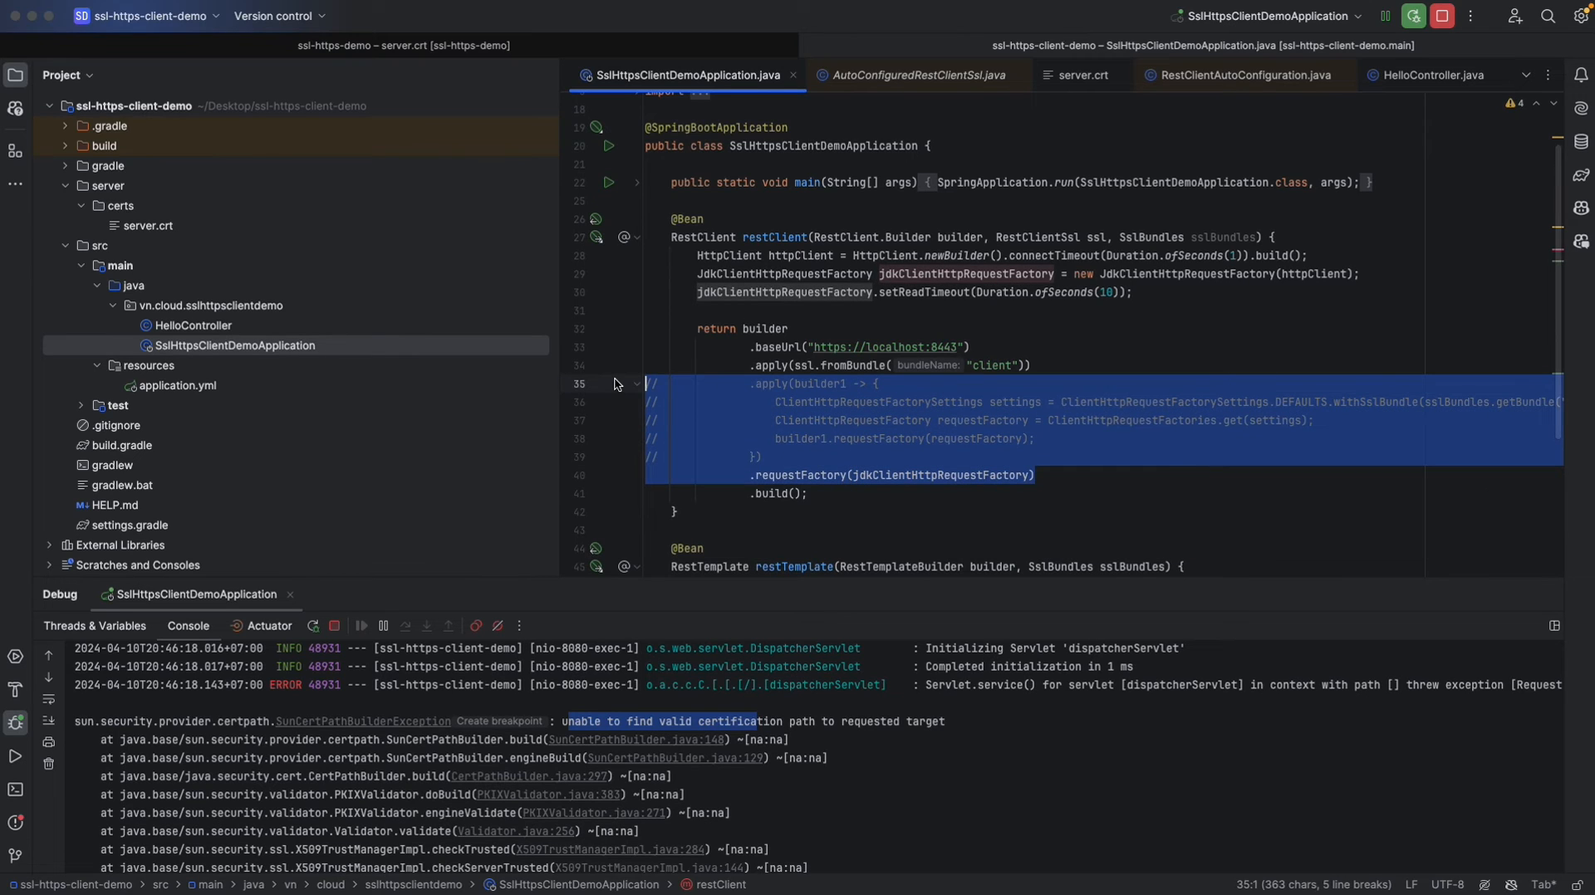
{"action": "key", "text": "Delete"}
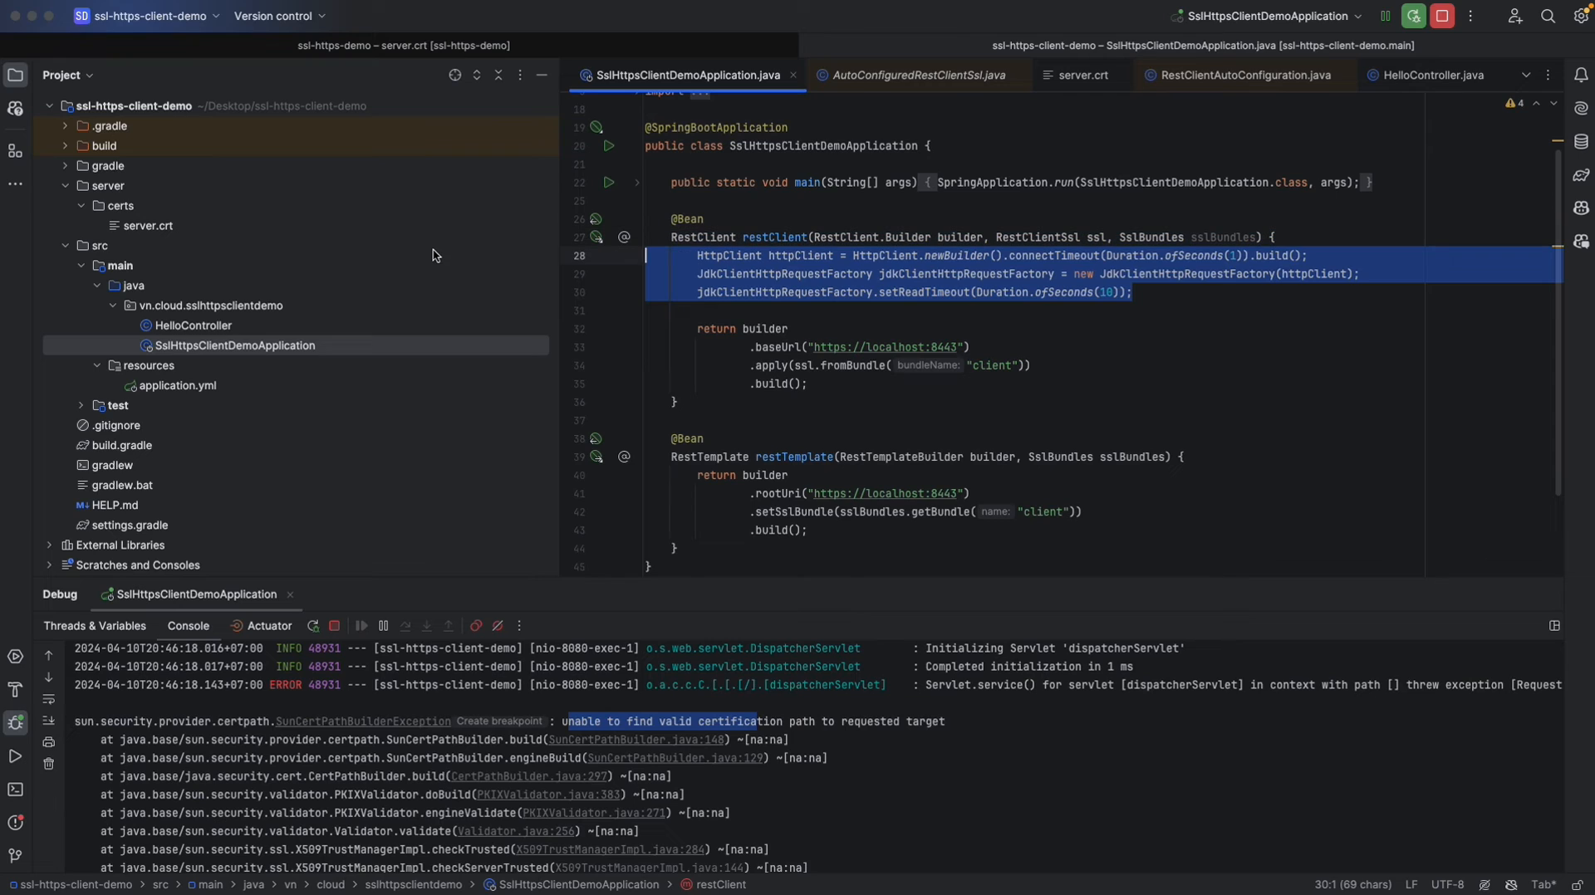
{"action": "key", "text": "Delete"}
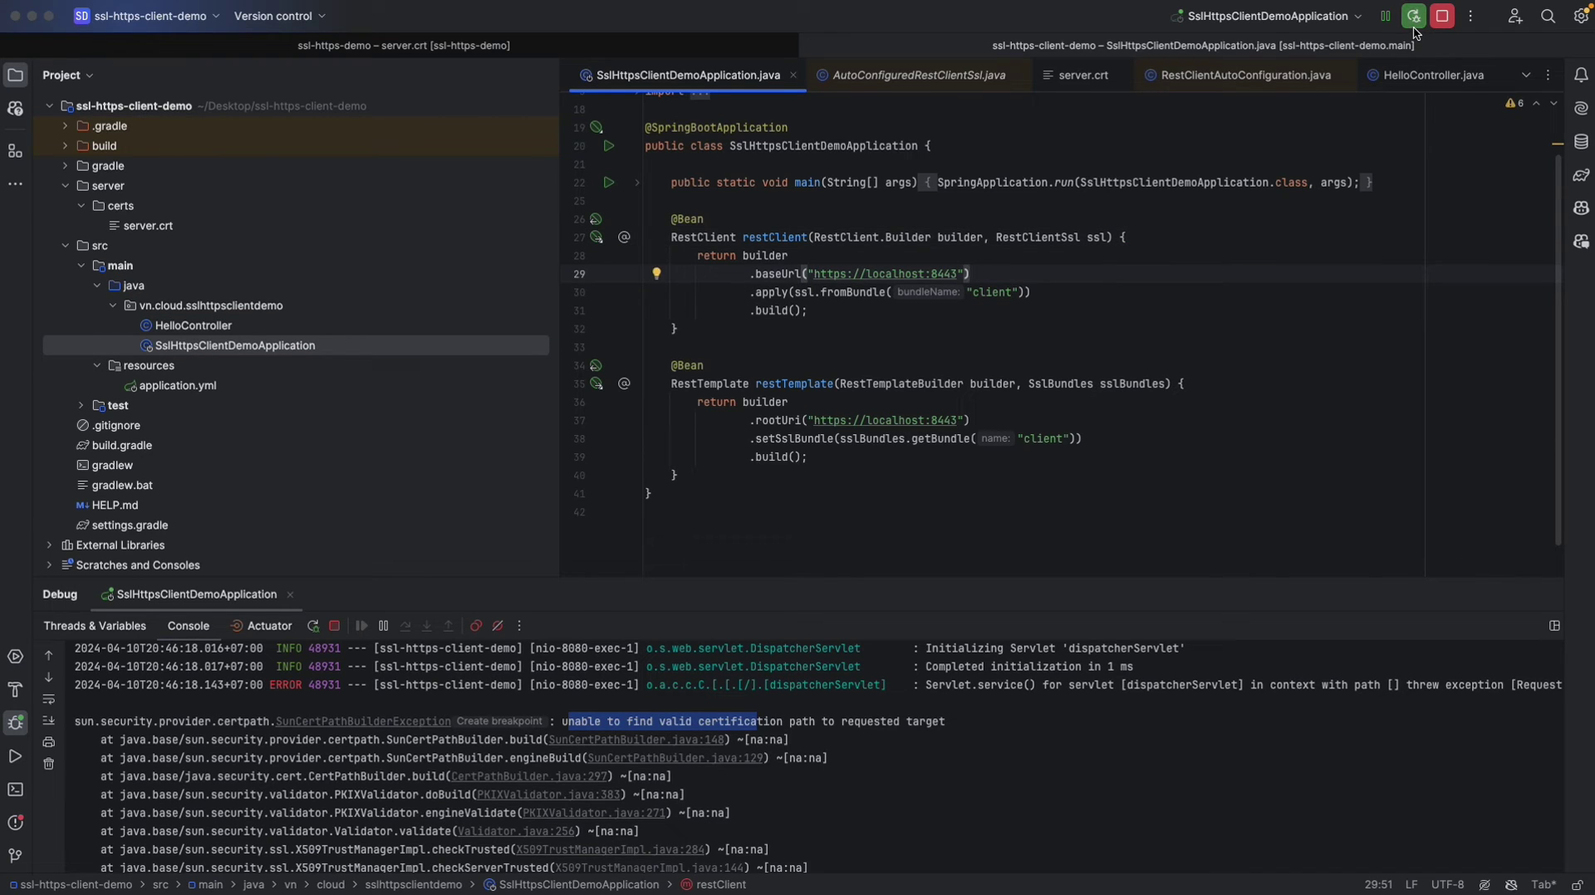
Rerun the client in debug and inspect the injected restClient at the HelloController breakpoint.
{"action": "left_click", "coordinate": [1413, 16]}
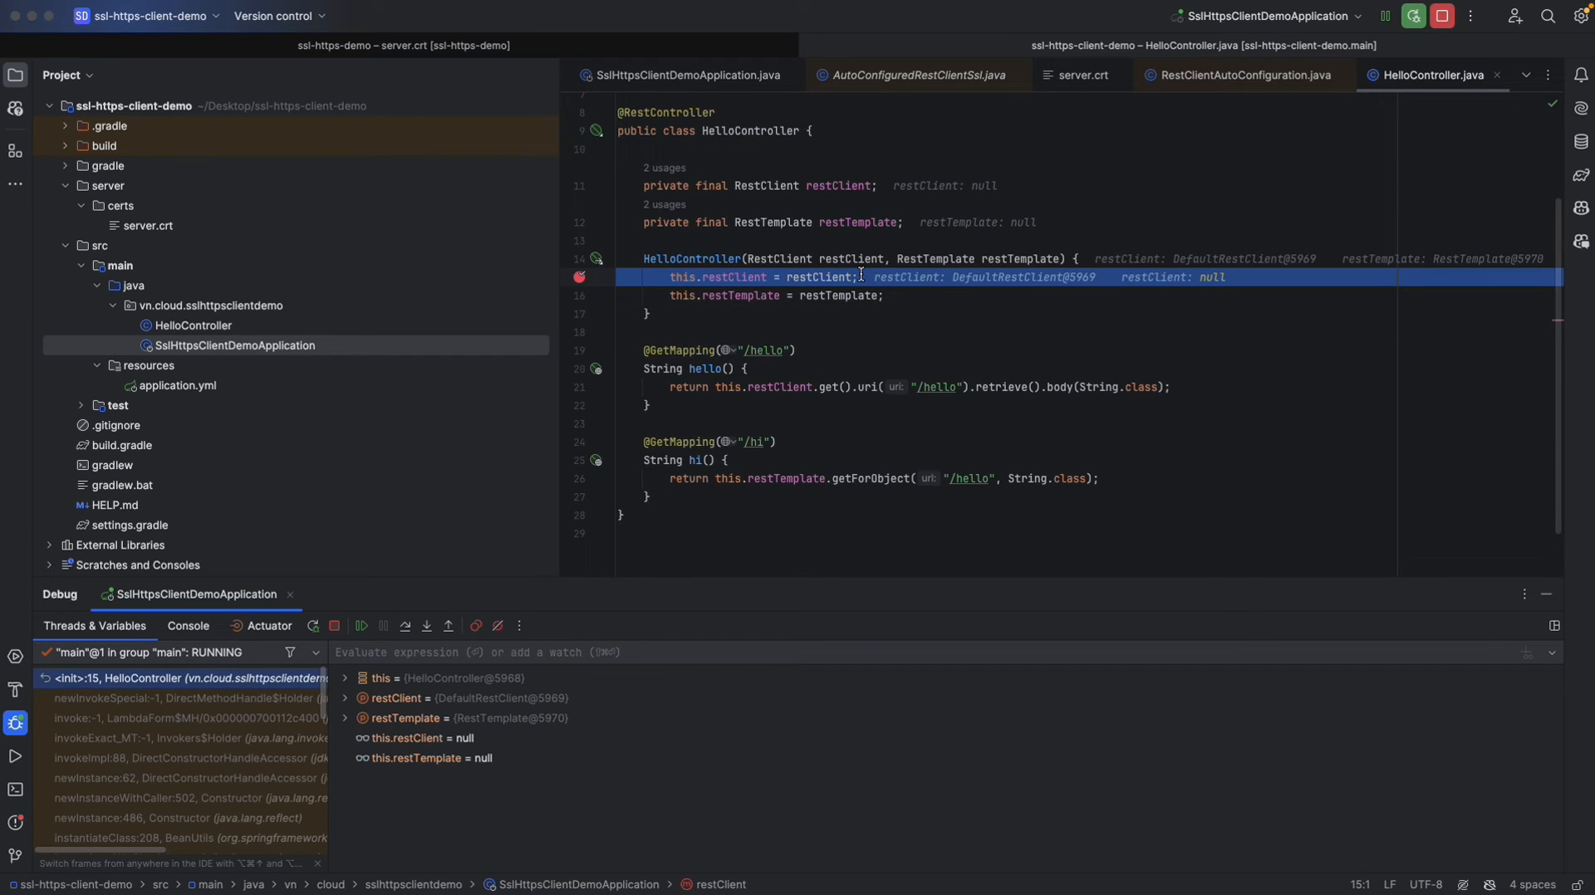
{"action": "double_click", "coordinate": [852, 258]}
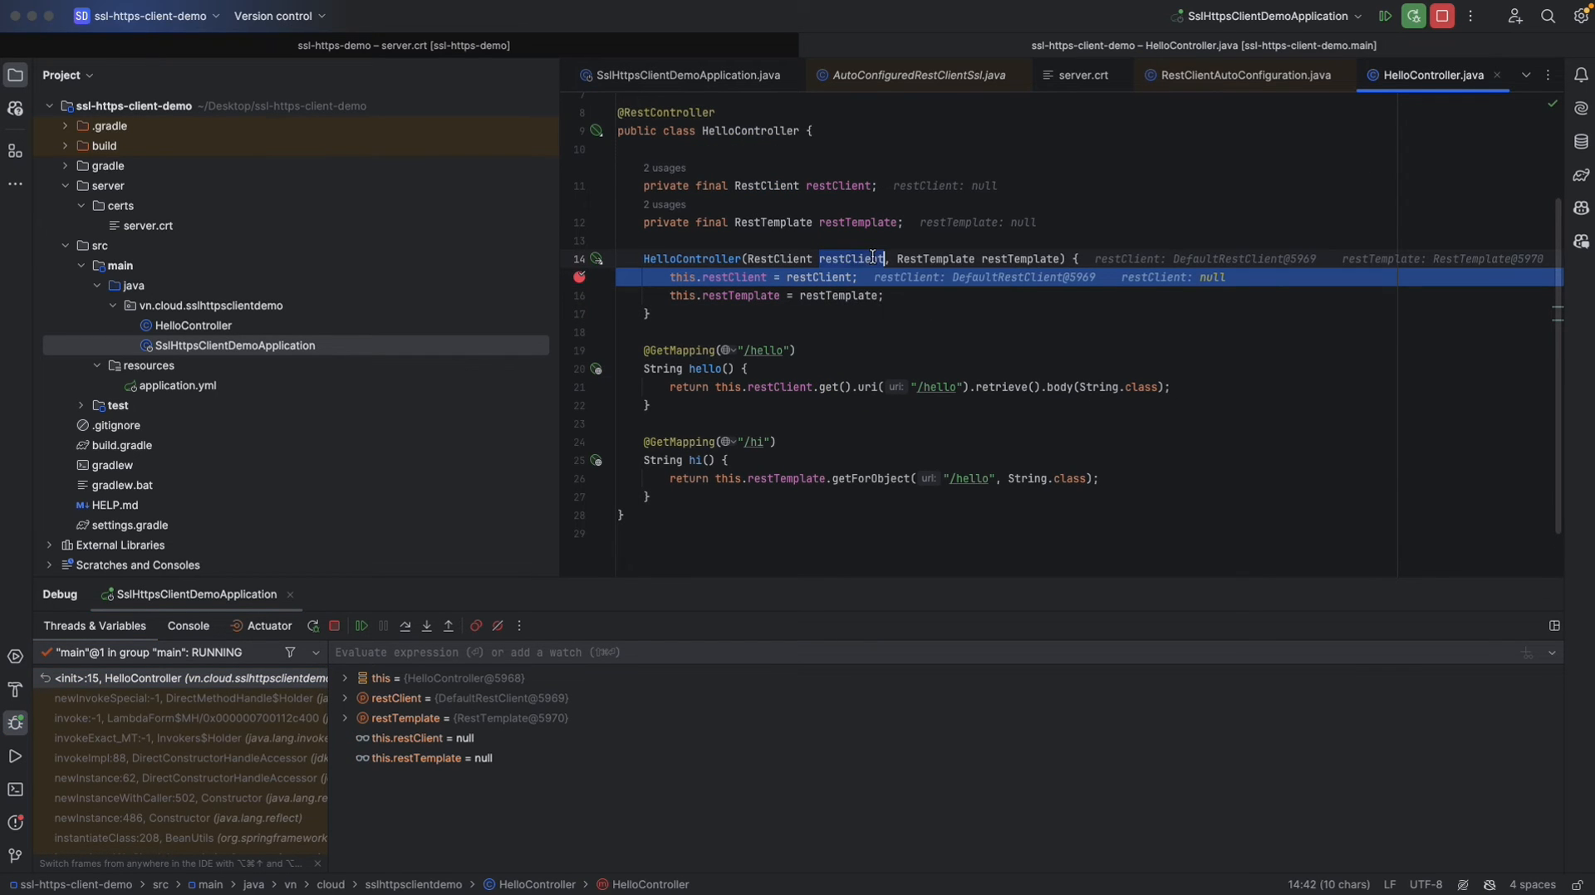
{"action": "mouse_move", "coordinate": [868, 269]}
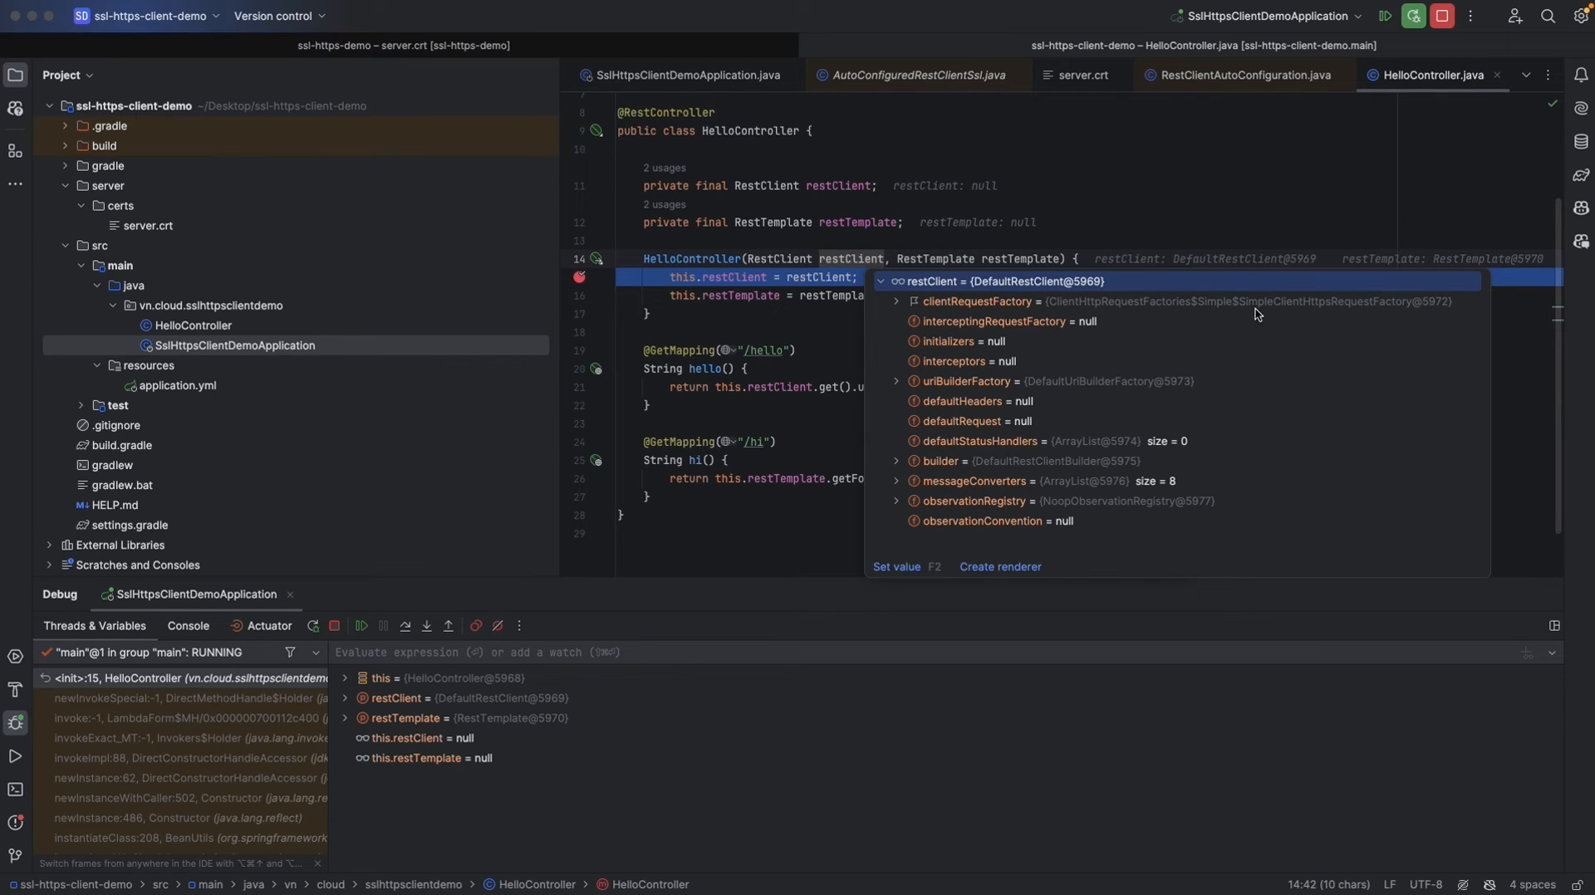
{"action": "mouse_move", "coordinate": [1330, 313]}
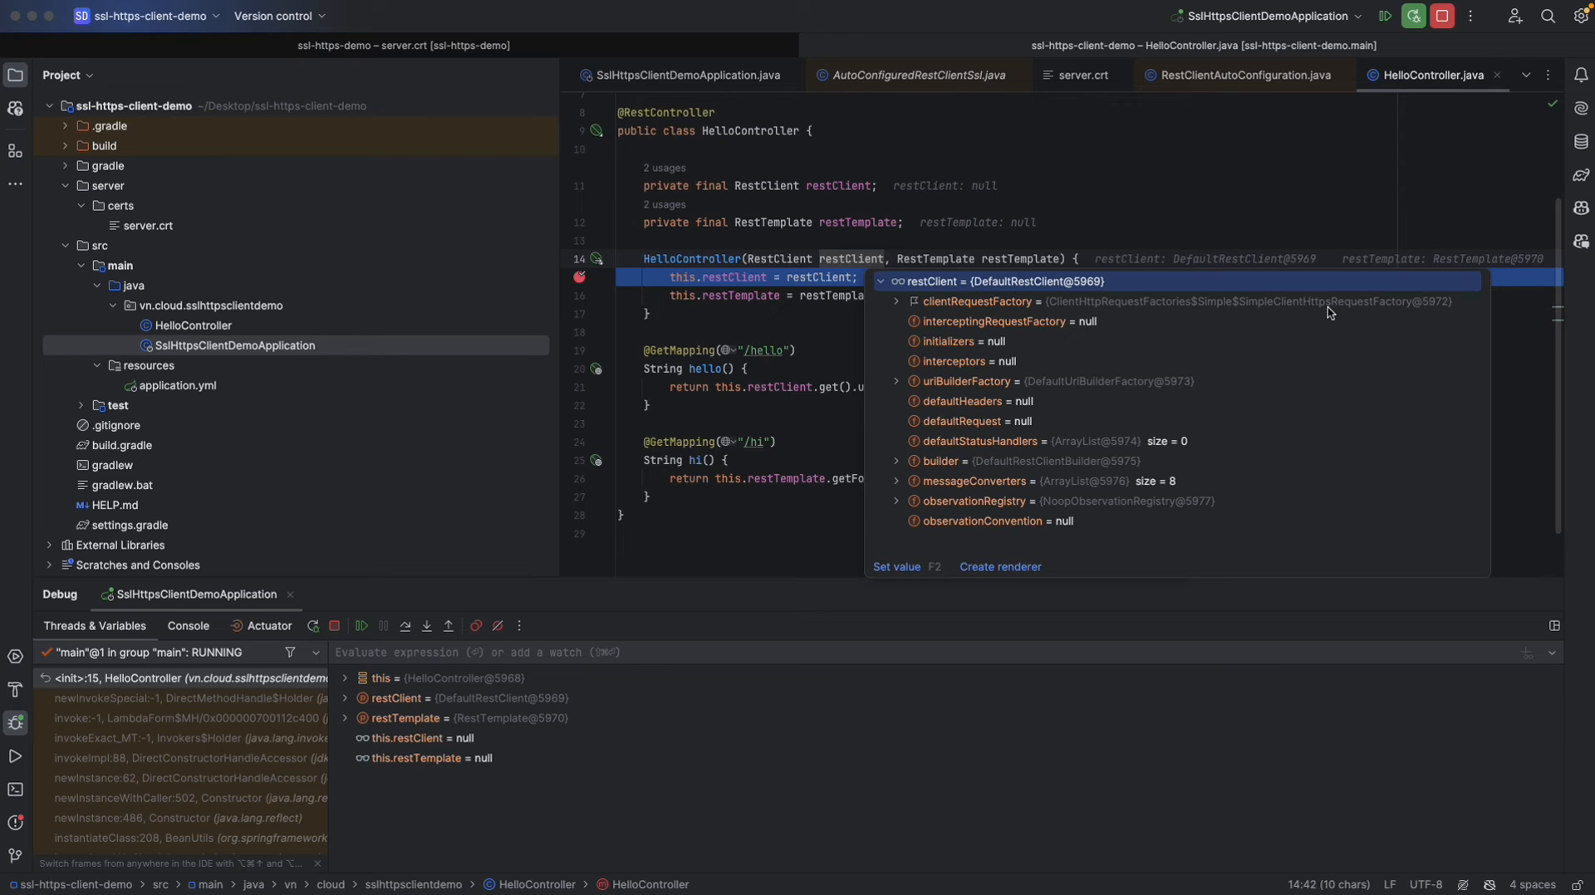
{"action": "mouse_move", "coordinate": [1341, 311]}
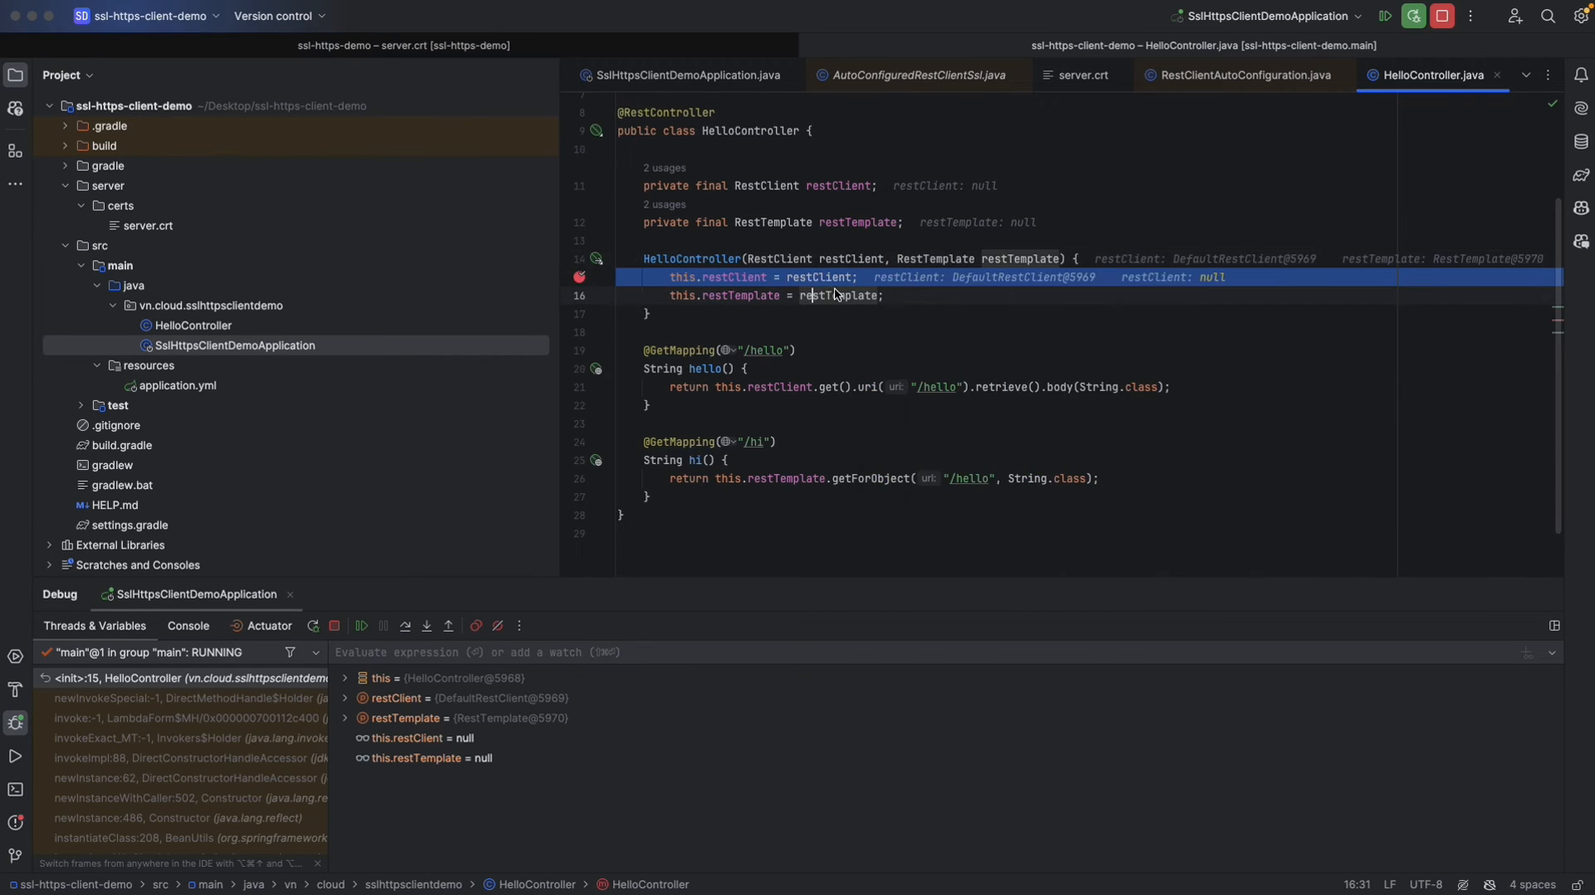
{"action": "mouse_move", "coordinate": [853, 295]}
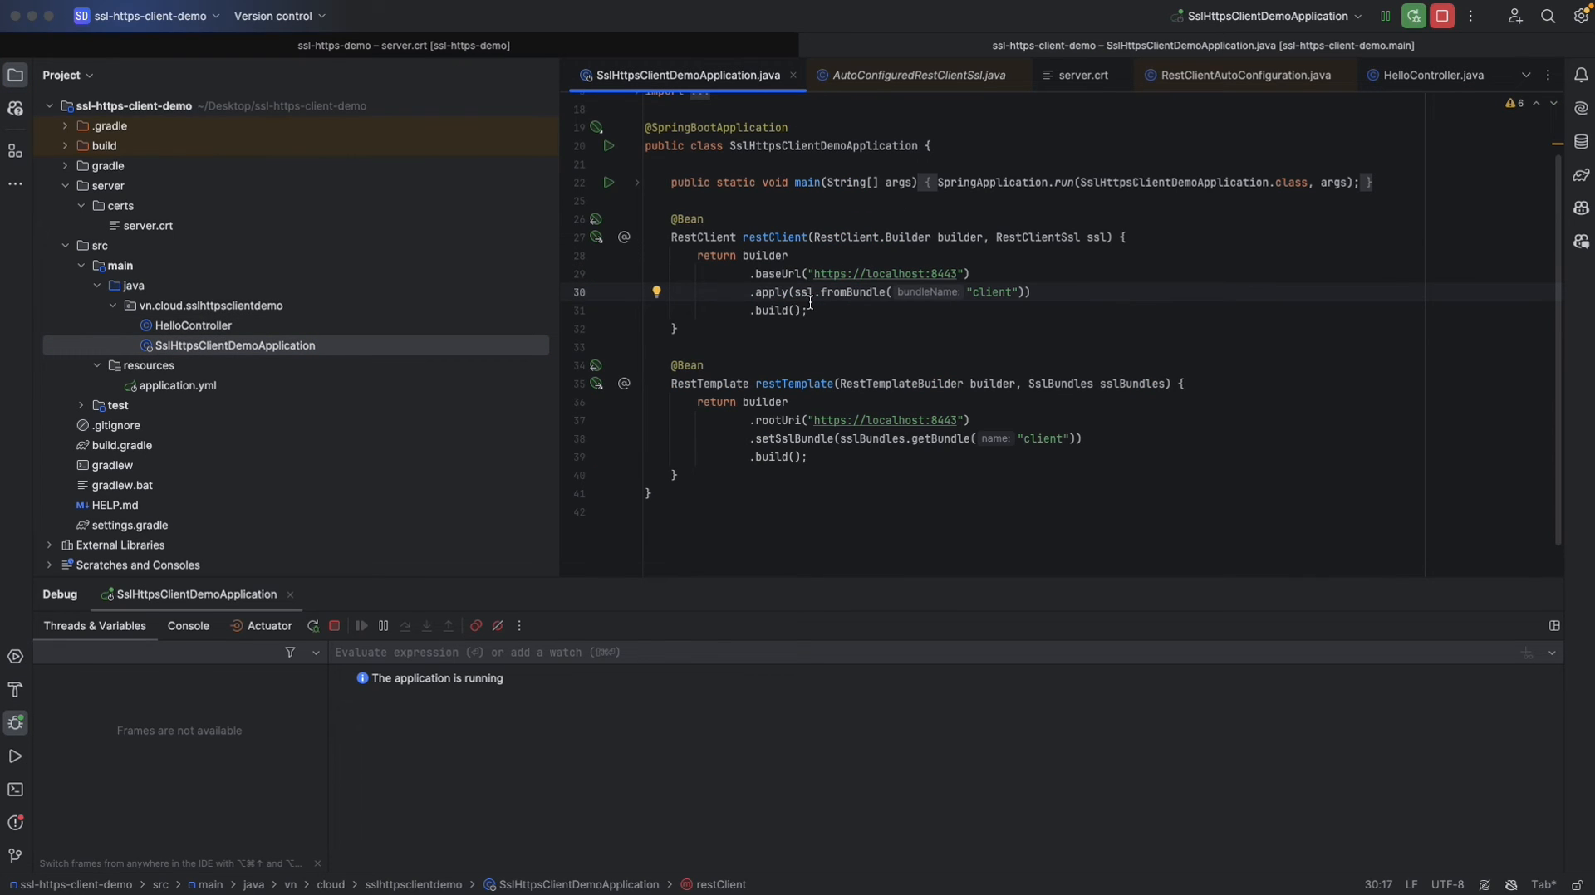
{"action": "mouse_move", "coordinate": [1051, 289]}
{"action": "type", "text": "."}
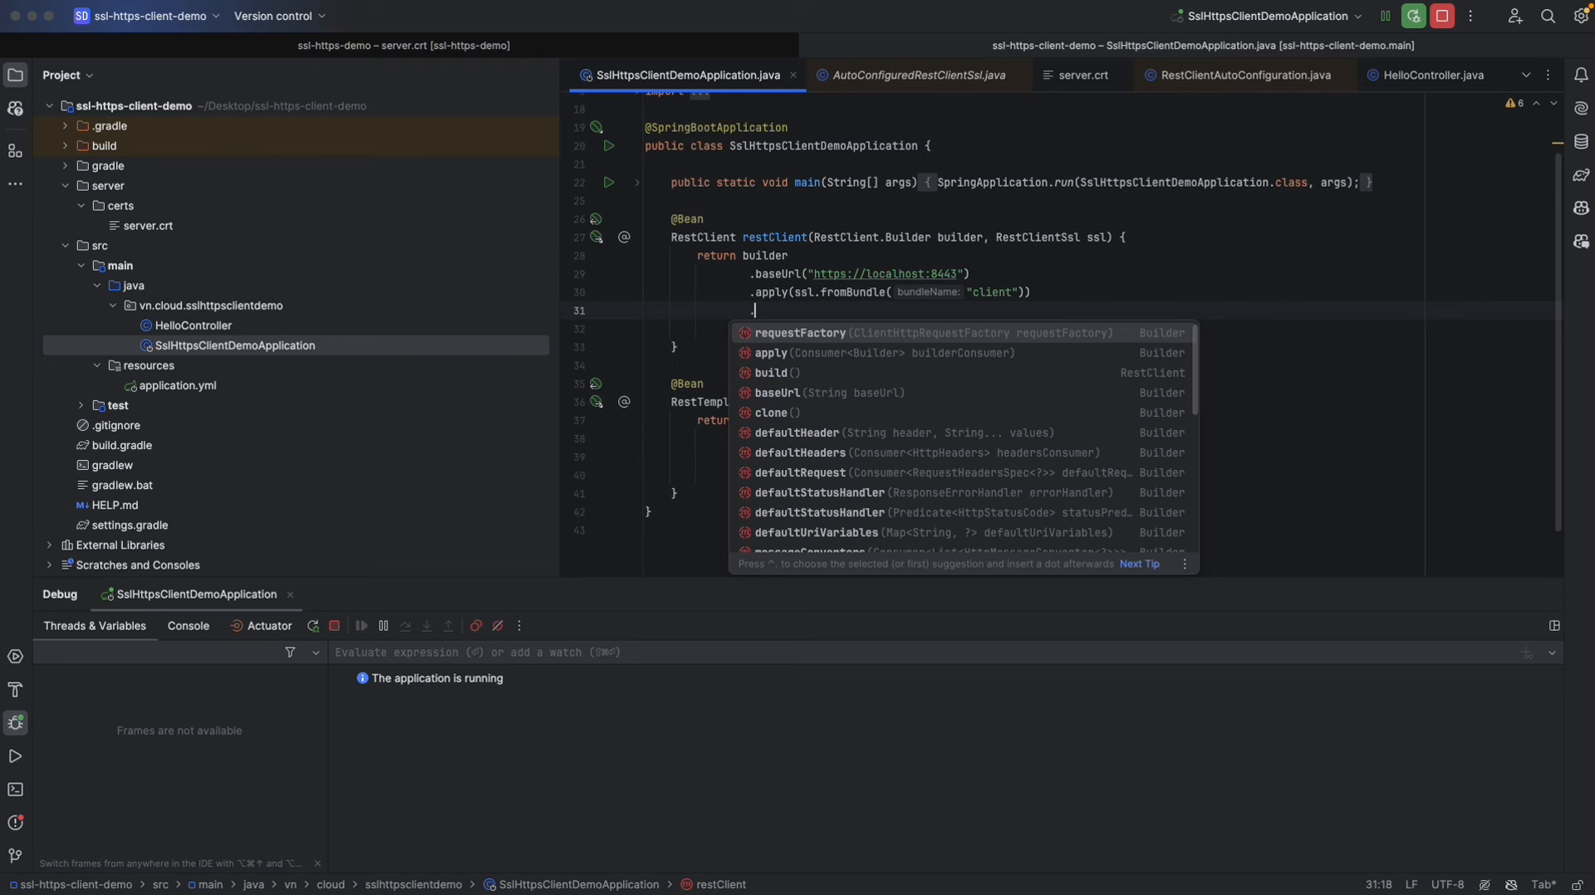
Try inserting a requestFactory call via completion, then remove it again.
{"action": "left_click", "coordinate": [800, 333]}
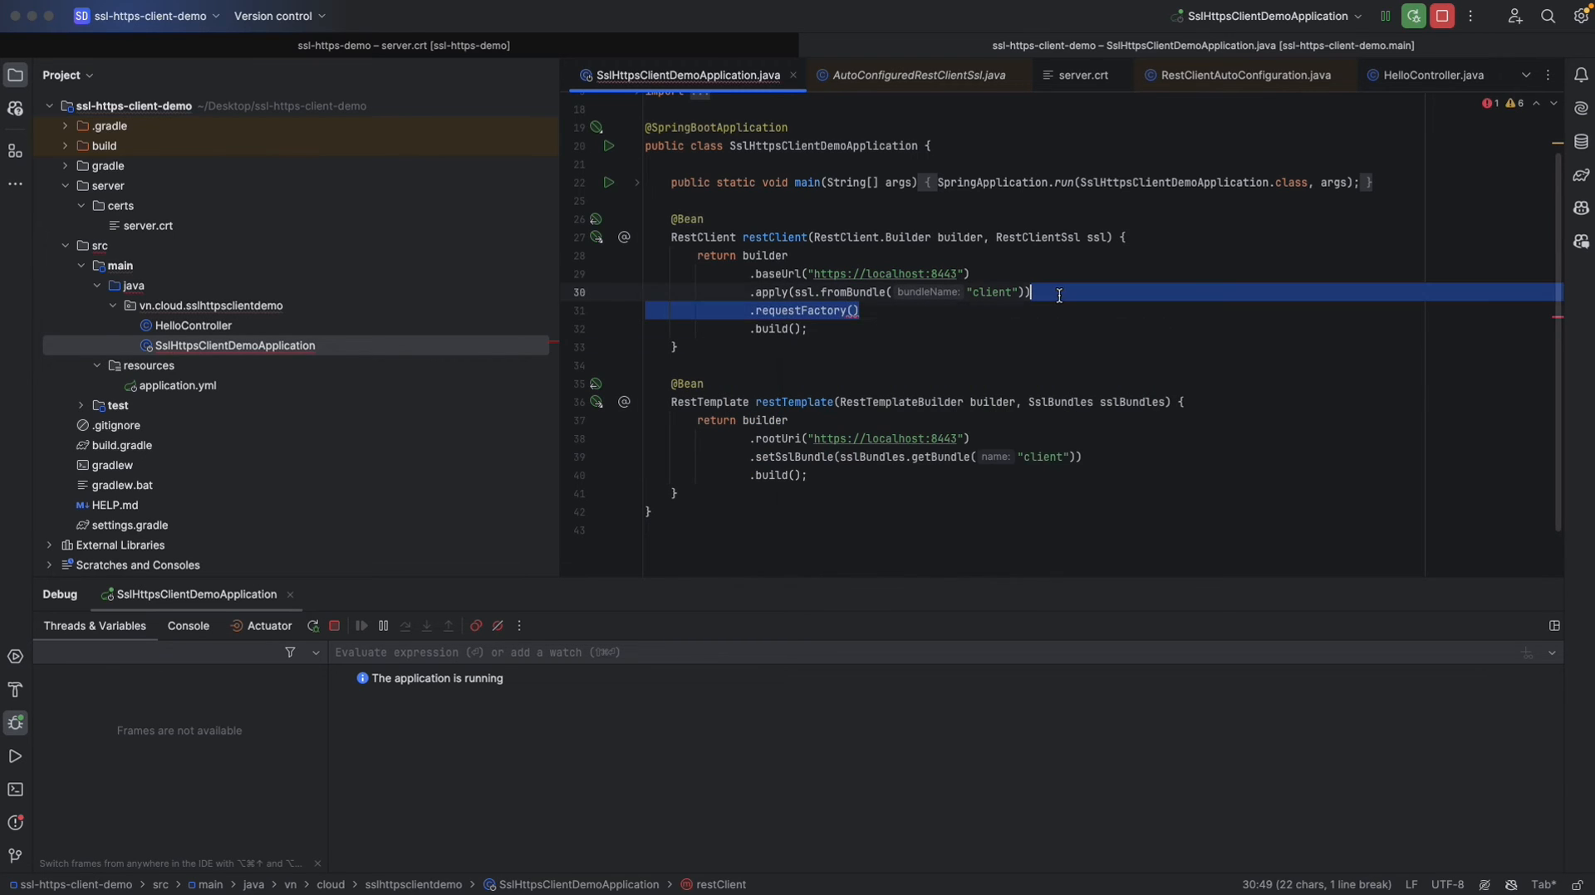
{"action": "key", "text": "Backspace"}
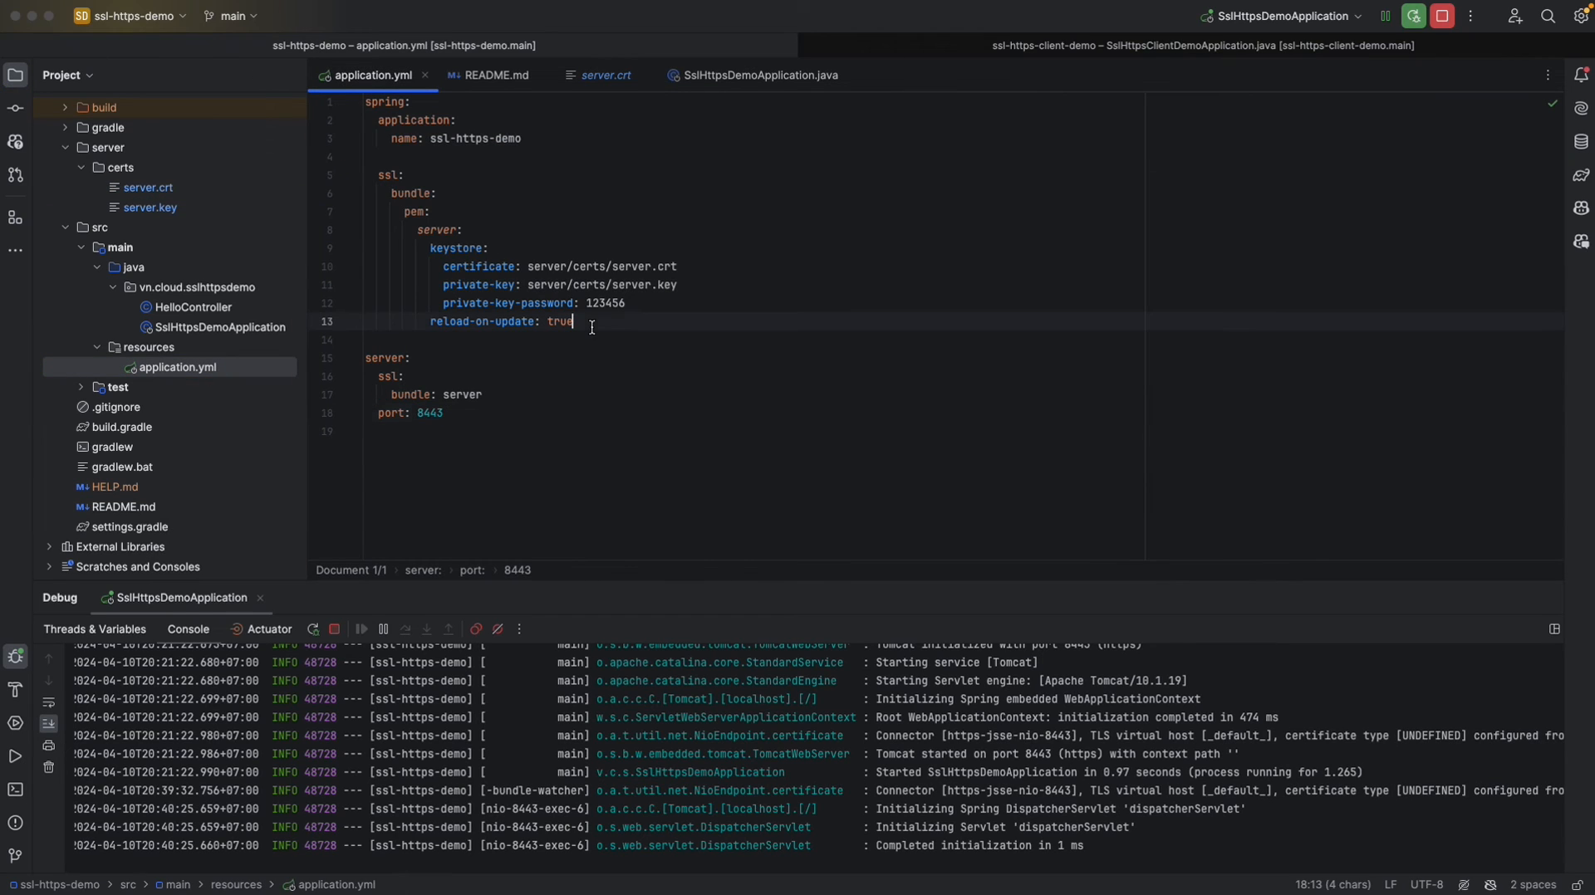
Add 'client-auth: need' below 'bundle: server' in the server's application.yml.
{"action": "left_click", "coordinate": [514, 395]}
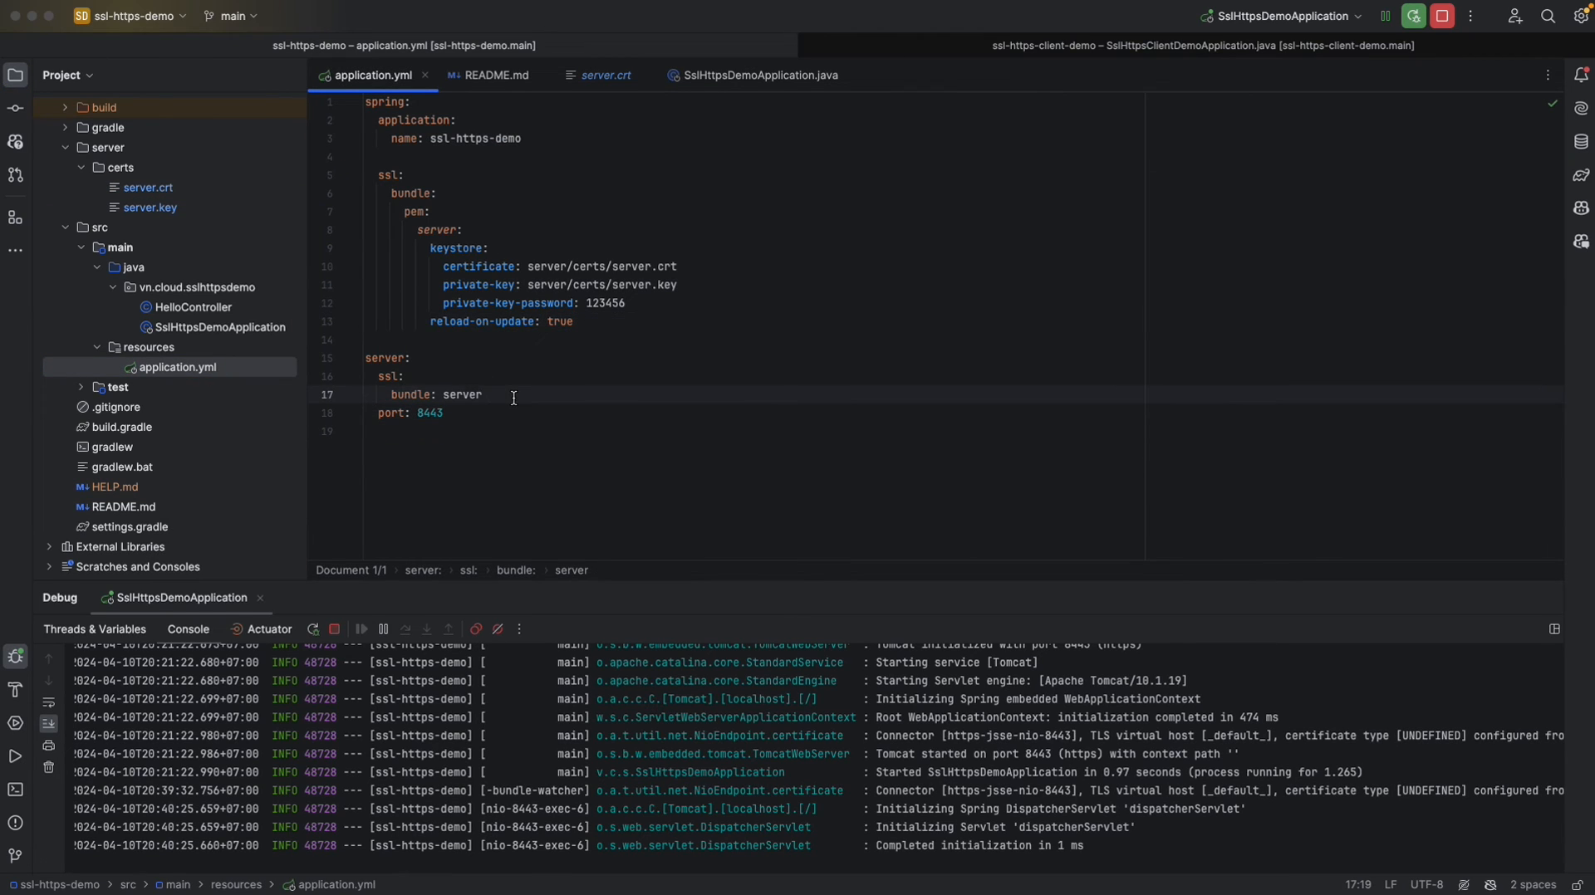
{"action": "type", "text": "client-auth: need"}
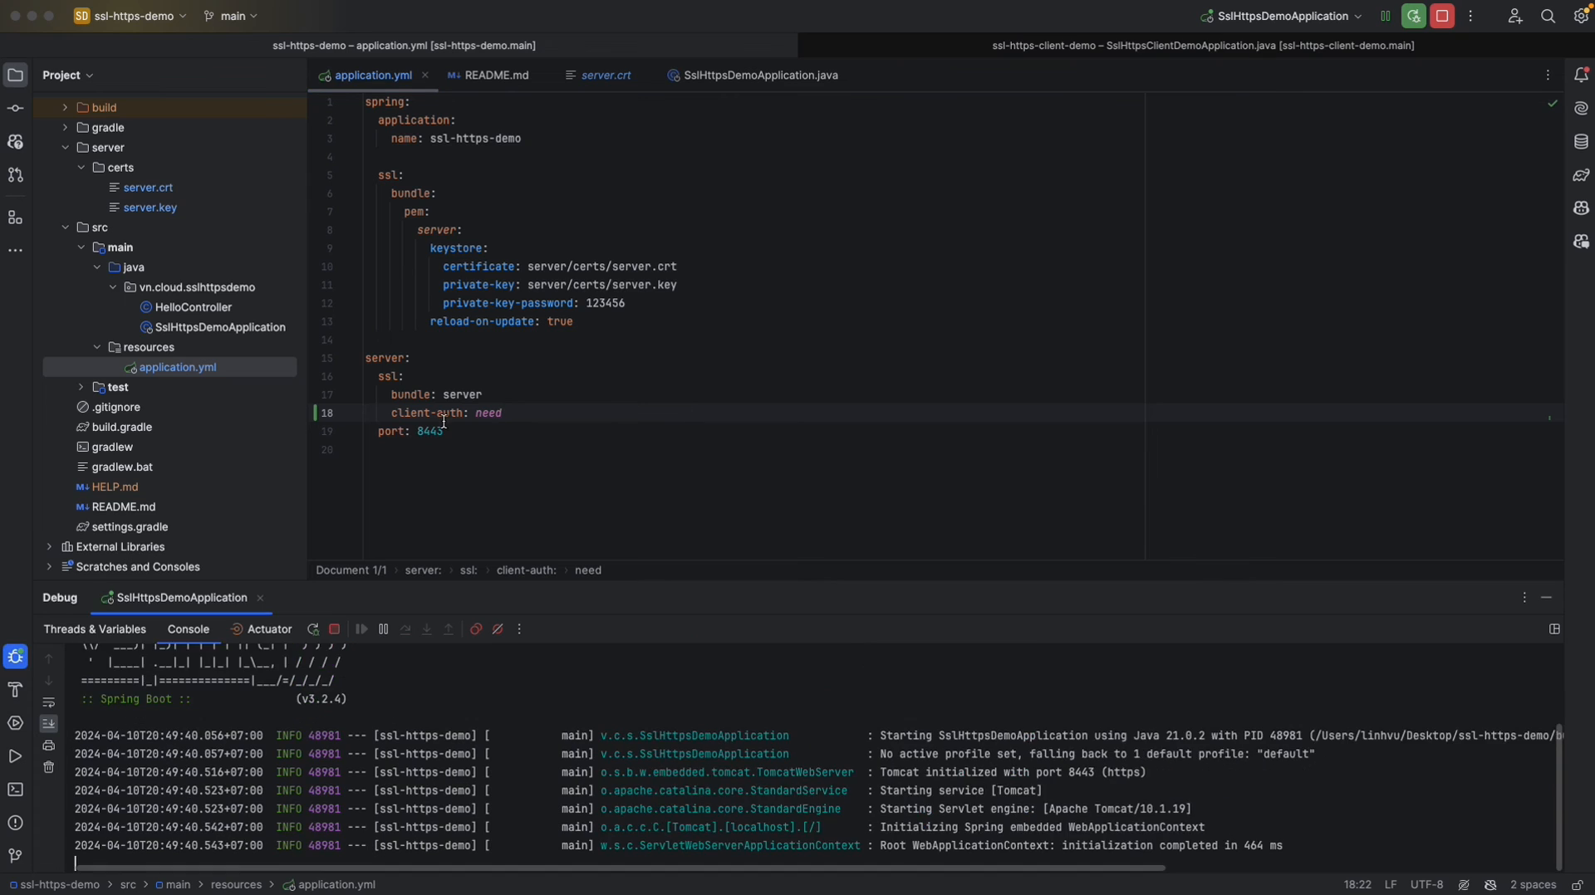
{"action": "mouse_move", "coordinate": [447, 412]}
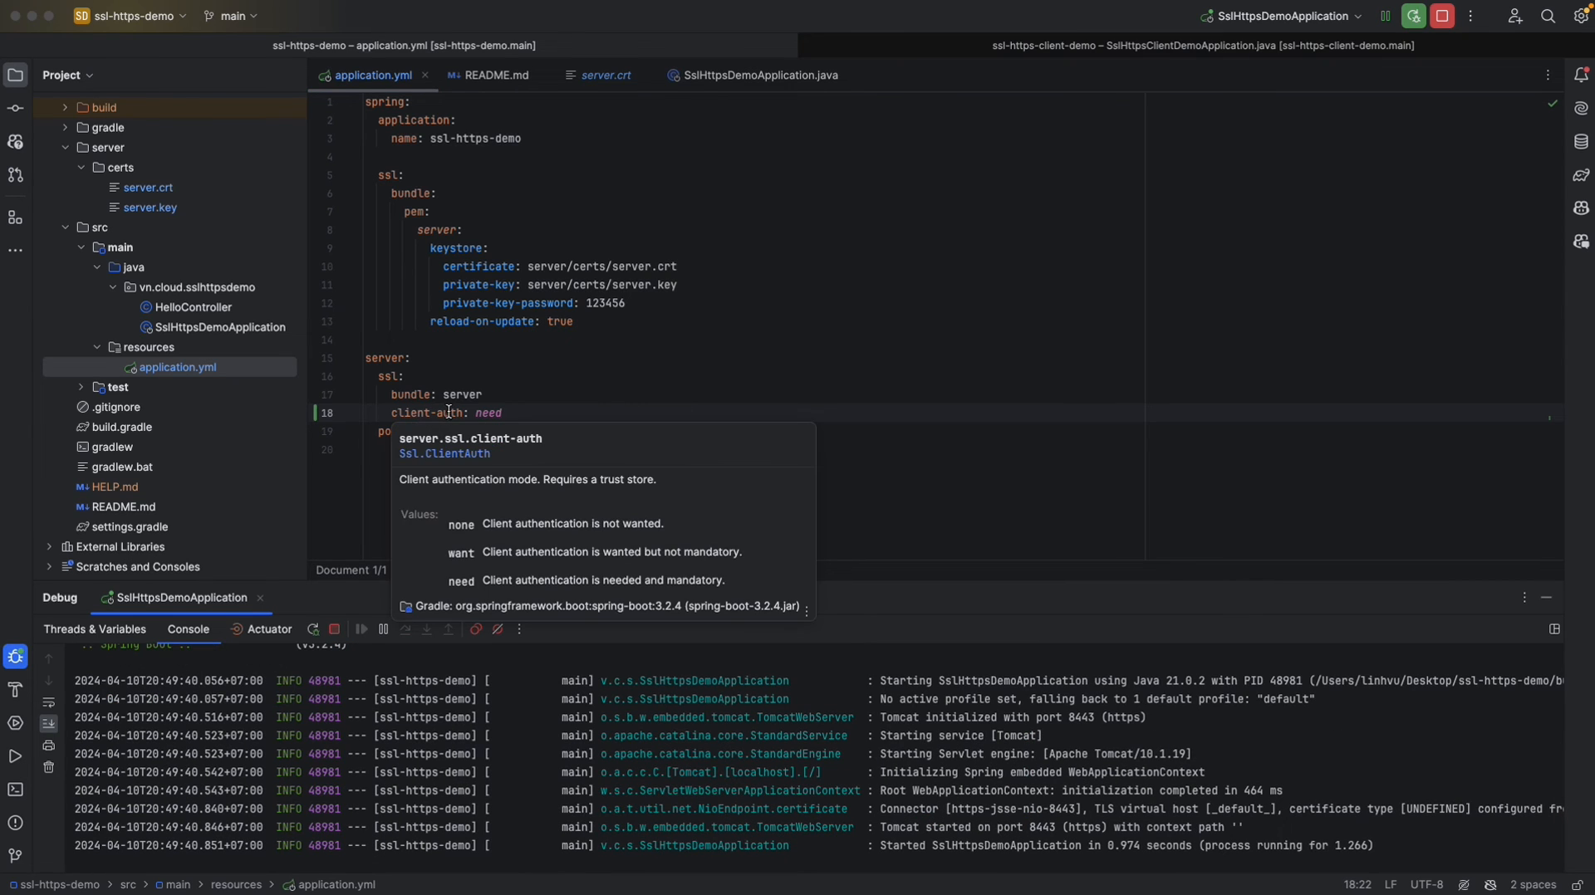
{"action": "mouse_move", "coordinate": [1049, 66]}
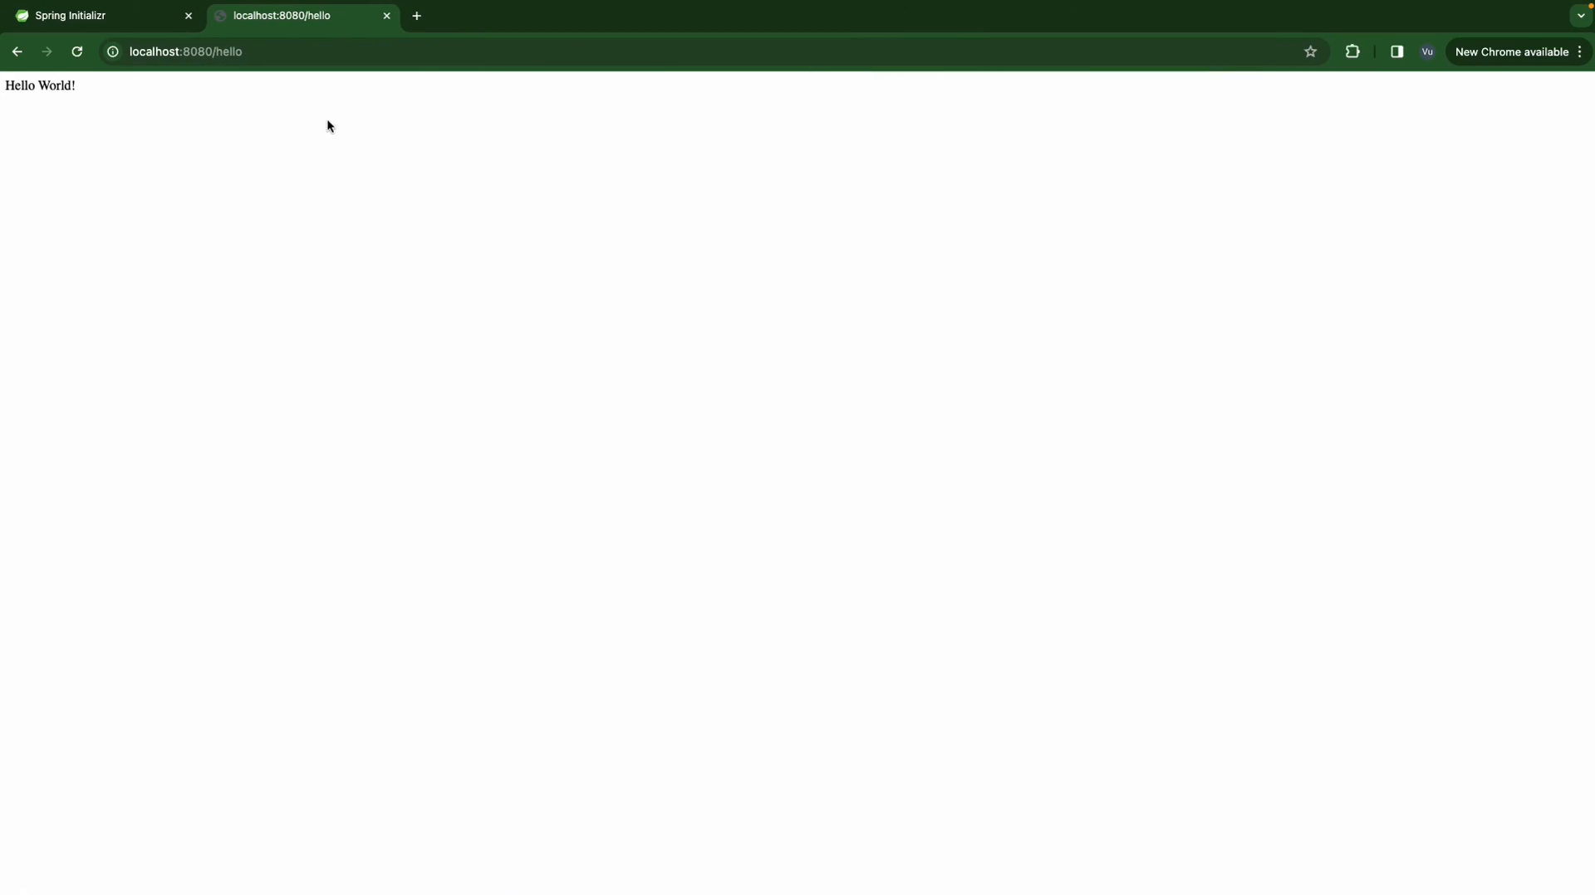
Reload the hello page to see bad_certificate, then create a client/certs folder in the client project.
{"action": "left_click", "coordinate": [75, 50]}
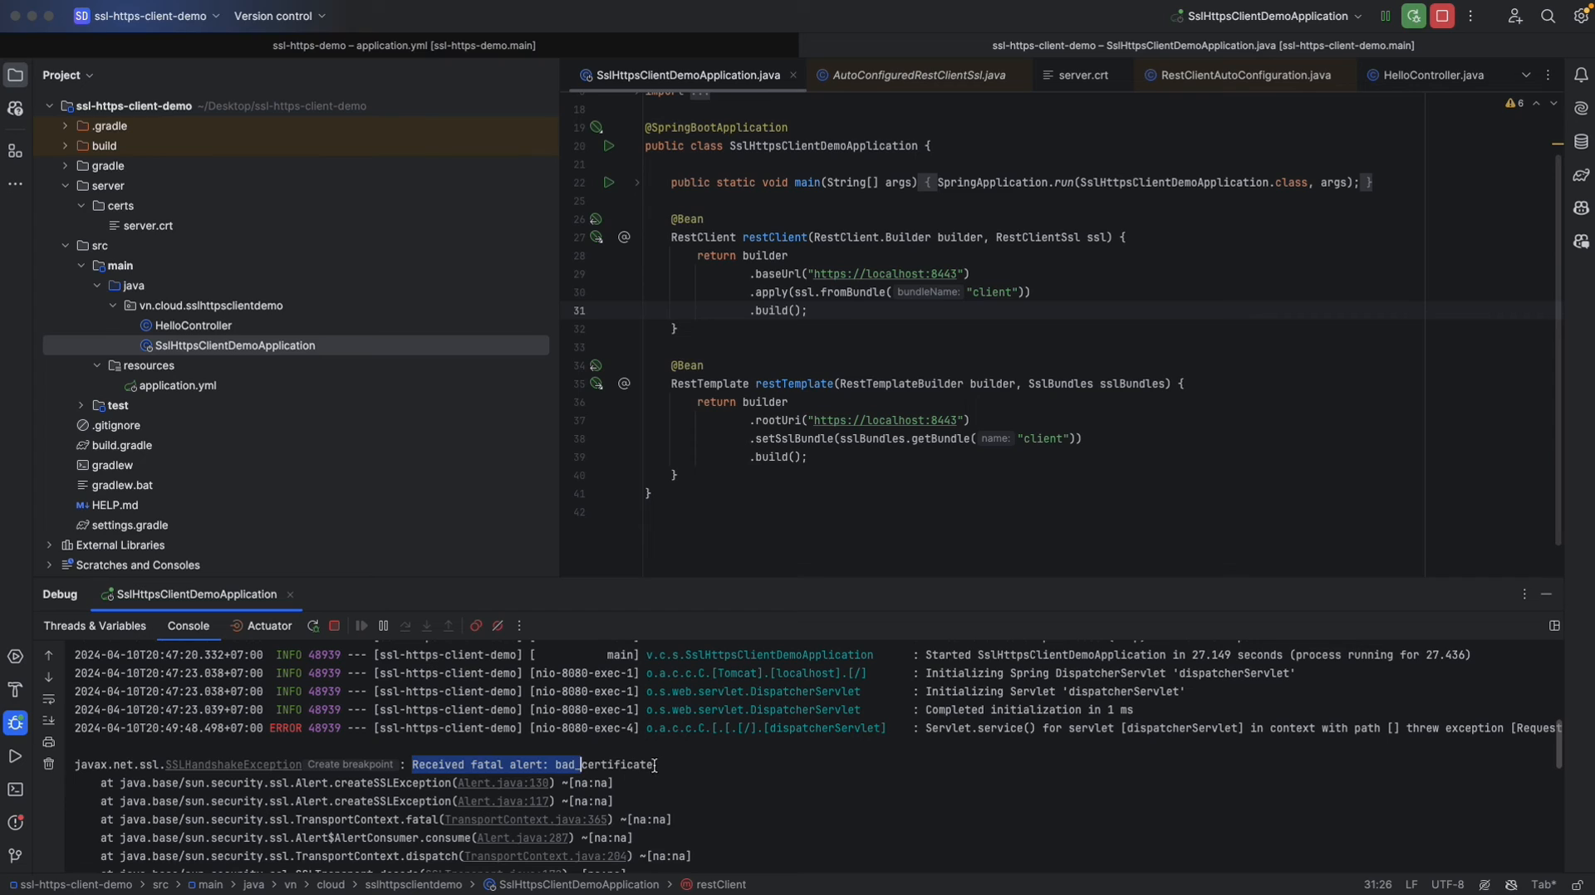
{"action": "left_click", "coordinate": [625, 765]}
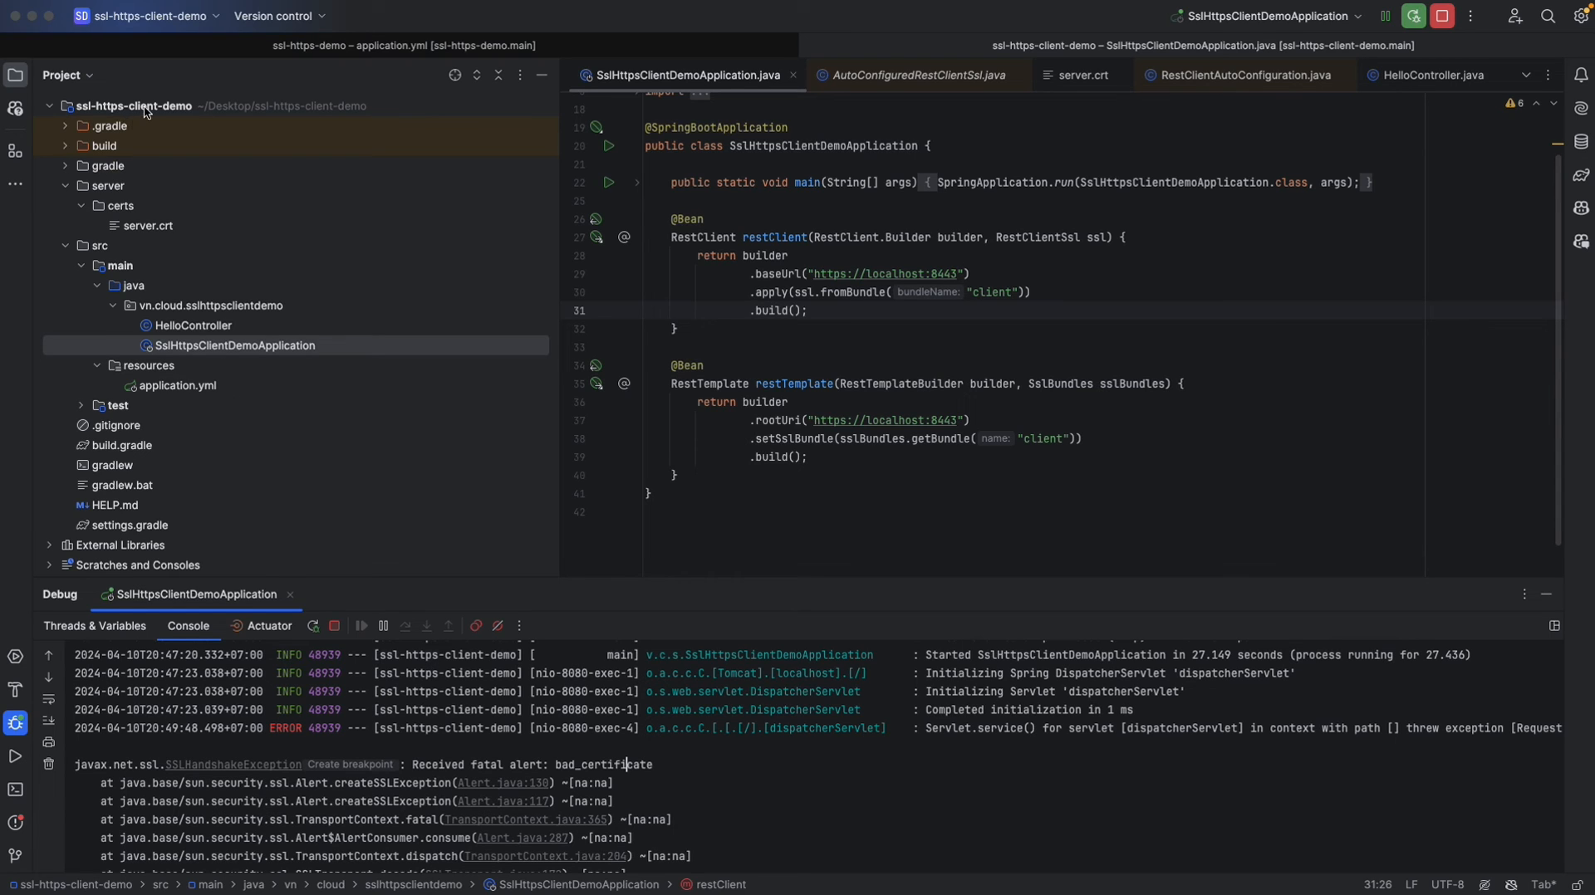
{"action": "type", "text": "cd"}
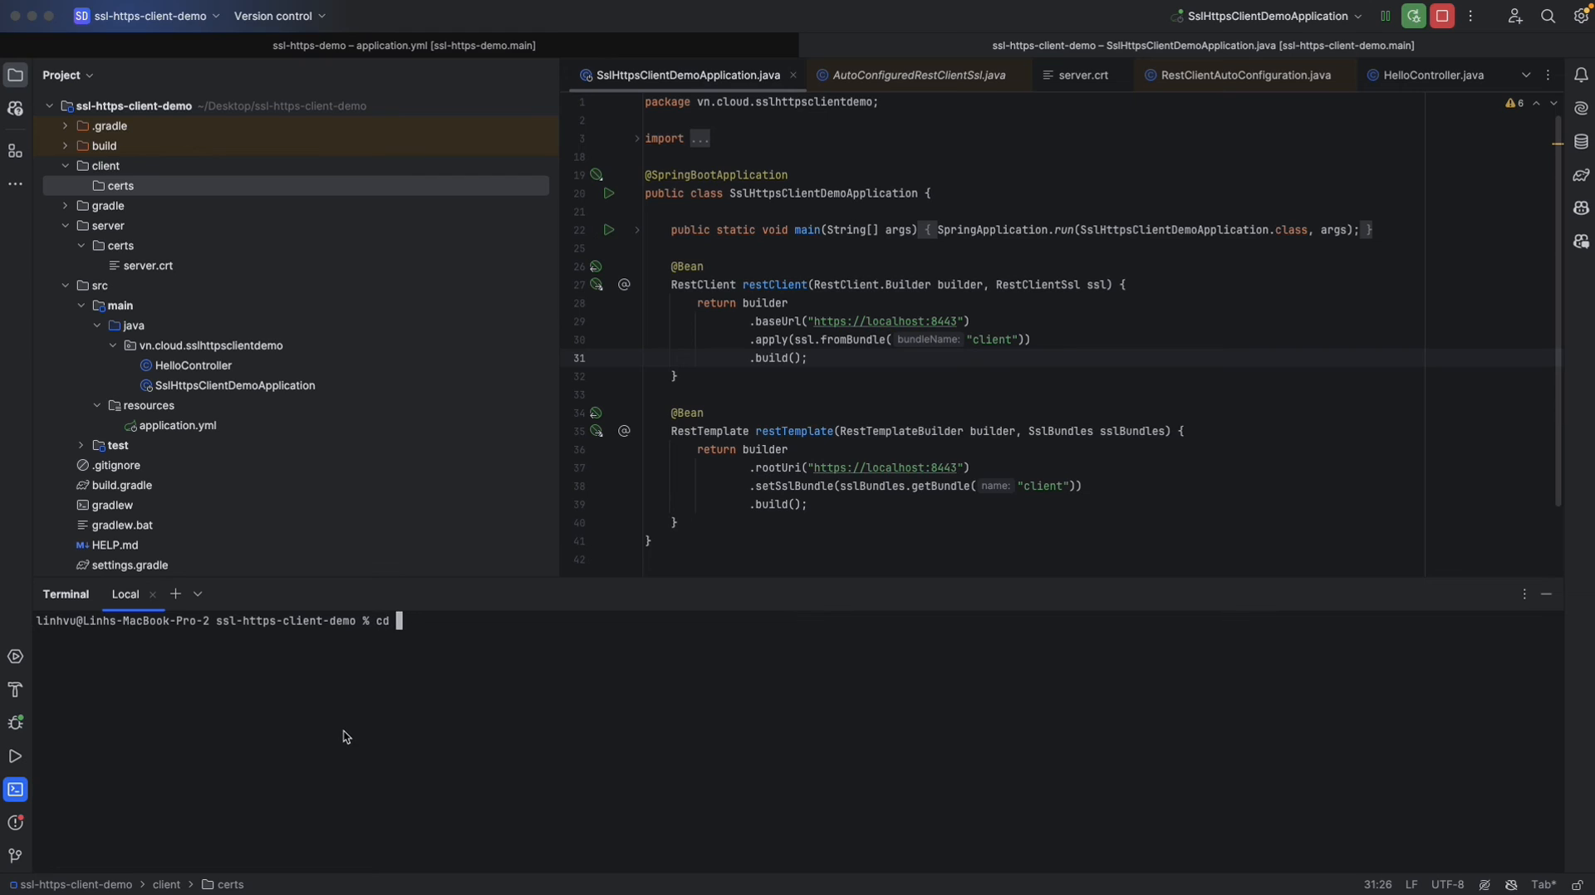
In client/certs, type an openssl req rsa:2048 x509 command producing client.key and client.crt.
{"action": "type", "text": "client/ce"}
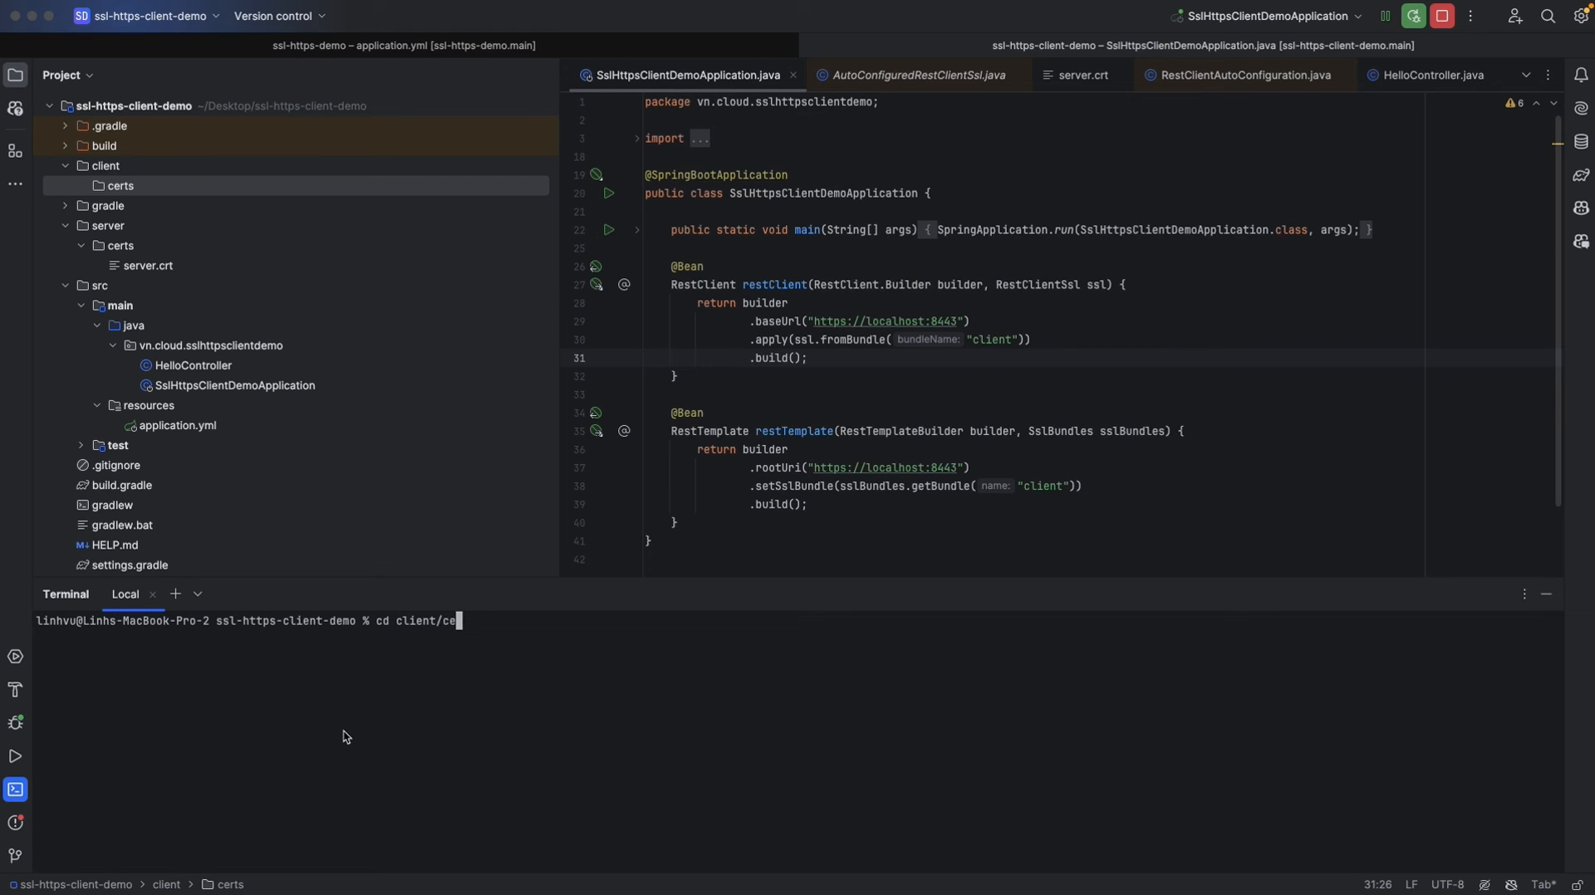
{"action": "type", "text": "openssl req -newkey rsa:2048 -x509 -sha256 -keyout client.key -out client.crt -days 365 -subj \"/CN=ssl-https-client\" -passout pass:123456"}
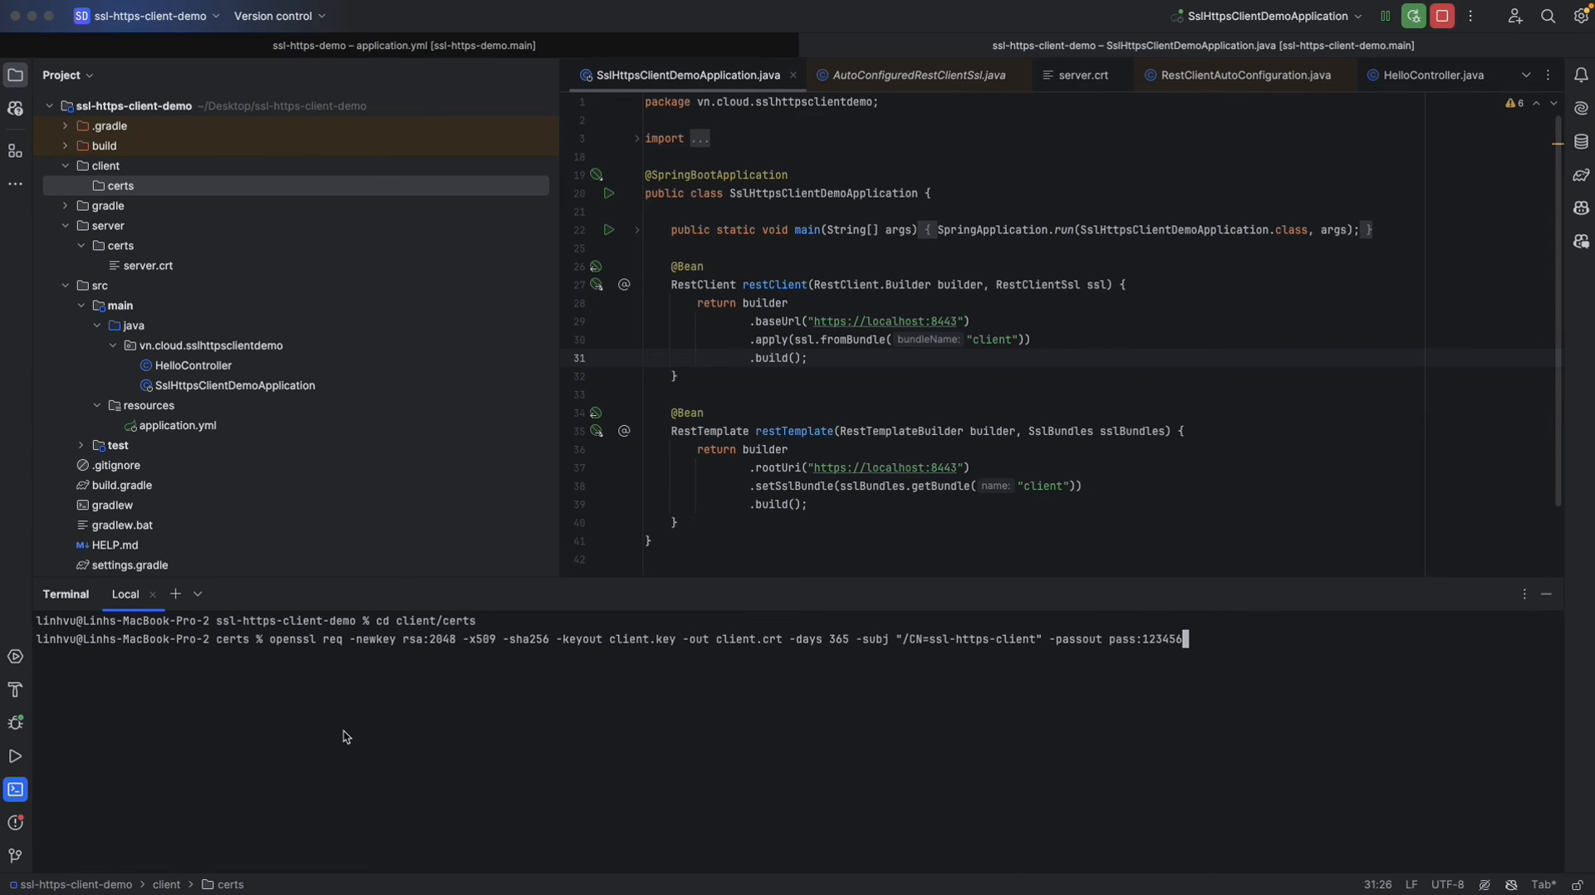
{"action": "mouse_move", "coordinate": [611, 645]}
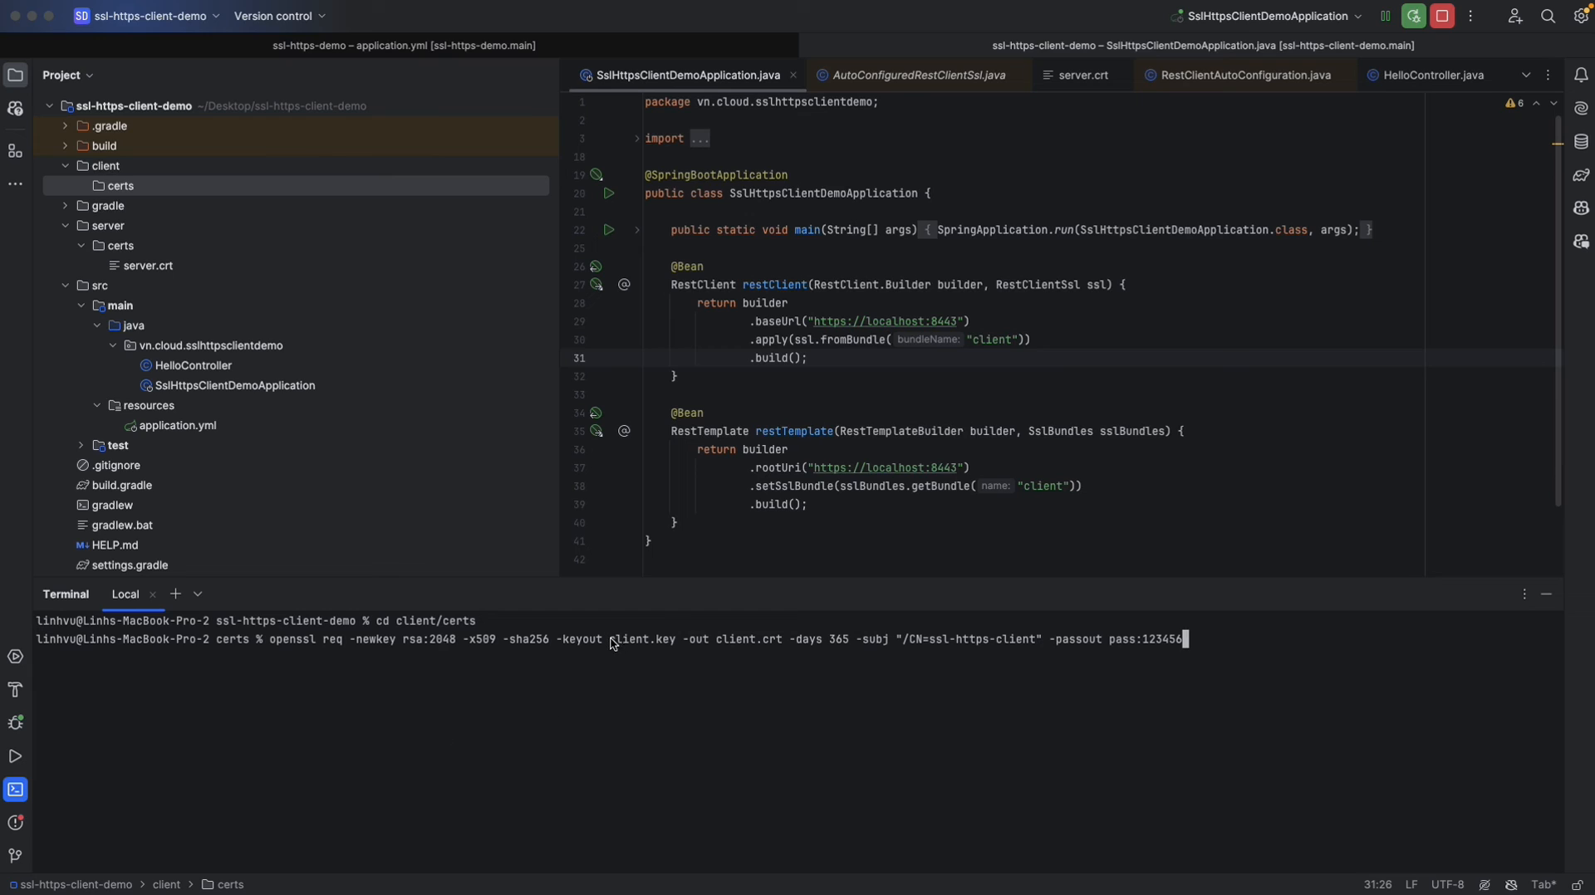
{"action": "mouse_move", "coordinate": [718, 648]}
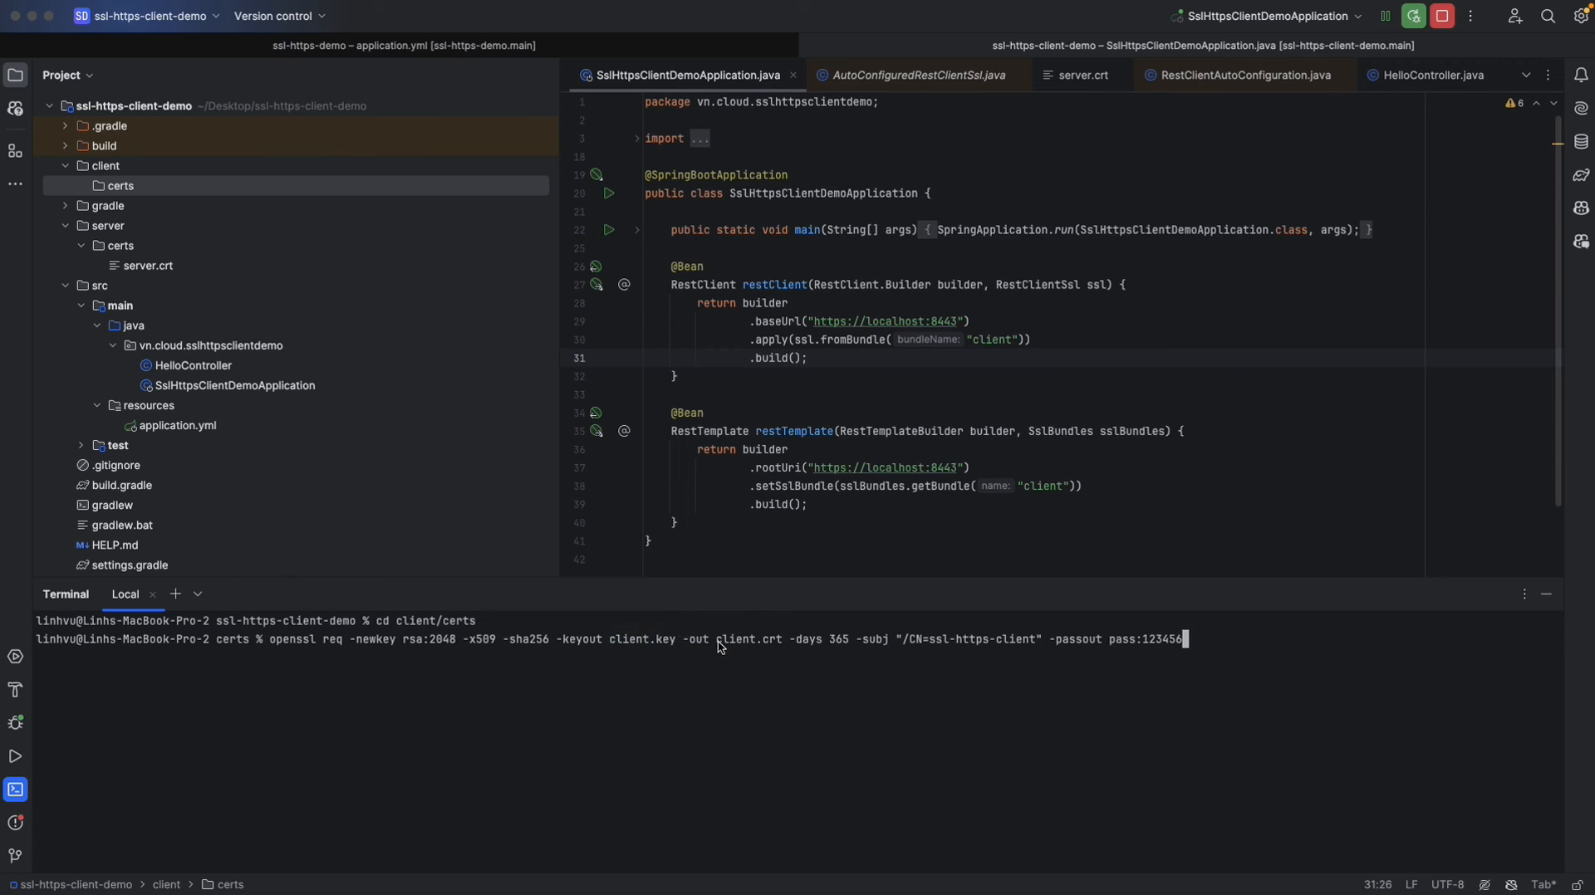
{"action": "double_click", "coordinate": [748, 640]}
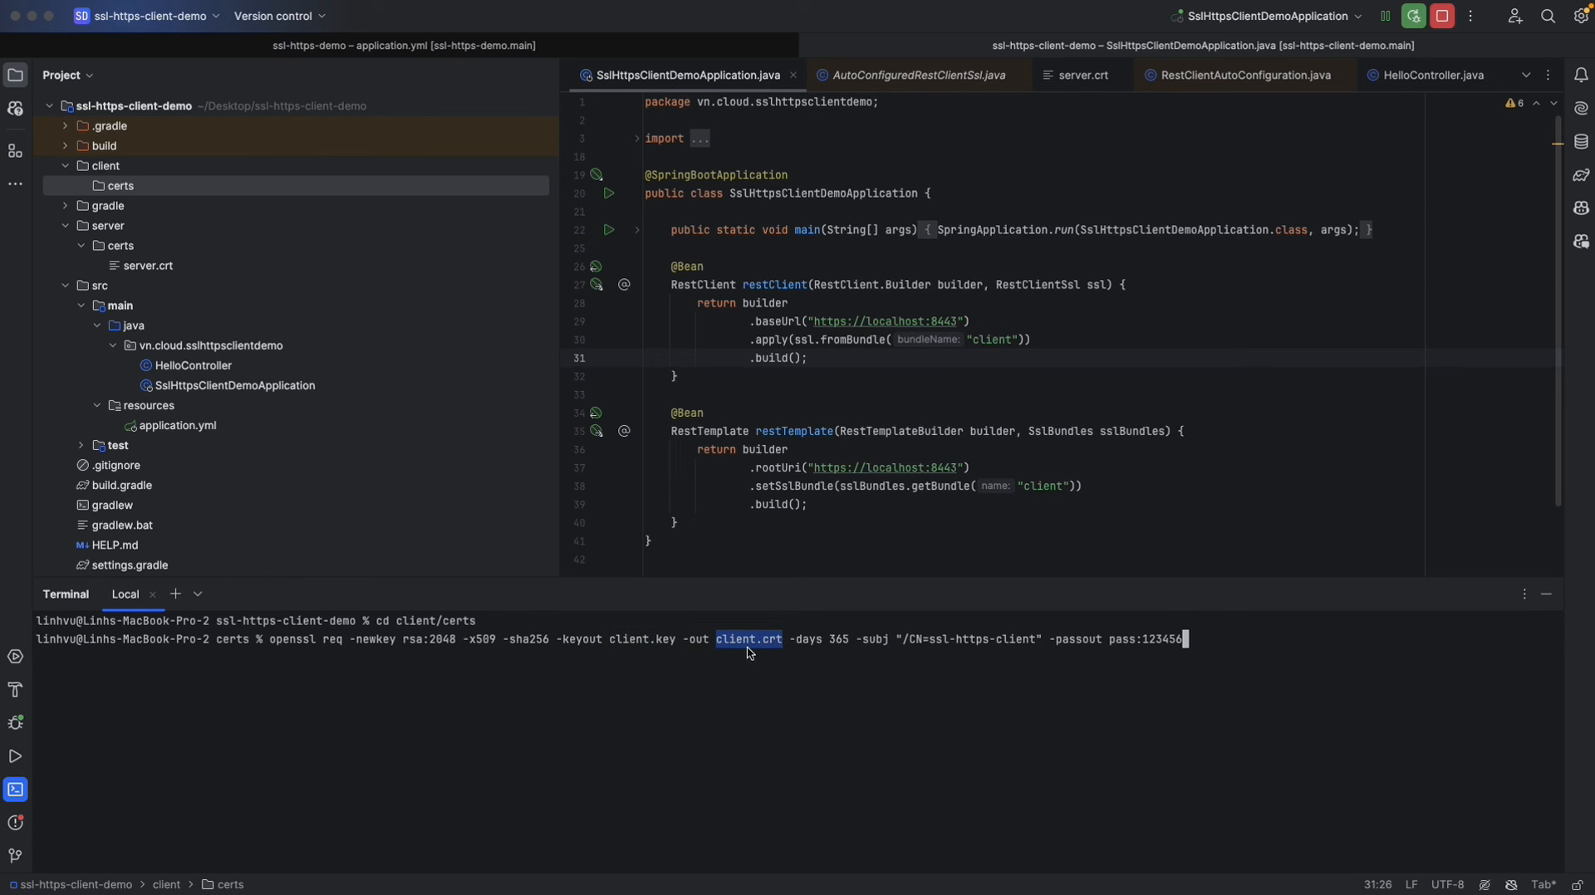
{"action": "mouse_move", "coordinate": [930, 650]}
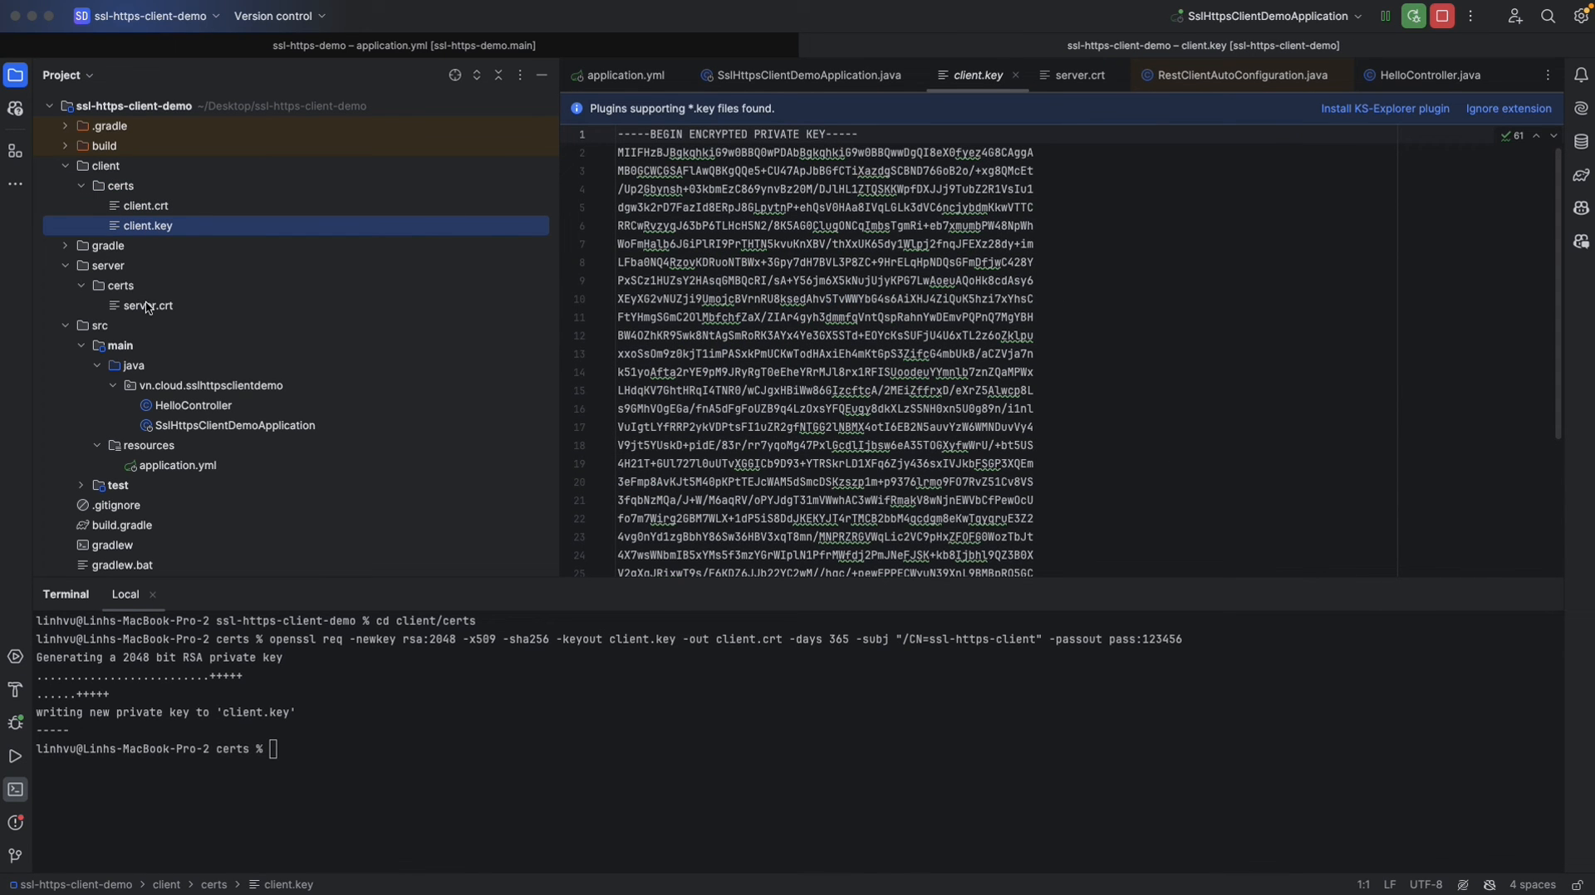
Add a keystore section under the client PEM bundle in the client's application.yml.
{"action": "left_click", "coordinate": [619, 75]}
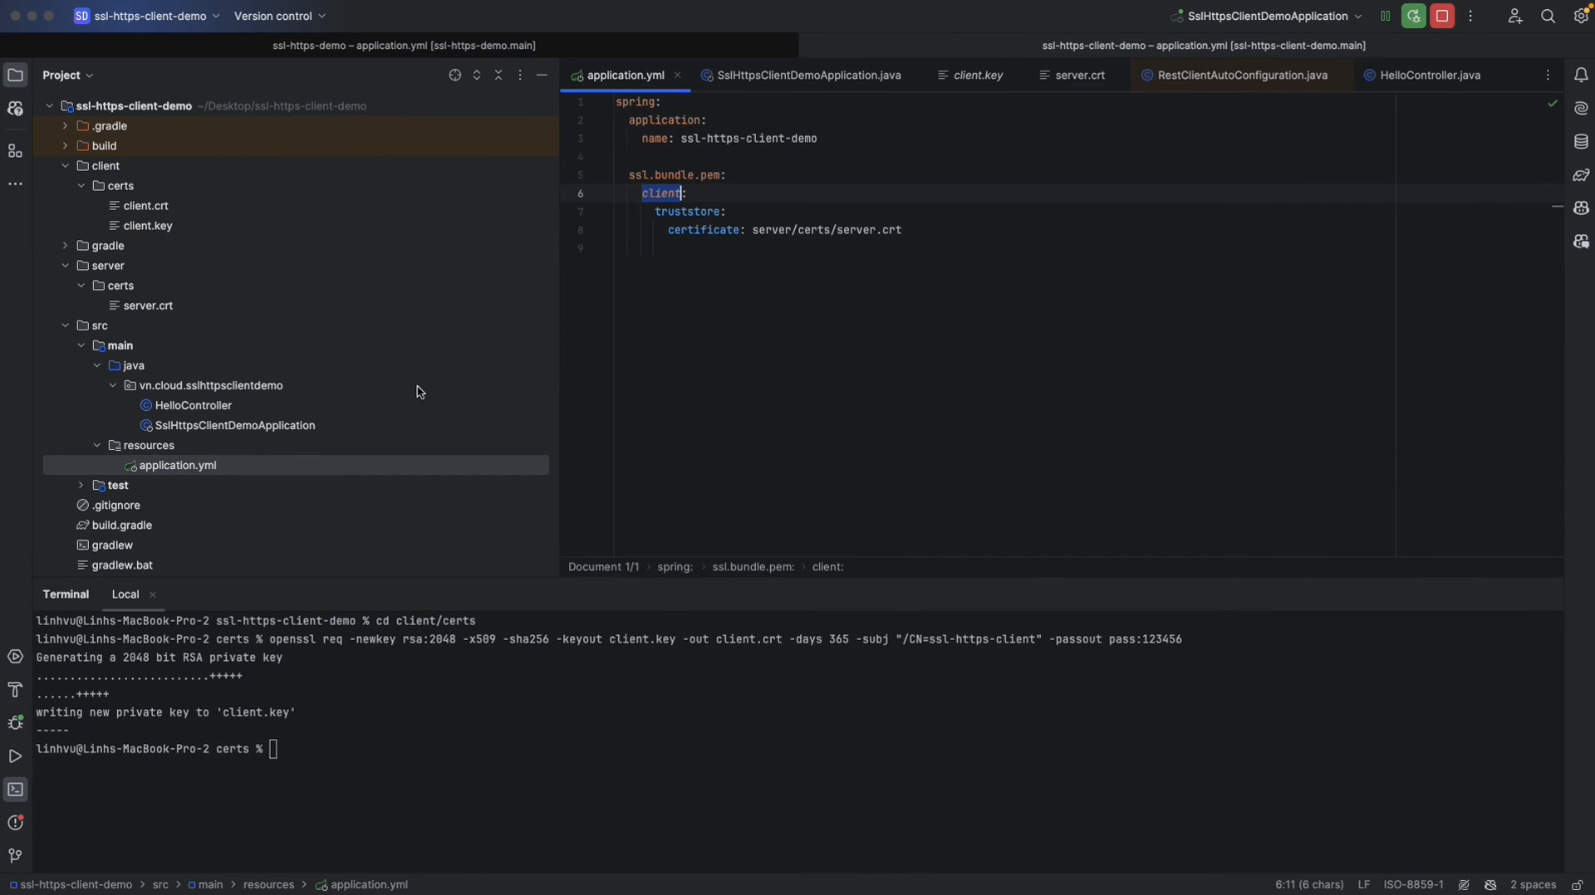
{"action": "type", "text": "keystore:"}
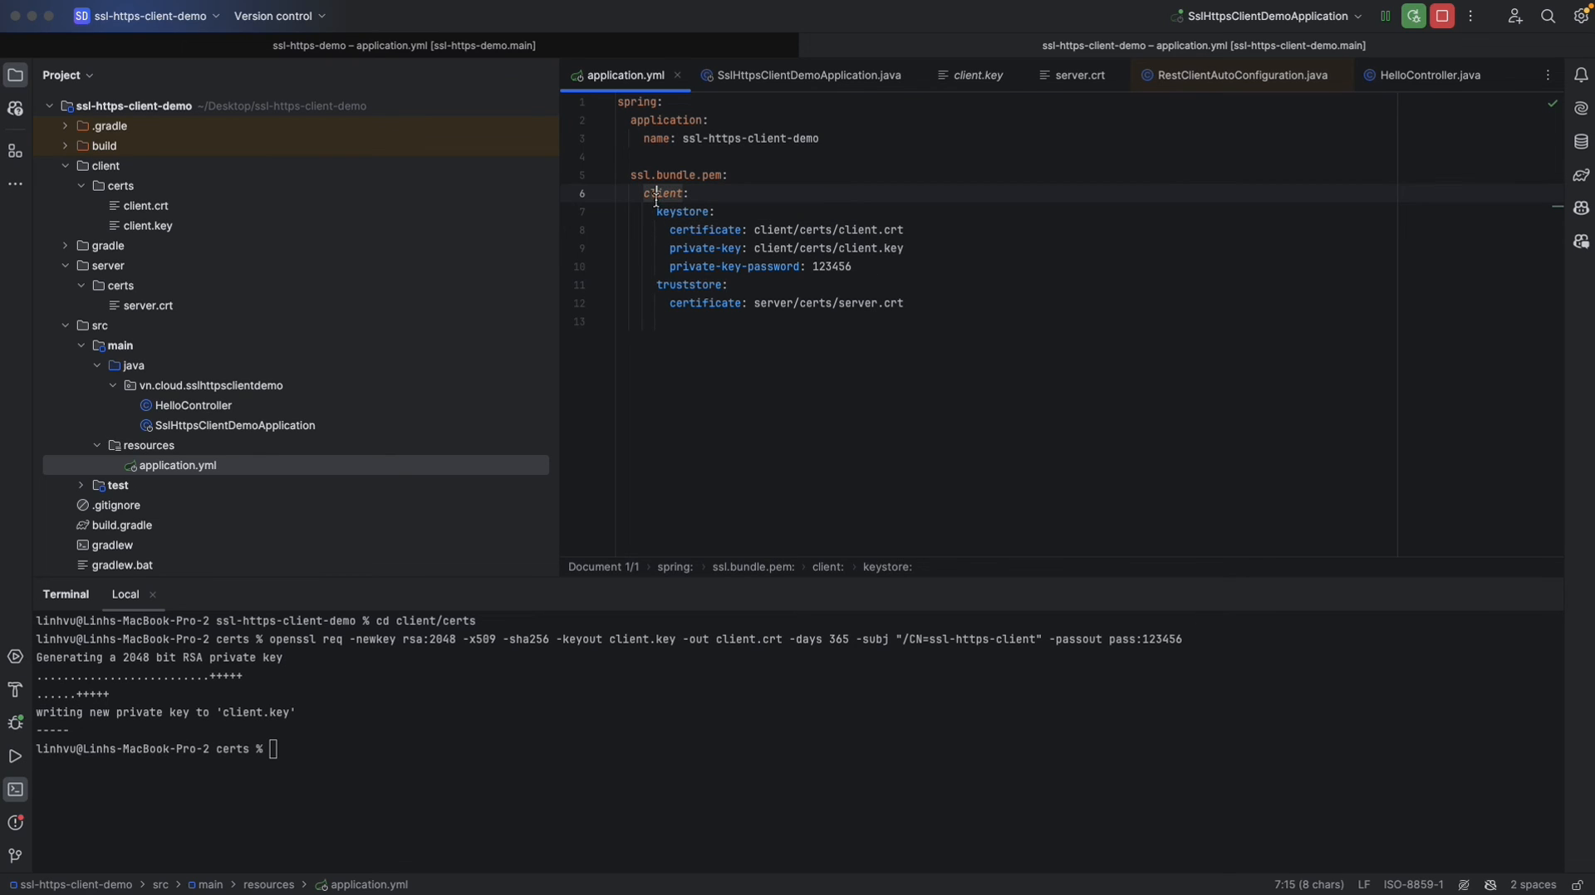
{"action": "double_click", "coordinate": [662, 193]}
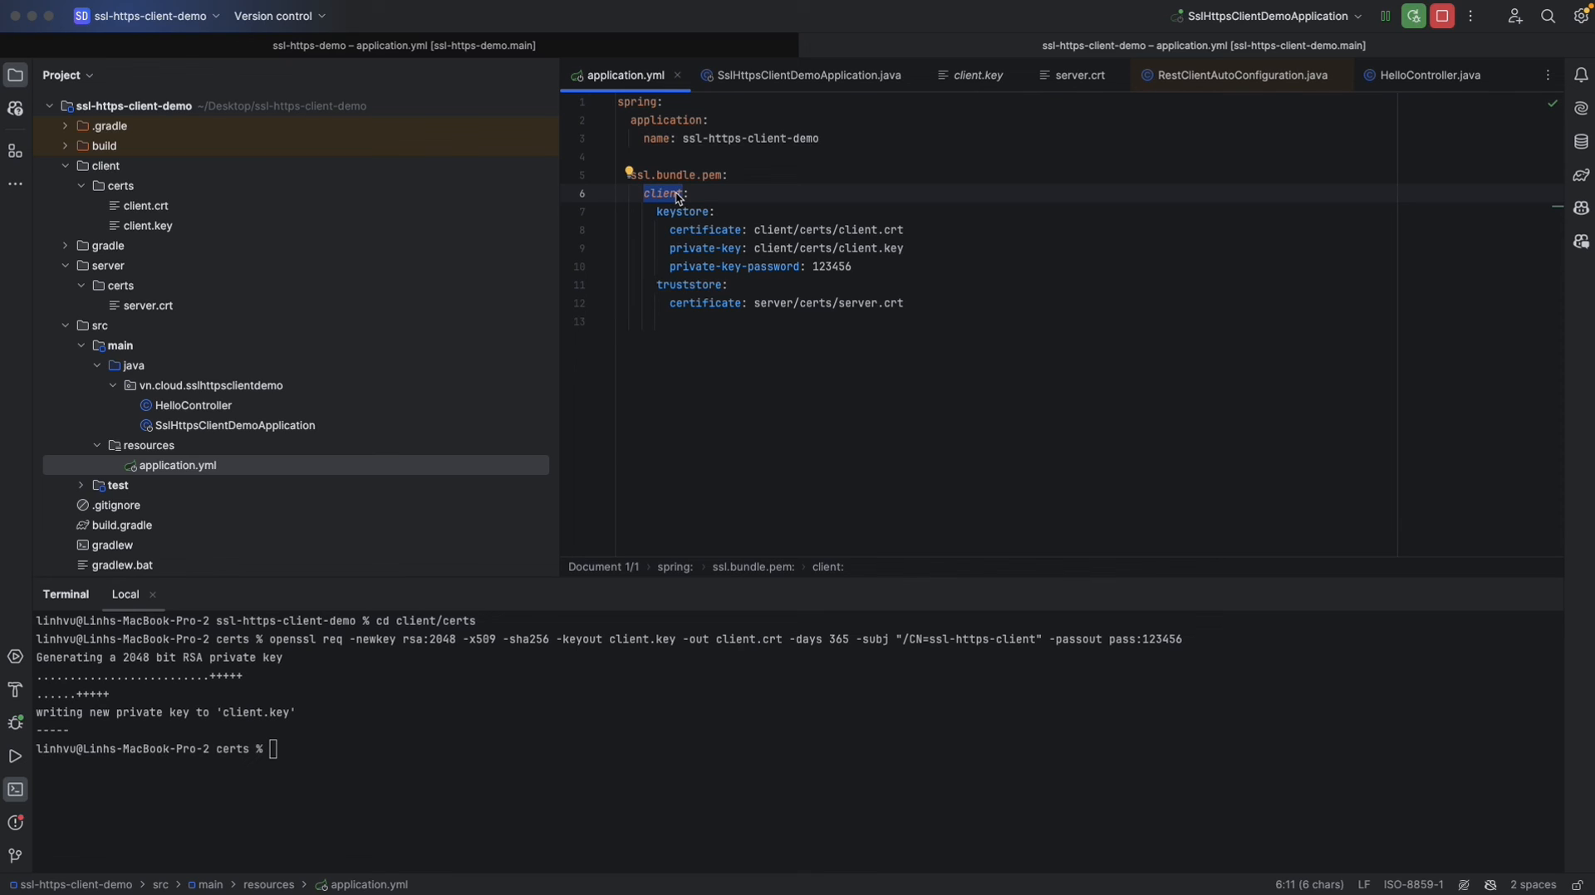
Add server.ssl.bundle: client with port 8080 and review the keystore certificate path.
{"action": "type", "text": "server:"}
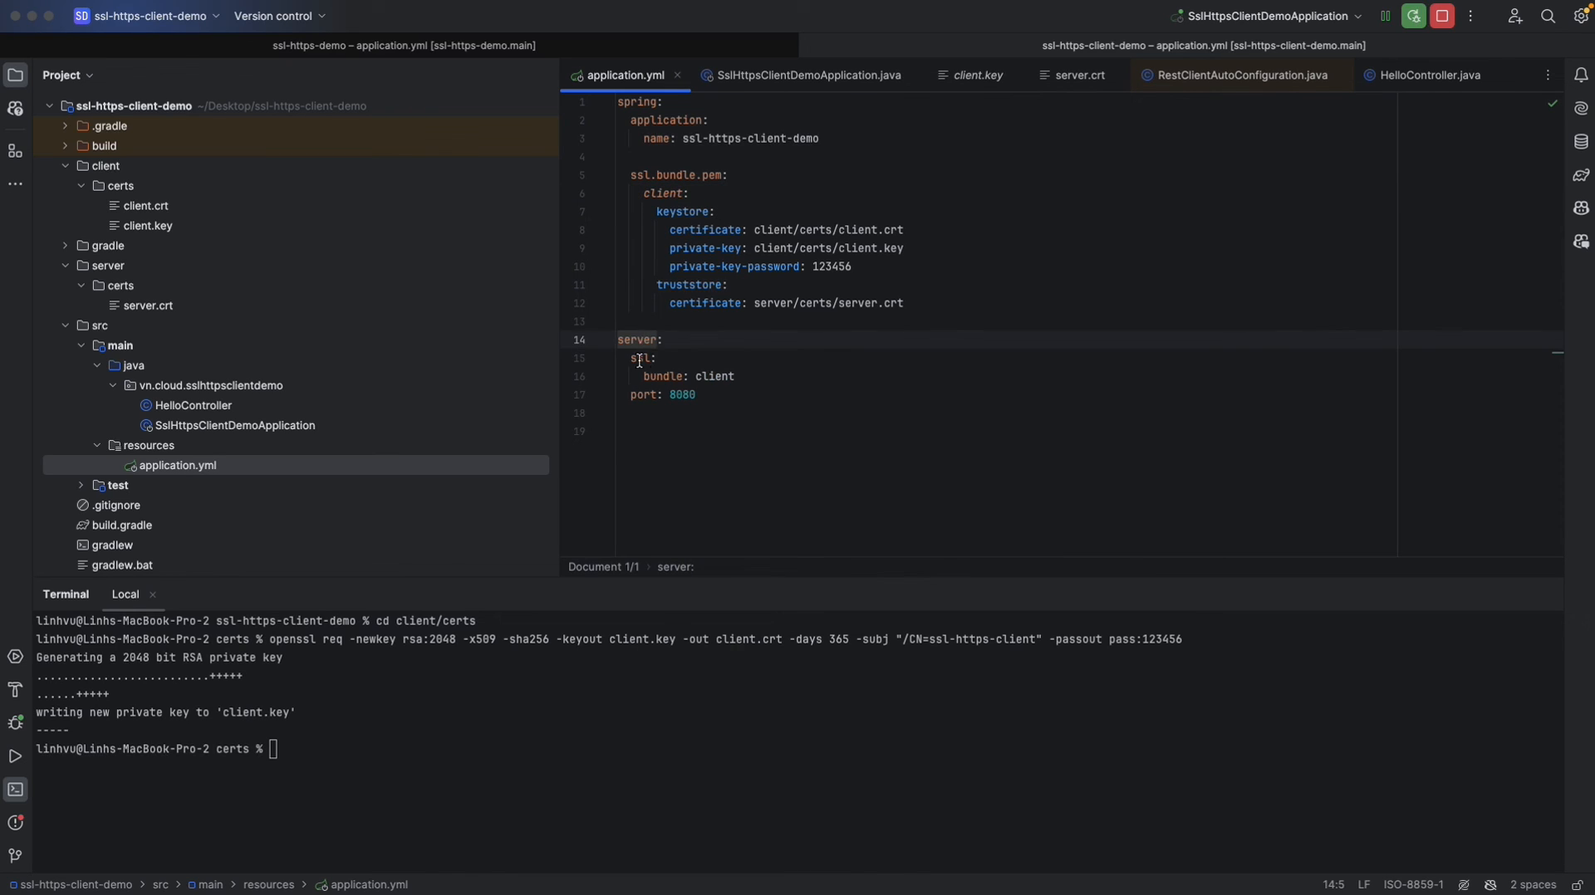
{"action": "double_click", "coordinate": [716, 377]}
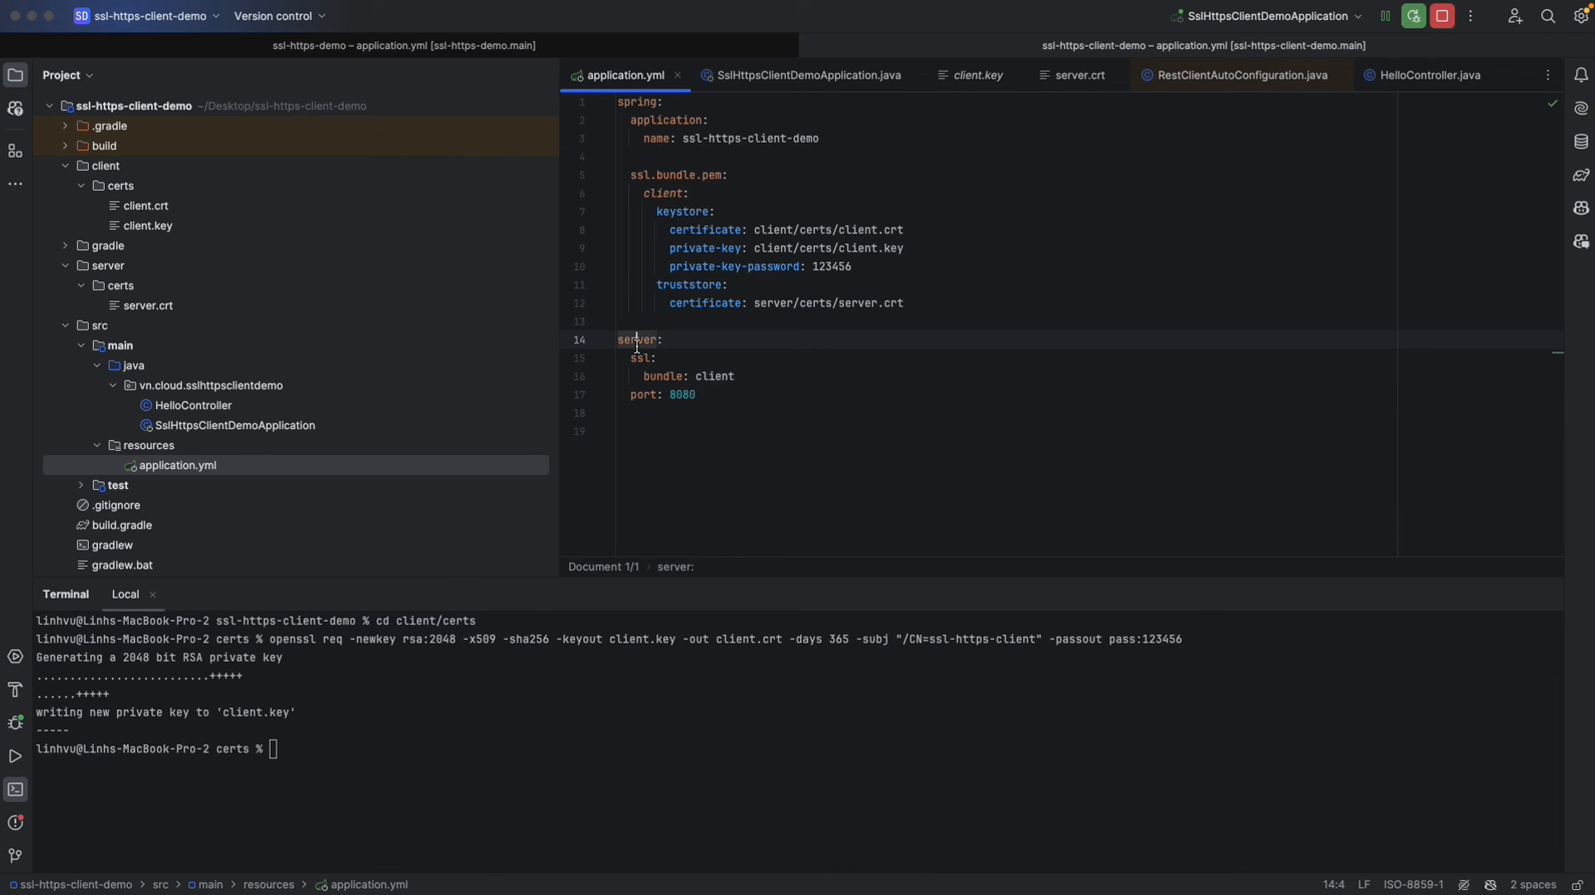
{"action": "double_click", "coordinate": [642, 395]}
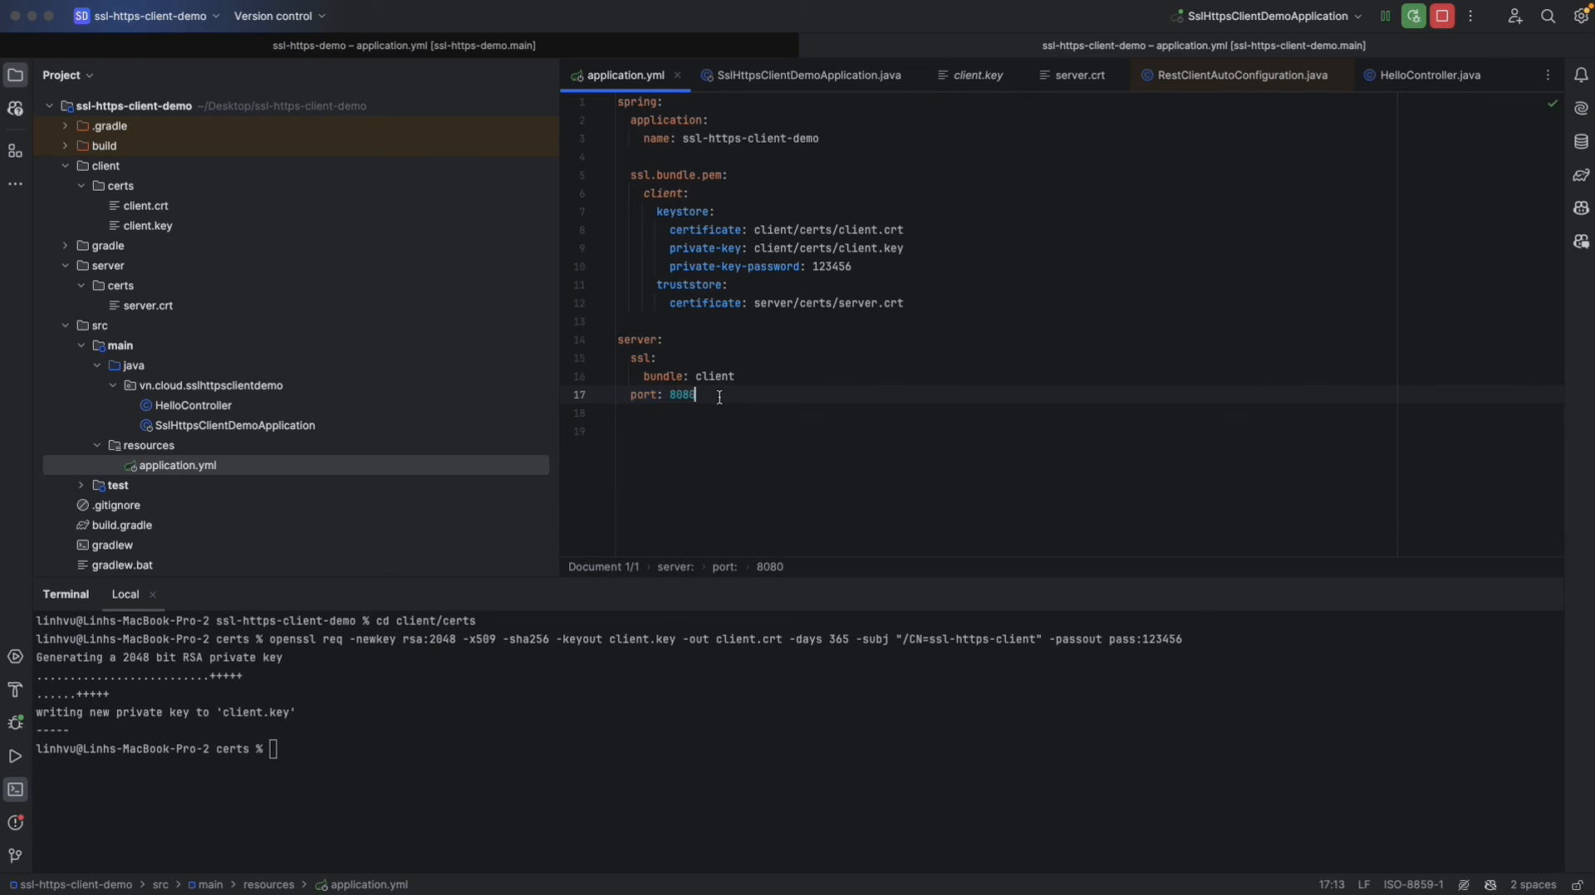
{"action": "double_click", "coordinate": [862, 229]}
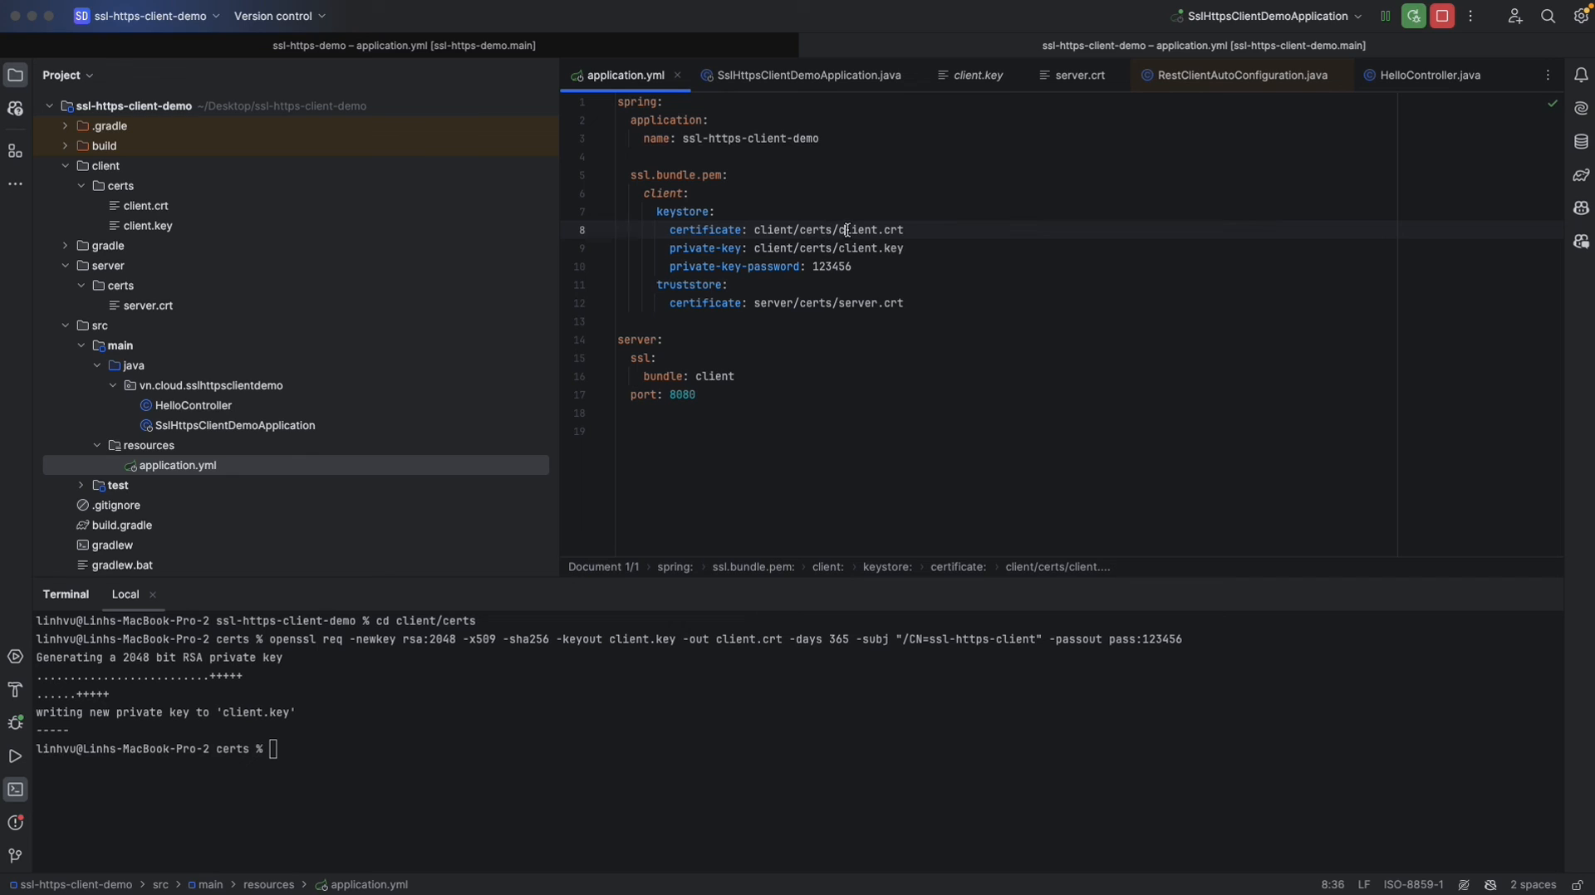
{"action": "double_click", "coordinate": [865, 230]}
{"action": "type", "text": "cli"}
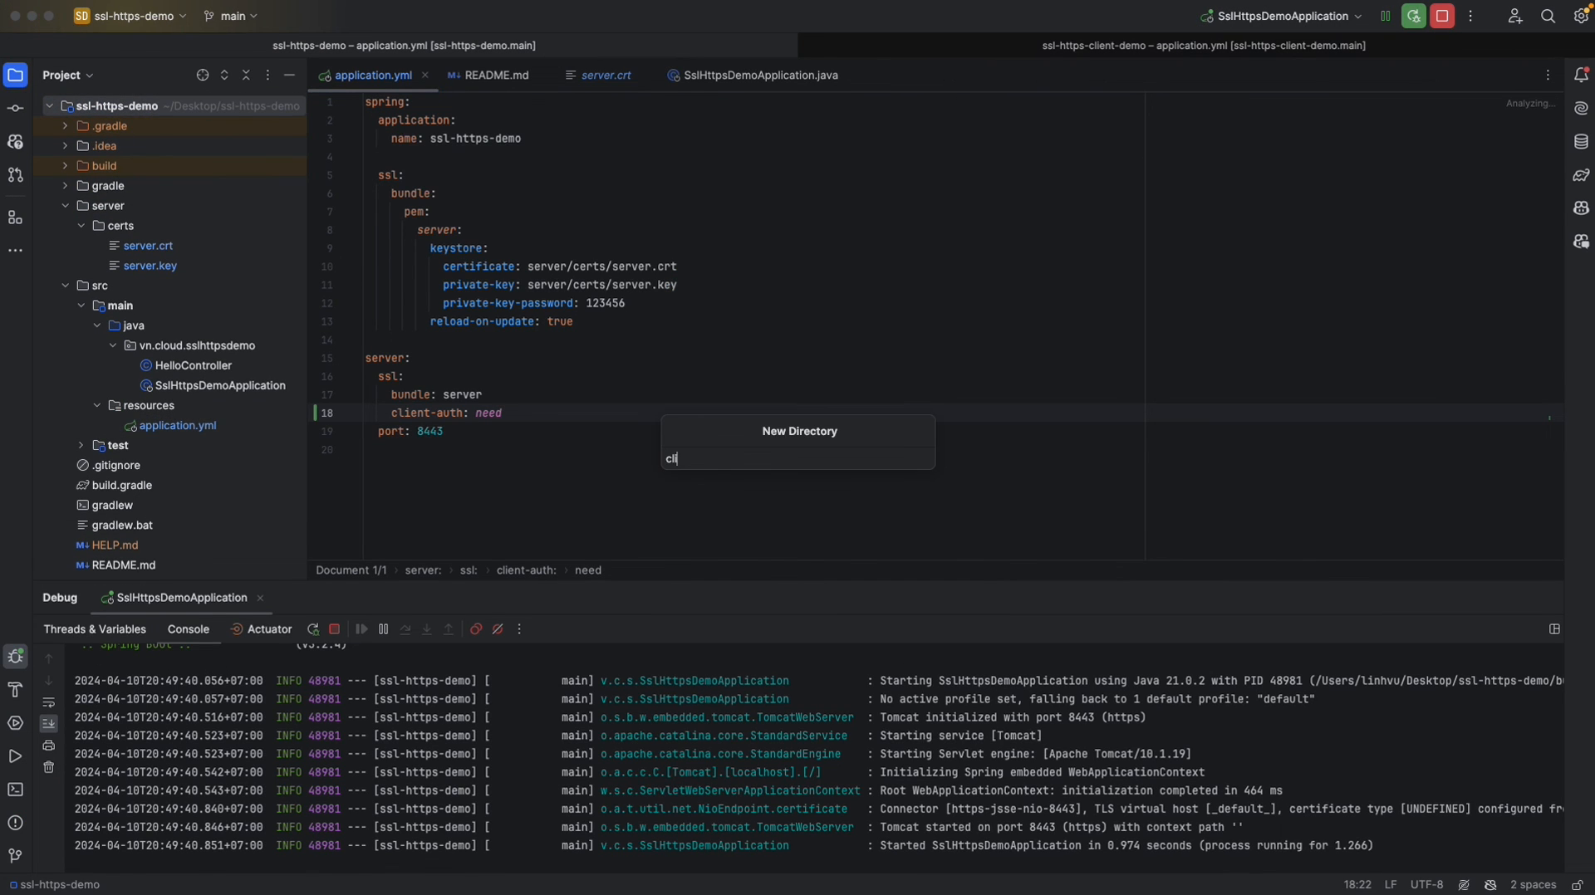
Create client/certs, copy client.crt there, and add a truststore certificate entry in application.yml.
{"action": "key", "text": "Enter"}
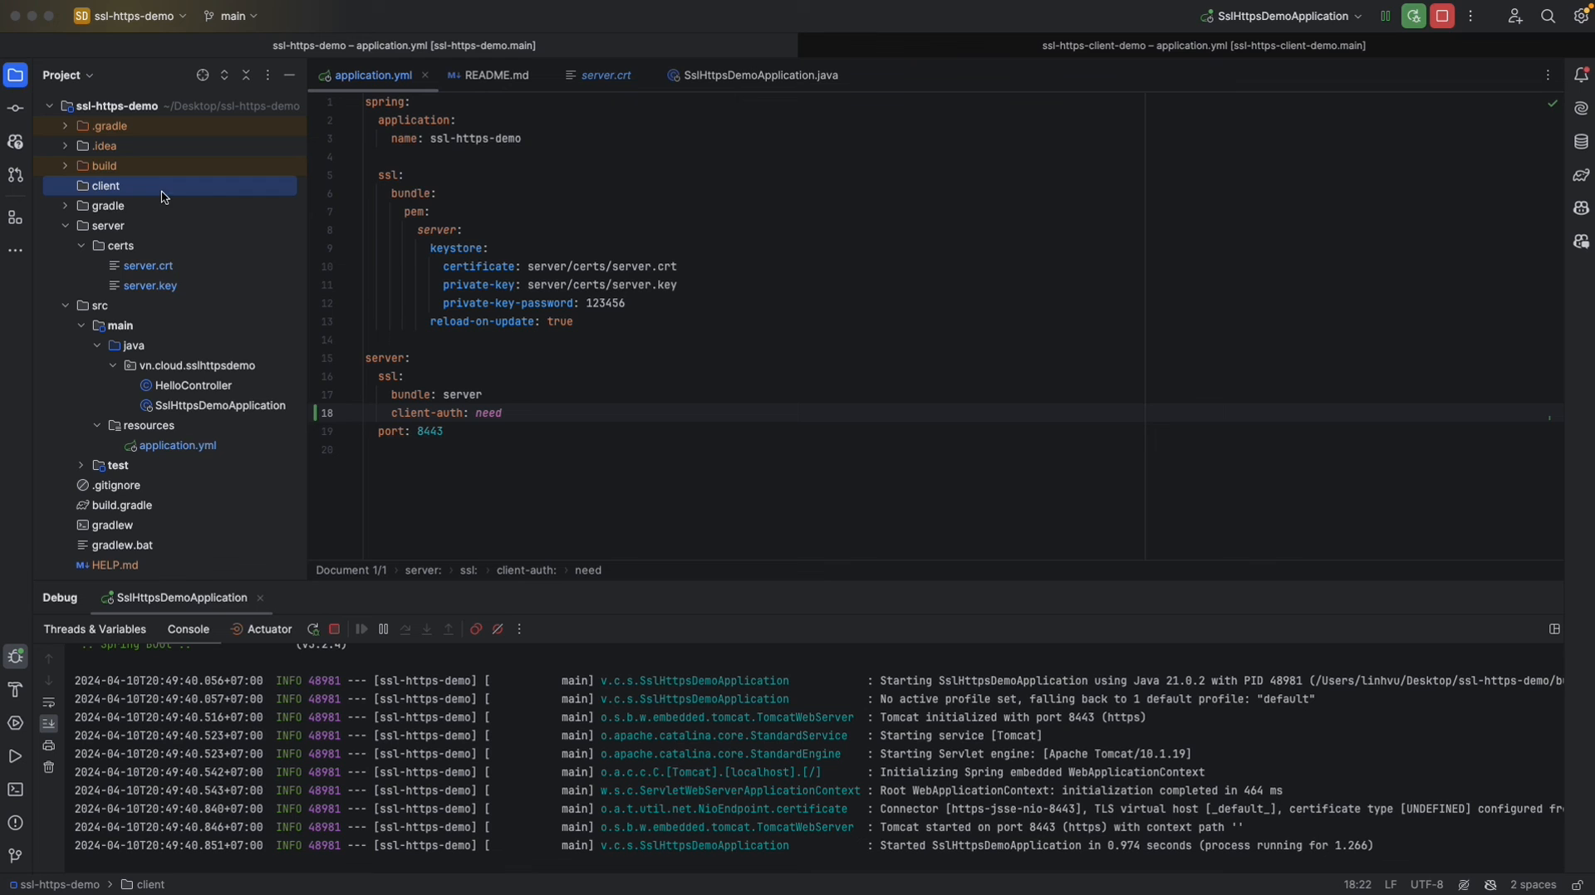
{"action": "right_click", "coordinate": [103, 186]}
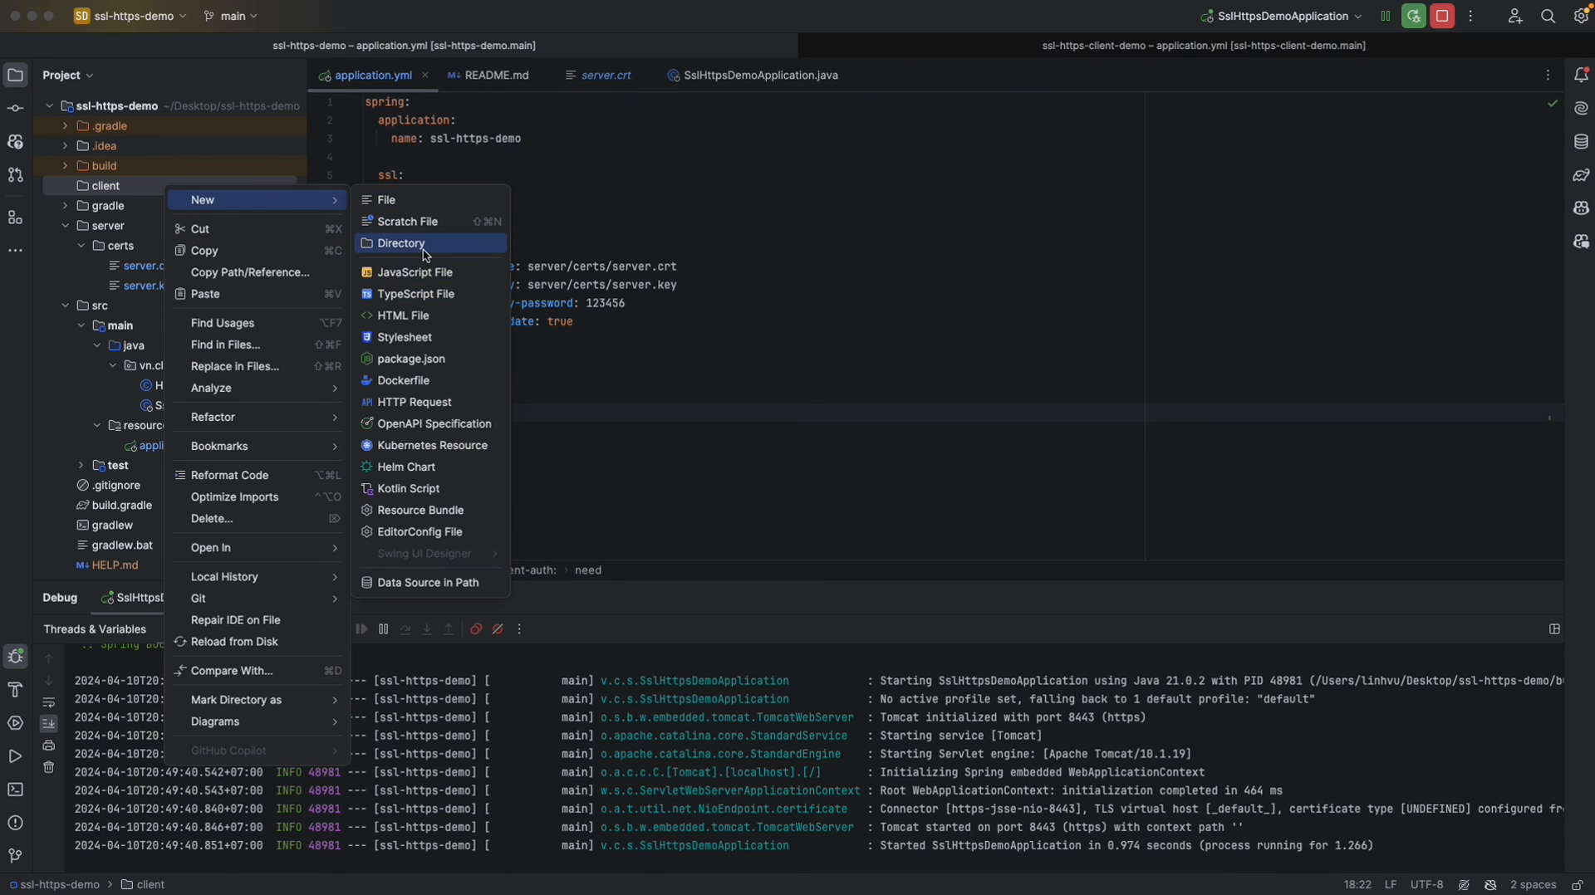
{"action": "left_click", "coordinate": [402, 244]}
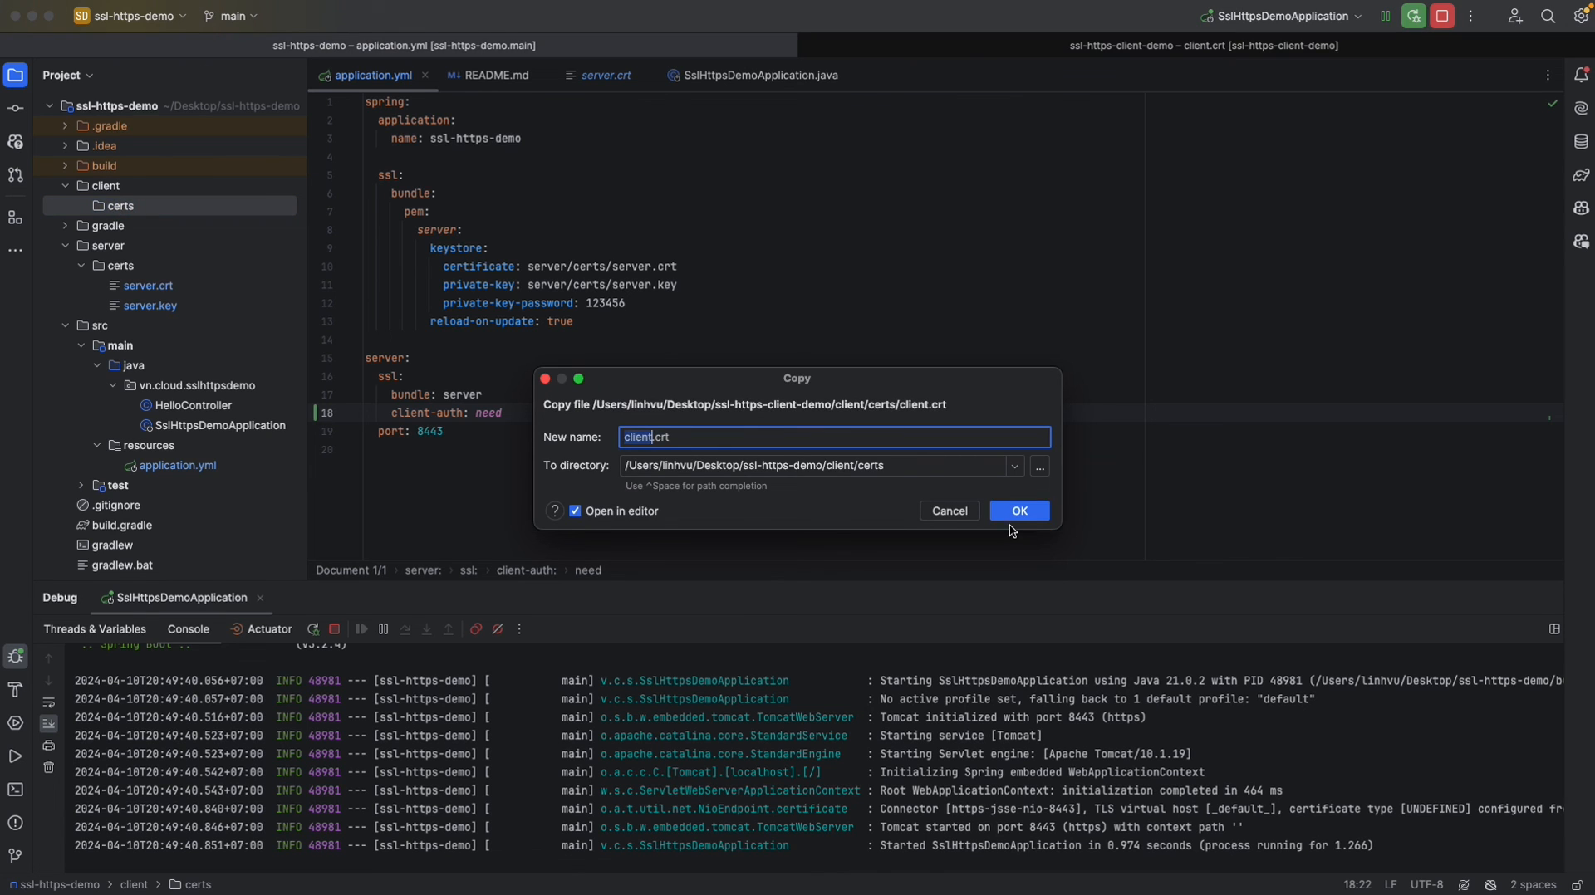
{"action": "left_click", "coordinate": [1019, 511]}
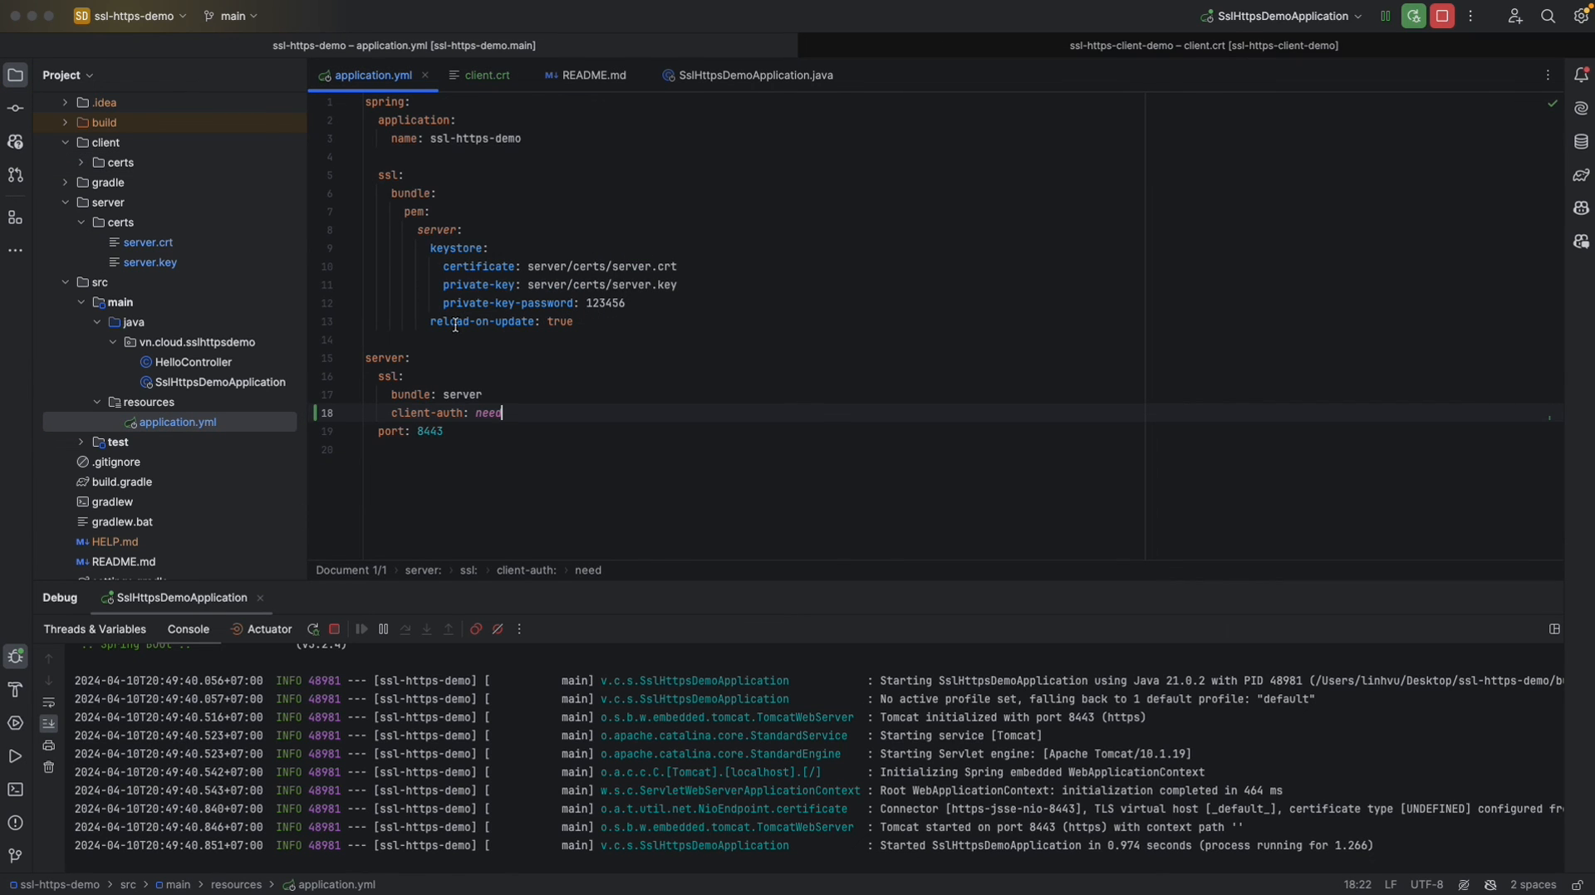
{"action": "type", "text": "truststore:"}
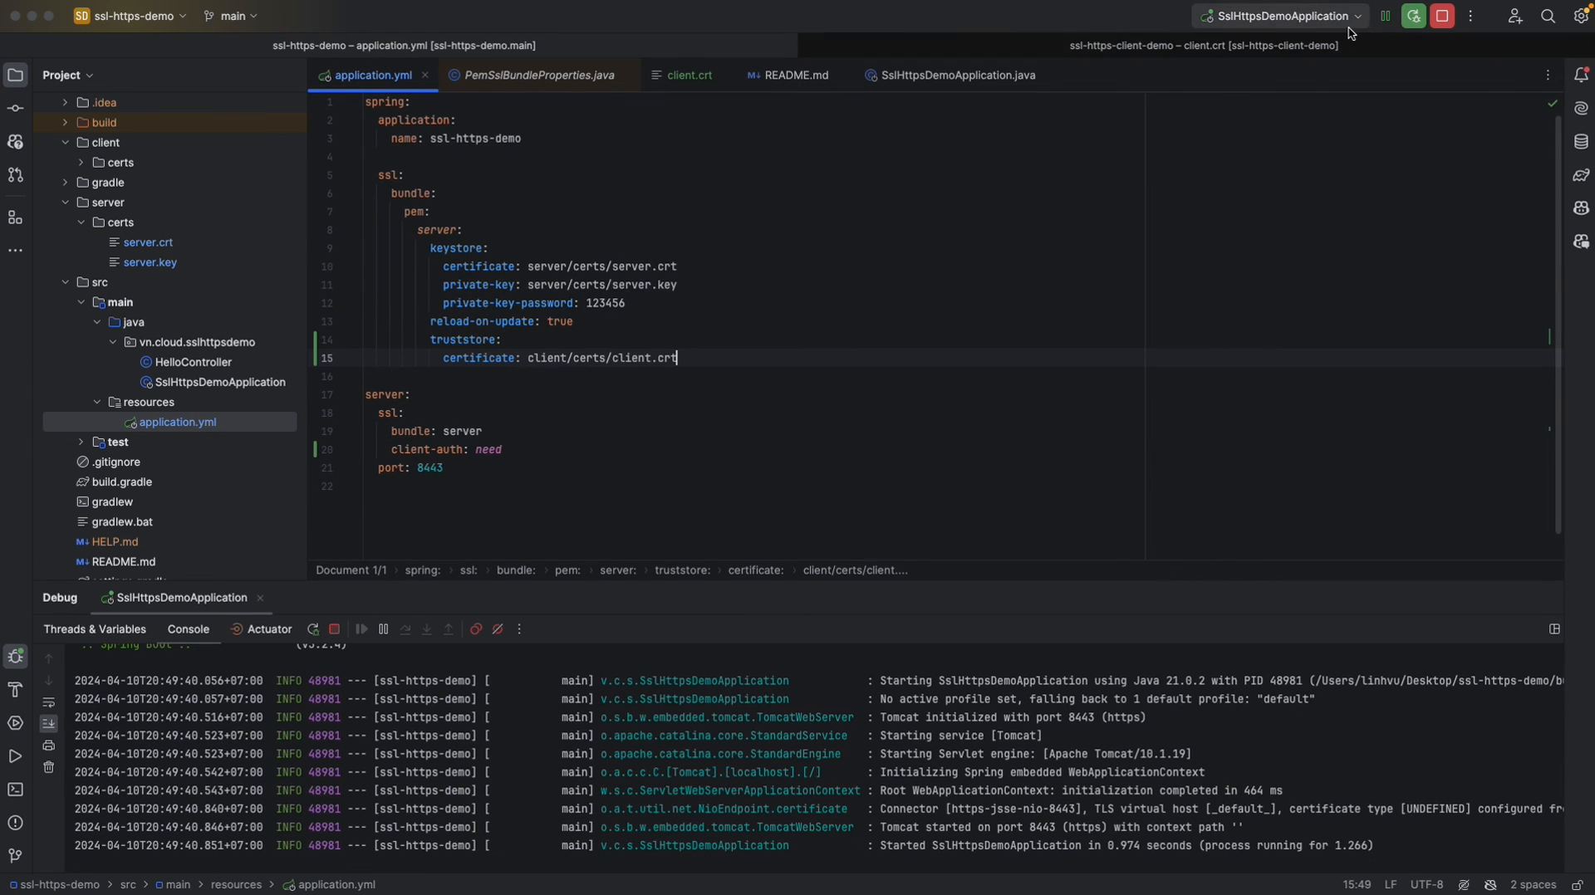
{"action": "left_click", "coordinate": [1444, 17]}
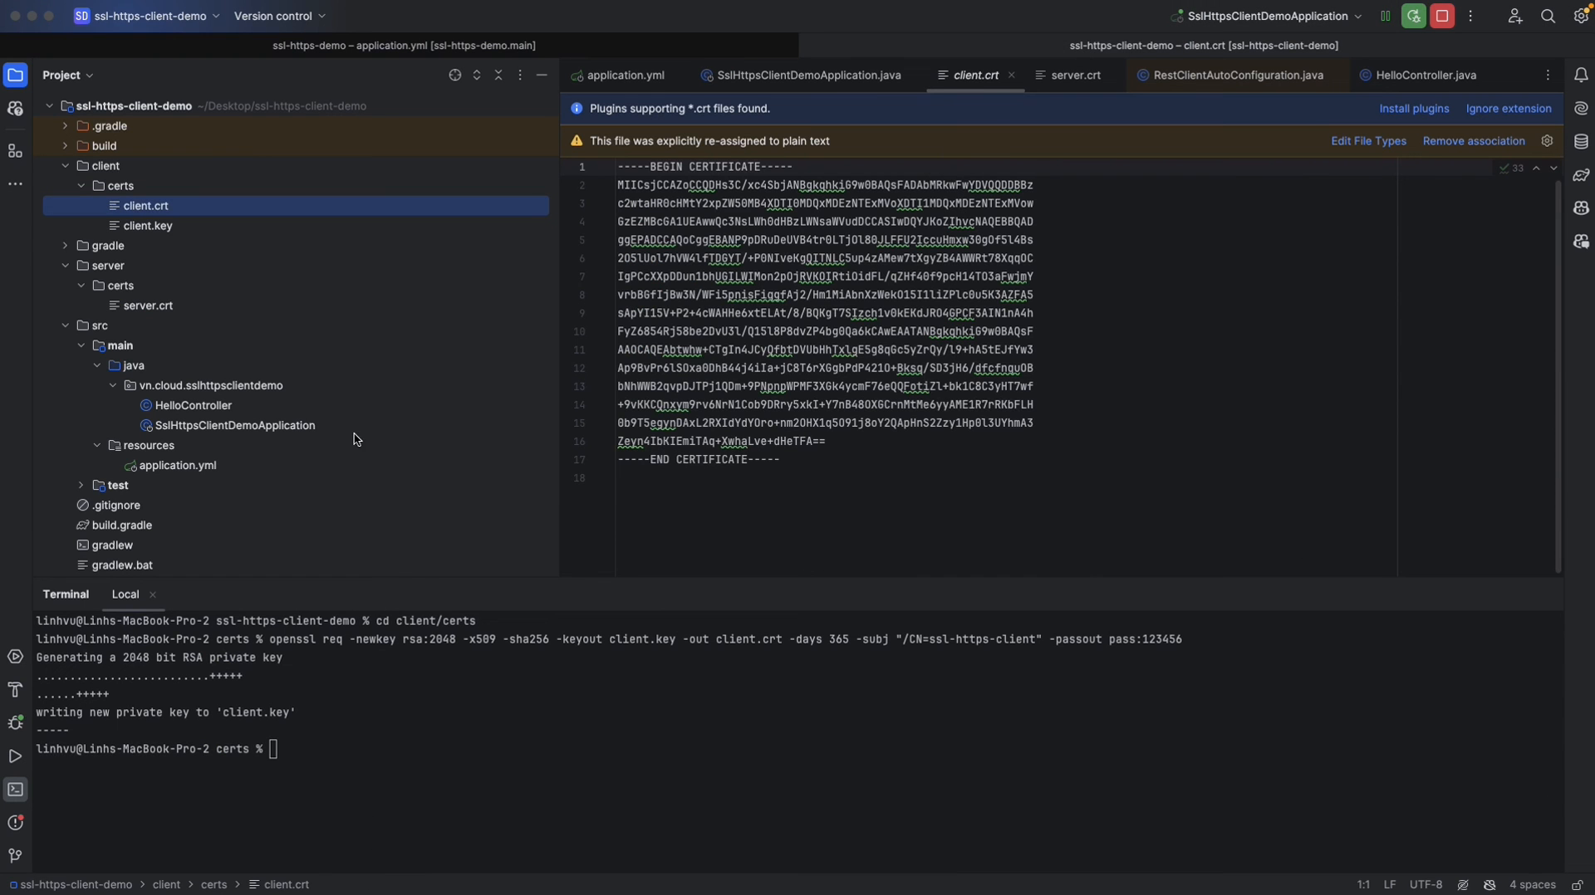
Relaunch SslHttpsClientDemoApplication, choosing Stop and Rerun for the running instance.
{"action": "left_click", "coordinate": [807, 74]}
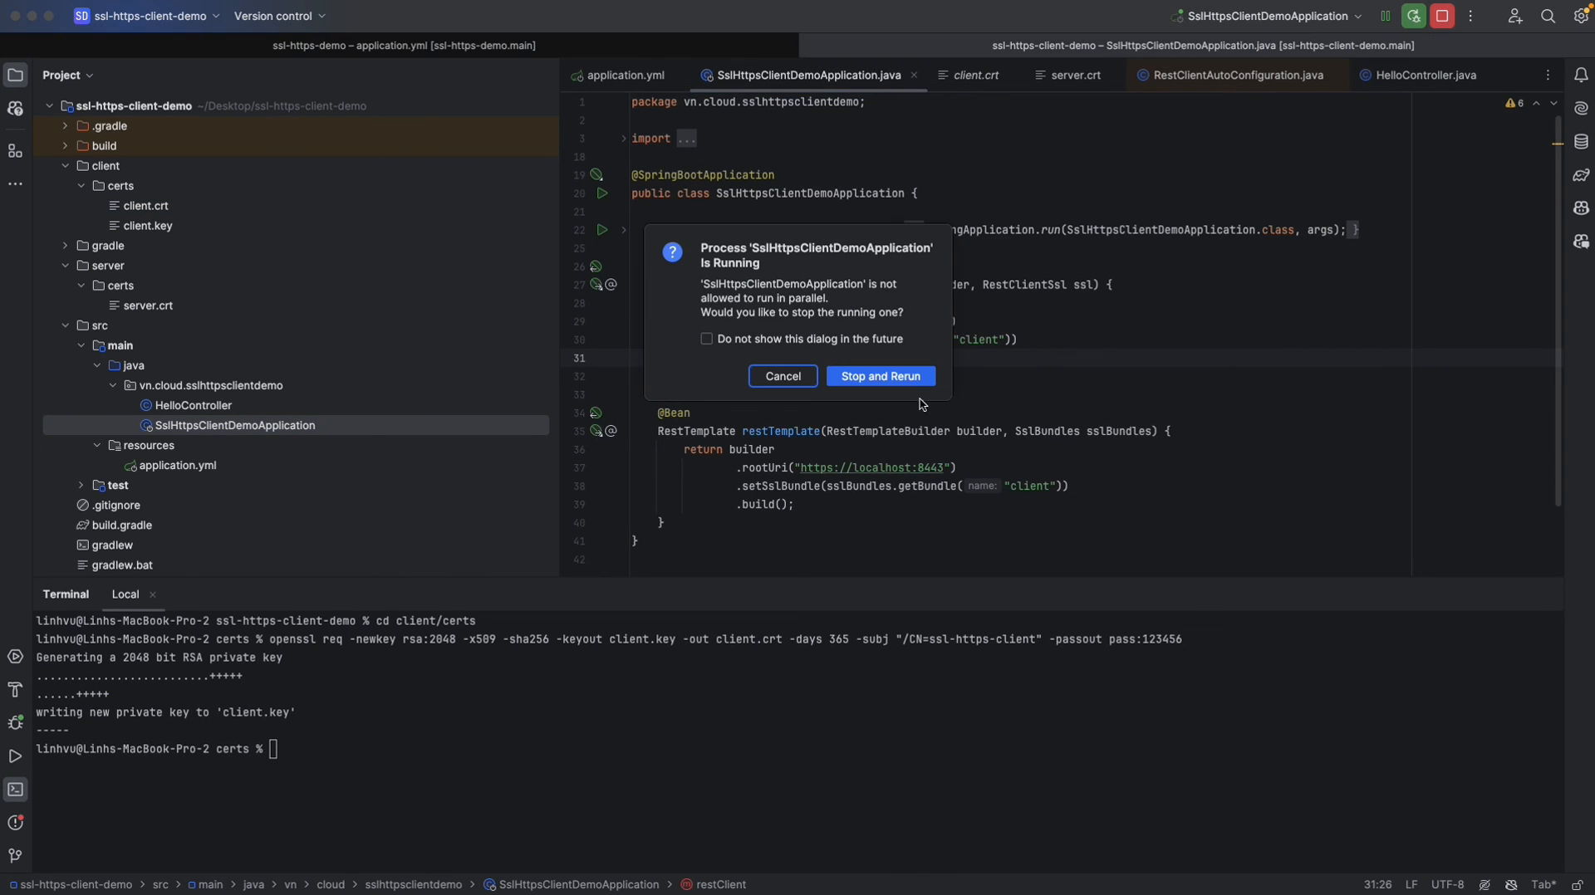
{"action": "left_click", "coordinate": [880, 376]}
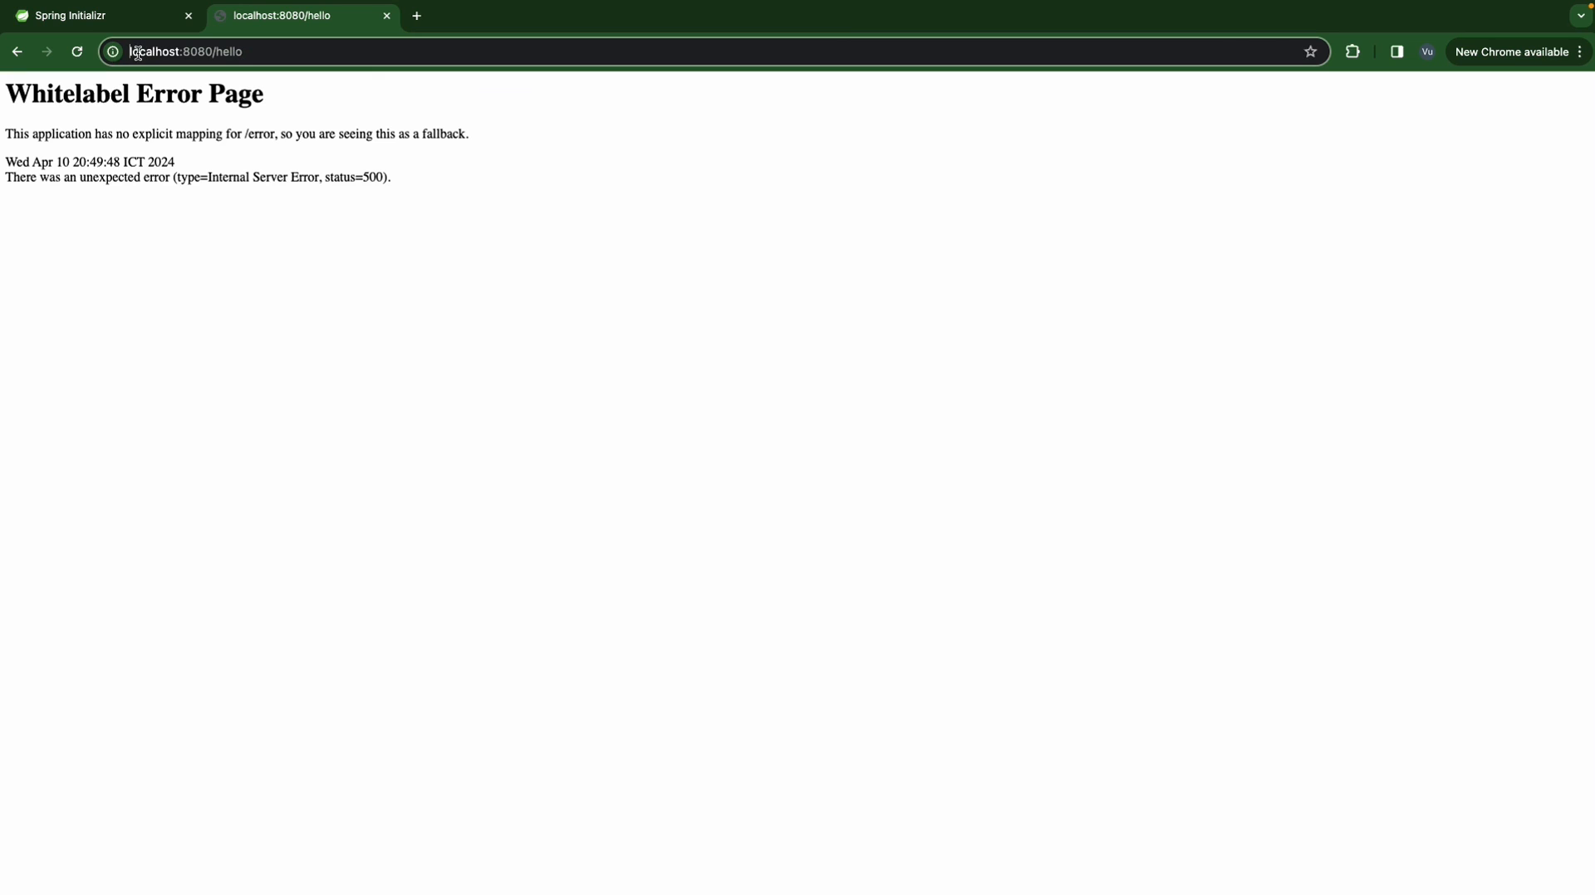
{"action": "left_click", "coordinate": [78, 50]}
{"action": "type", "text": "https://"}
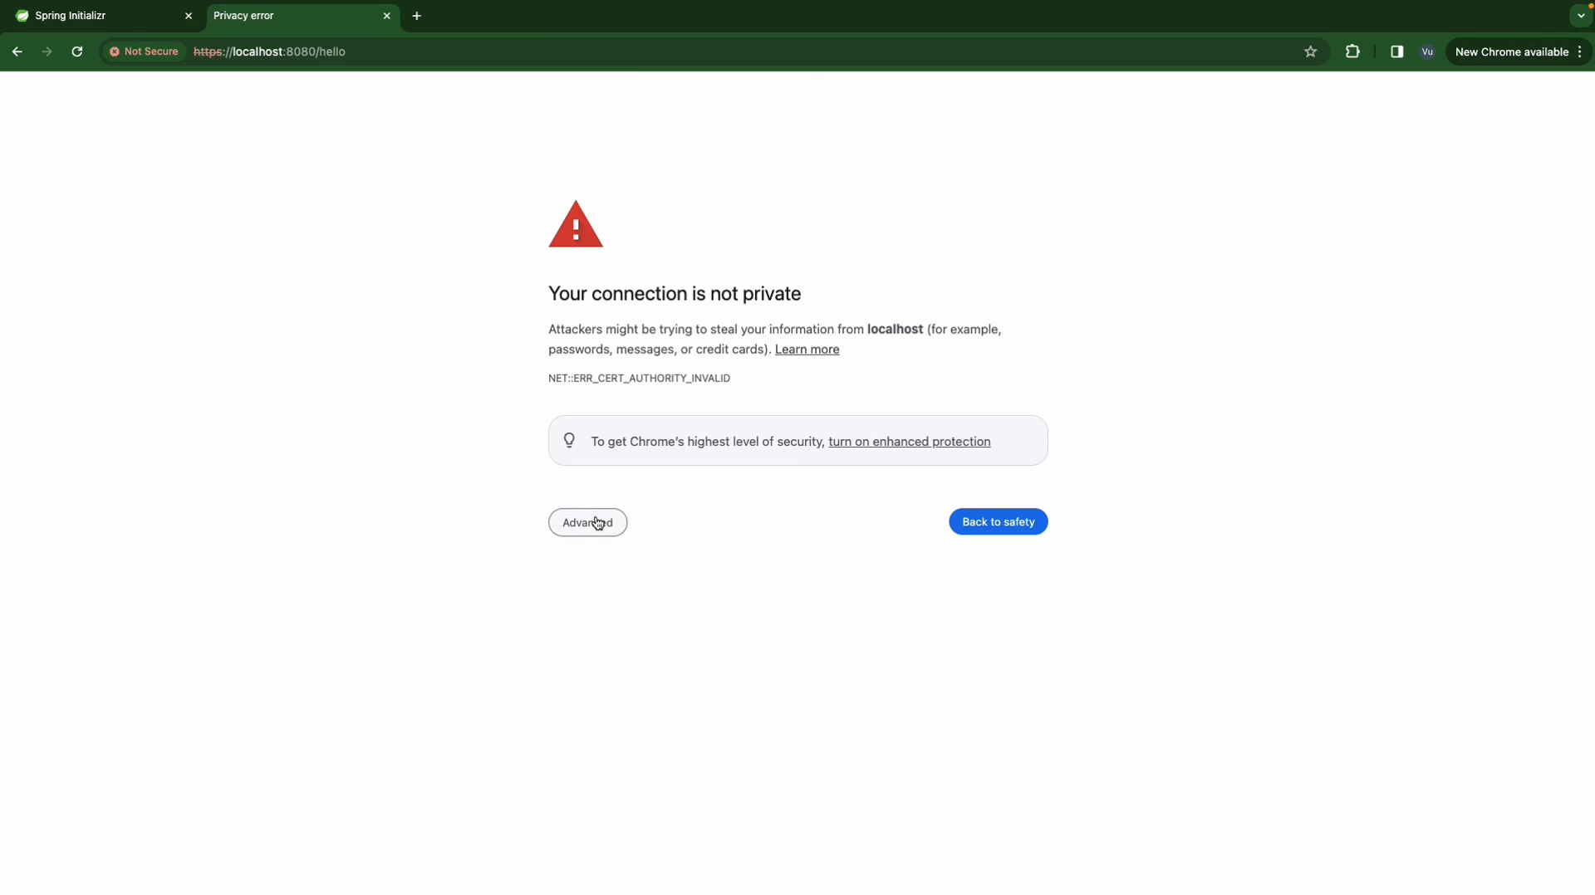
{"action": "left_click", "coordinate": [588, 523]}
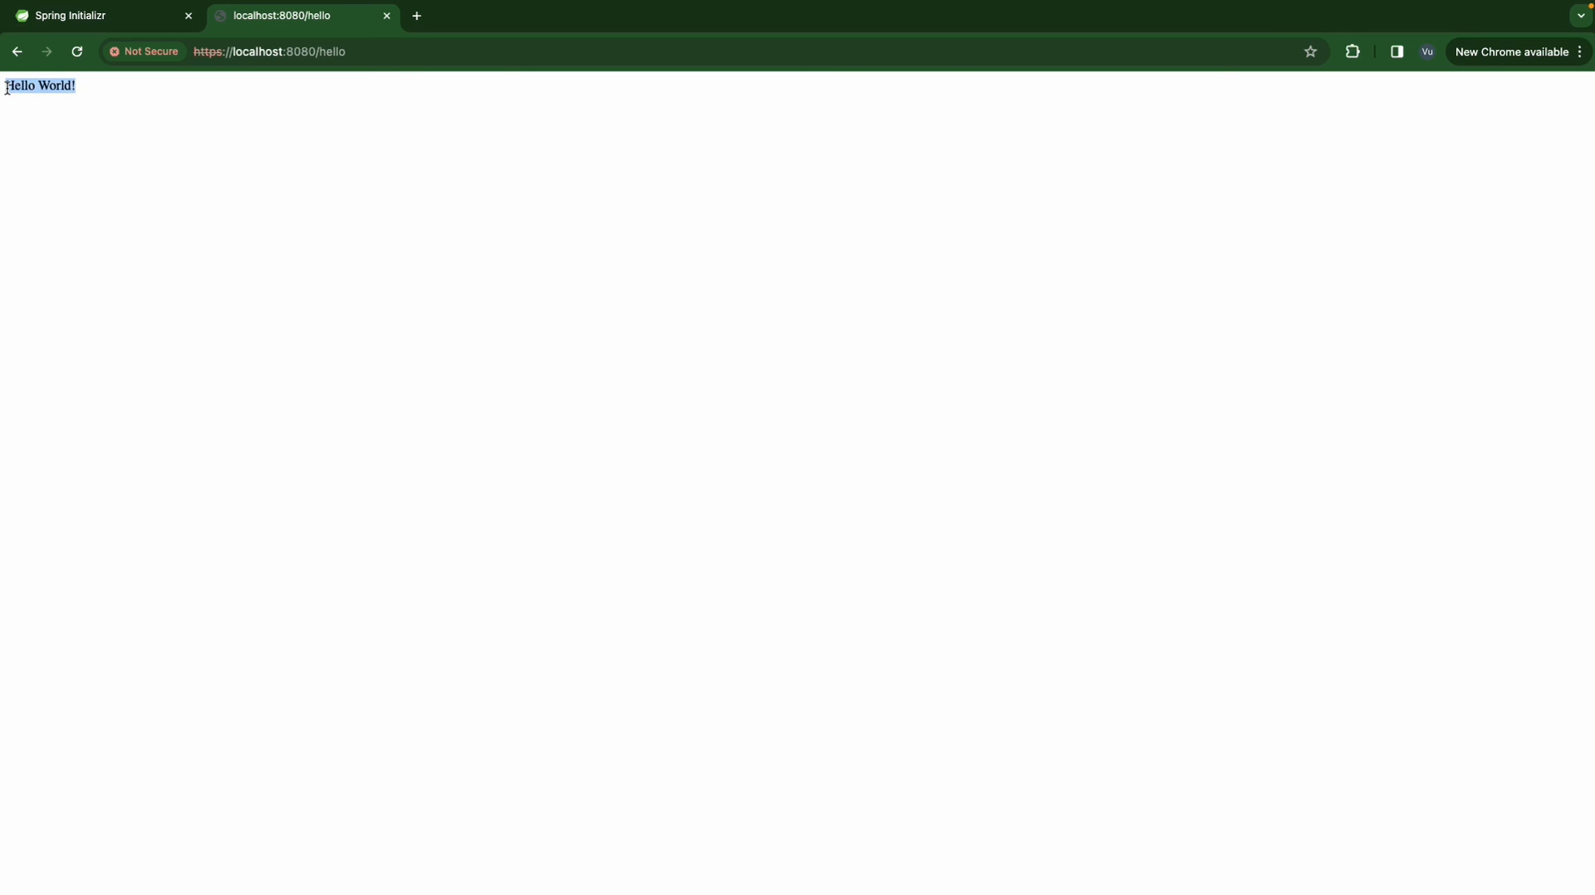
{"action": "mouse_move", "coordinate": [66, 102]}
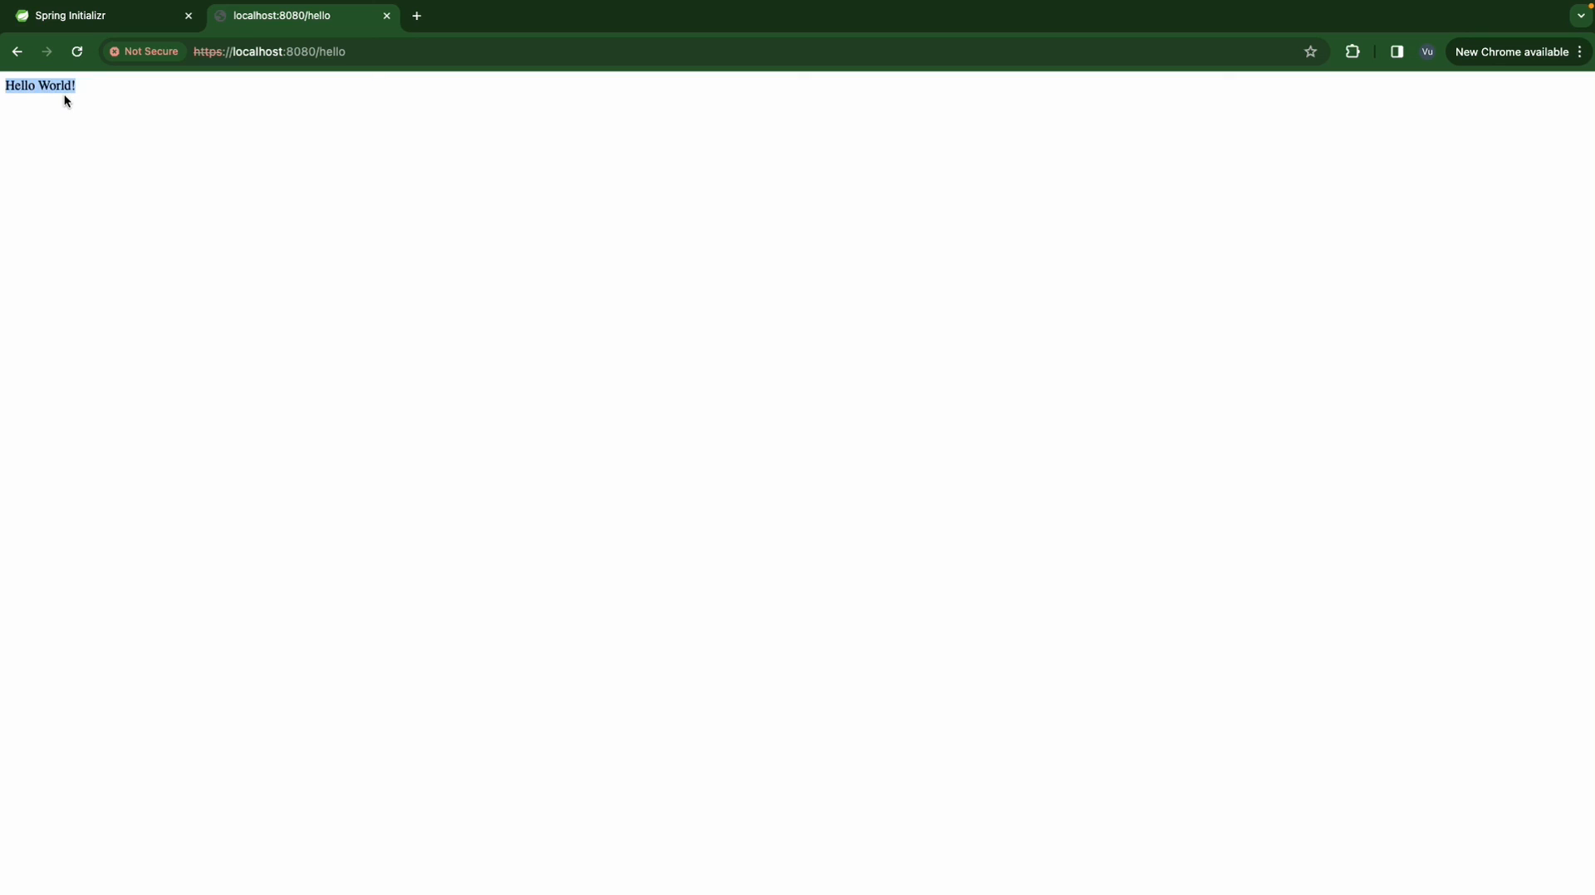